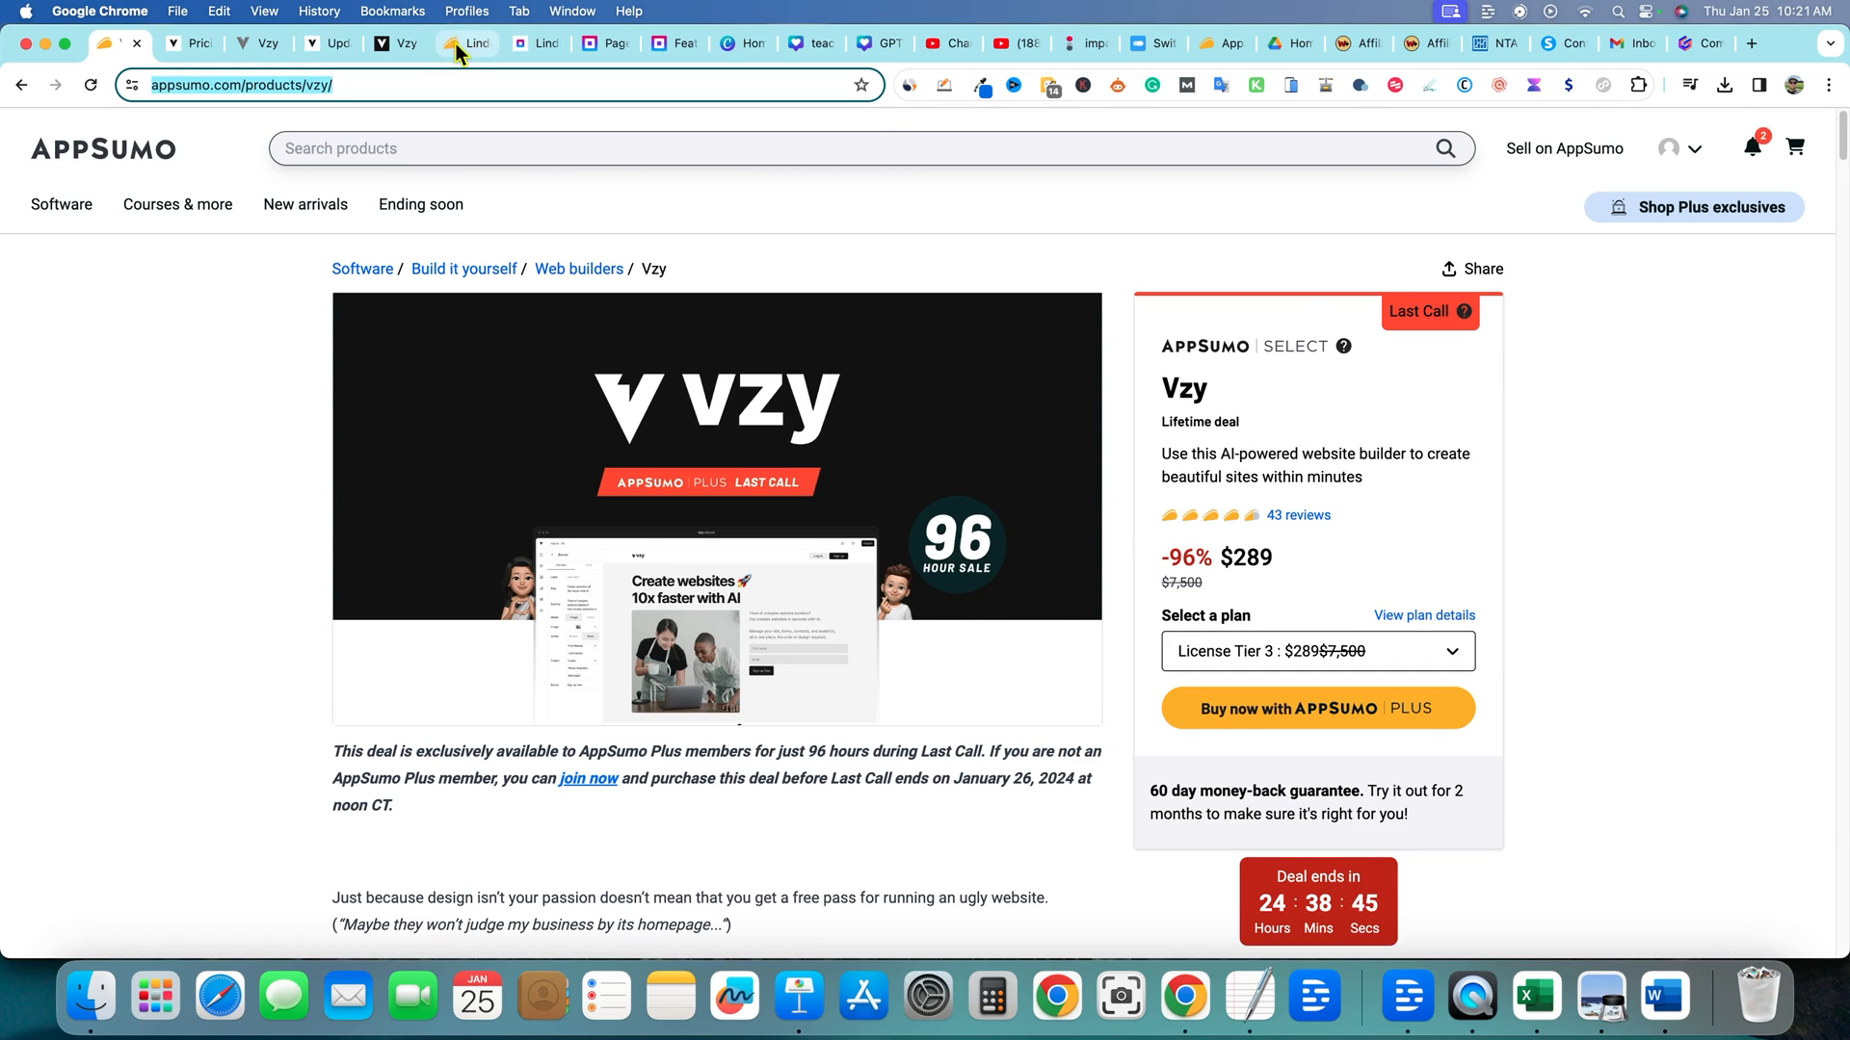
Show the Lindo AI lifetime deal page on AppSumo with its $399 License Tier 4 offer
click(466, 45)
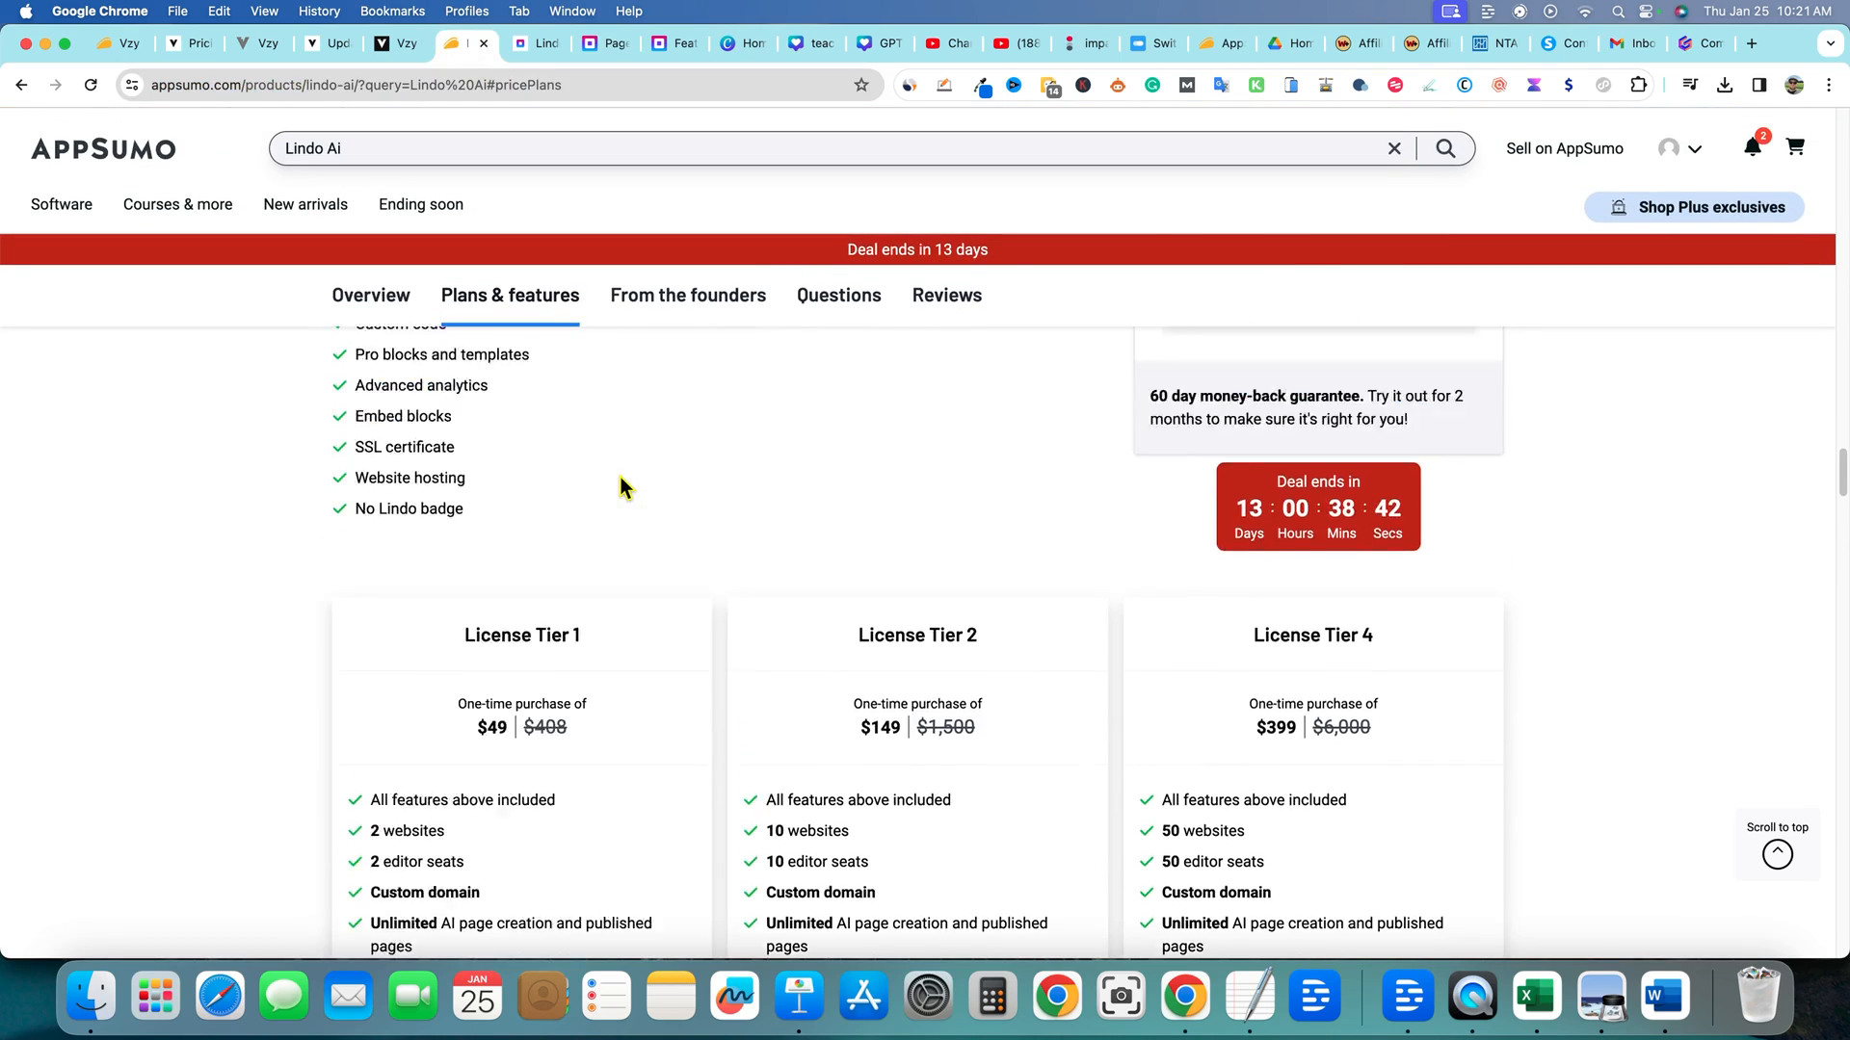
scroll(down, 3)
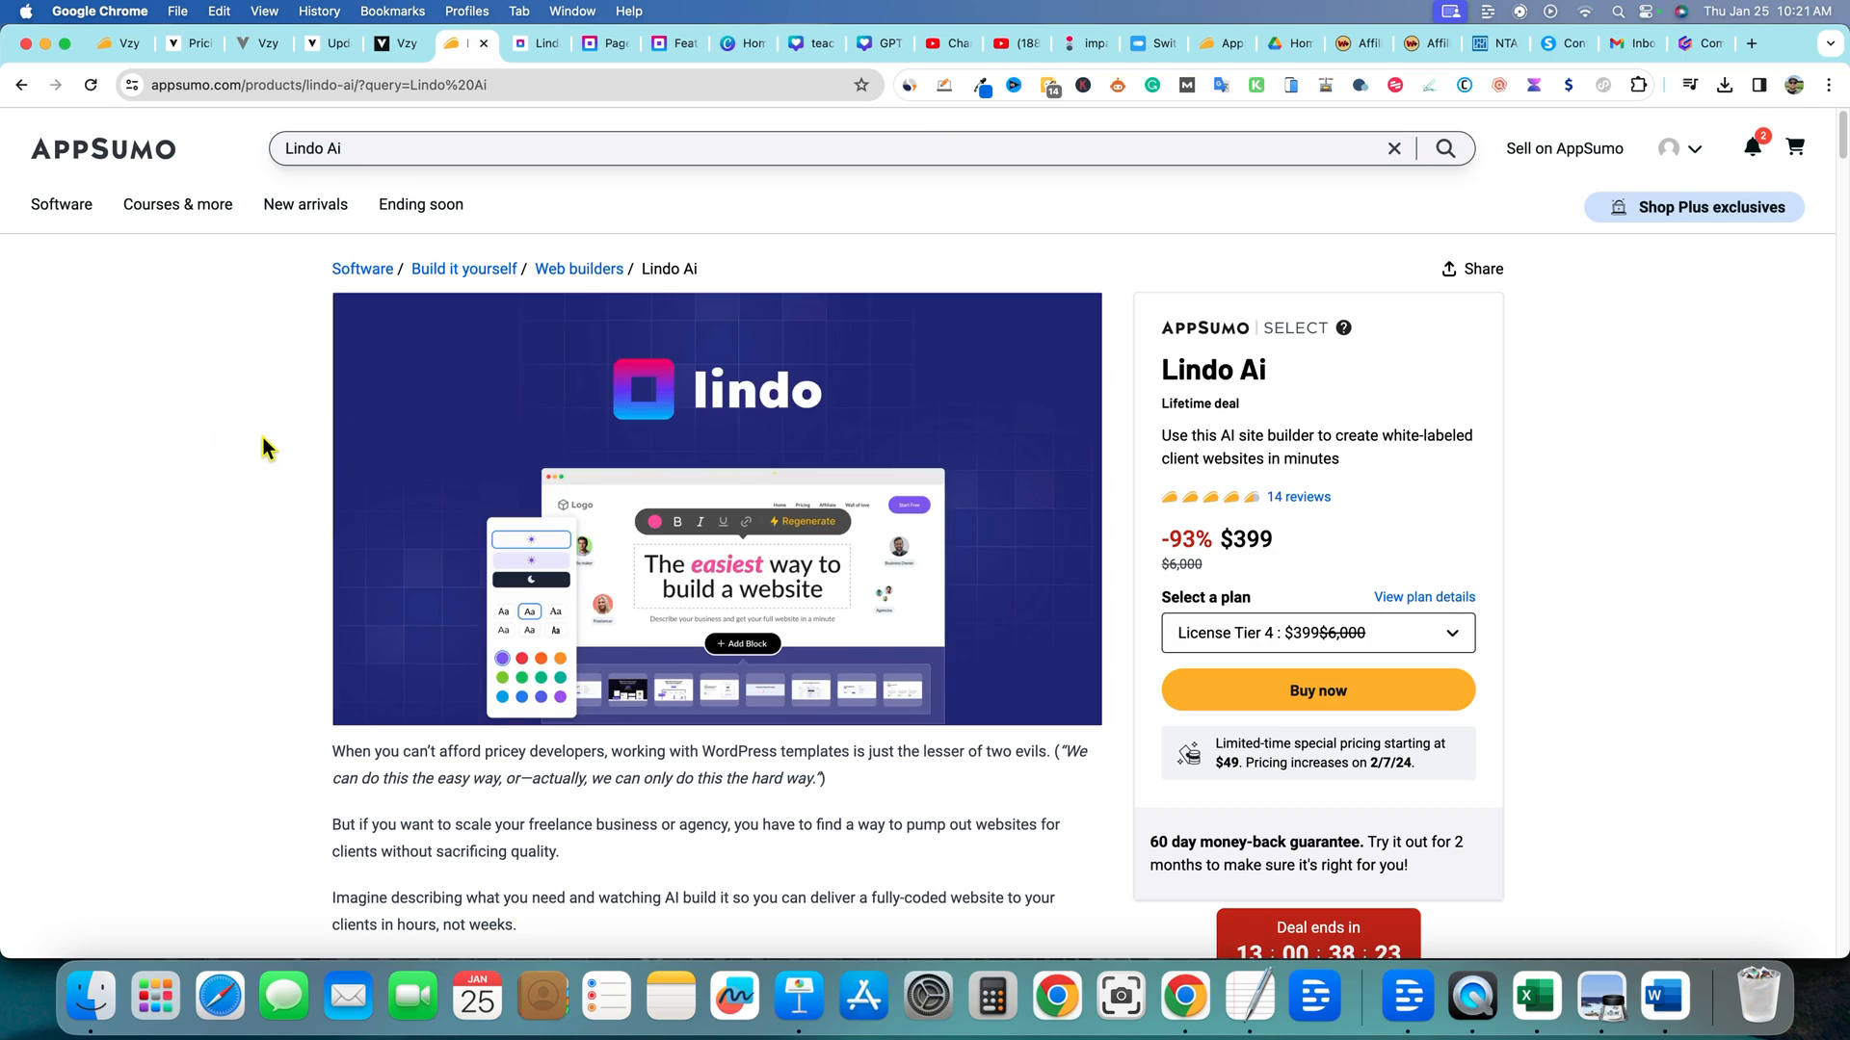
mouse_move(1273, 530)
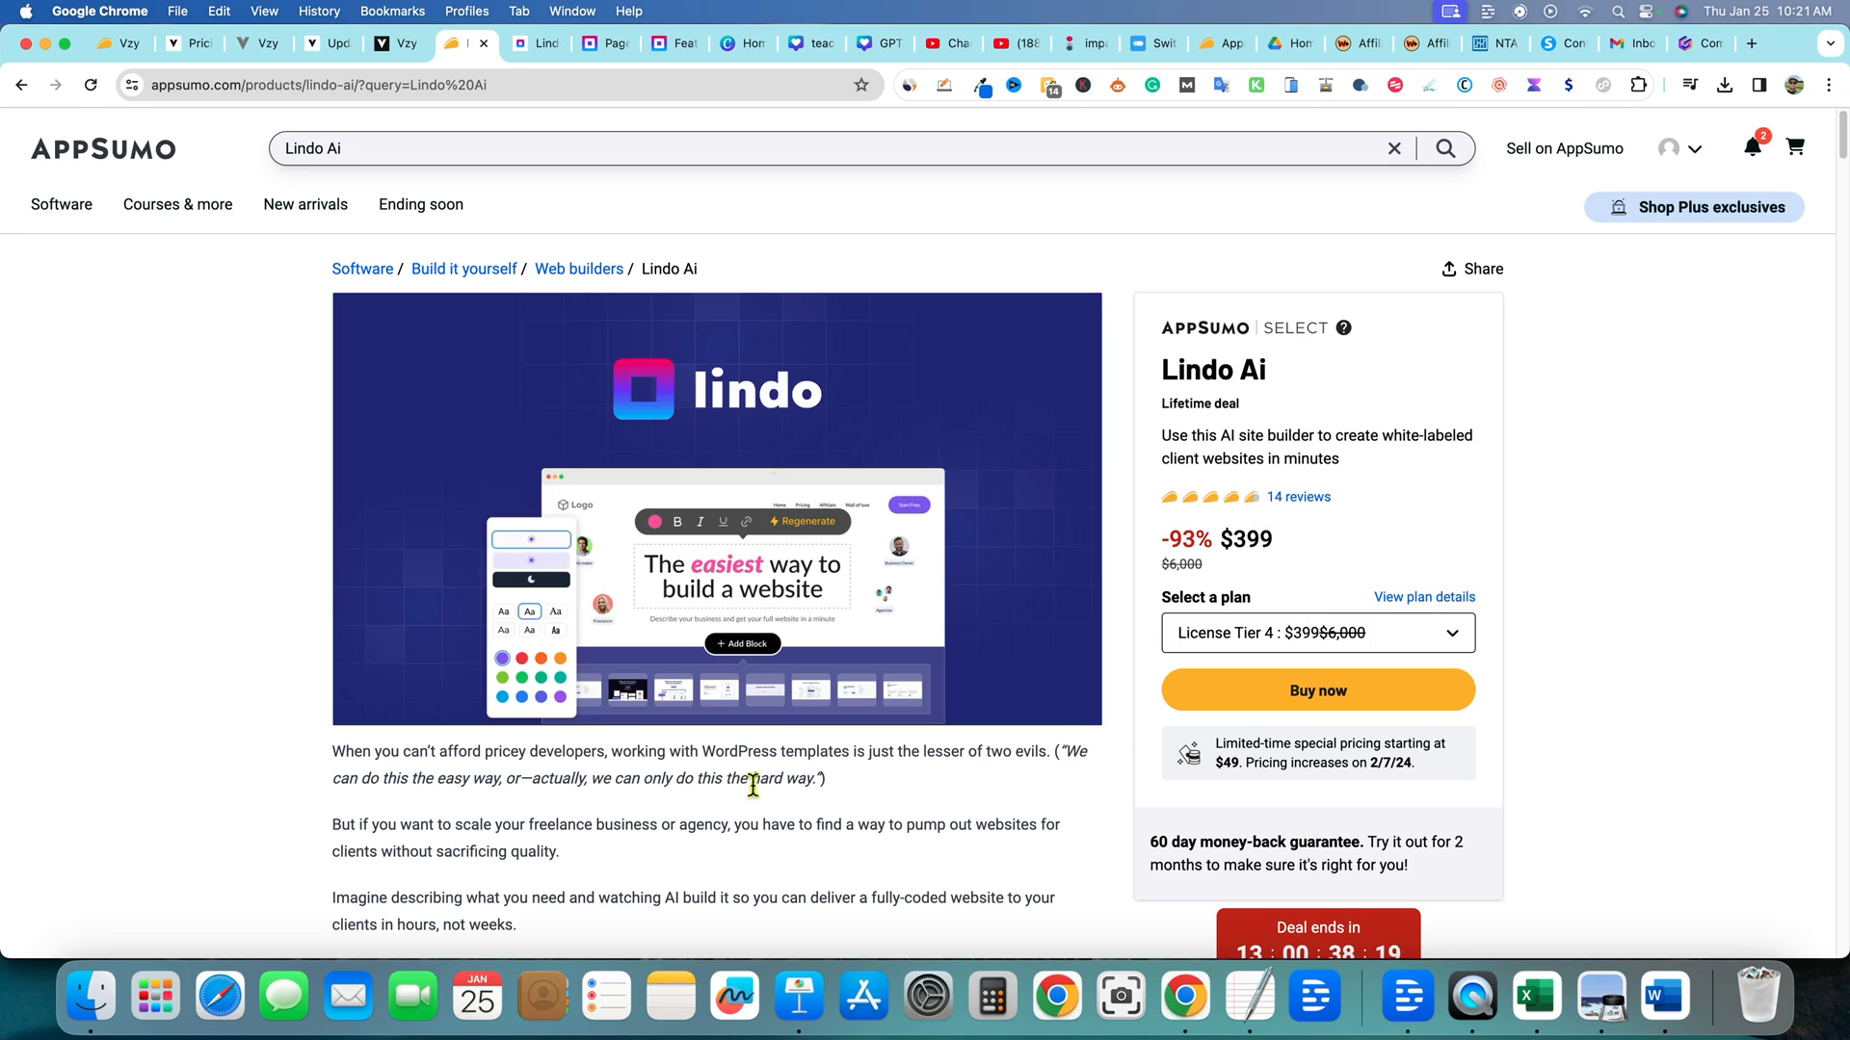
mouse_move(555, 229)
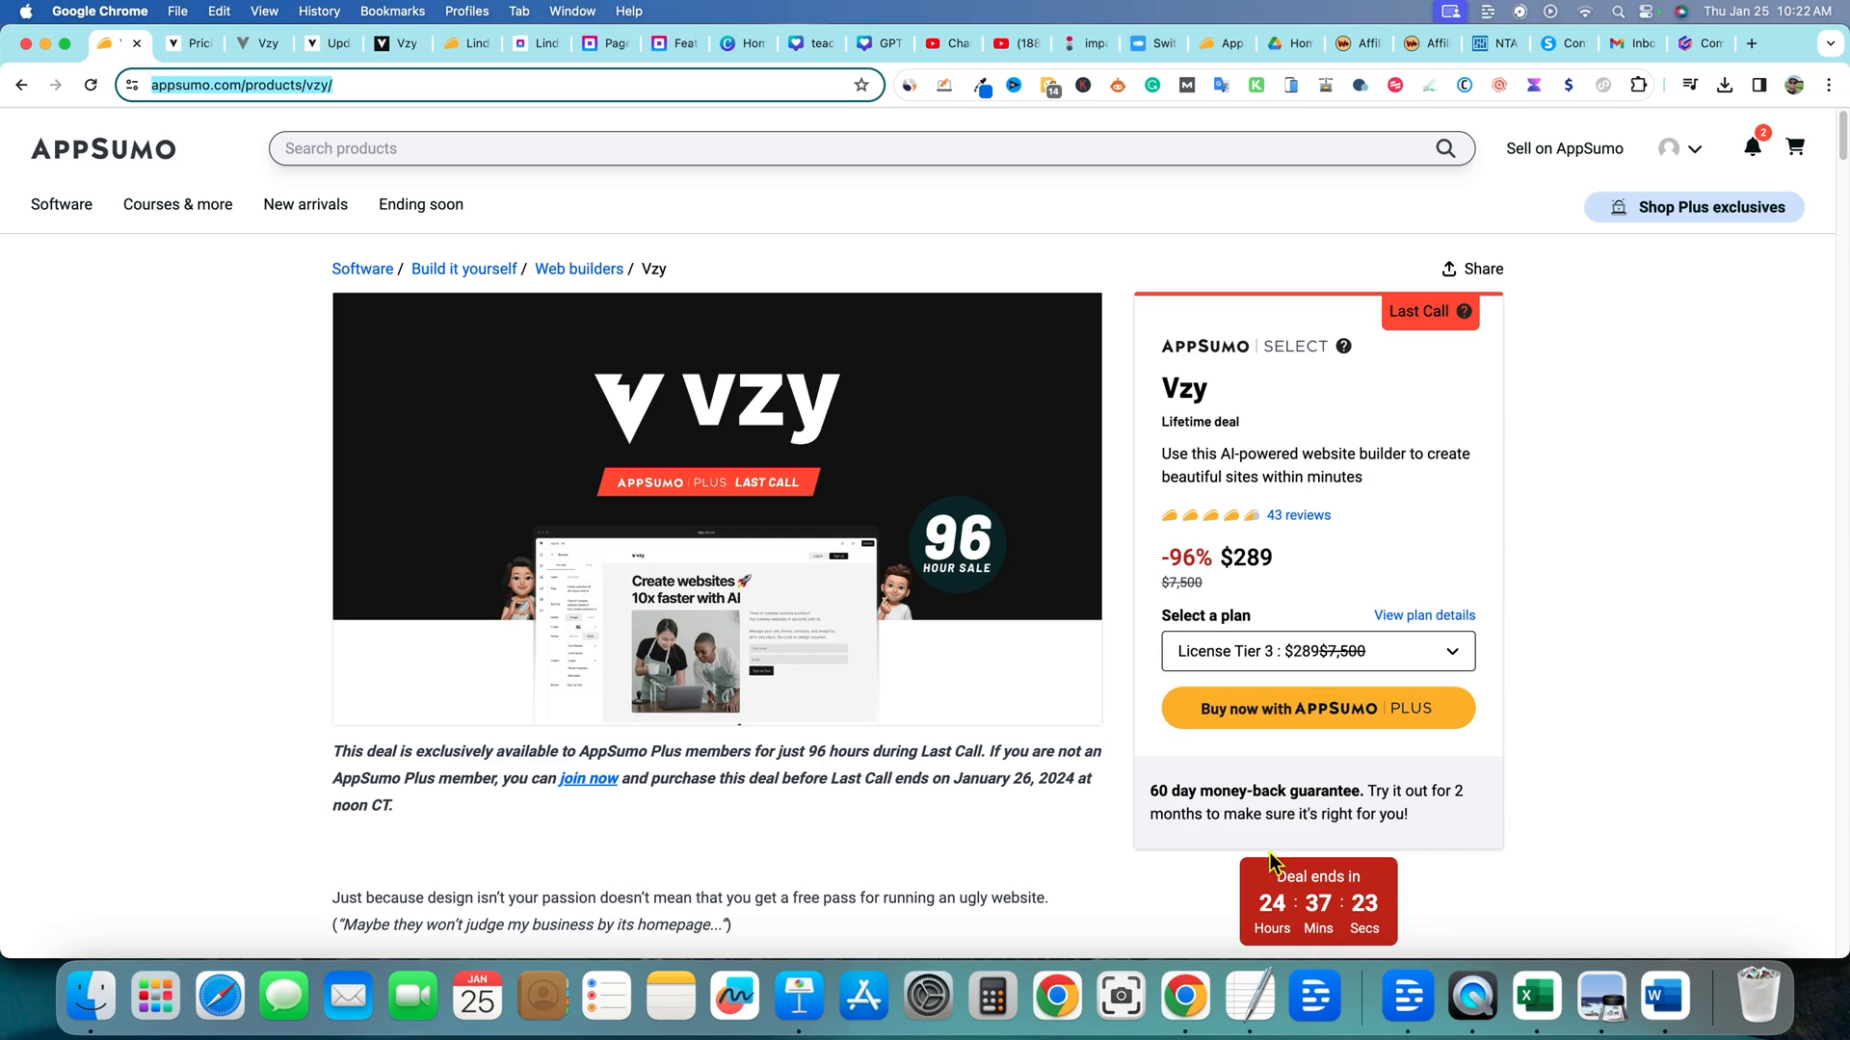
mouse_move(1352, 806)
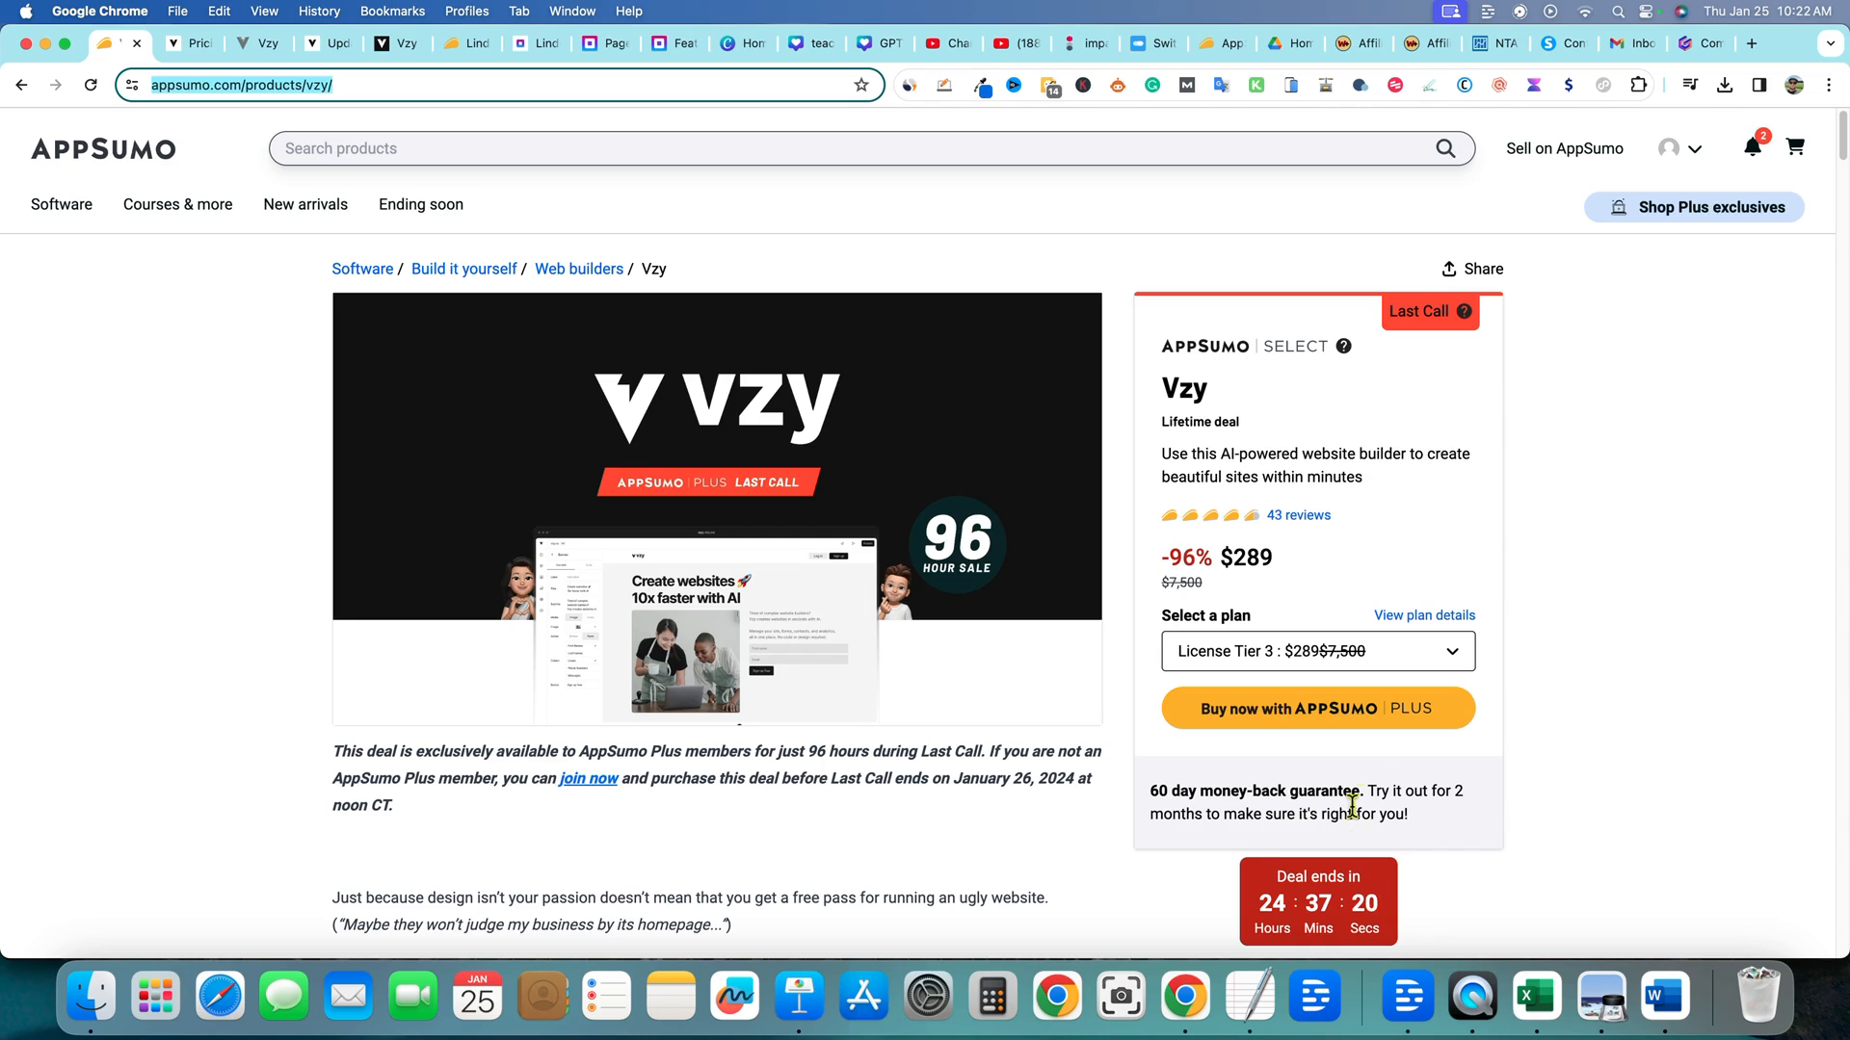
mouse_move(714, 445)
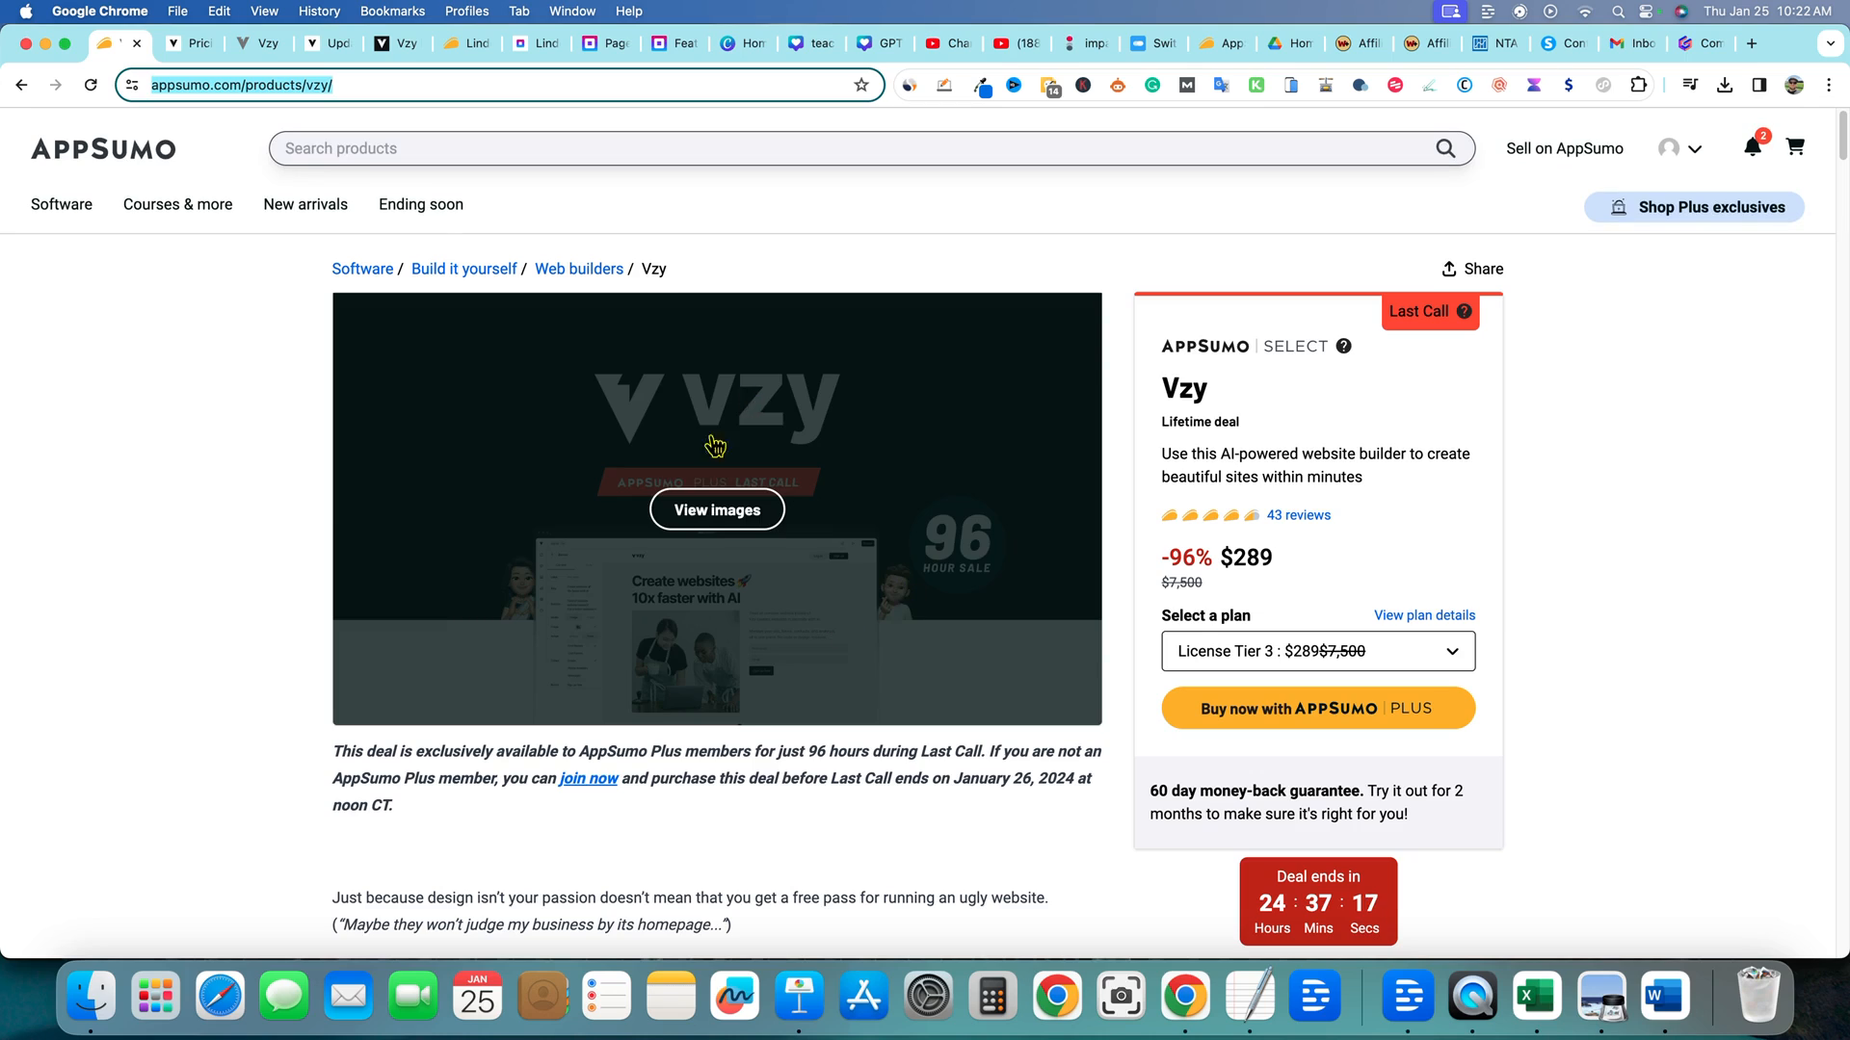
mouse_move(251, 551)
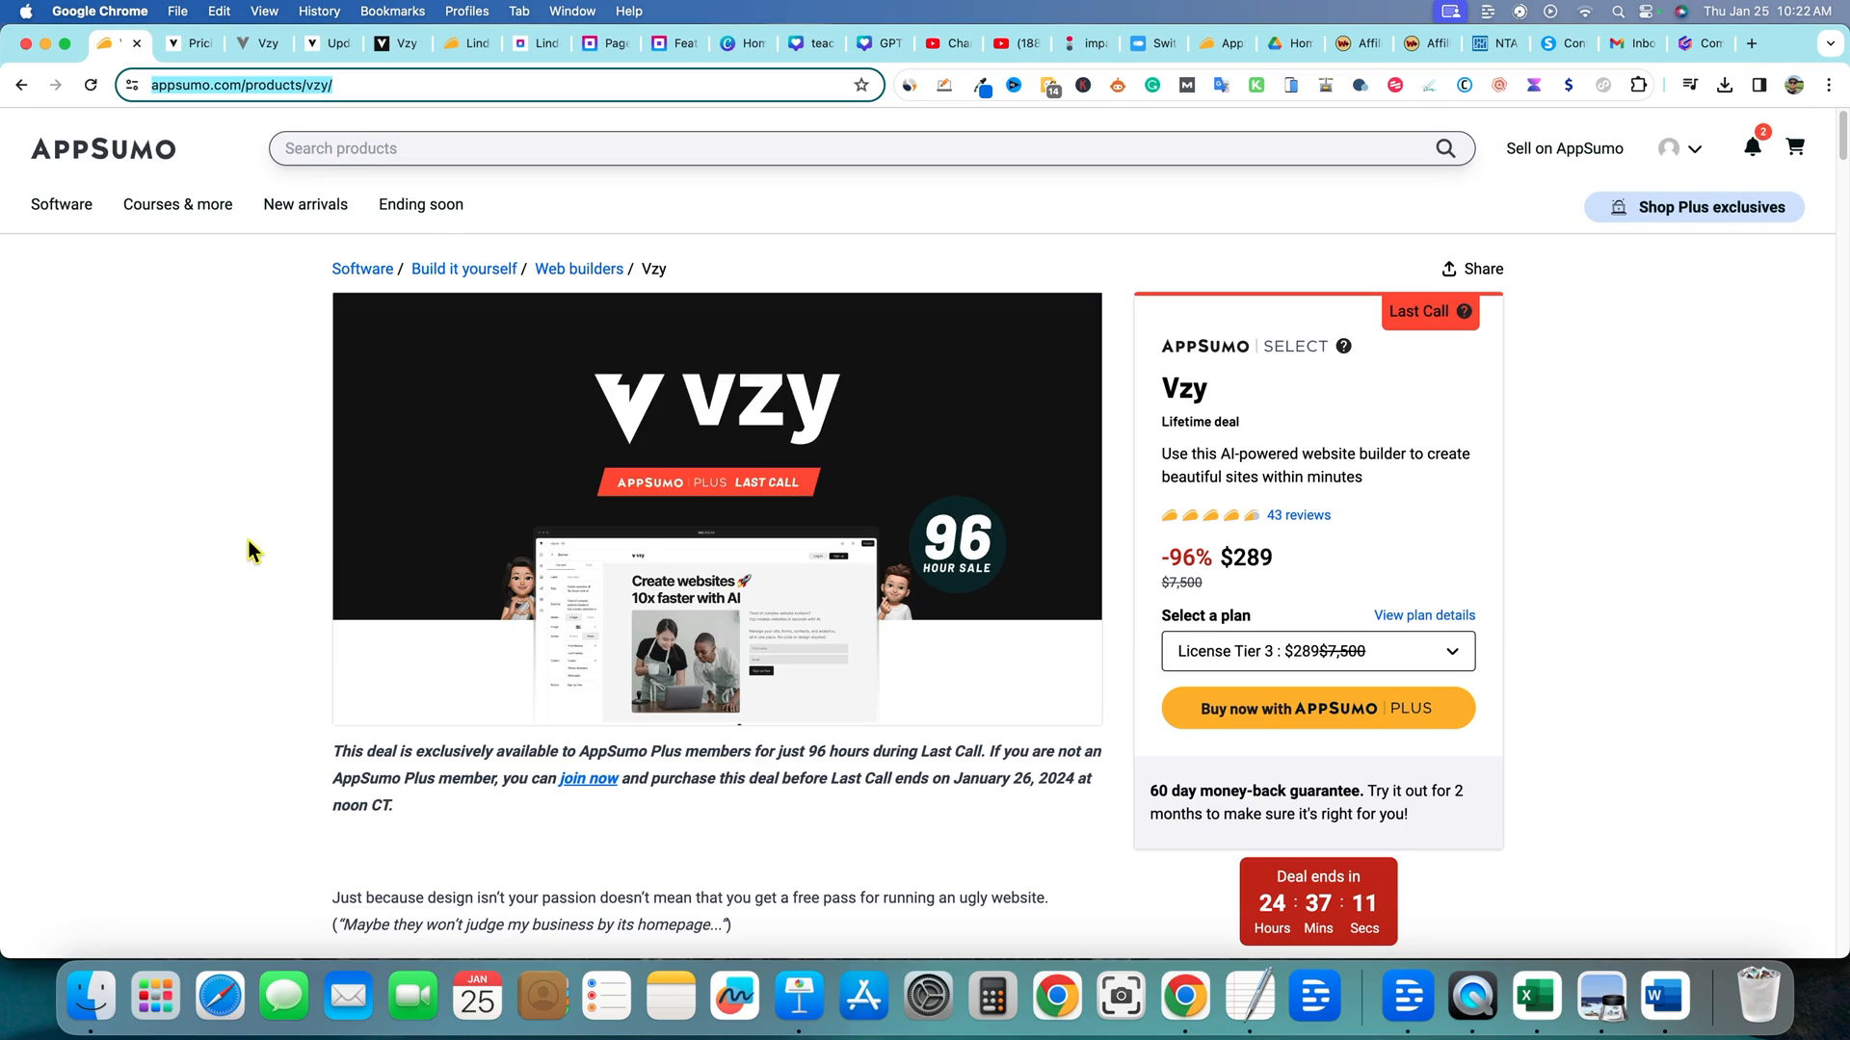
mouse_move(241, 607)
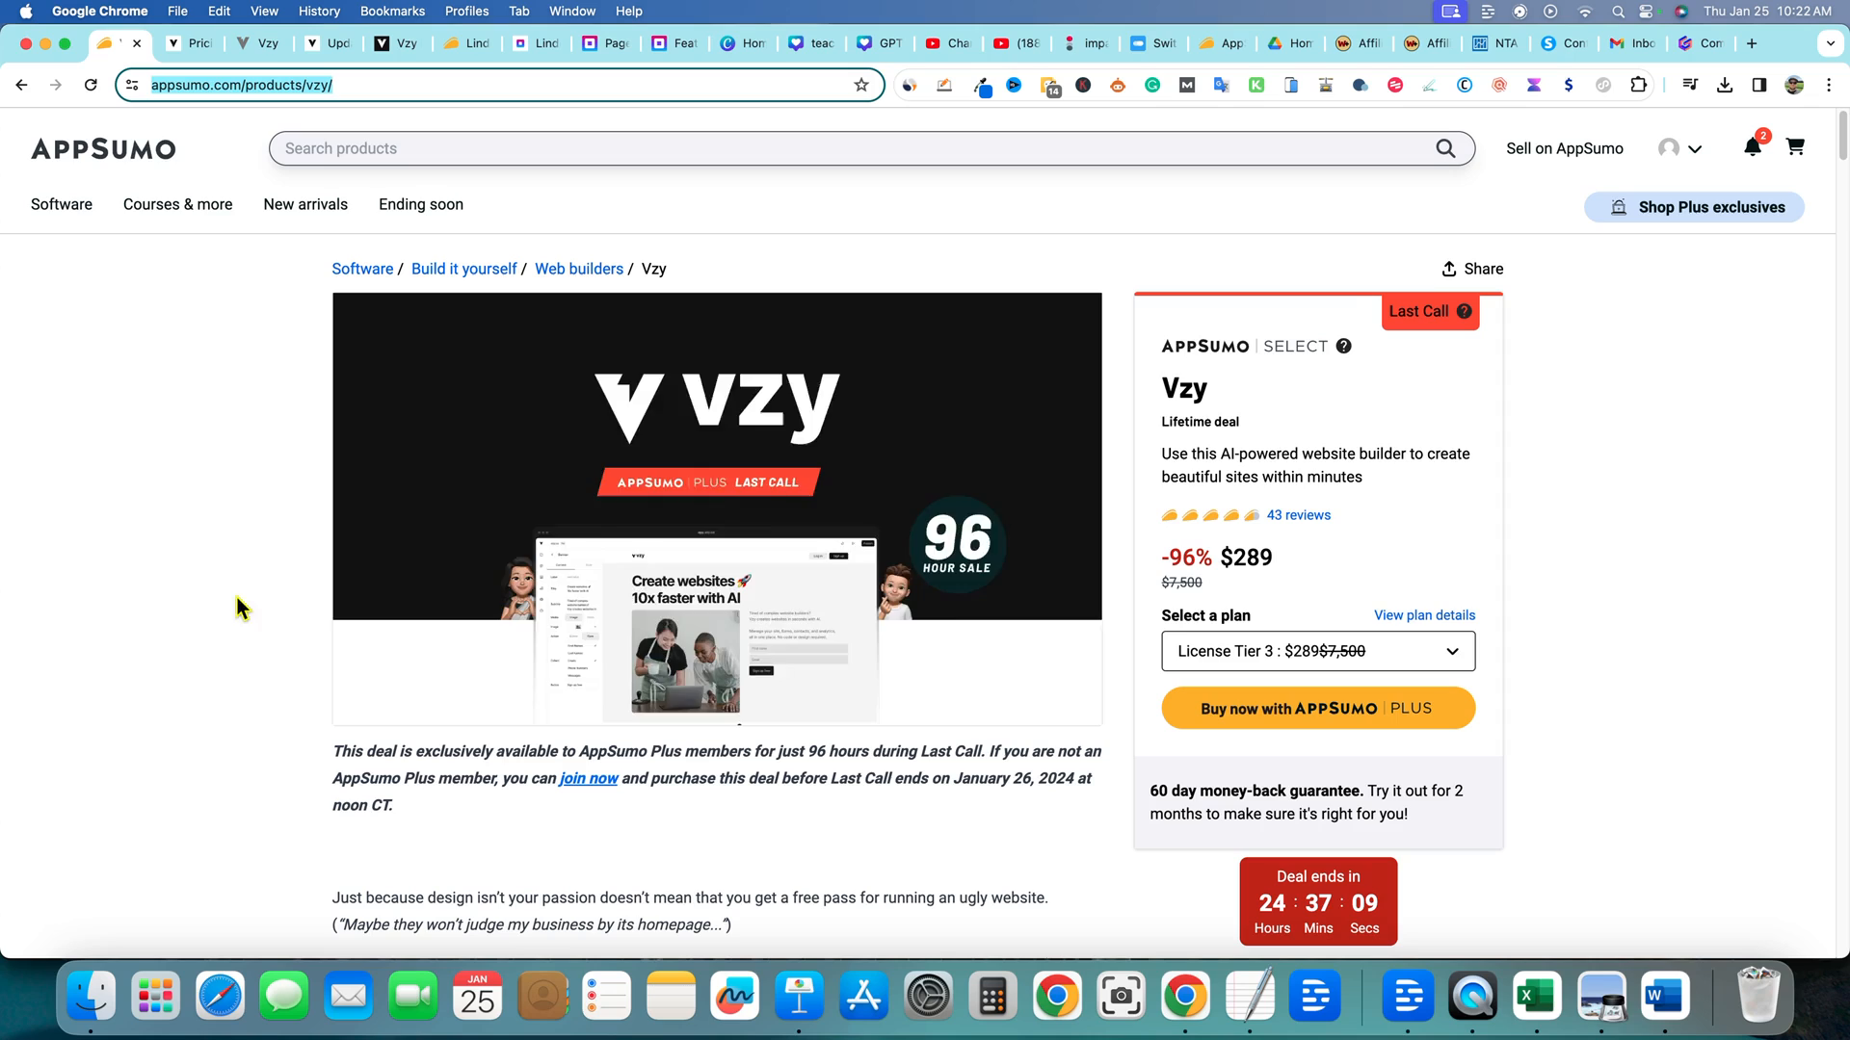
mouse_move(275, 463)
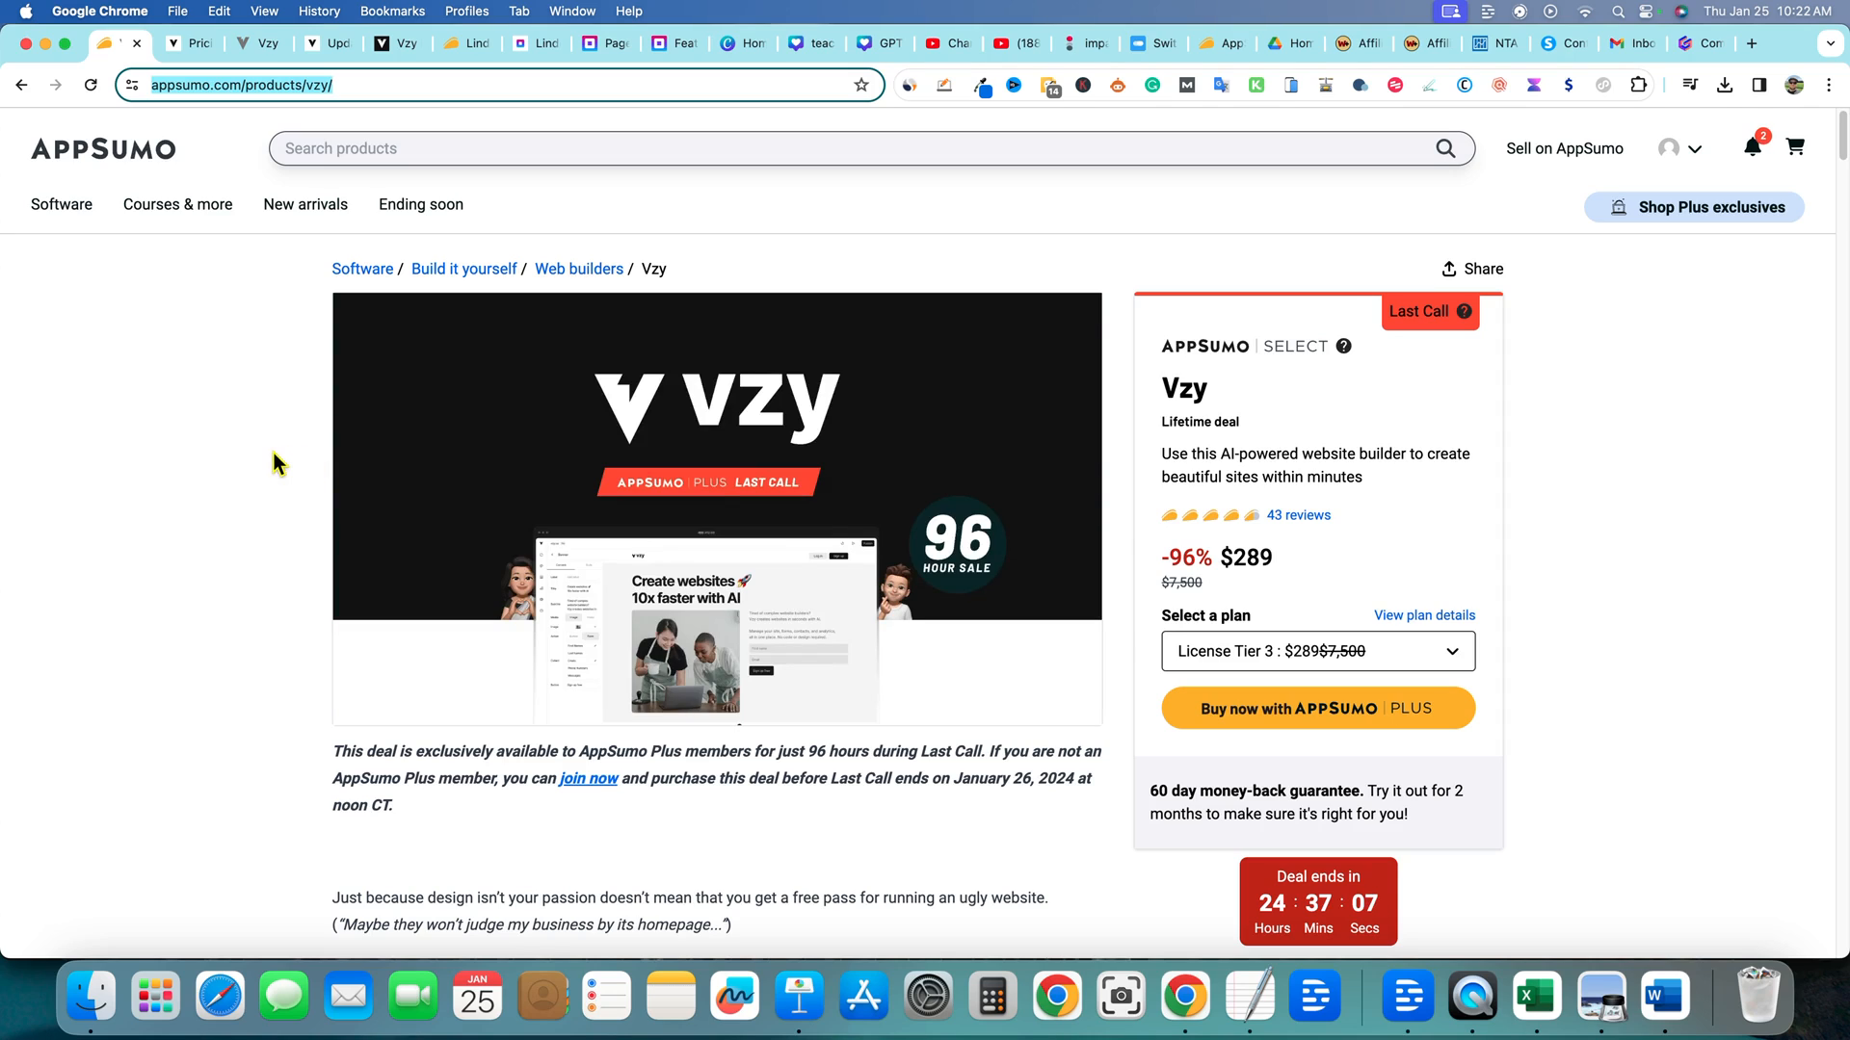
mouse_move(175, 483)
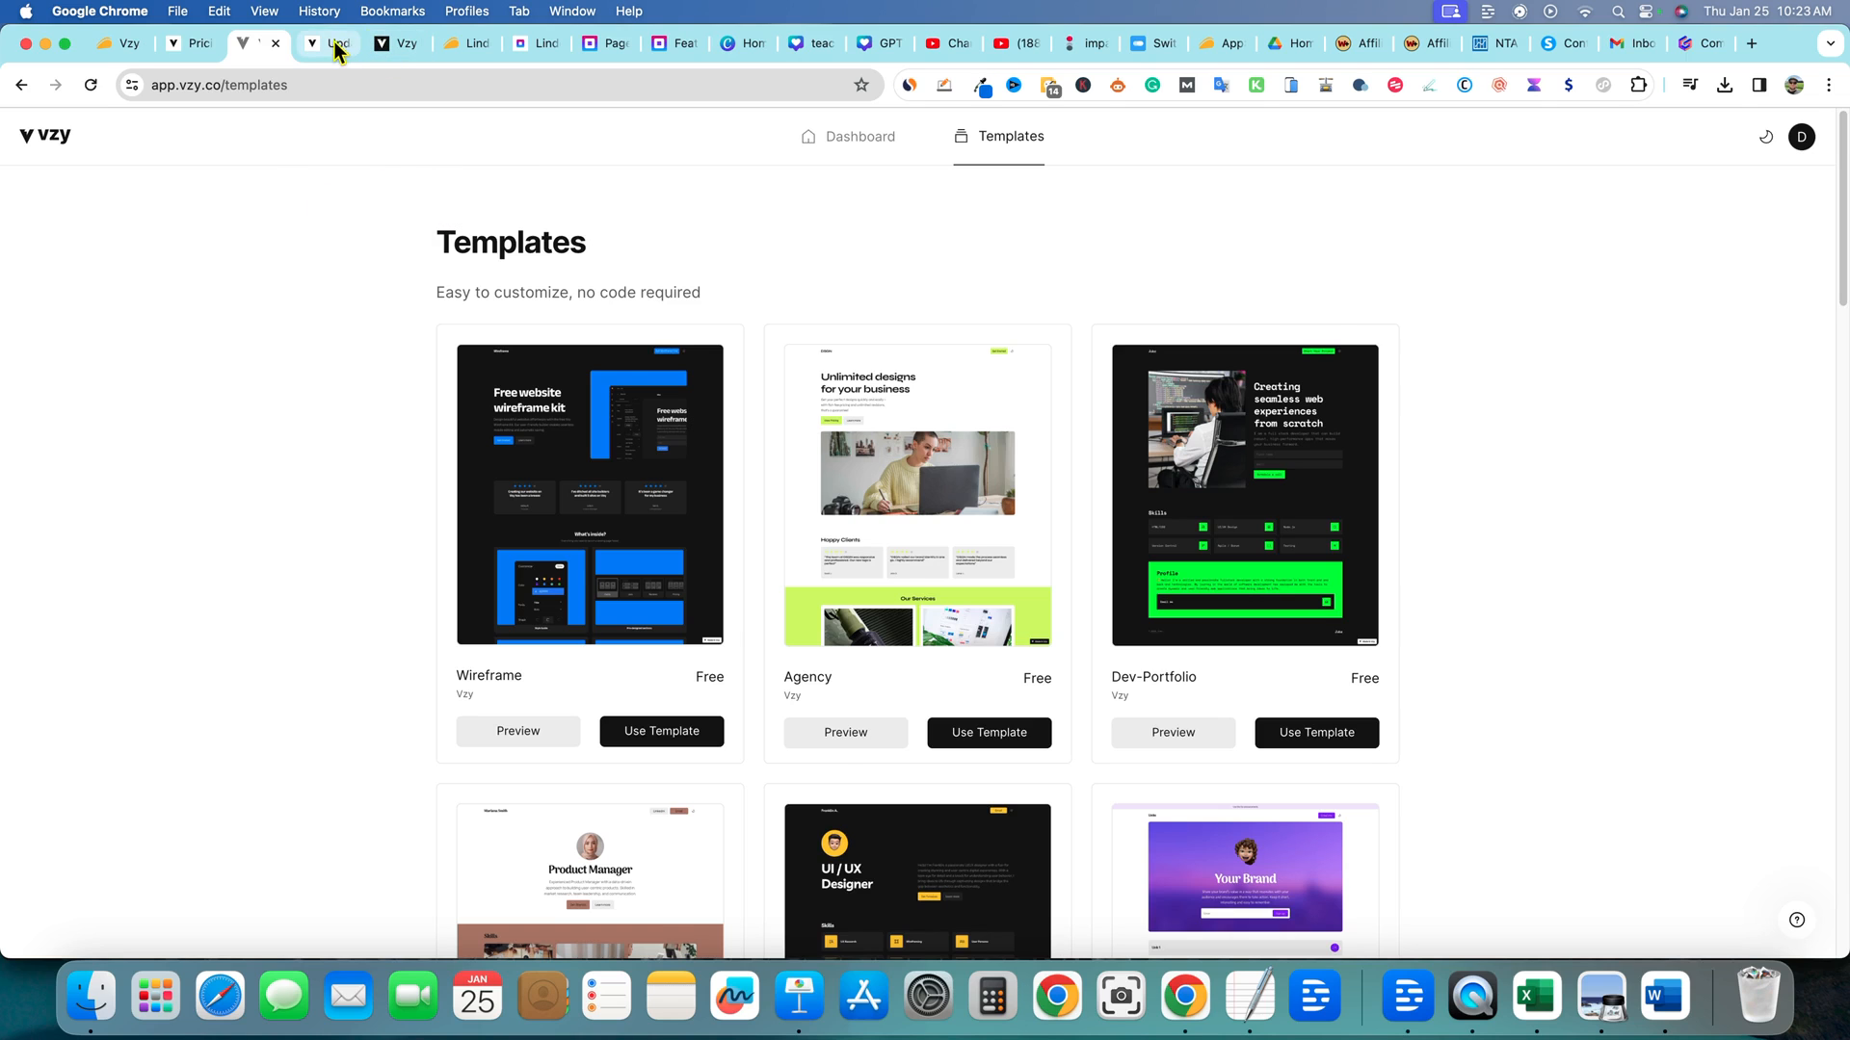
Switch to the app.vzy.co tab to reach the ready-made site templates gallery
click(327, 44)
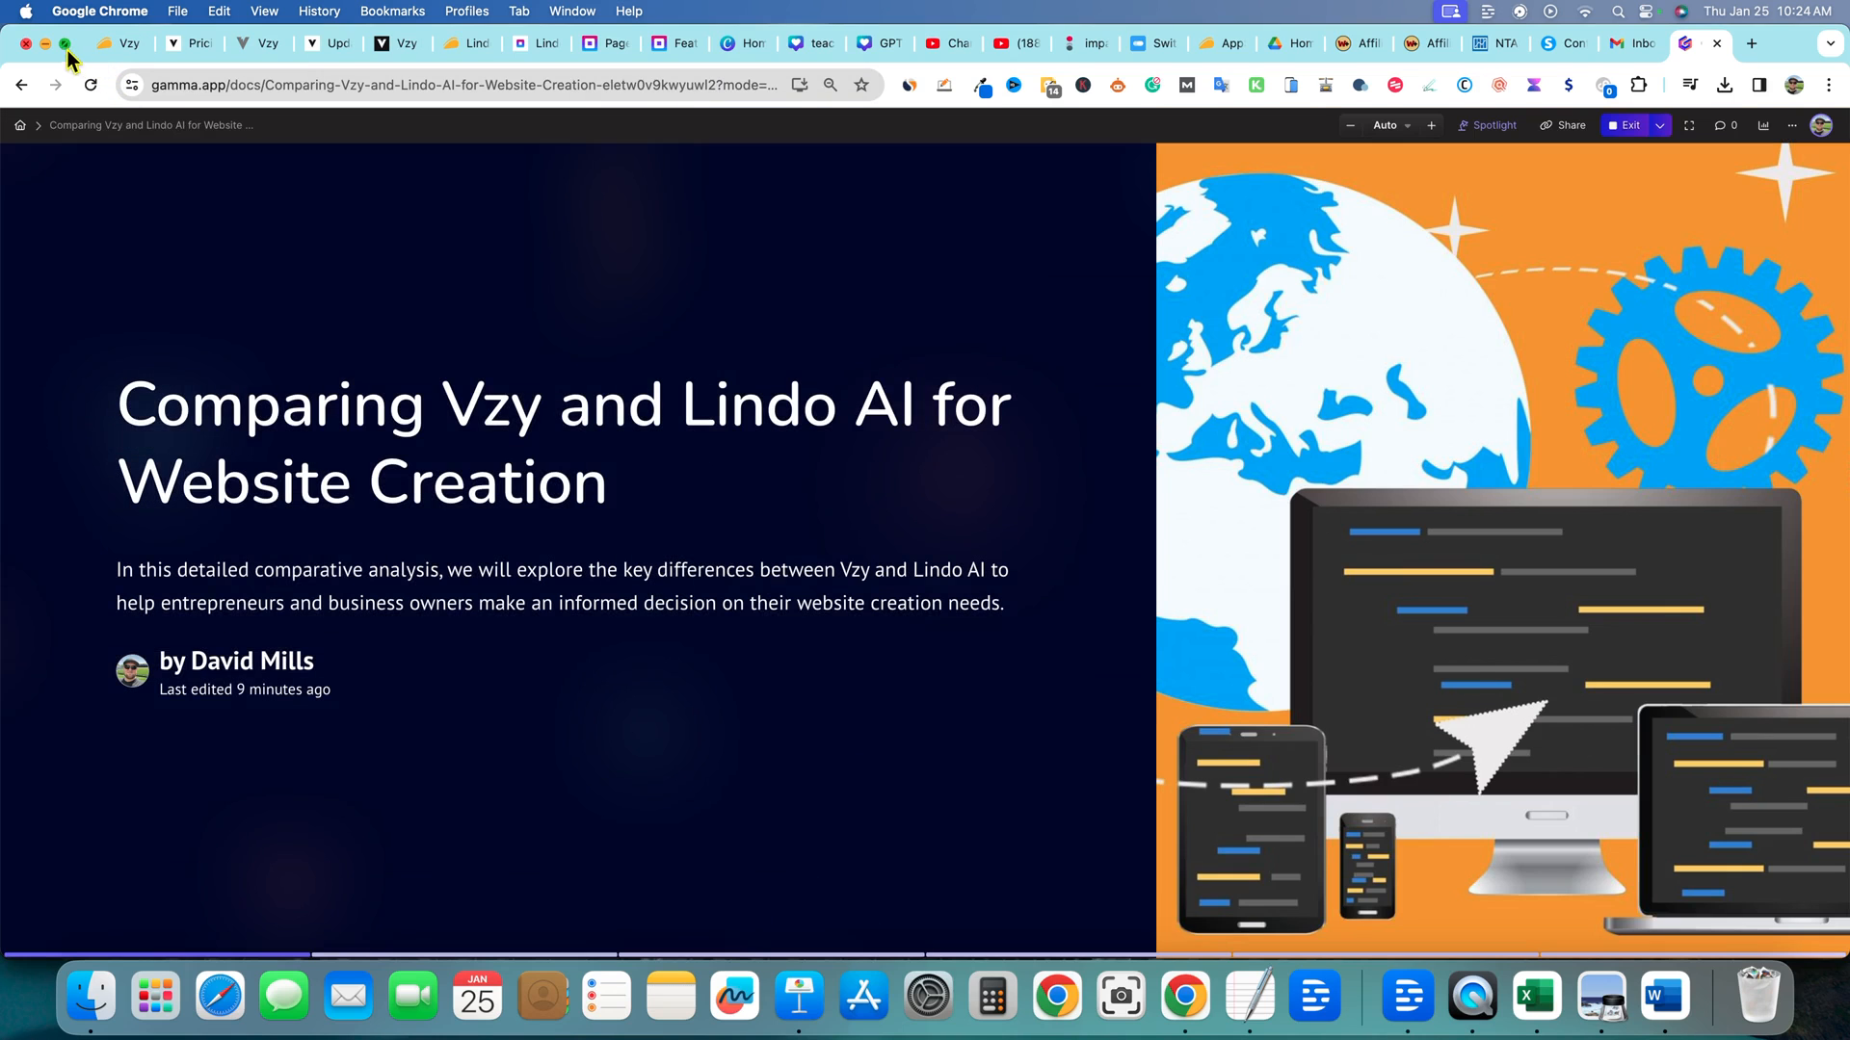
Present the Comparing Vzy and Lindo AI deck full screen on its title slide
click(1689, 125)
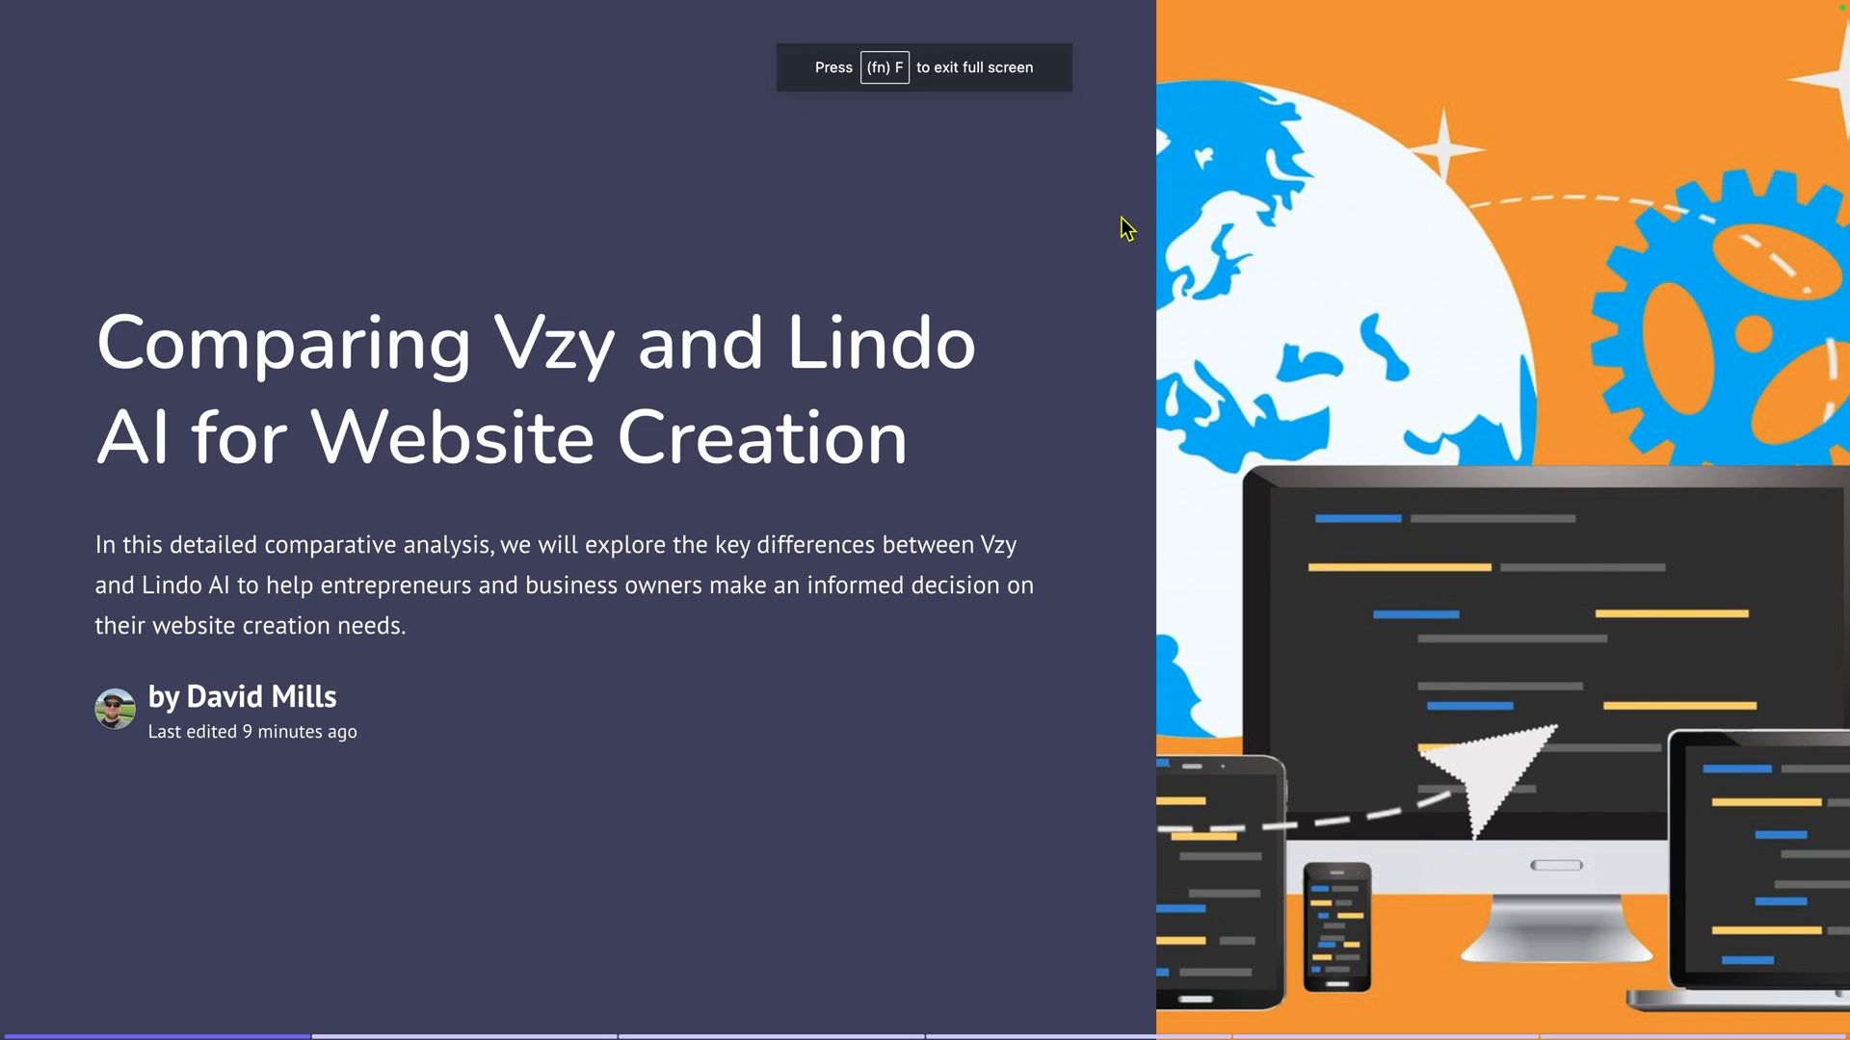
mouse_move(1089, 297)
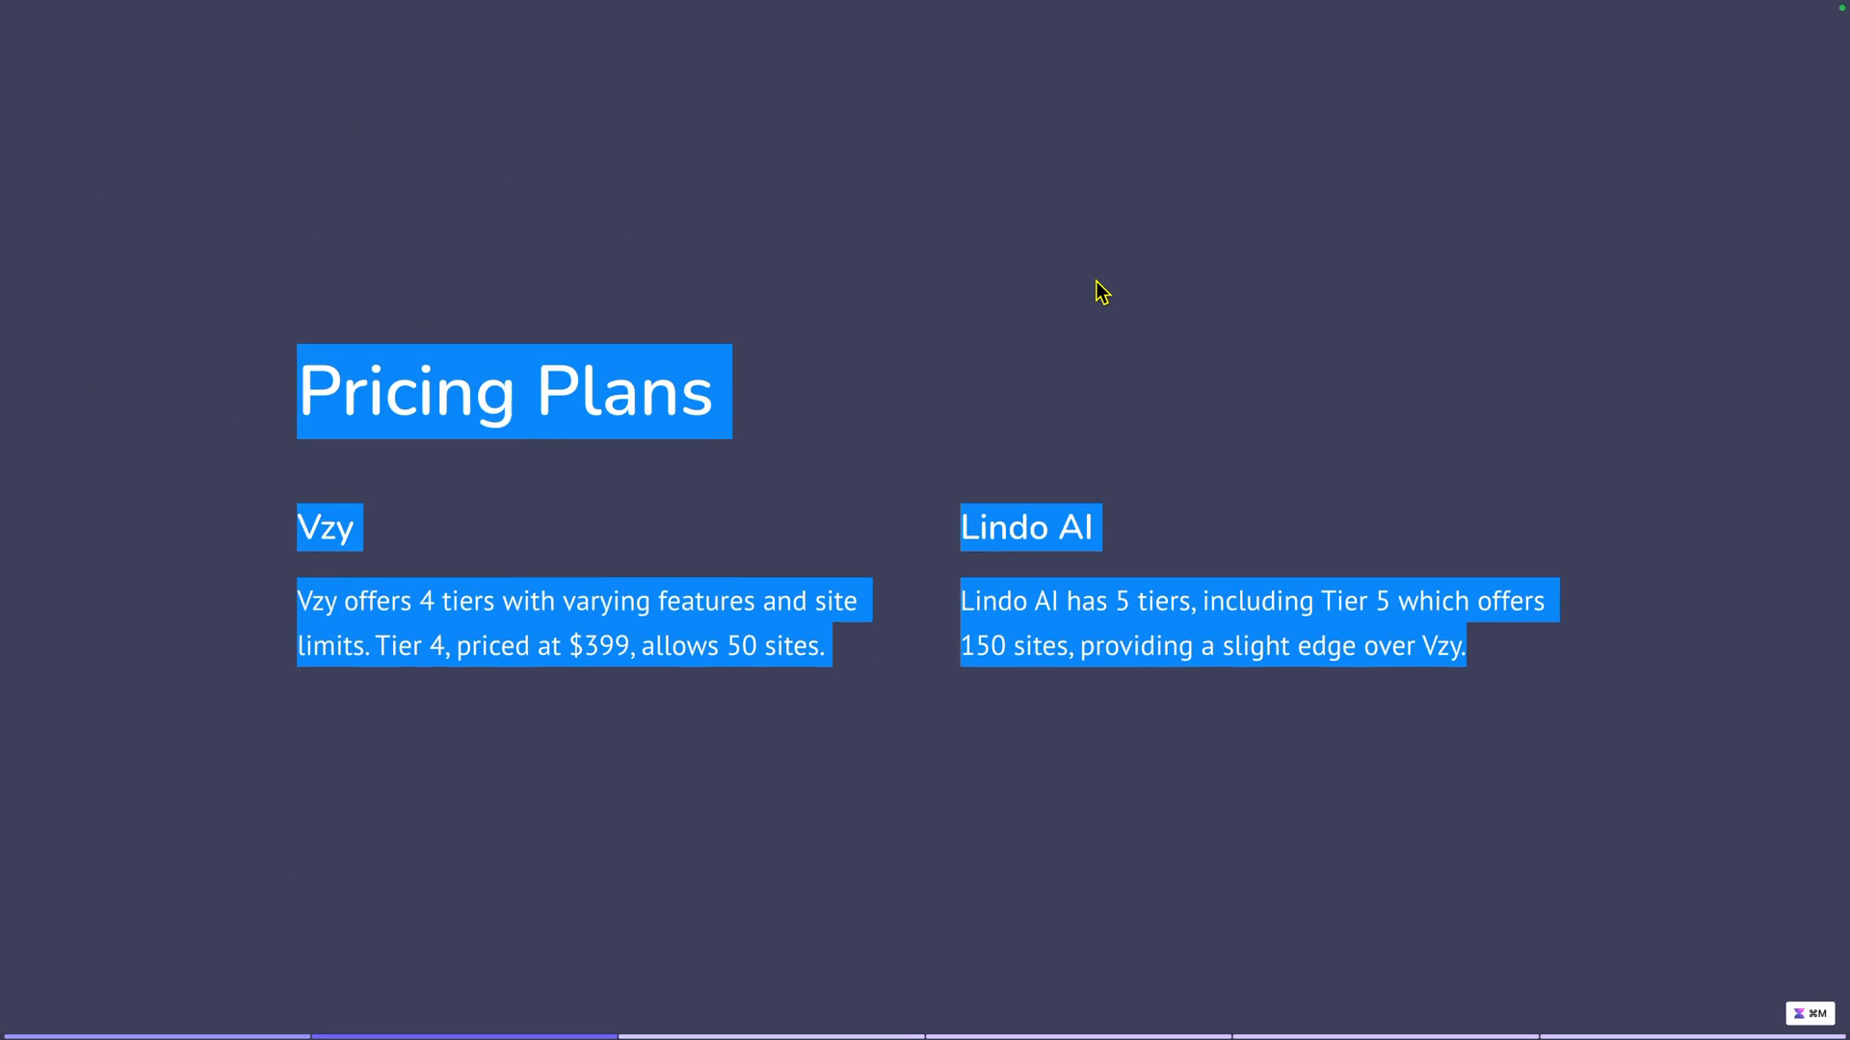
click(1144, 328)
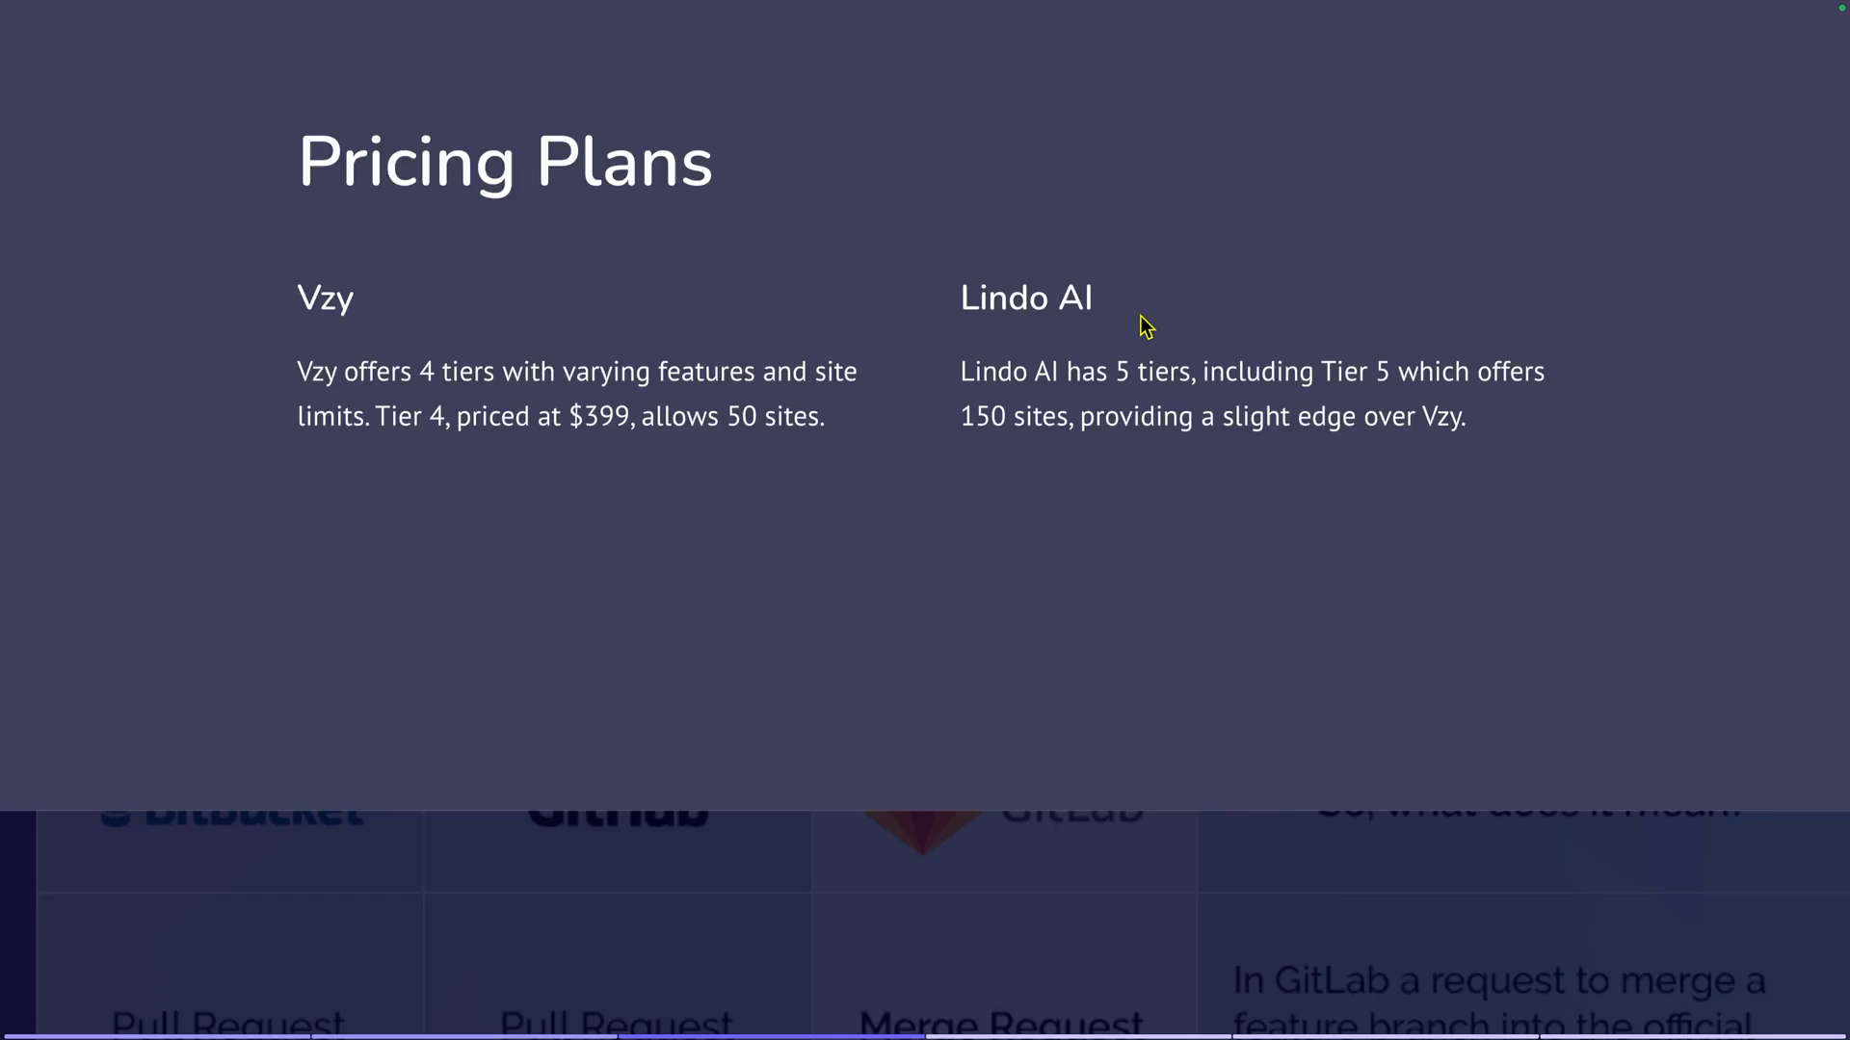
Scroll the deck to review the Key Features and Benefits slide with pros of each tool
scroll(down, 3)
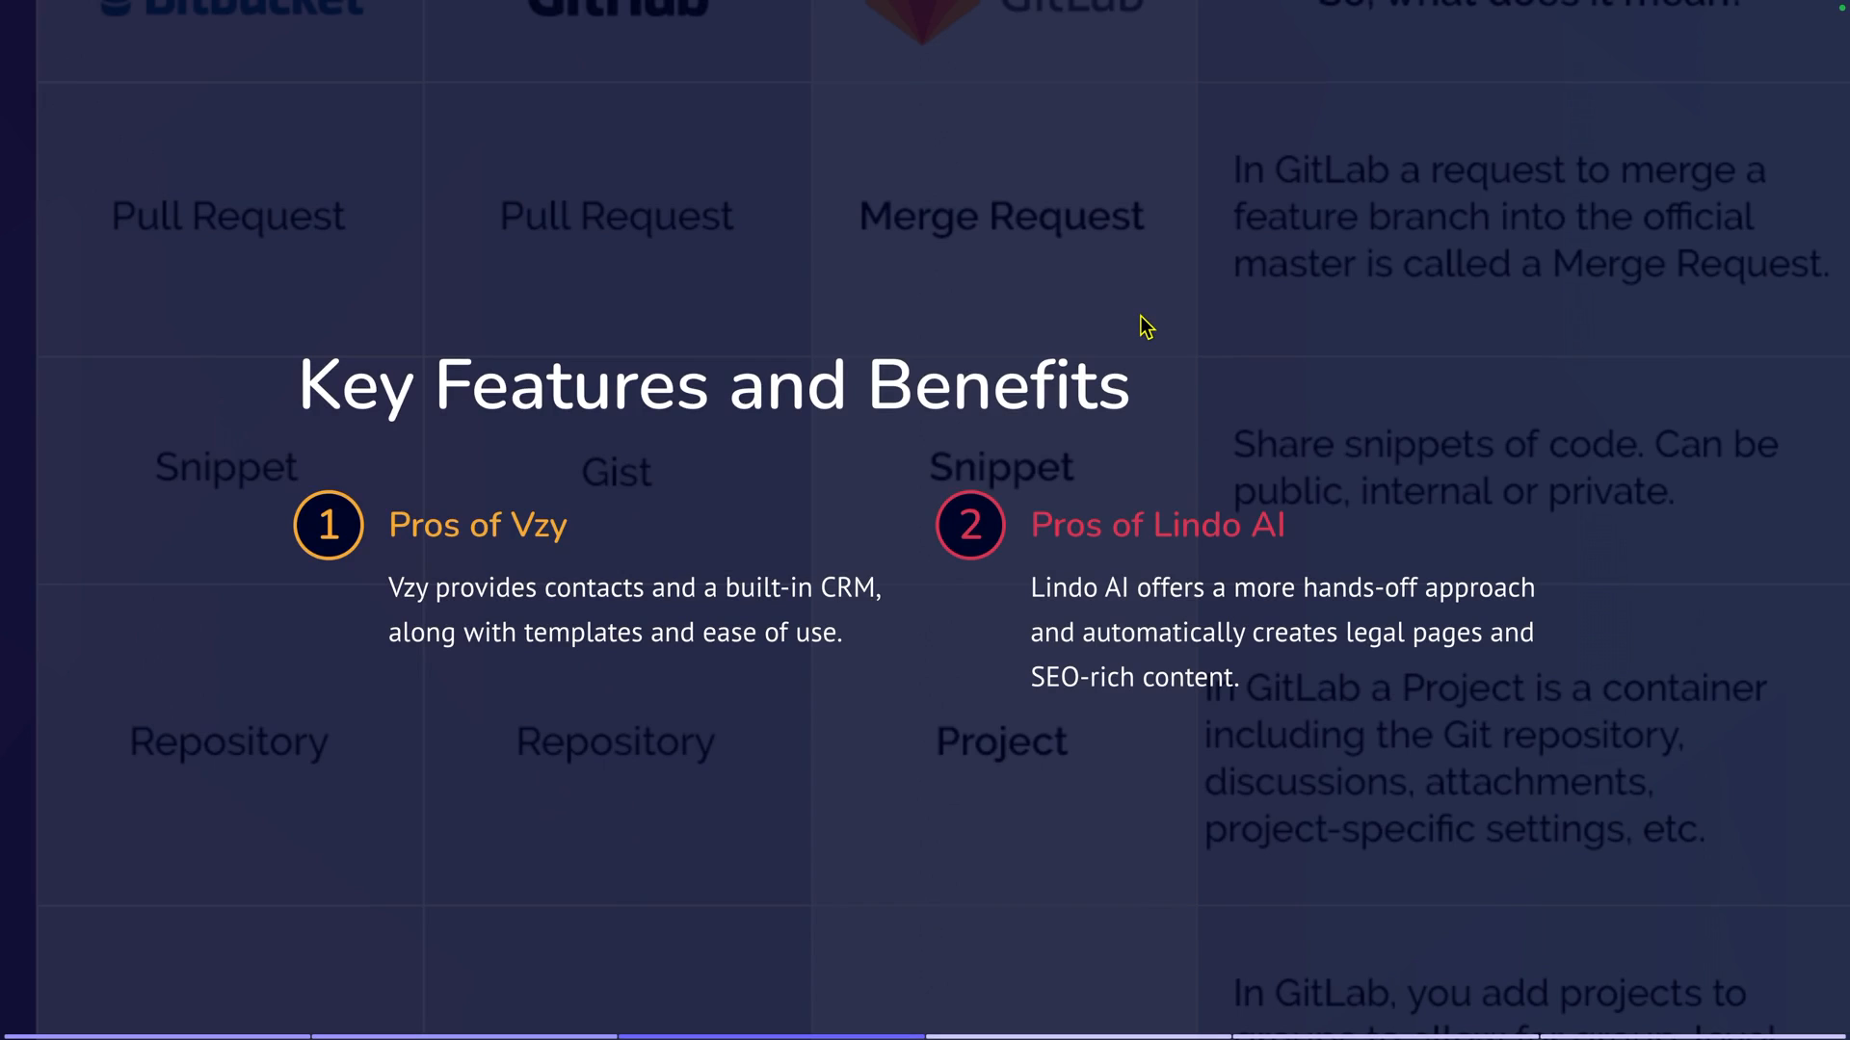
mouse_move(334, 659)
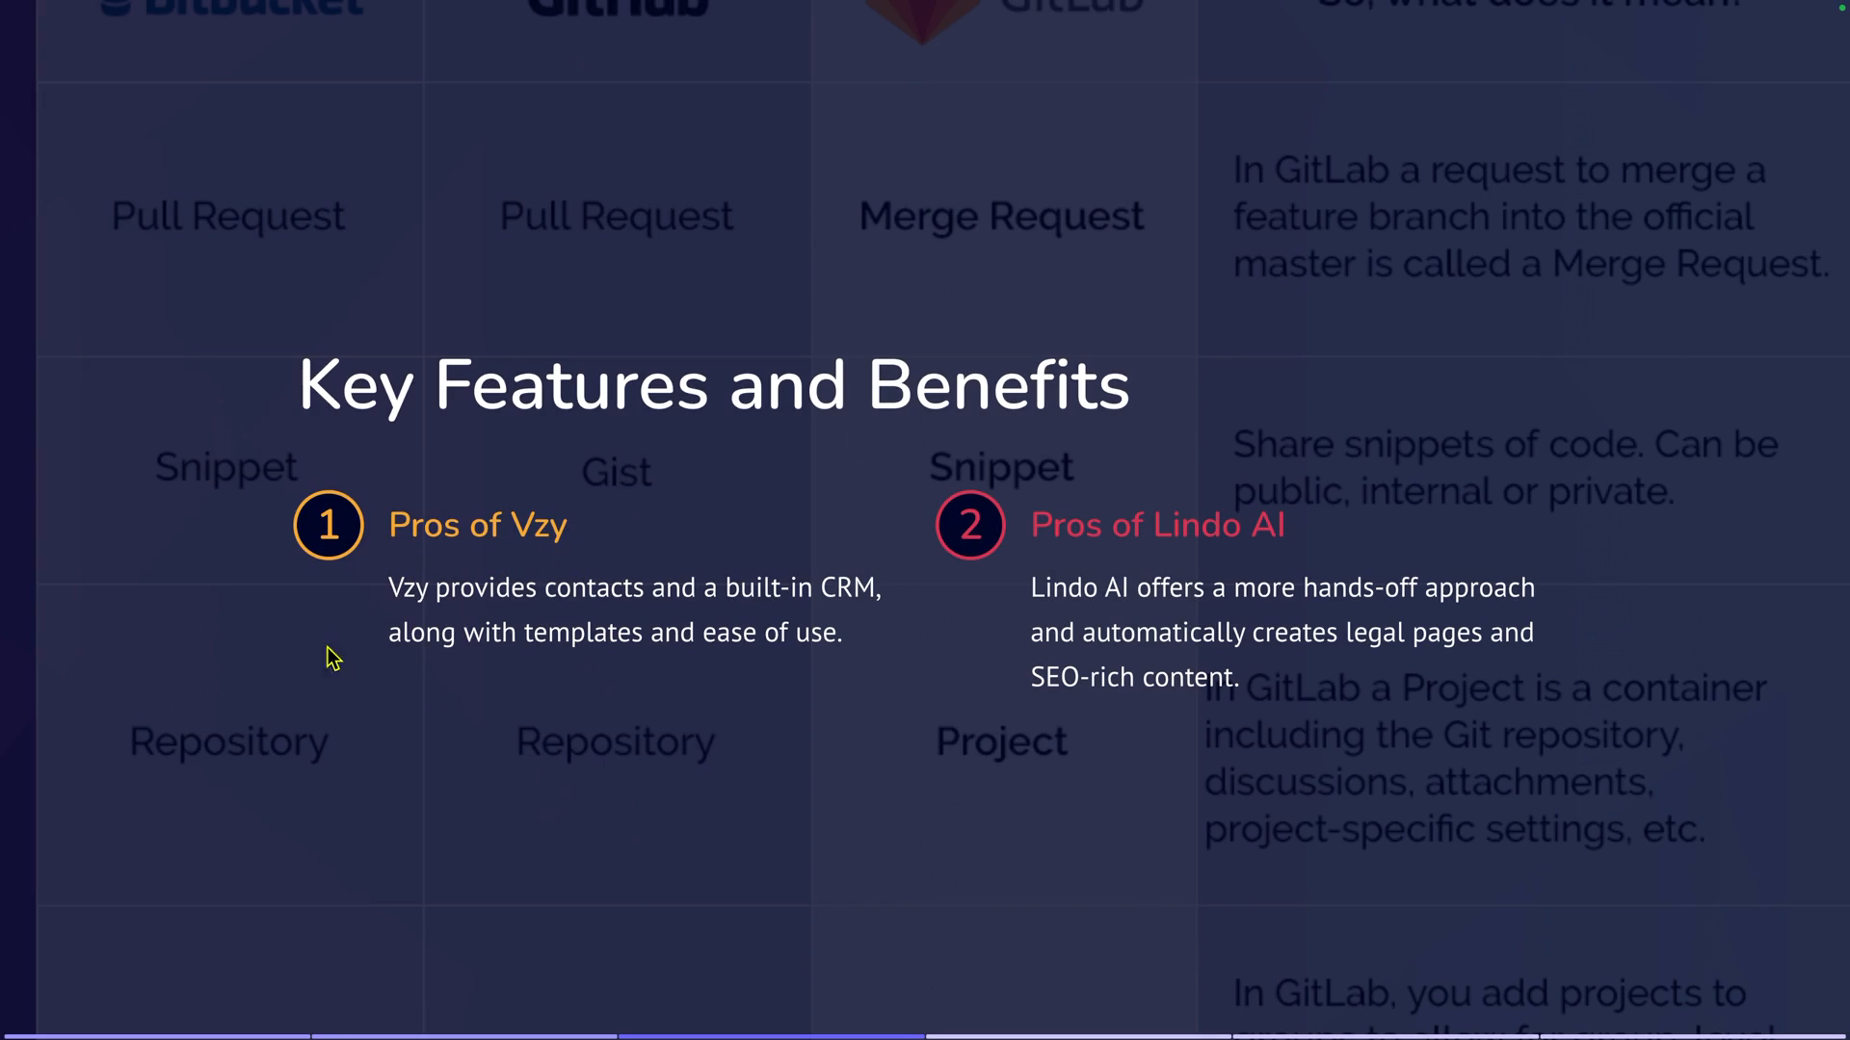
mouse_move(264, 690)
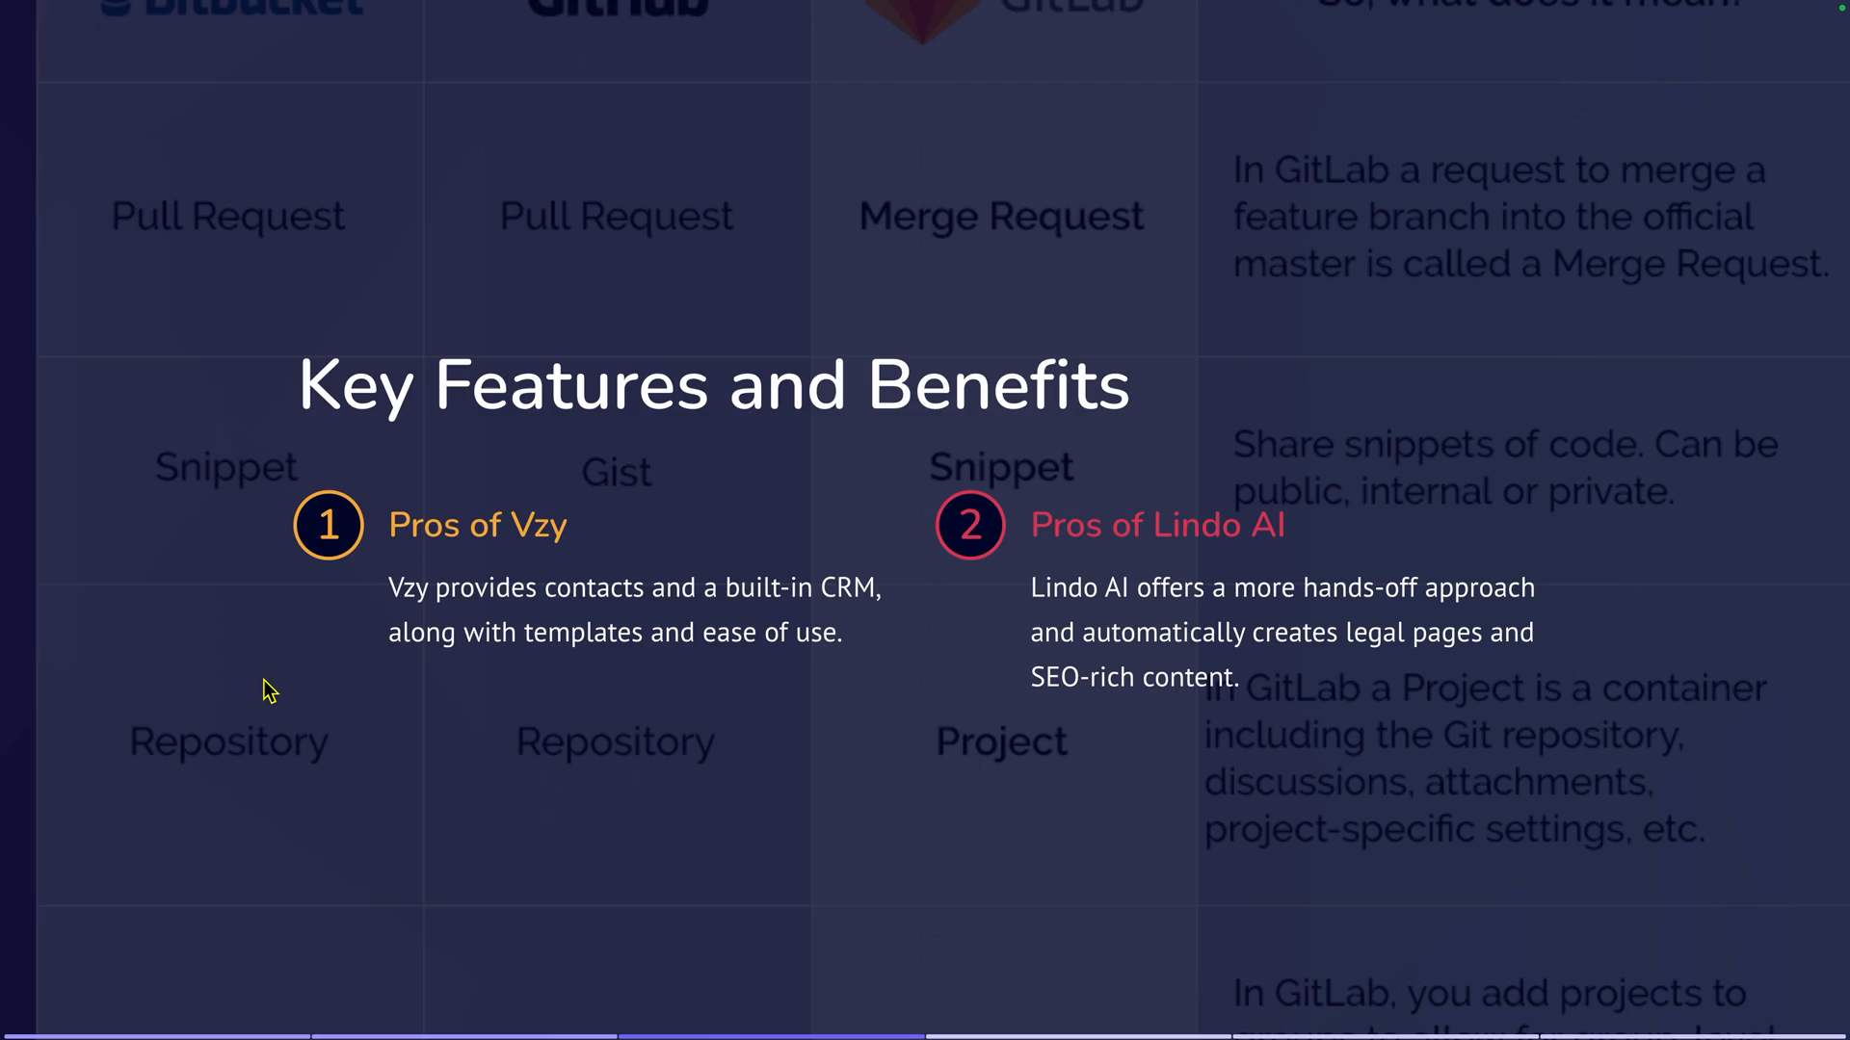
mouse_move(242, 694)
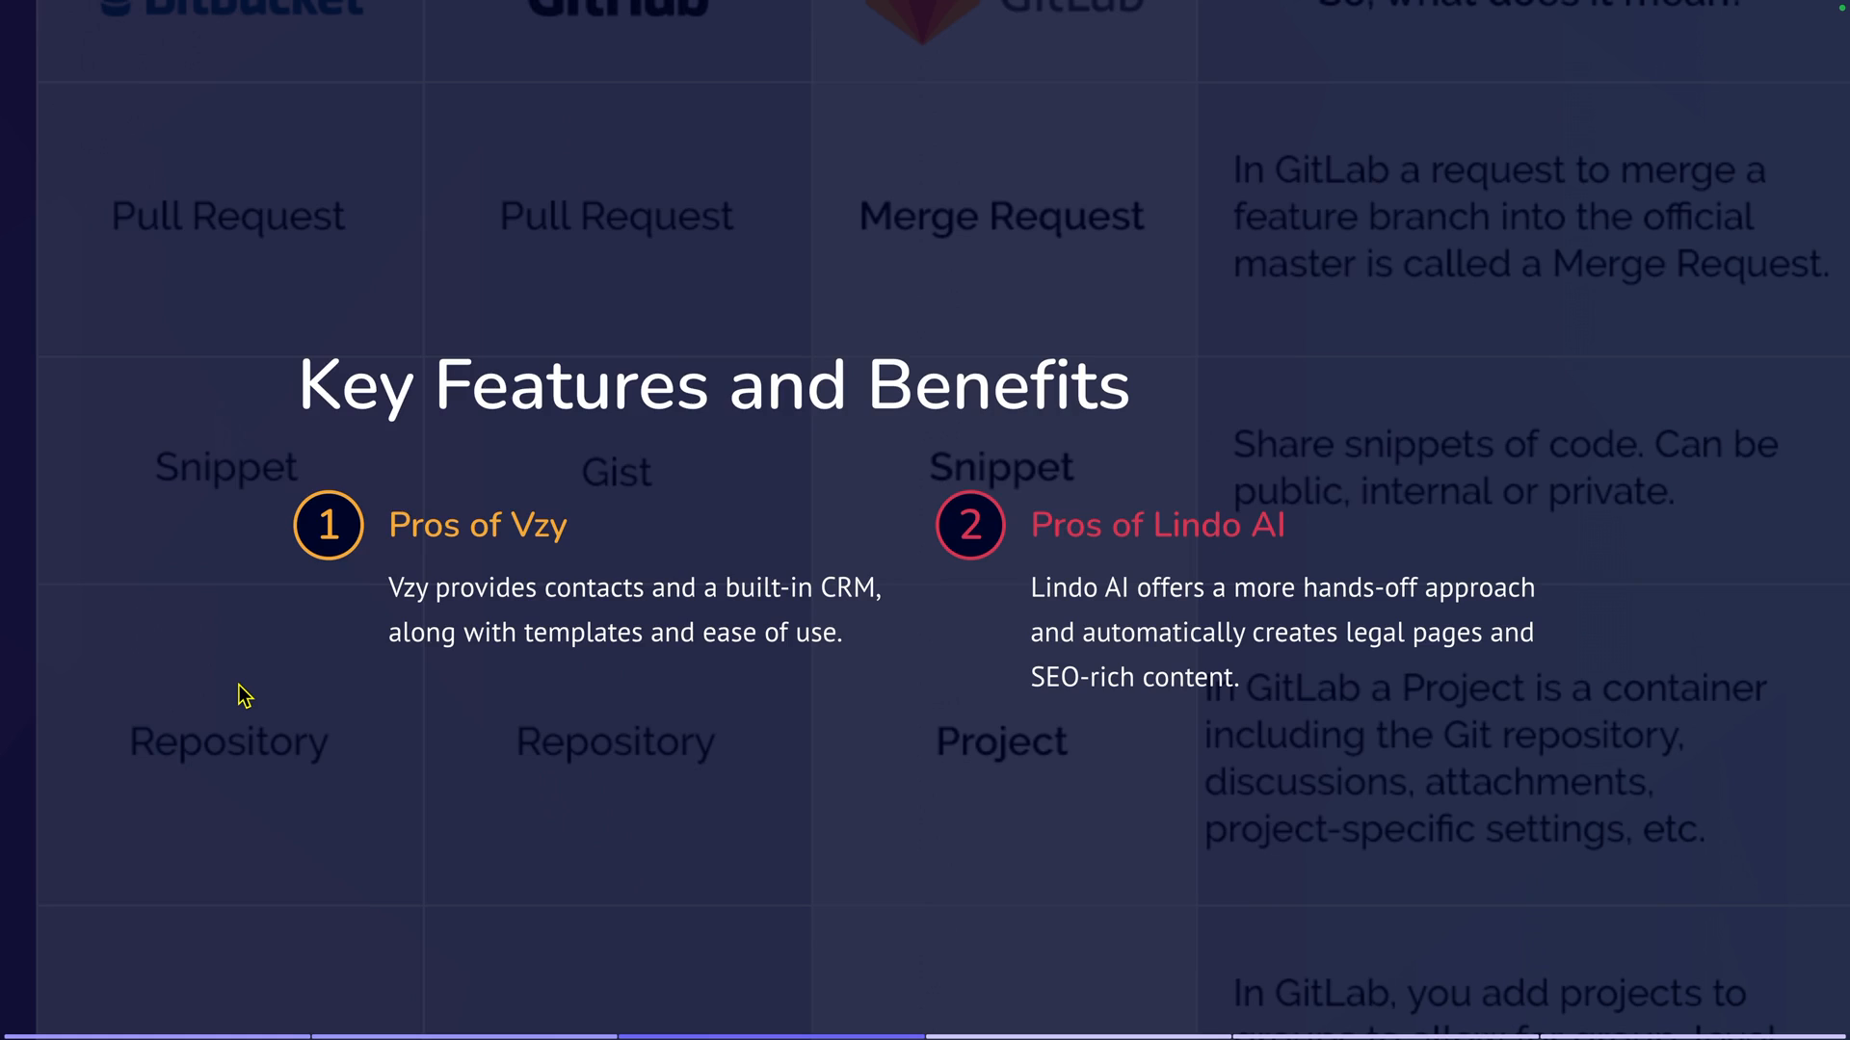
mouse_move(391, 842)
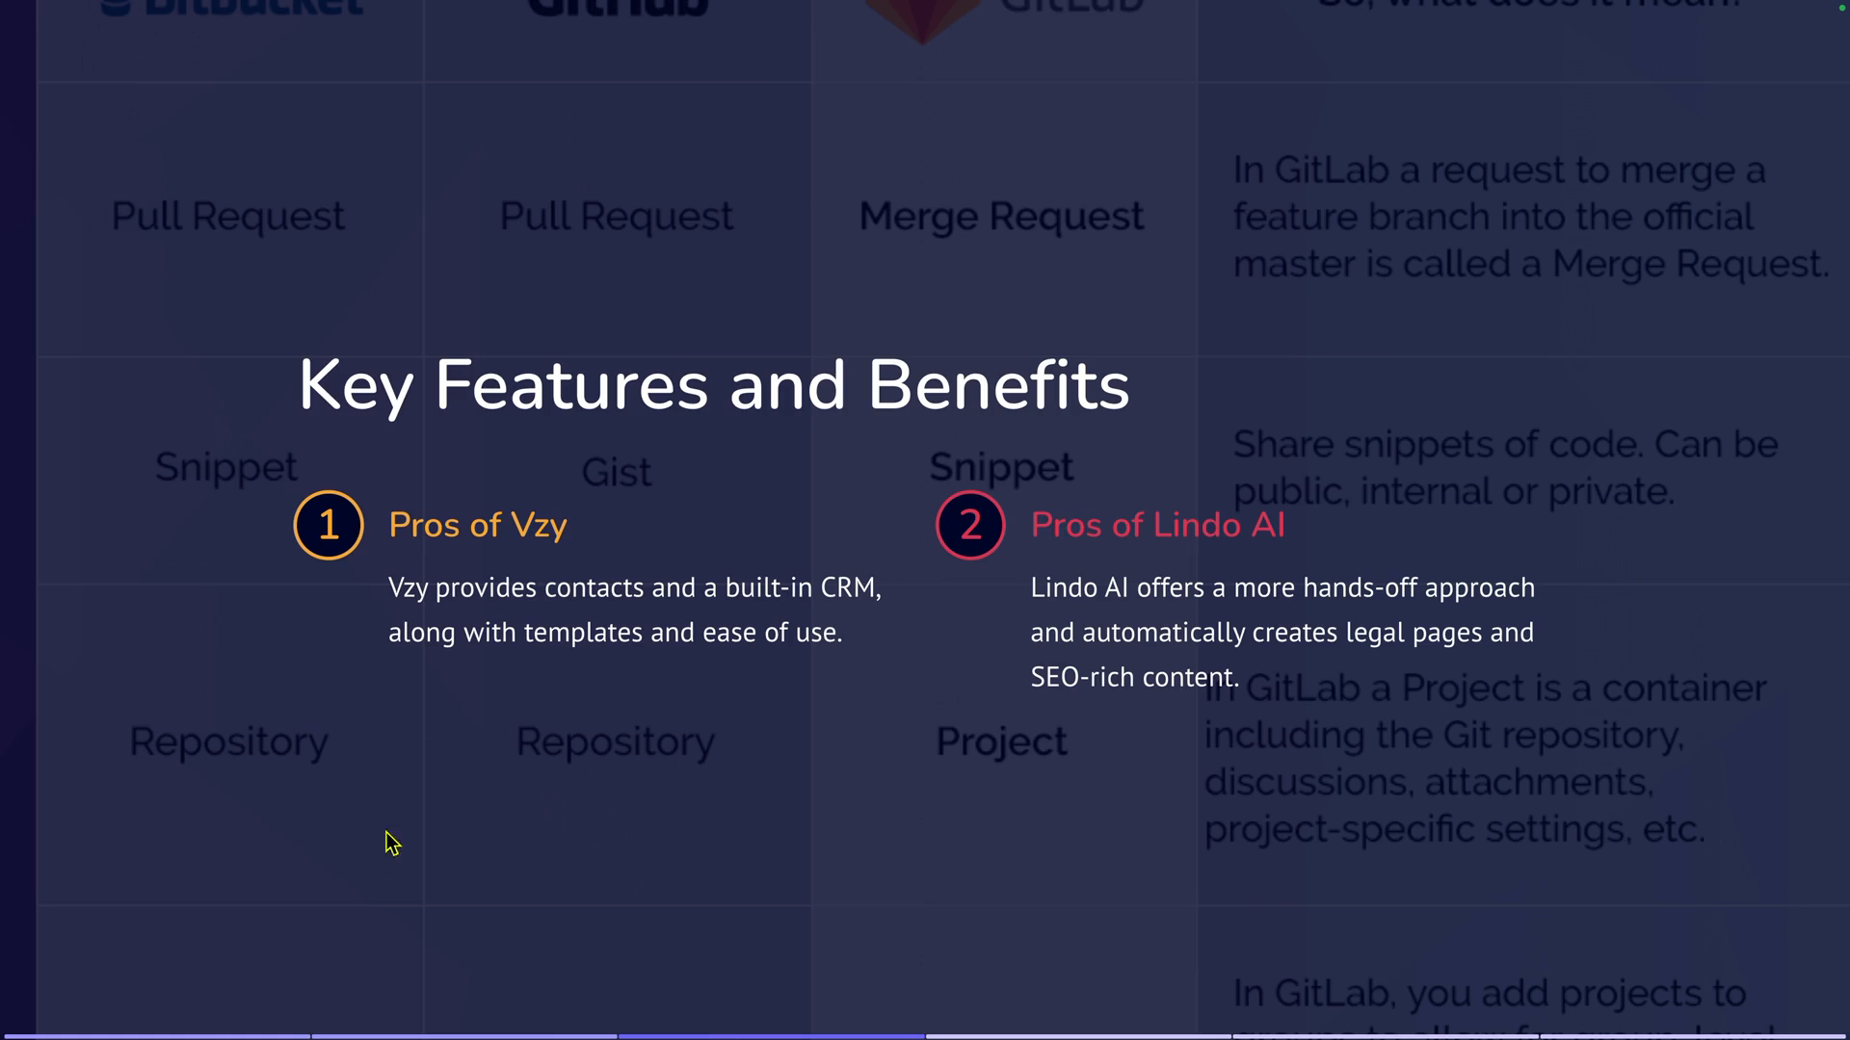
mouse_move(208, 823)
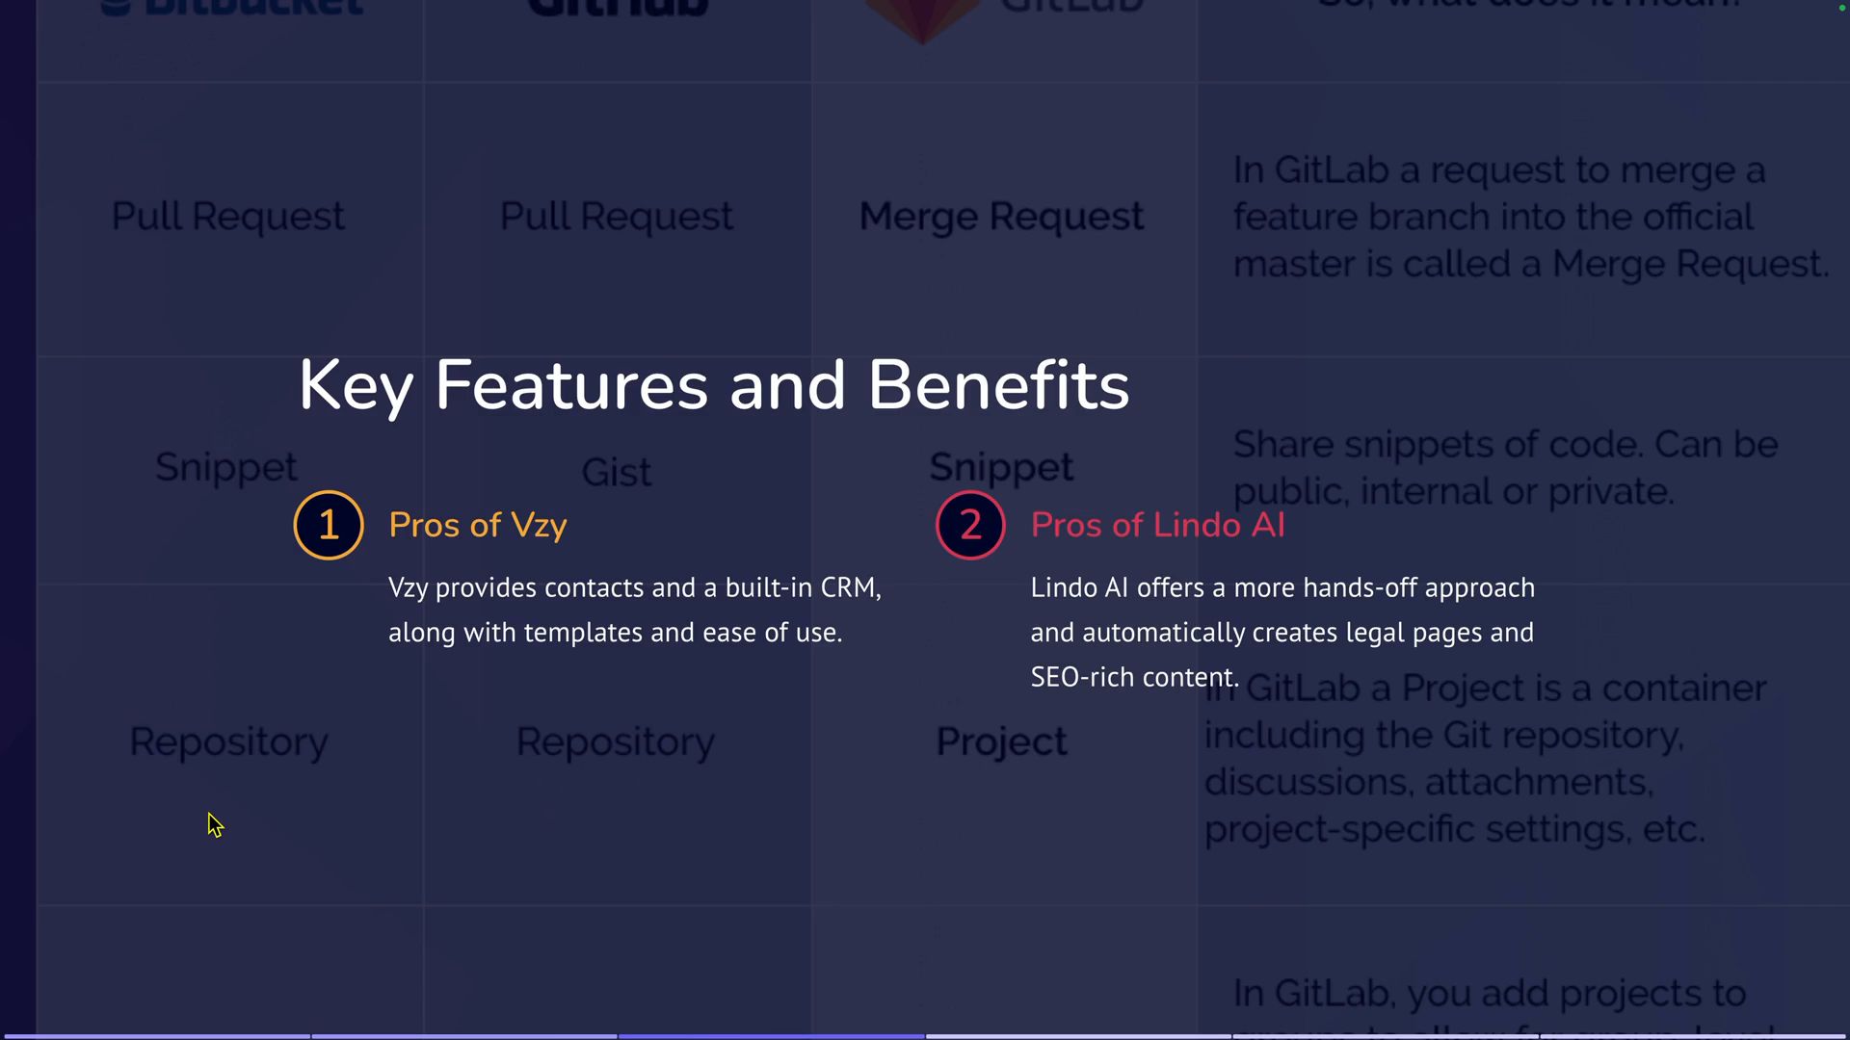
mouse_move(171, 823)
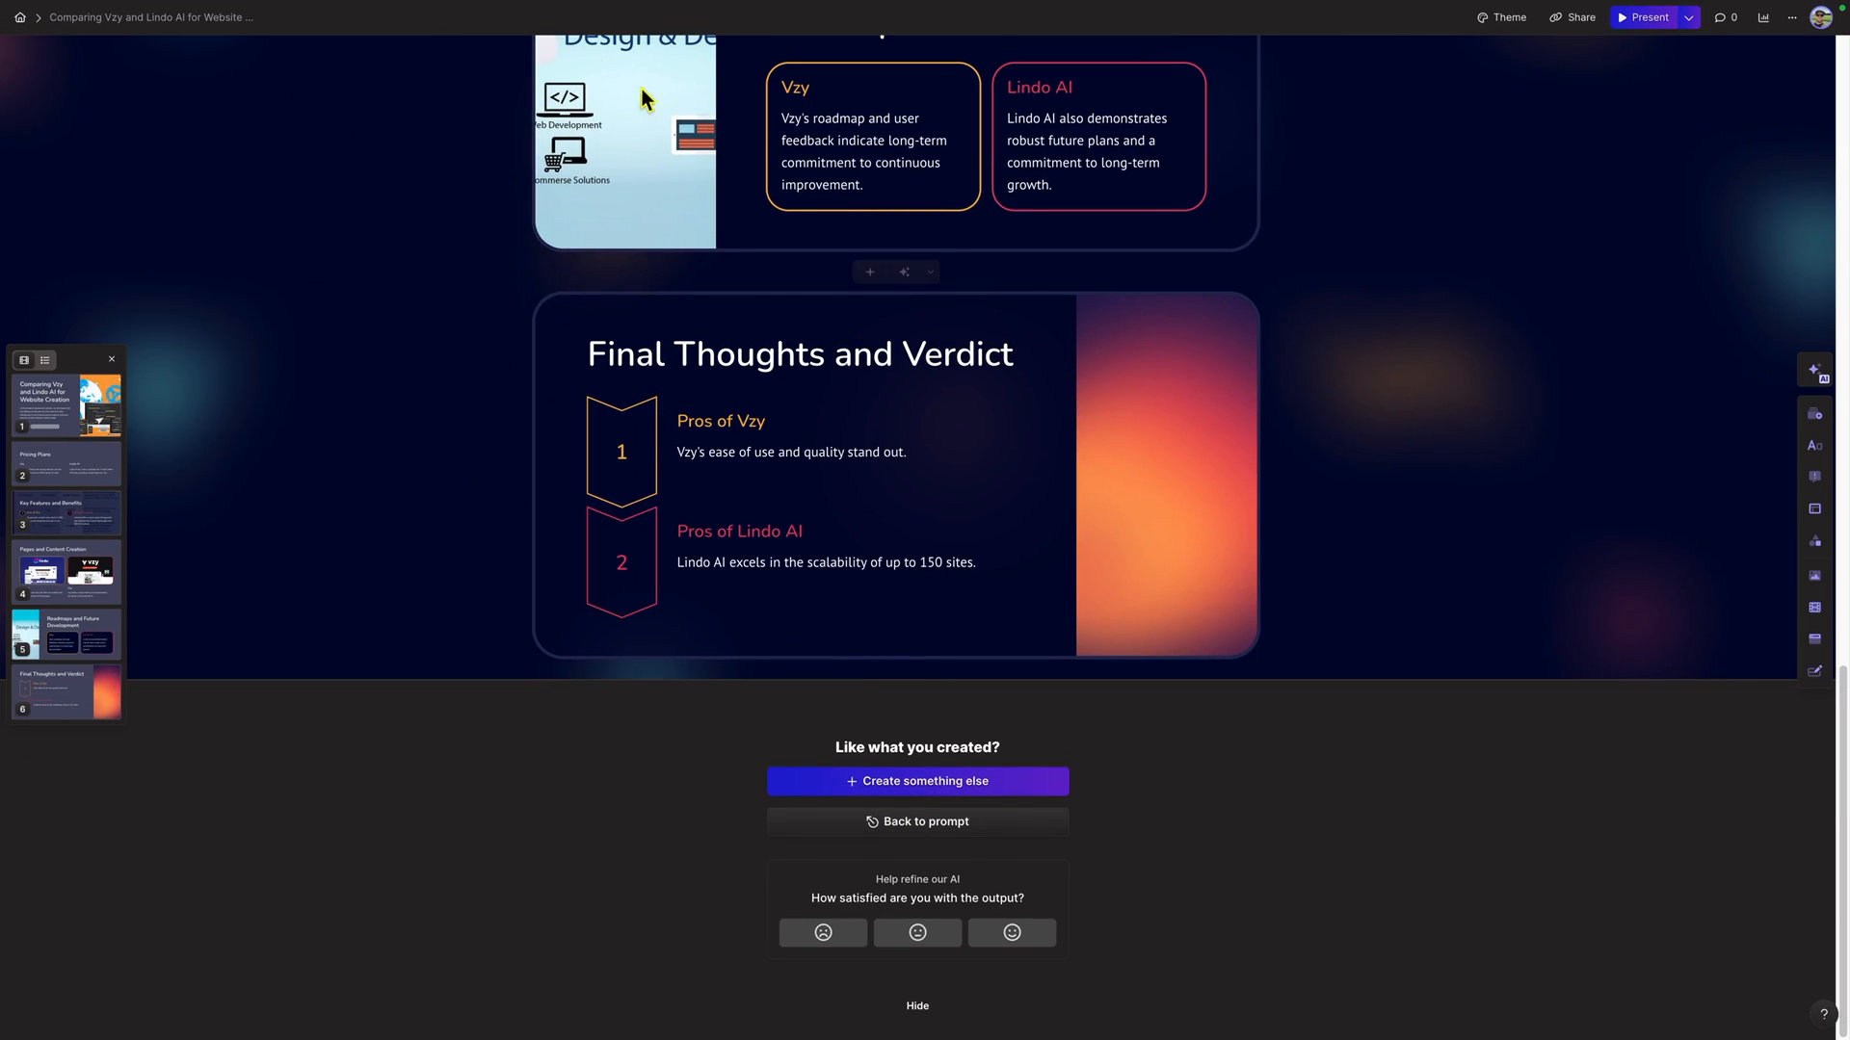
click(133, 44)
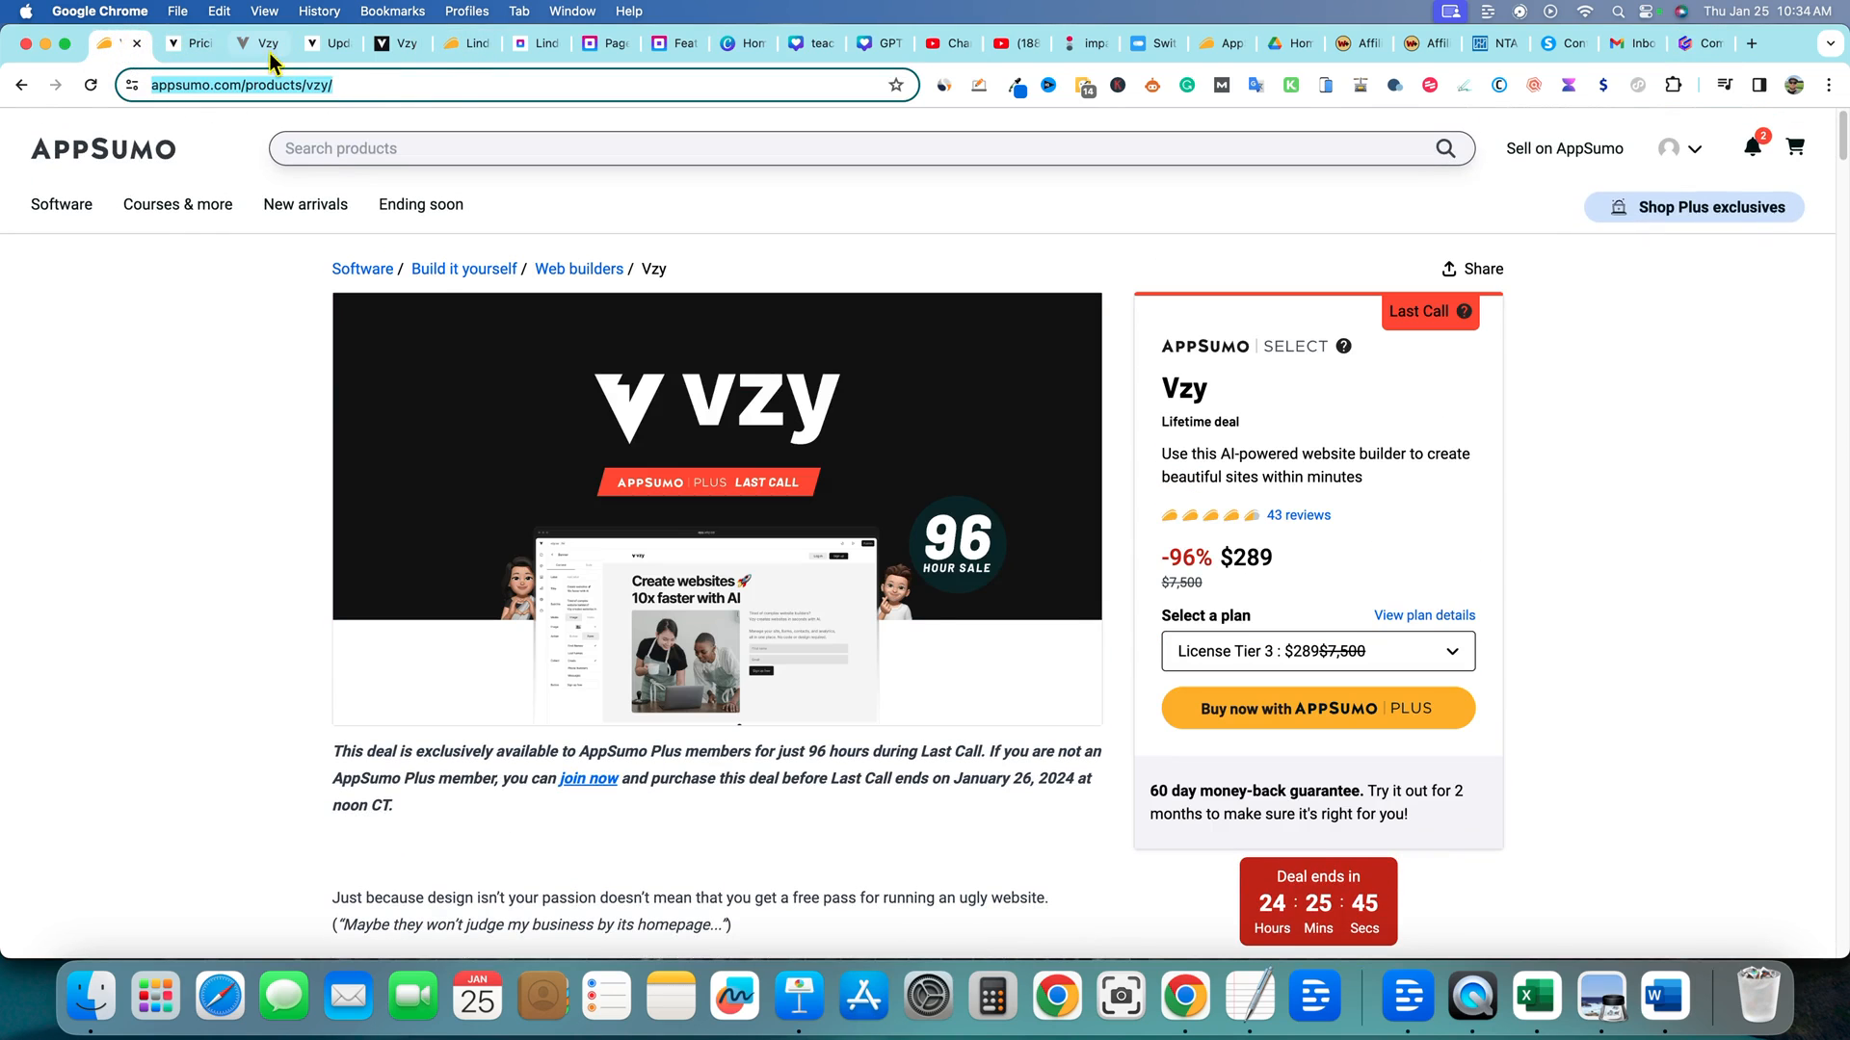
click(254, 44)
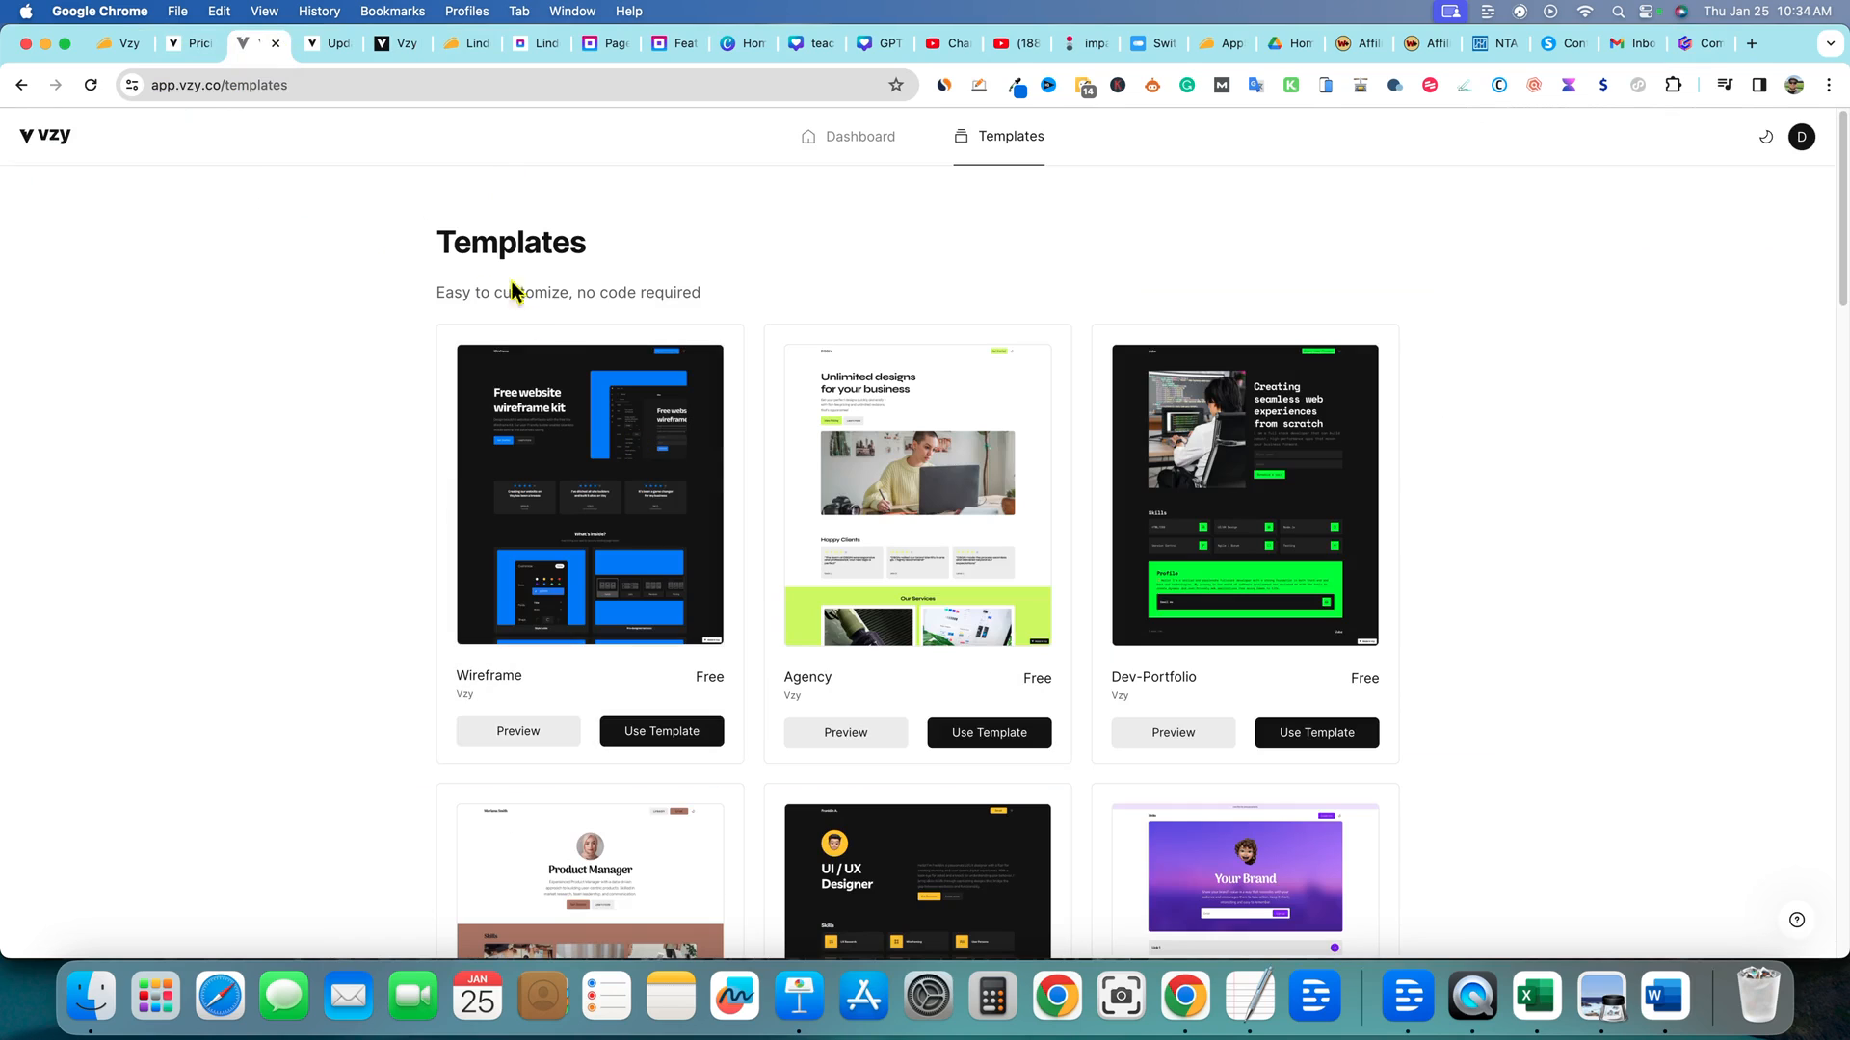
scroll(down, 3)
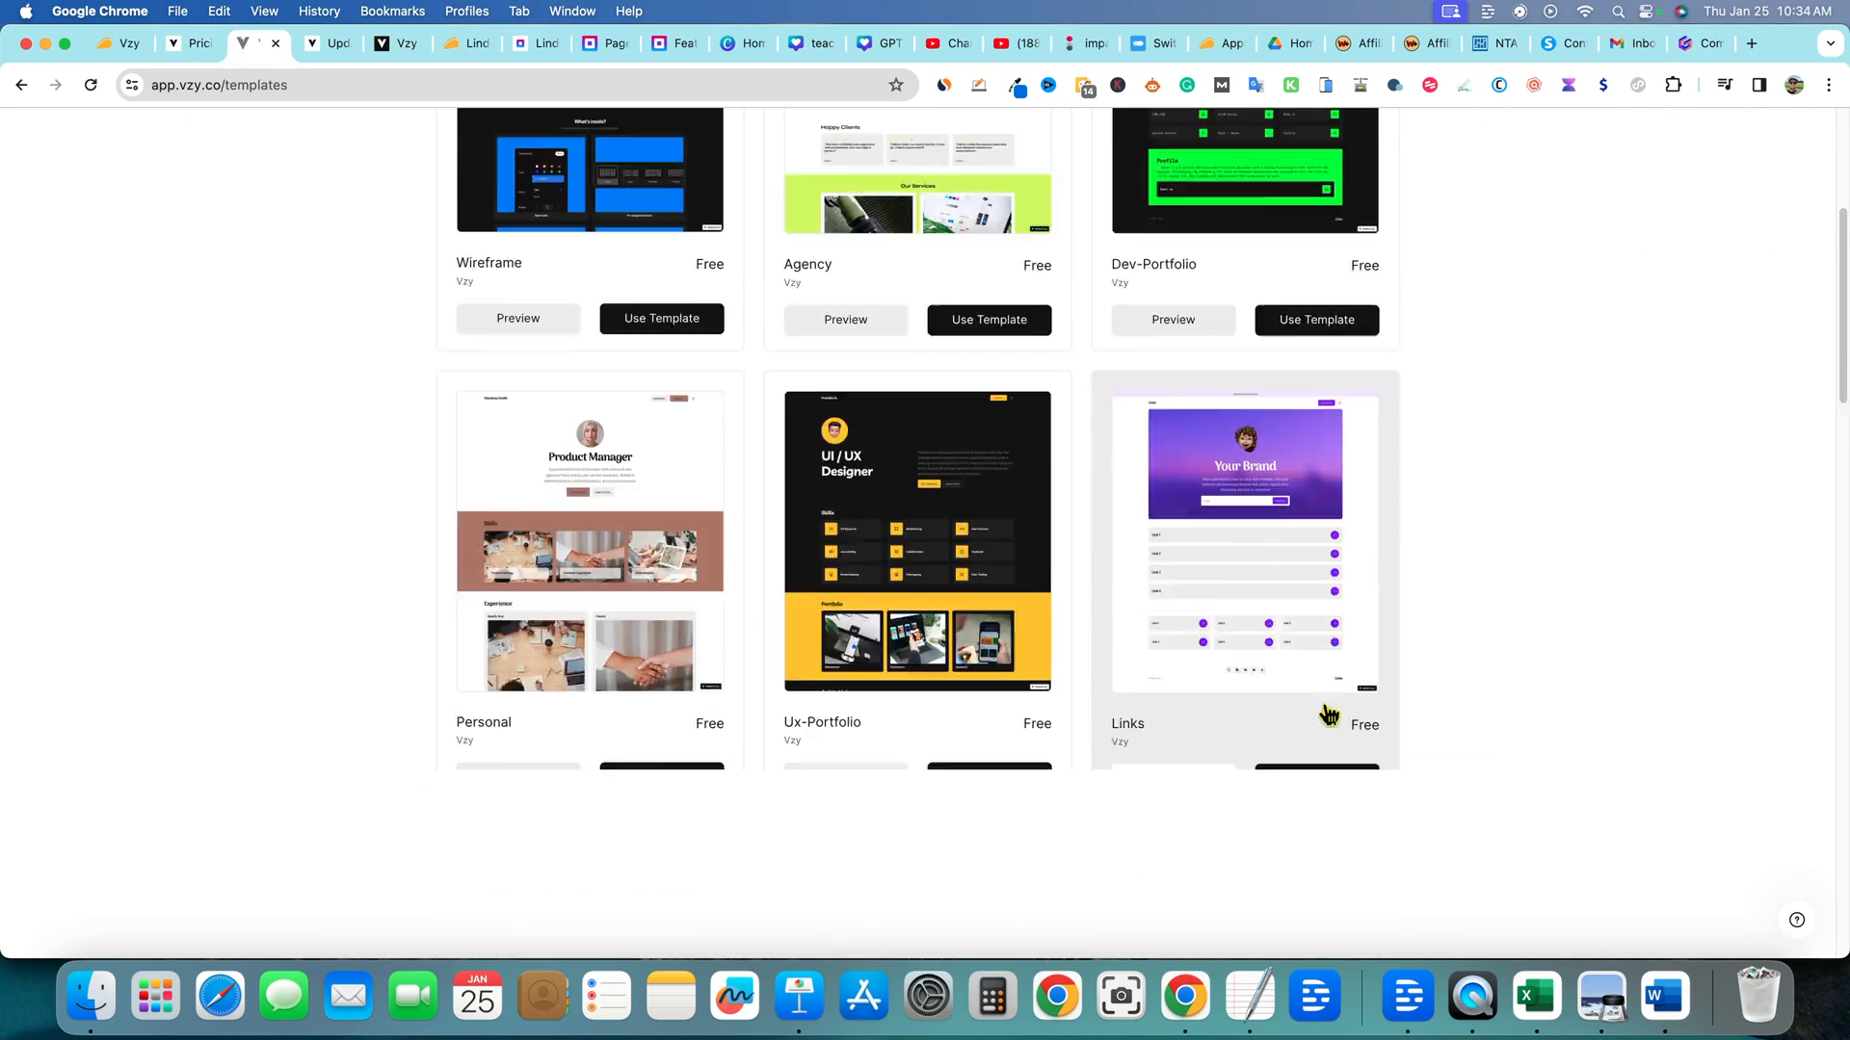
scroll(down, 3)
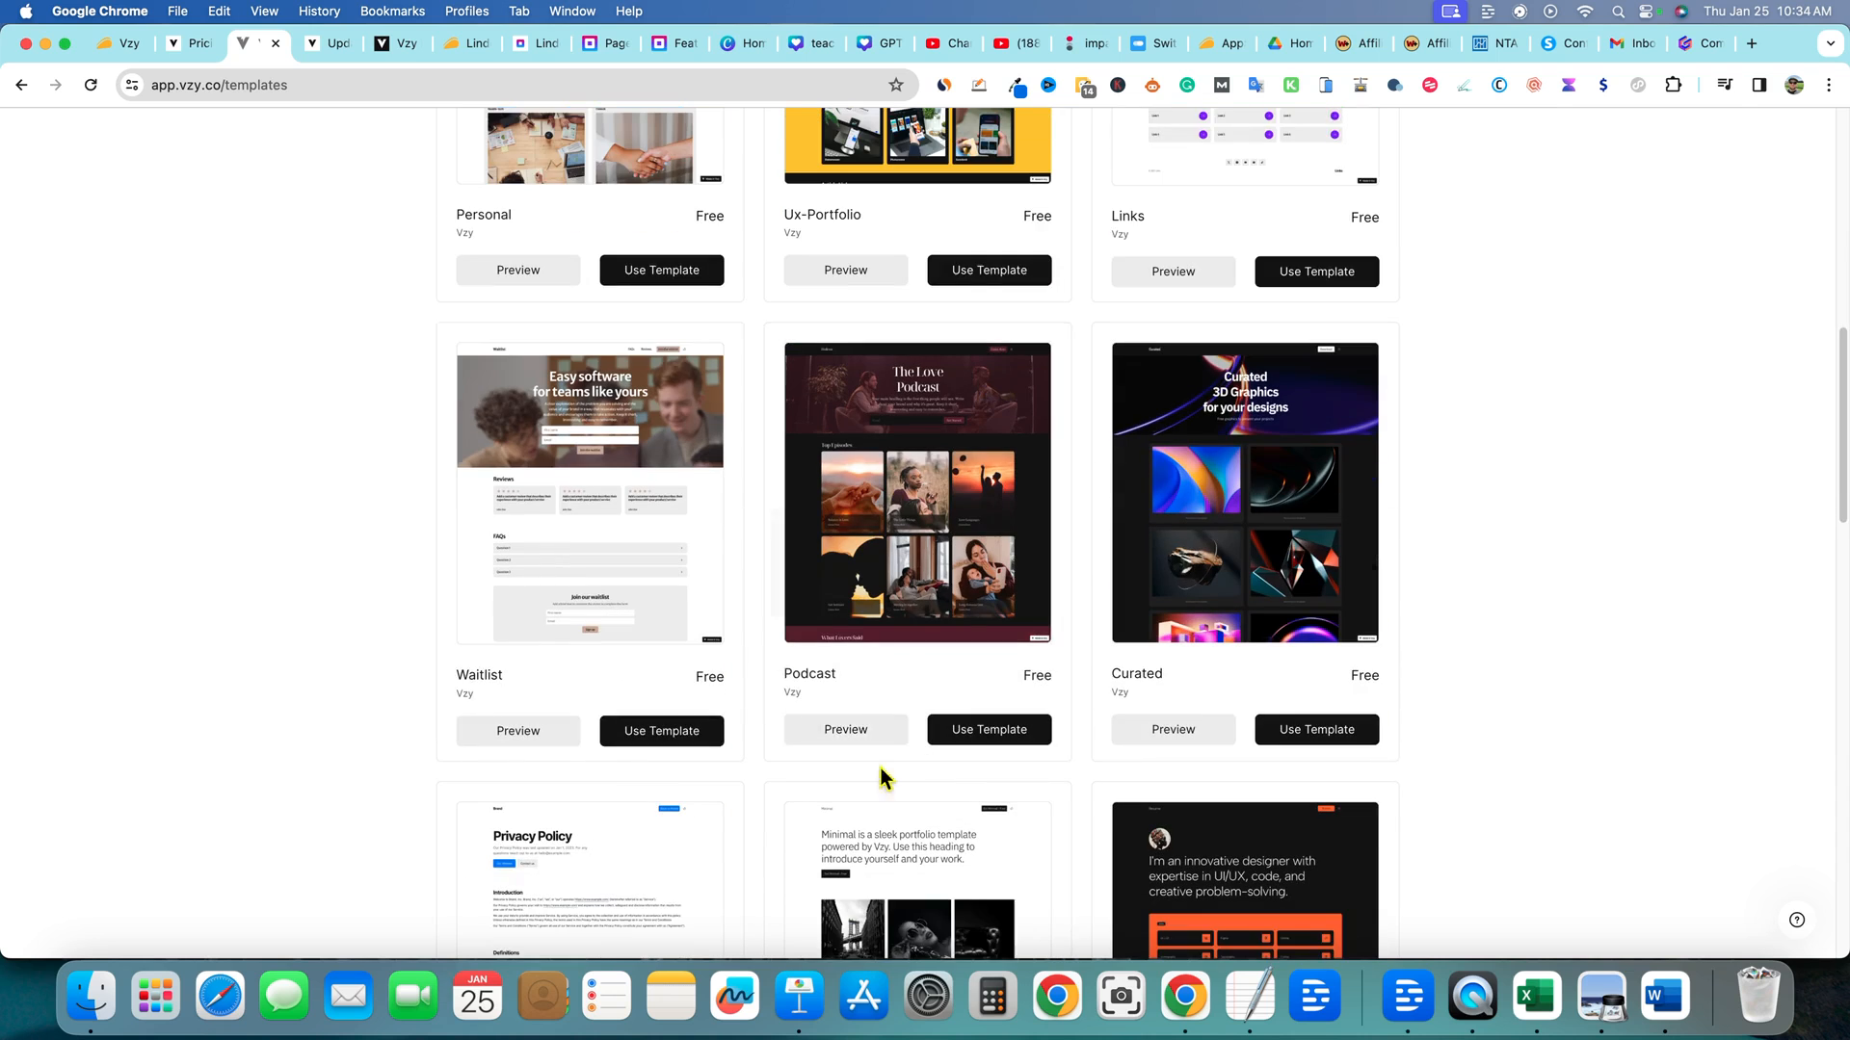
scroll(up, 3)
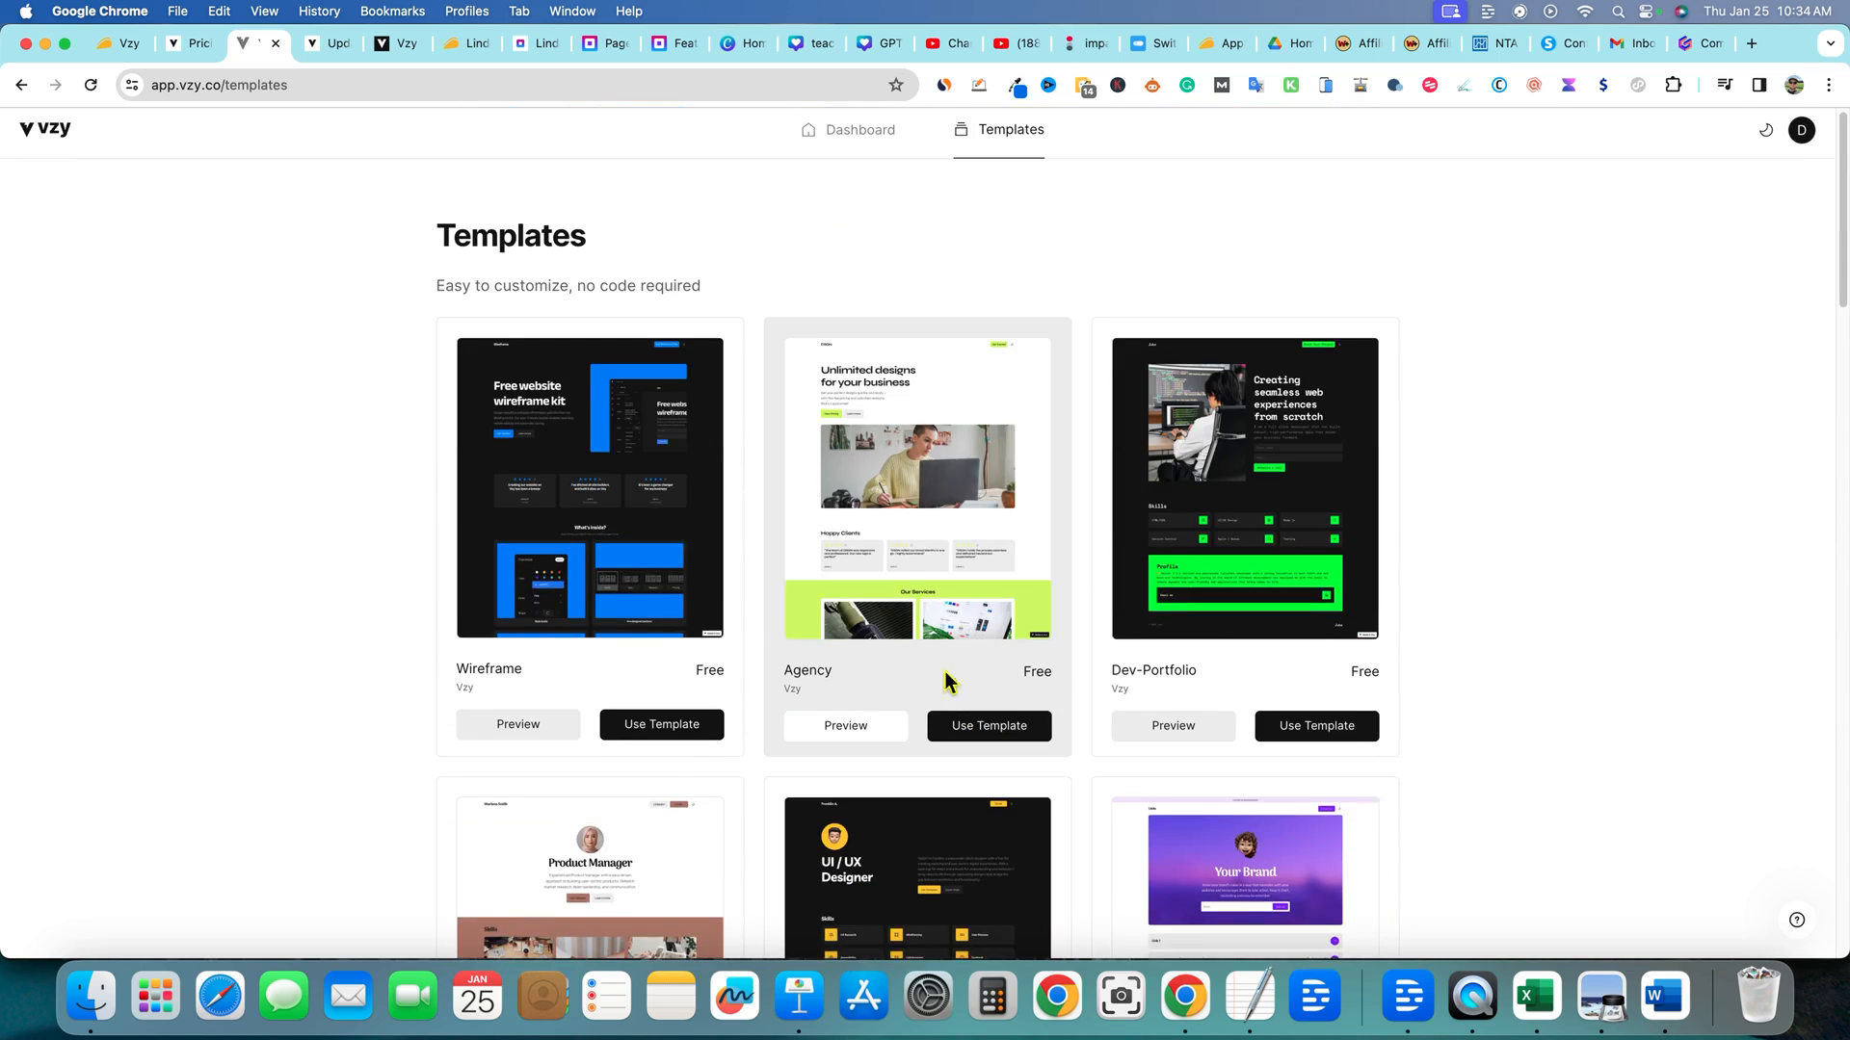
Open the Rio Rancho Landscaping site from the Vzy dashboard in visitor preview
click(854, 129)
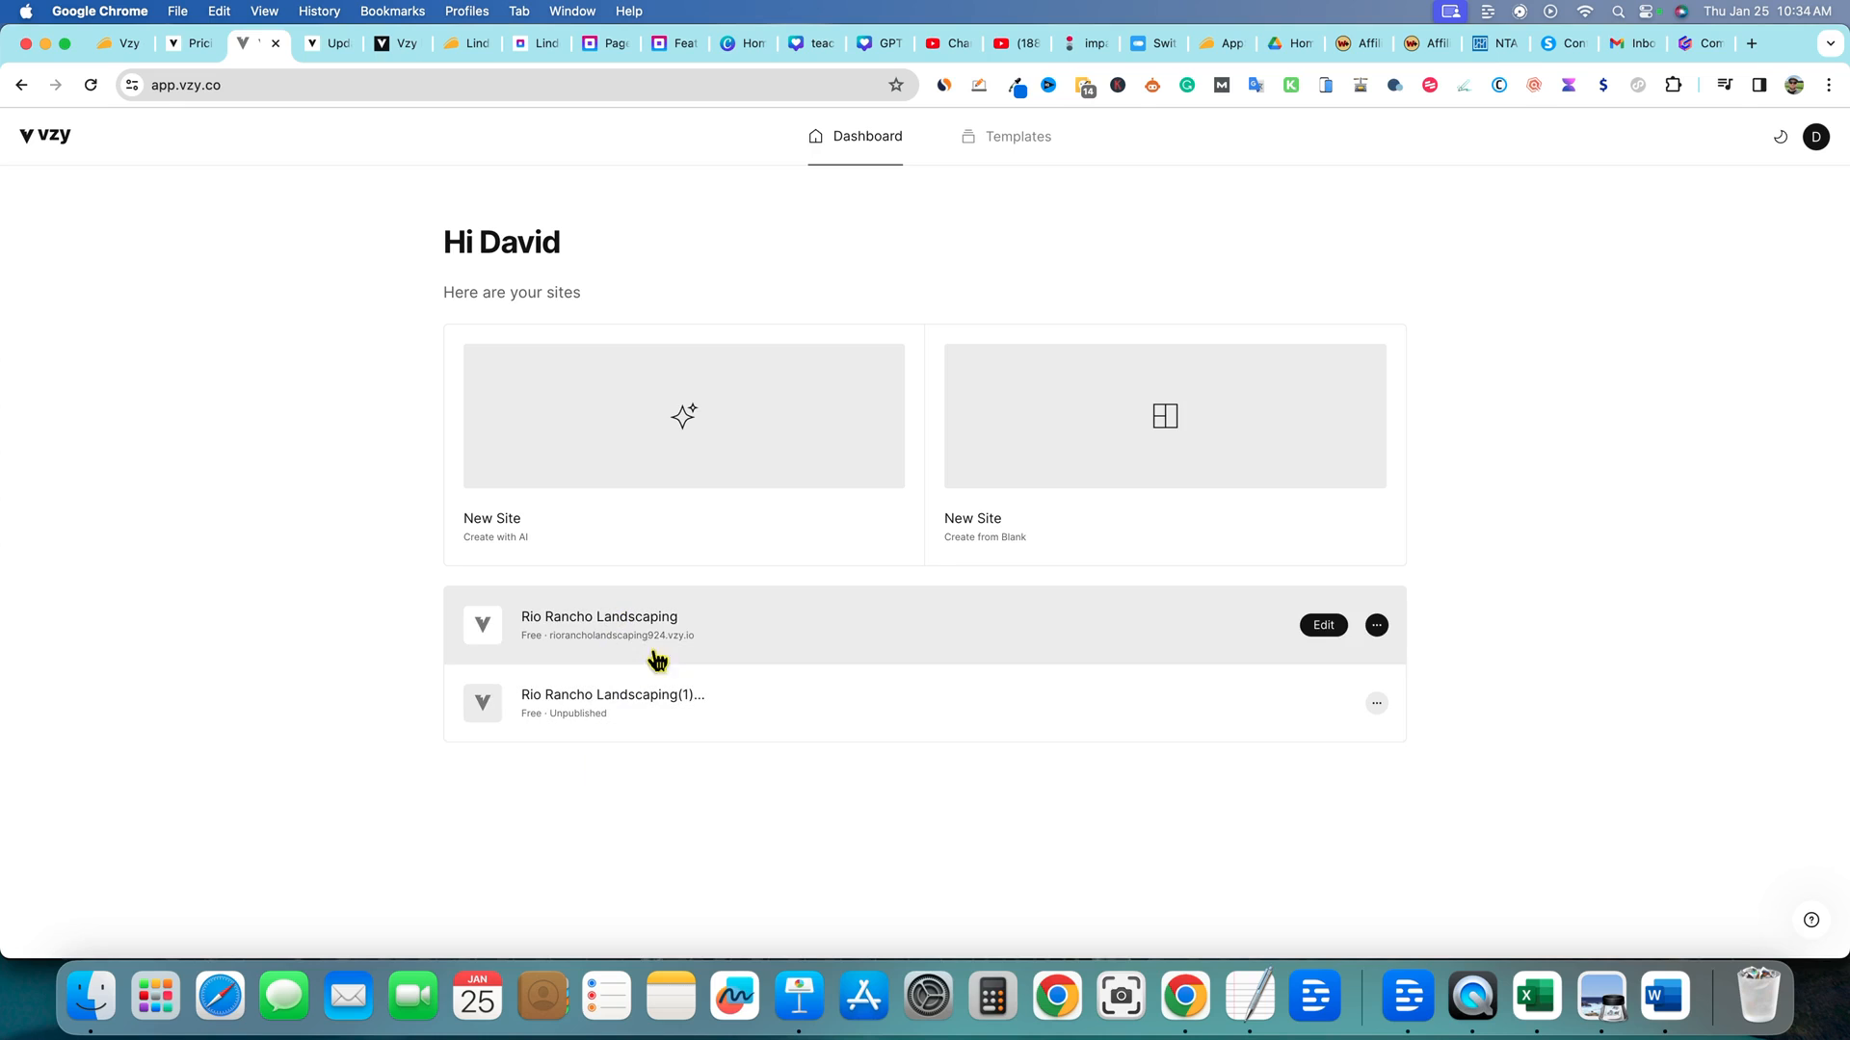
click(1322, 624)
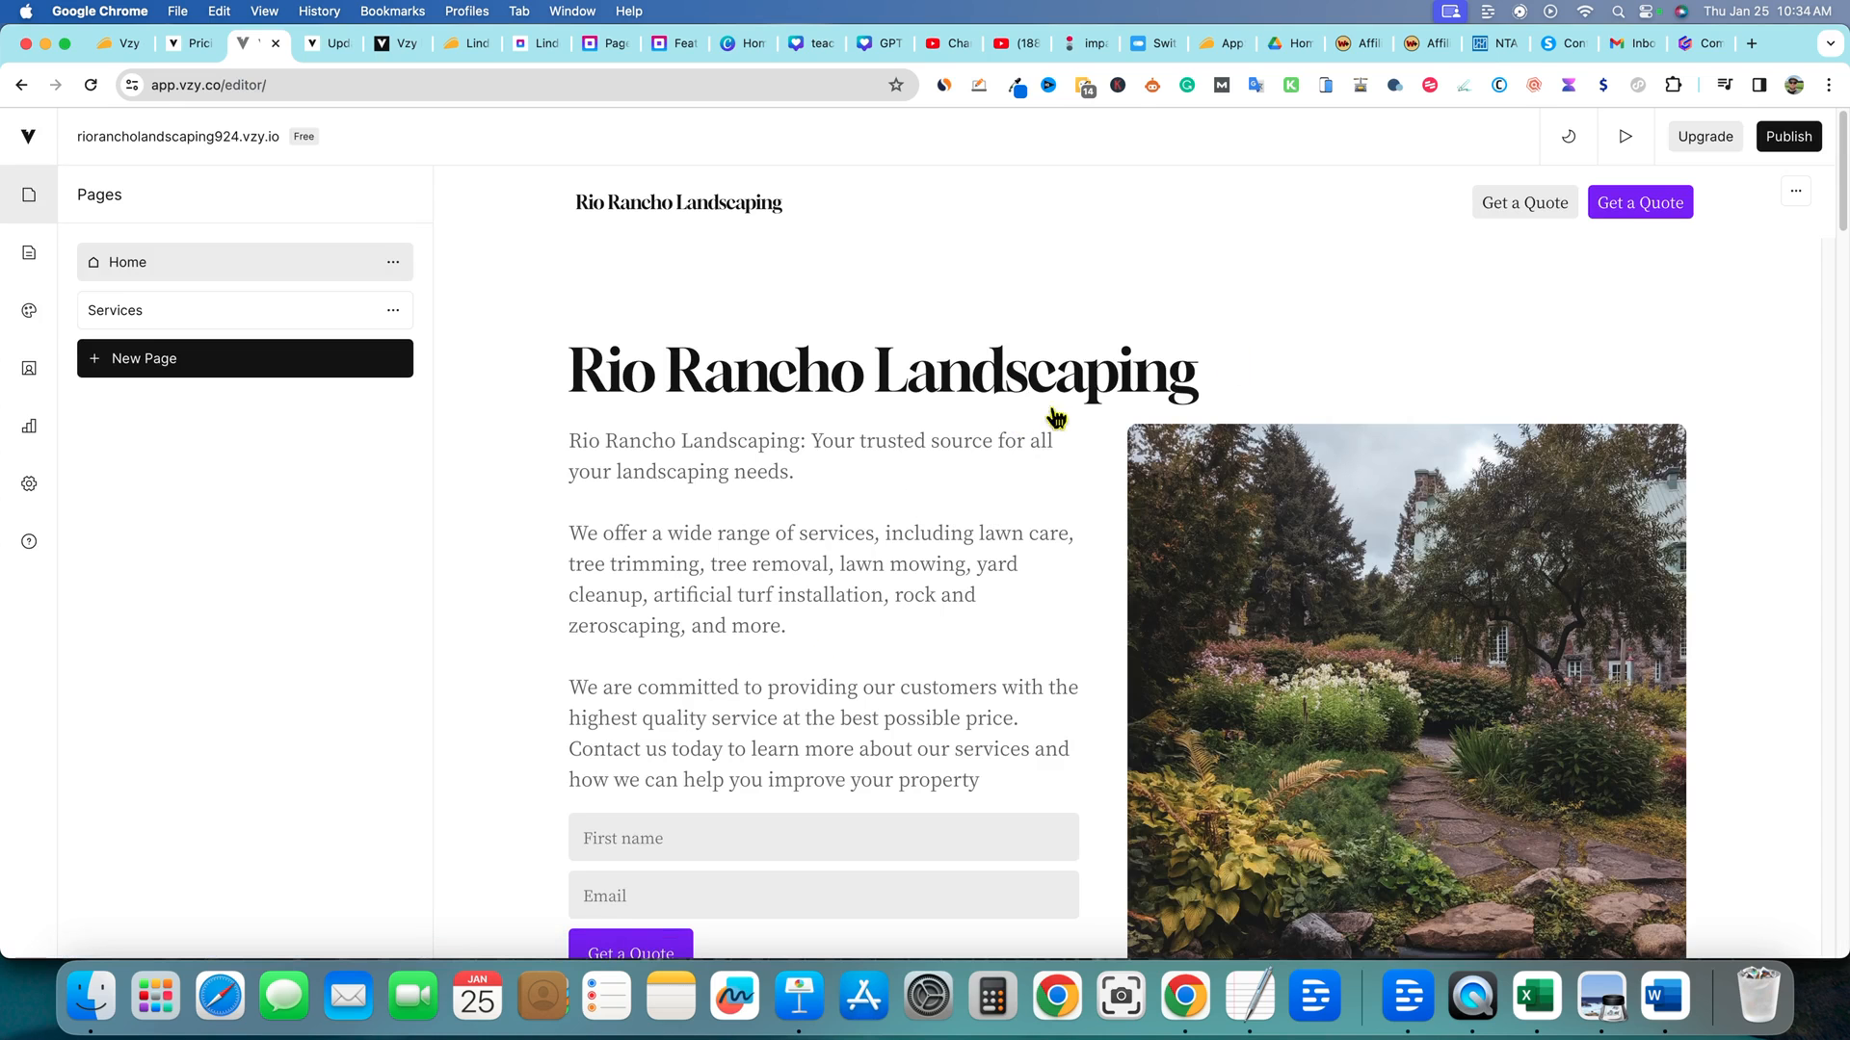
mouse_move(1624, 135)
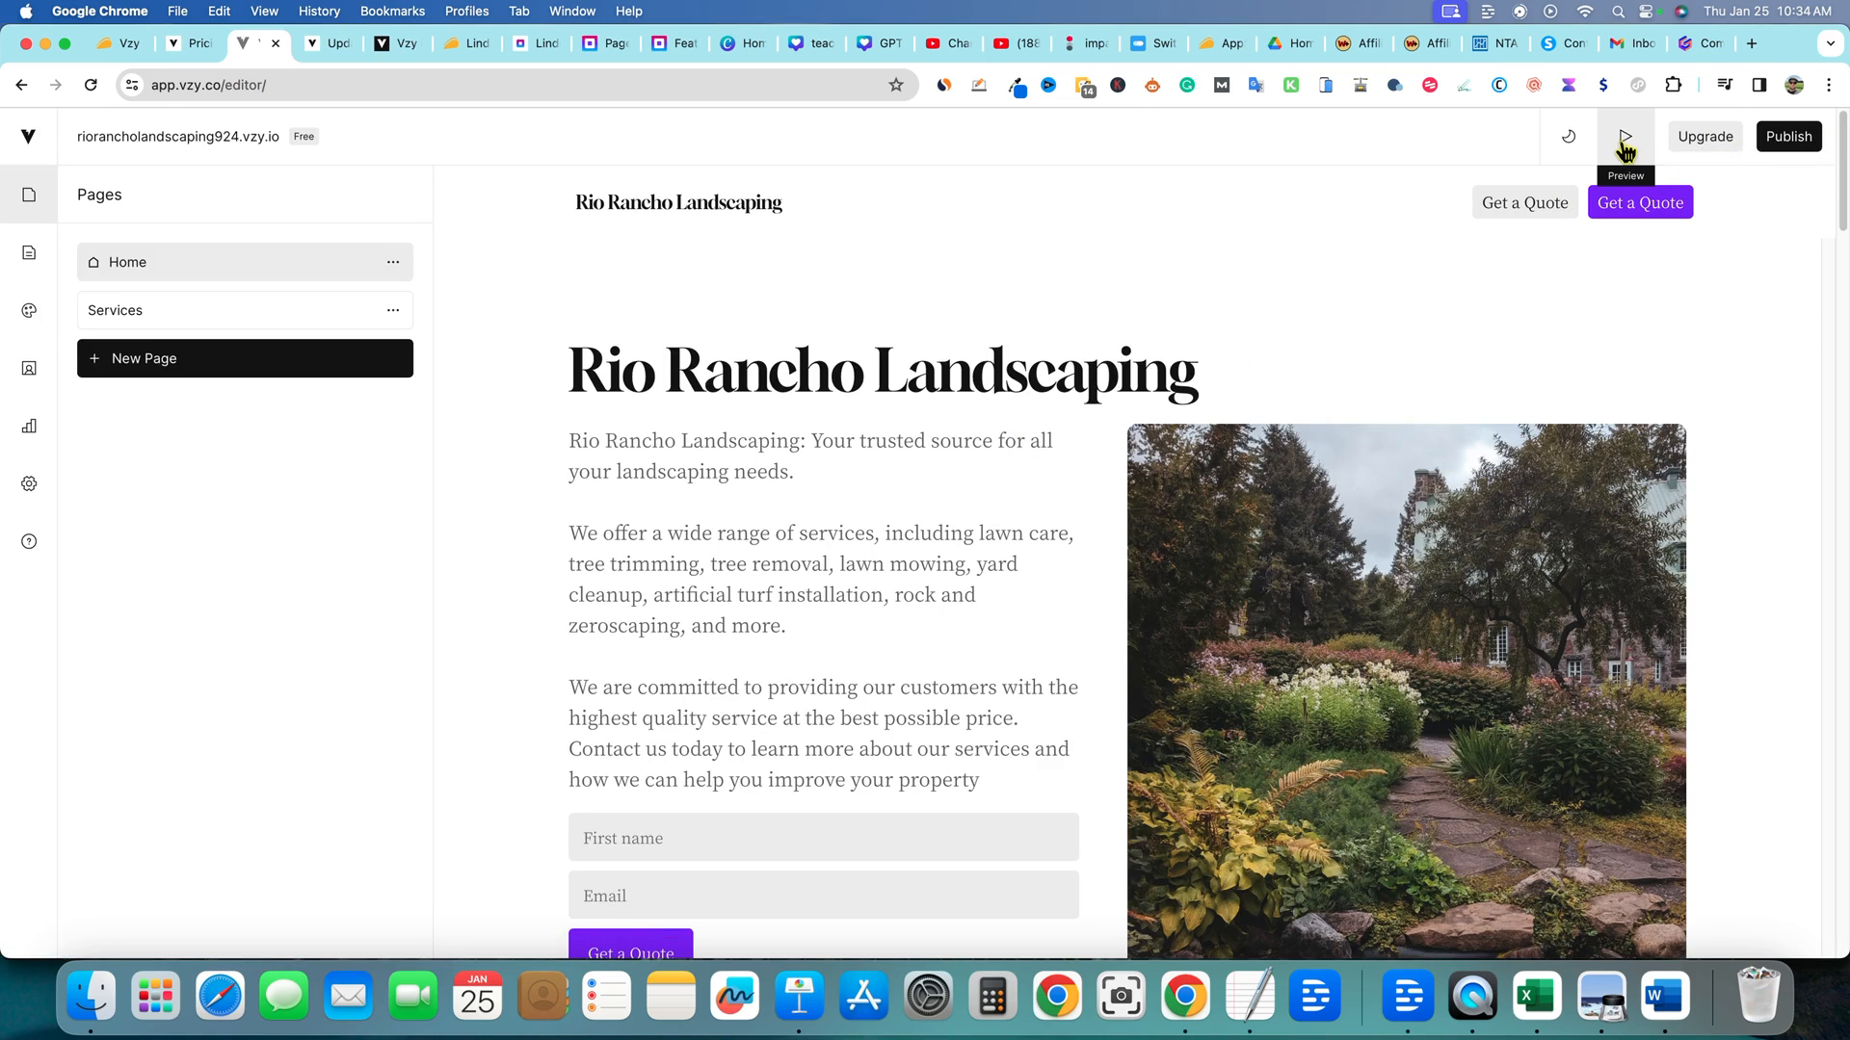
click(1625, 137)
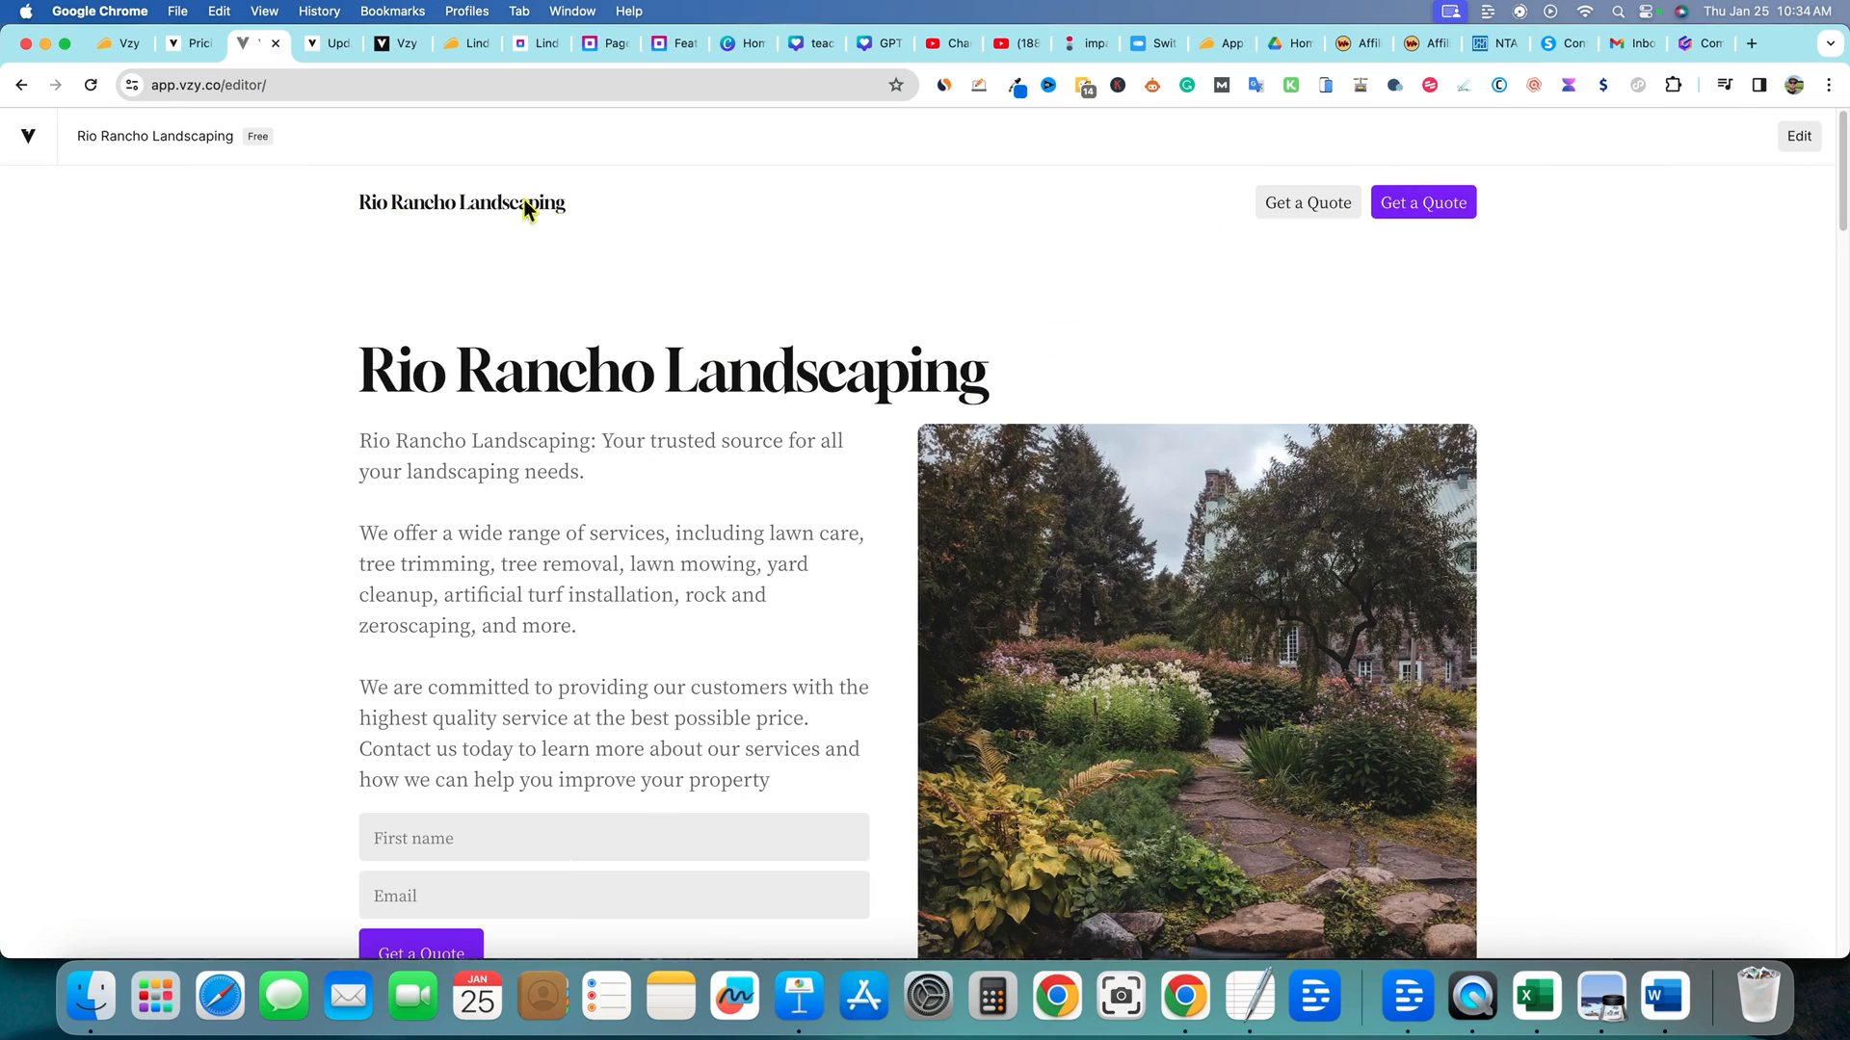
mouse_move(640, 592)
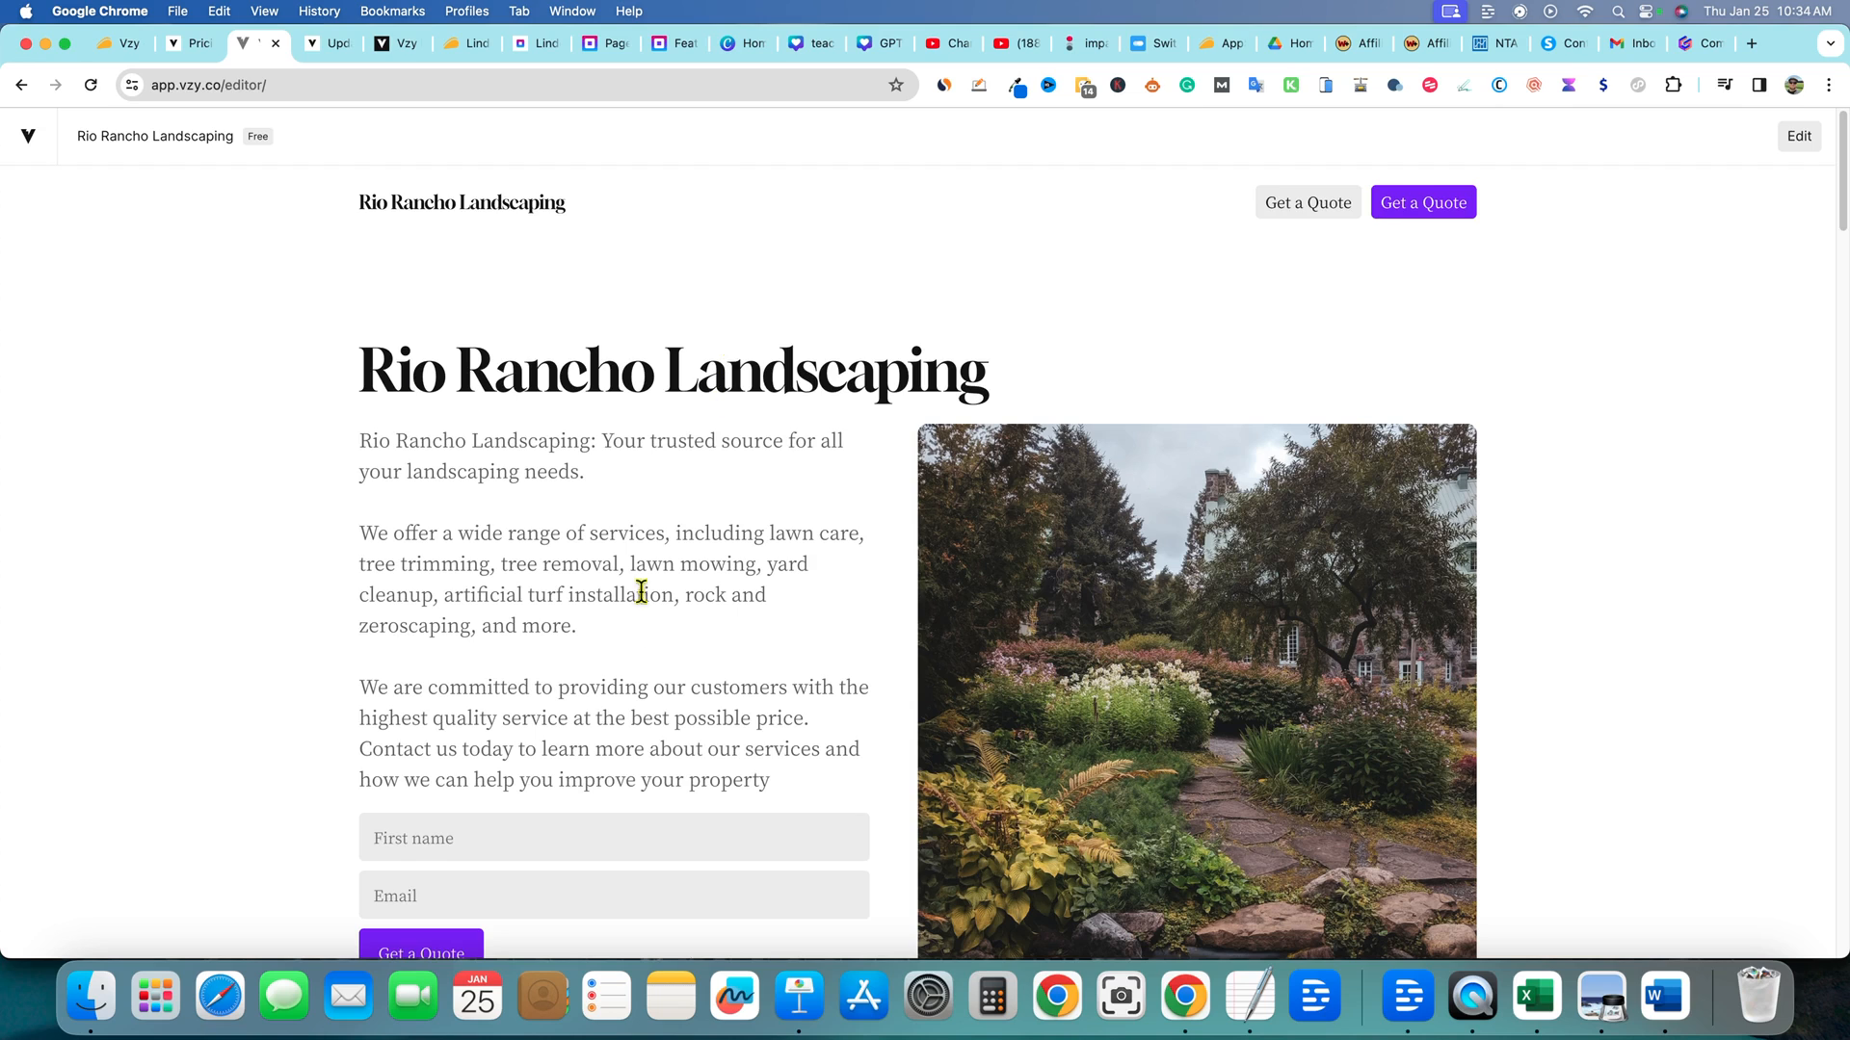
Scroll through the Rio Rancho Landscaping preview as a visitor would see it
scroll(down, 3)
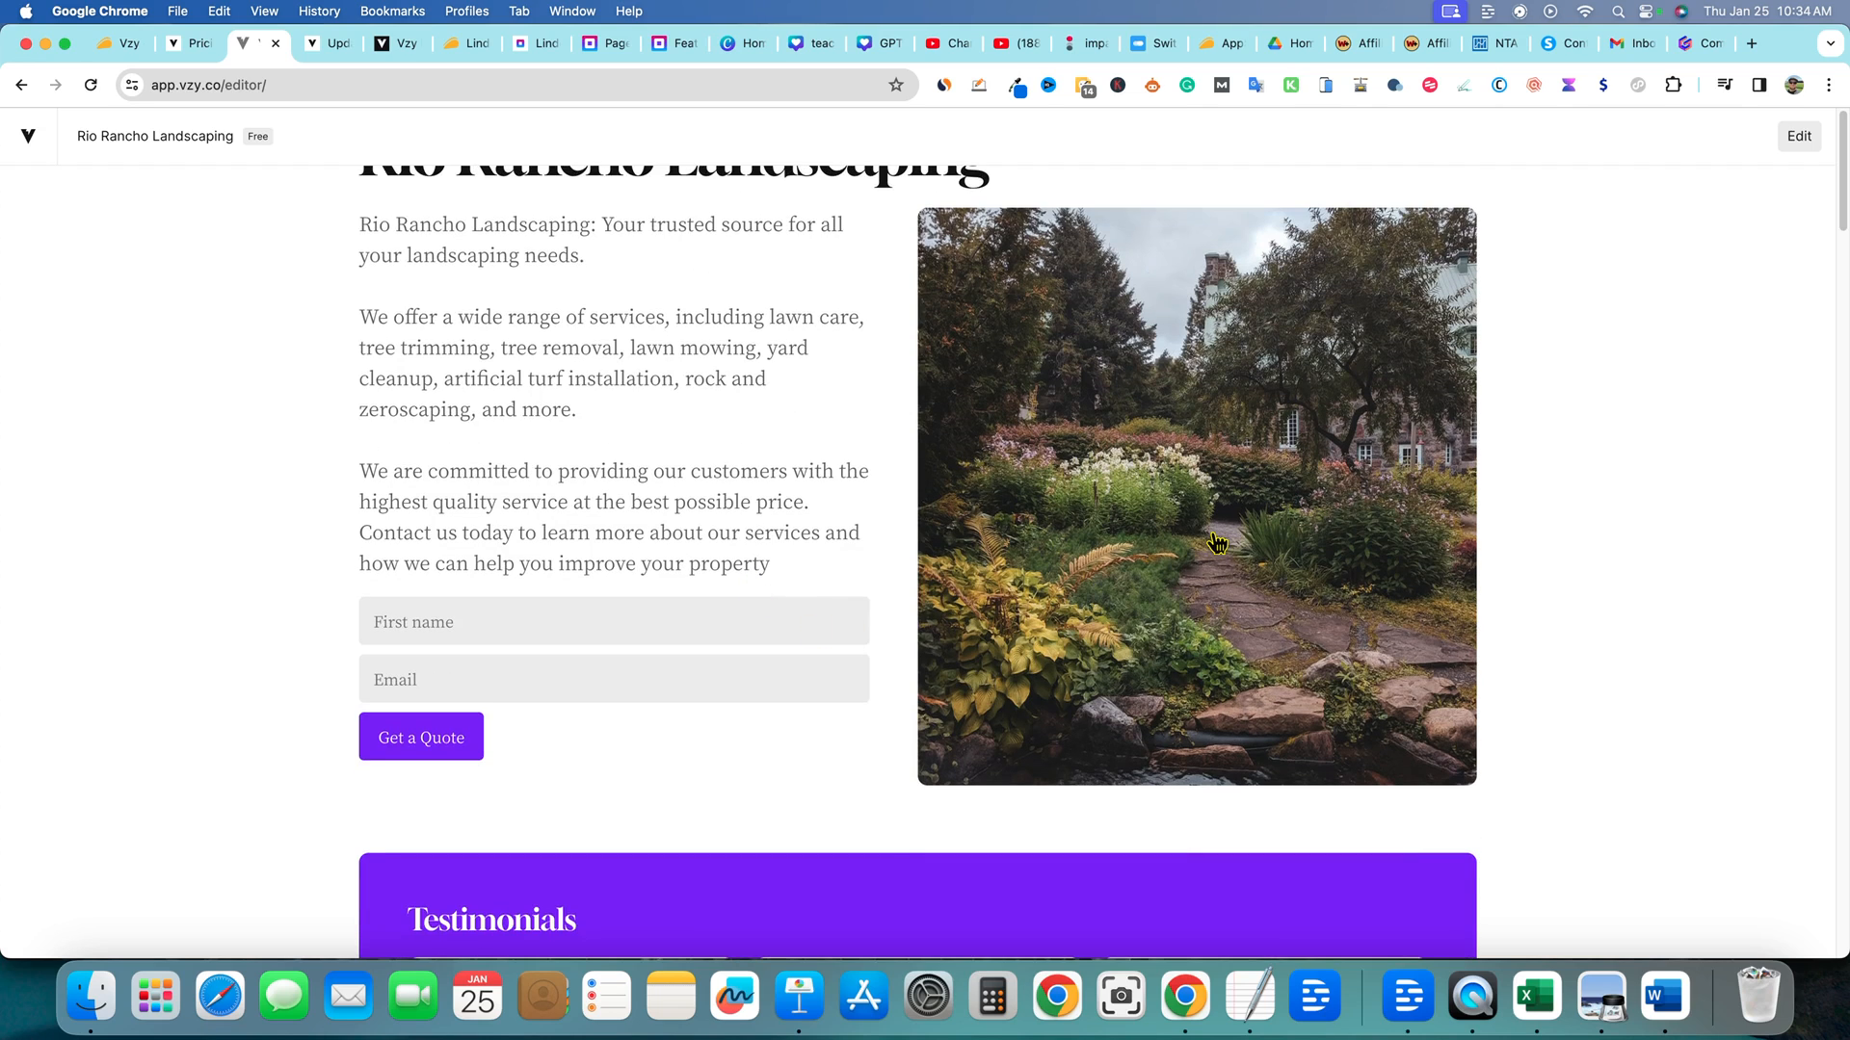
scroll(down, 3)
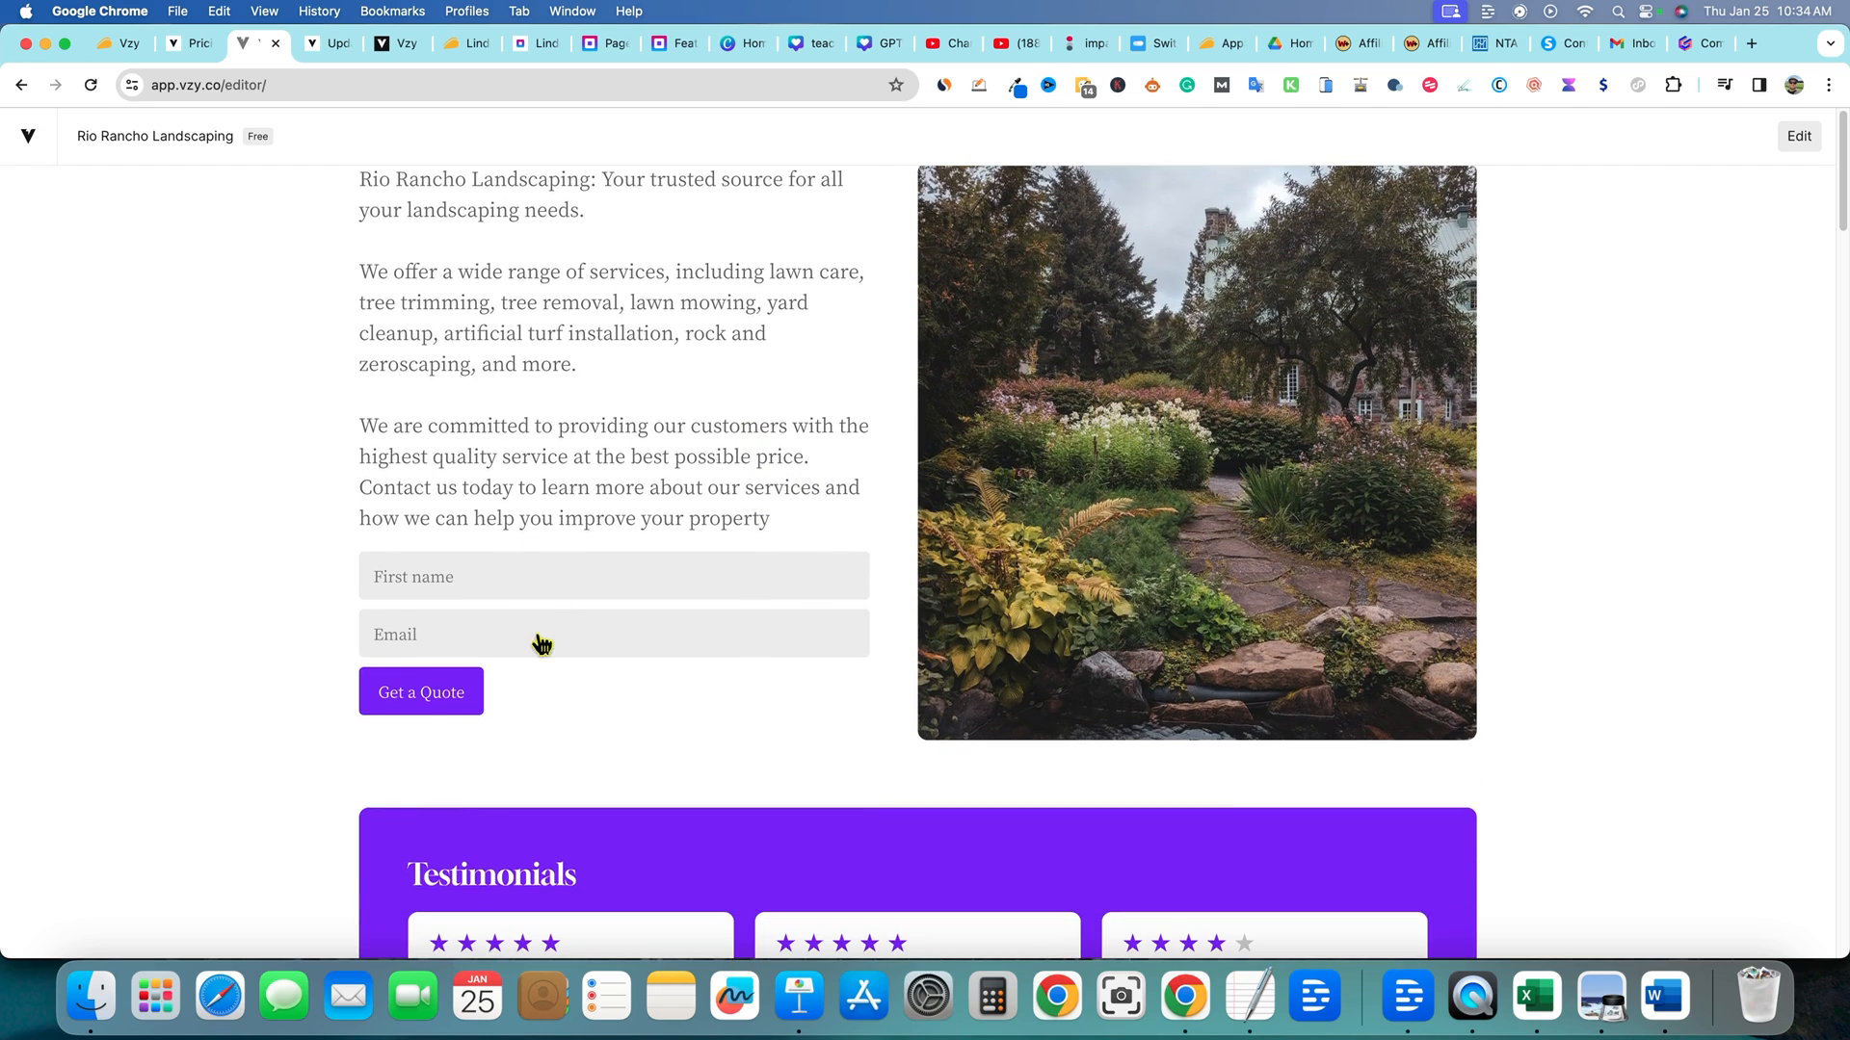
scroll(down, 3)
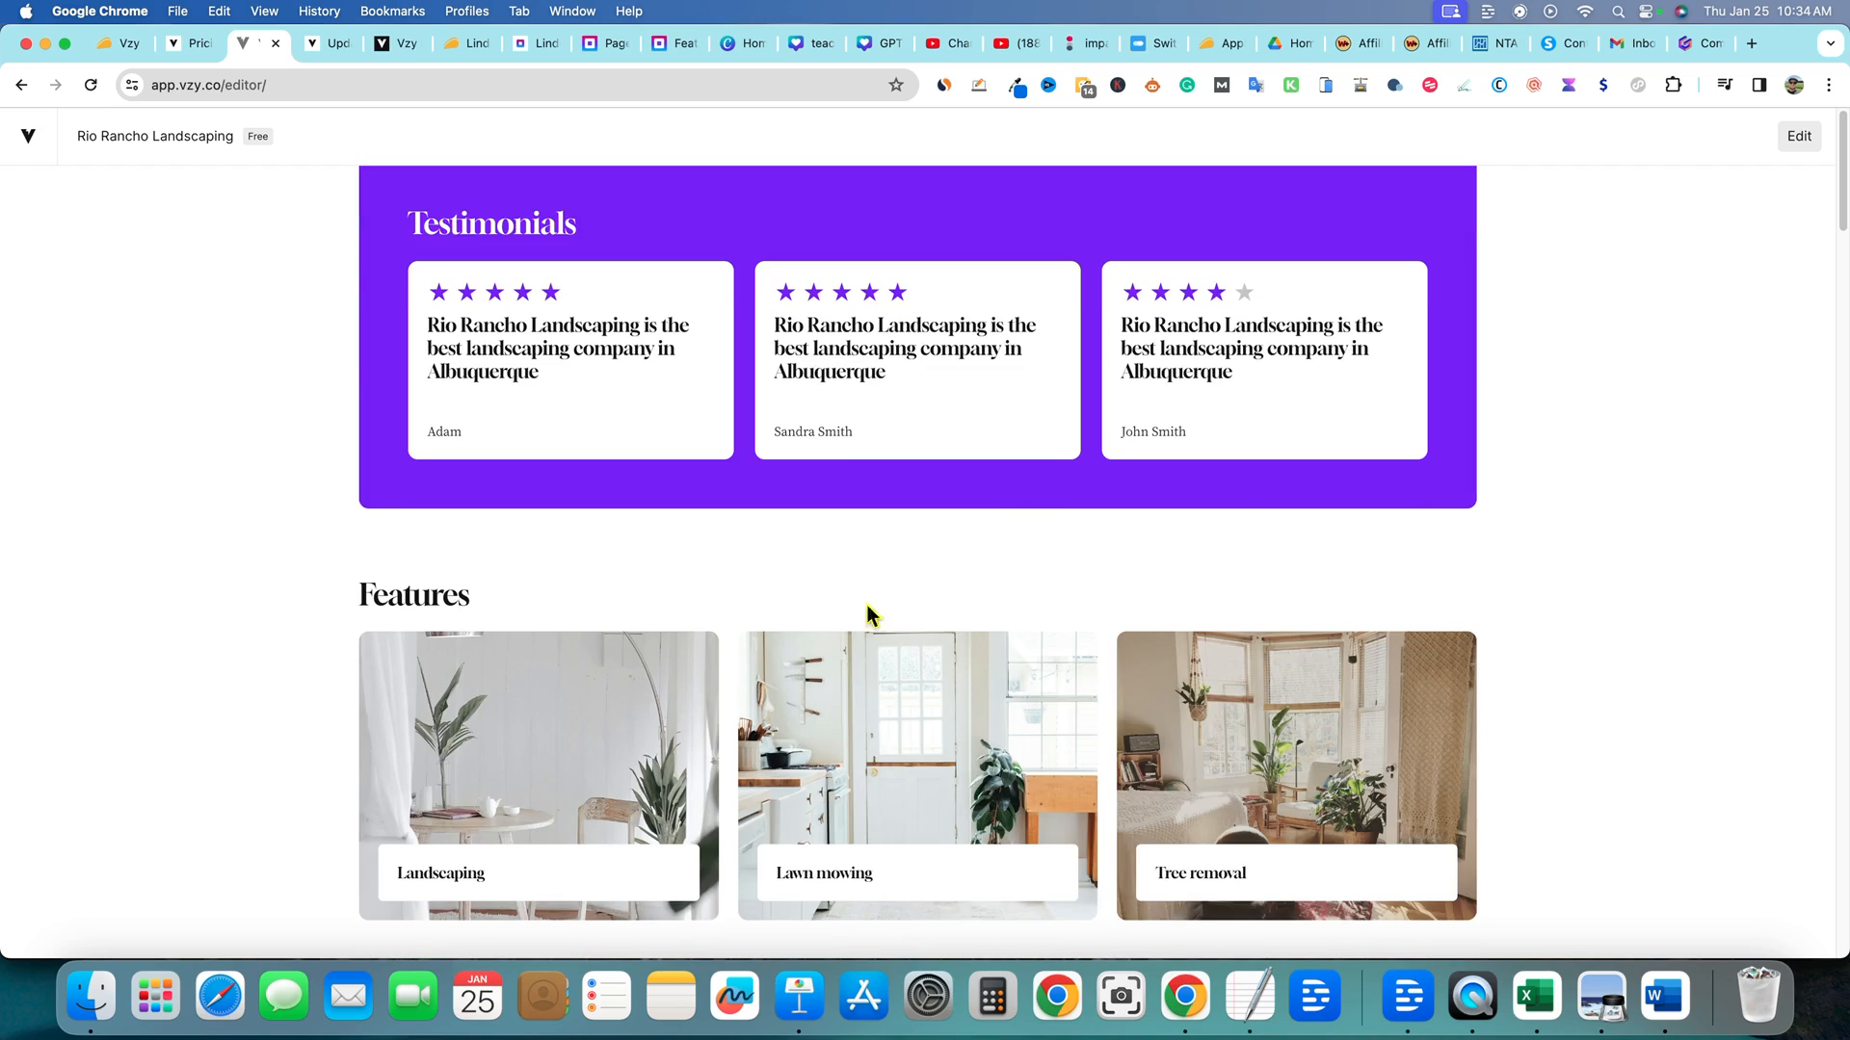
scroll(down, 3)
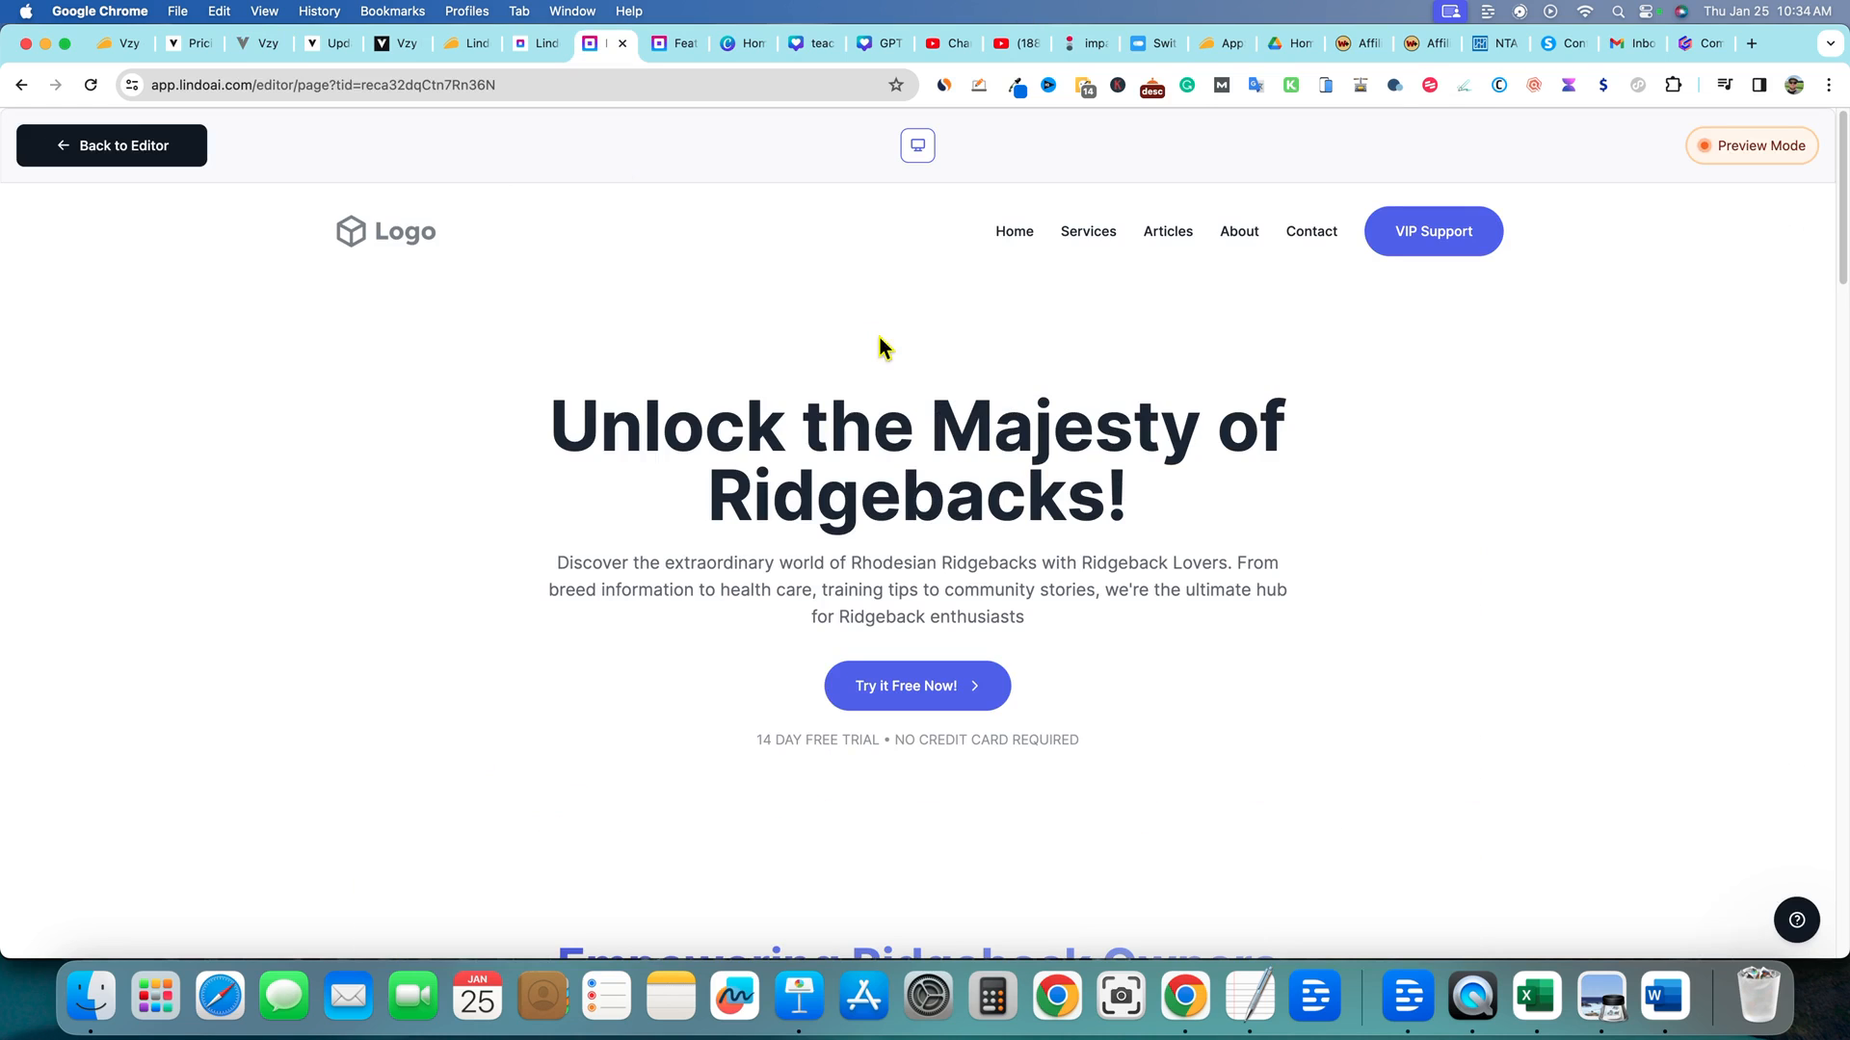
mouse_move(1273, 451)
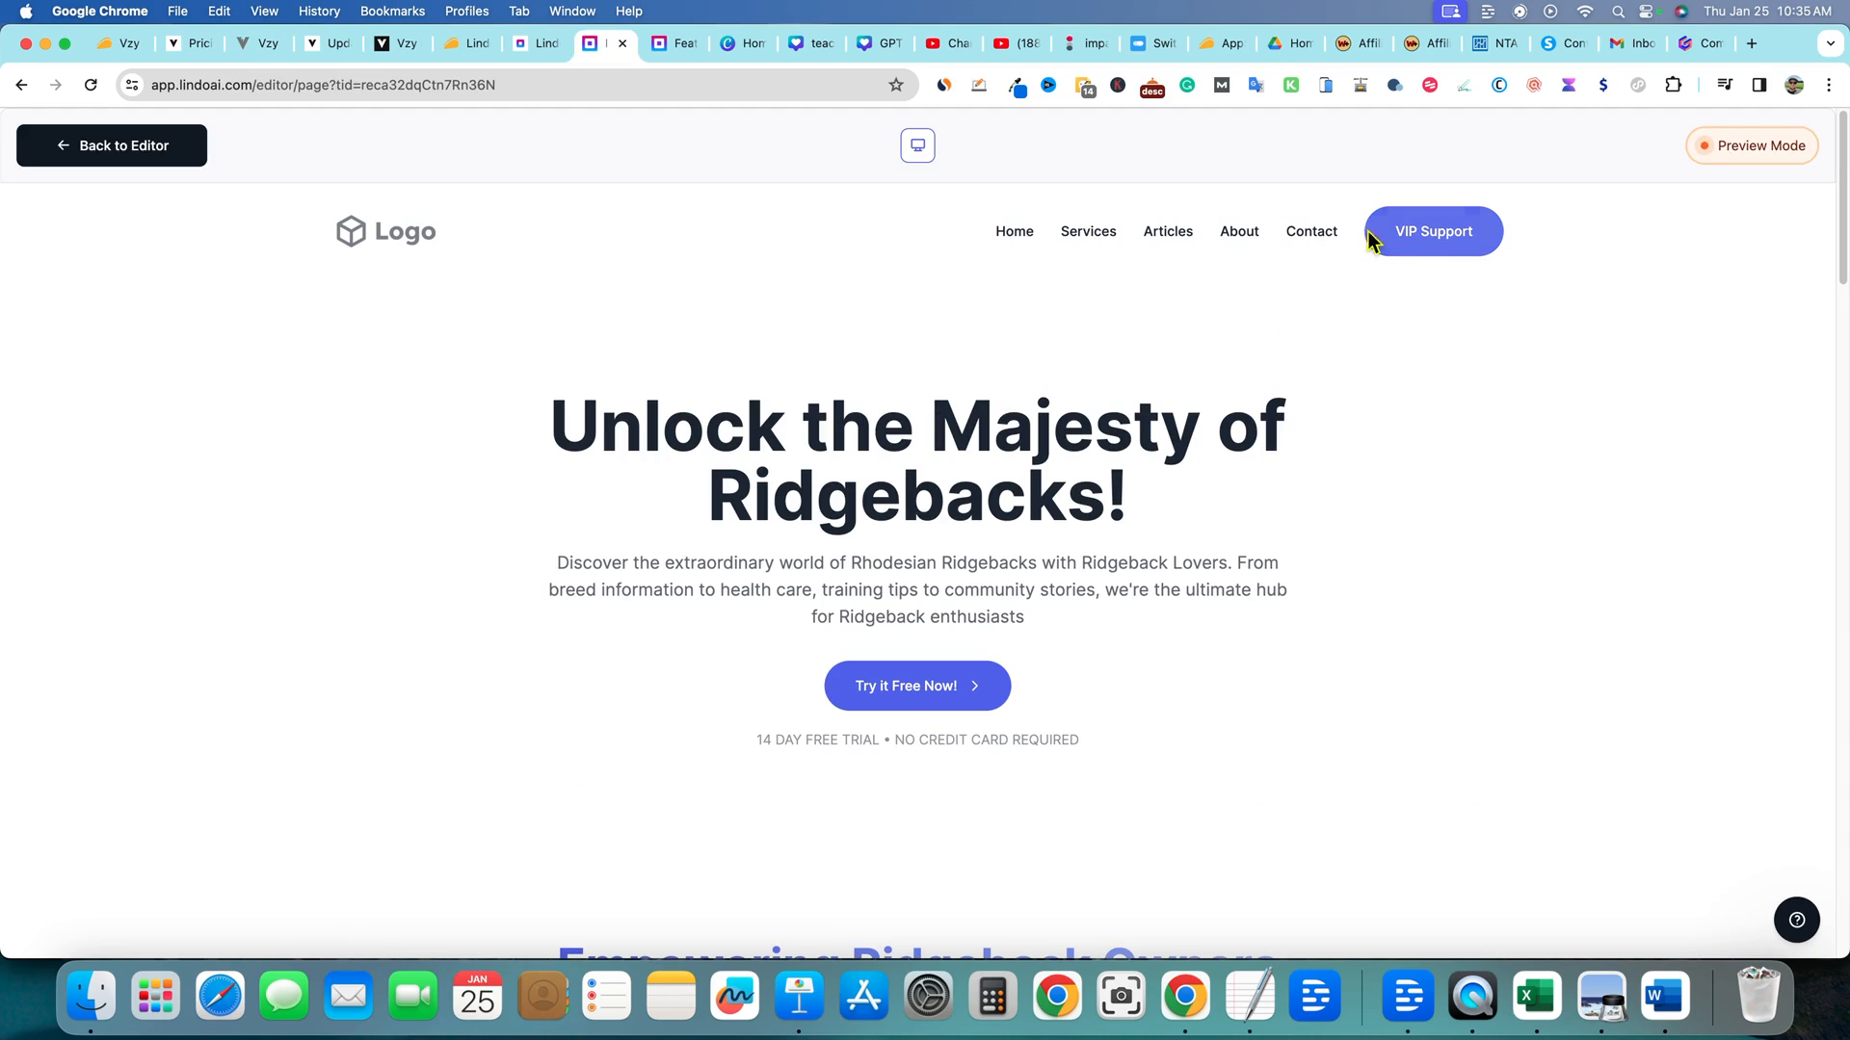
Browse the Ridgebacks page preview, then return to the Lindo AI design editor
scroll(down, 3)
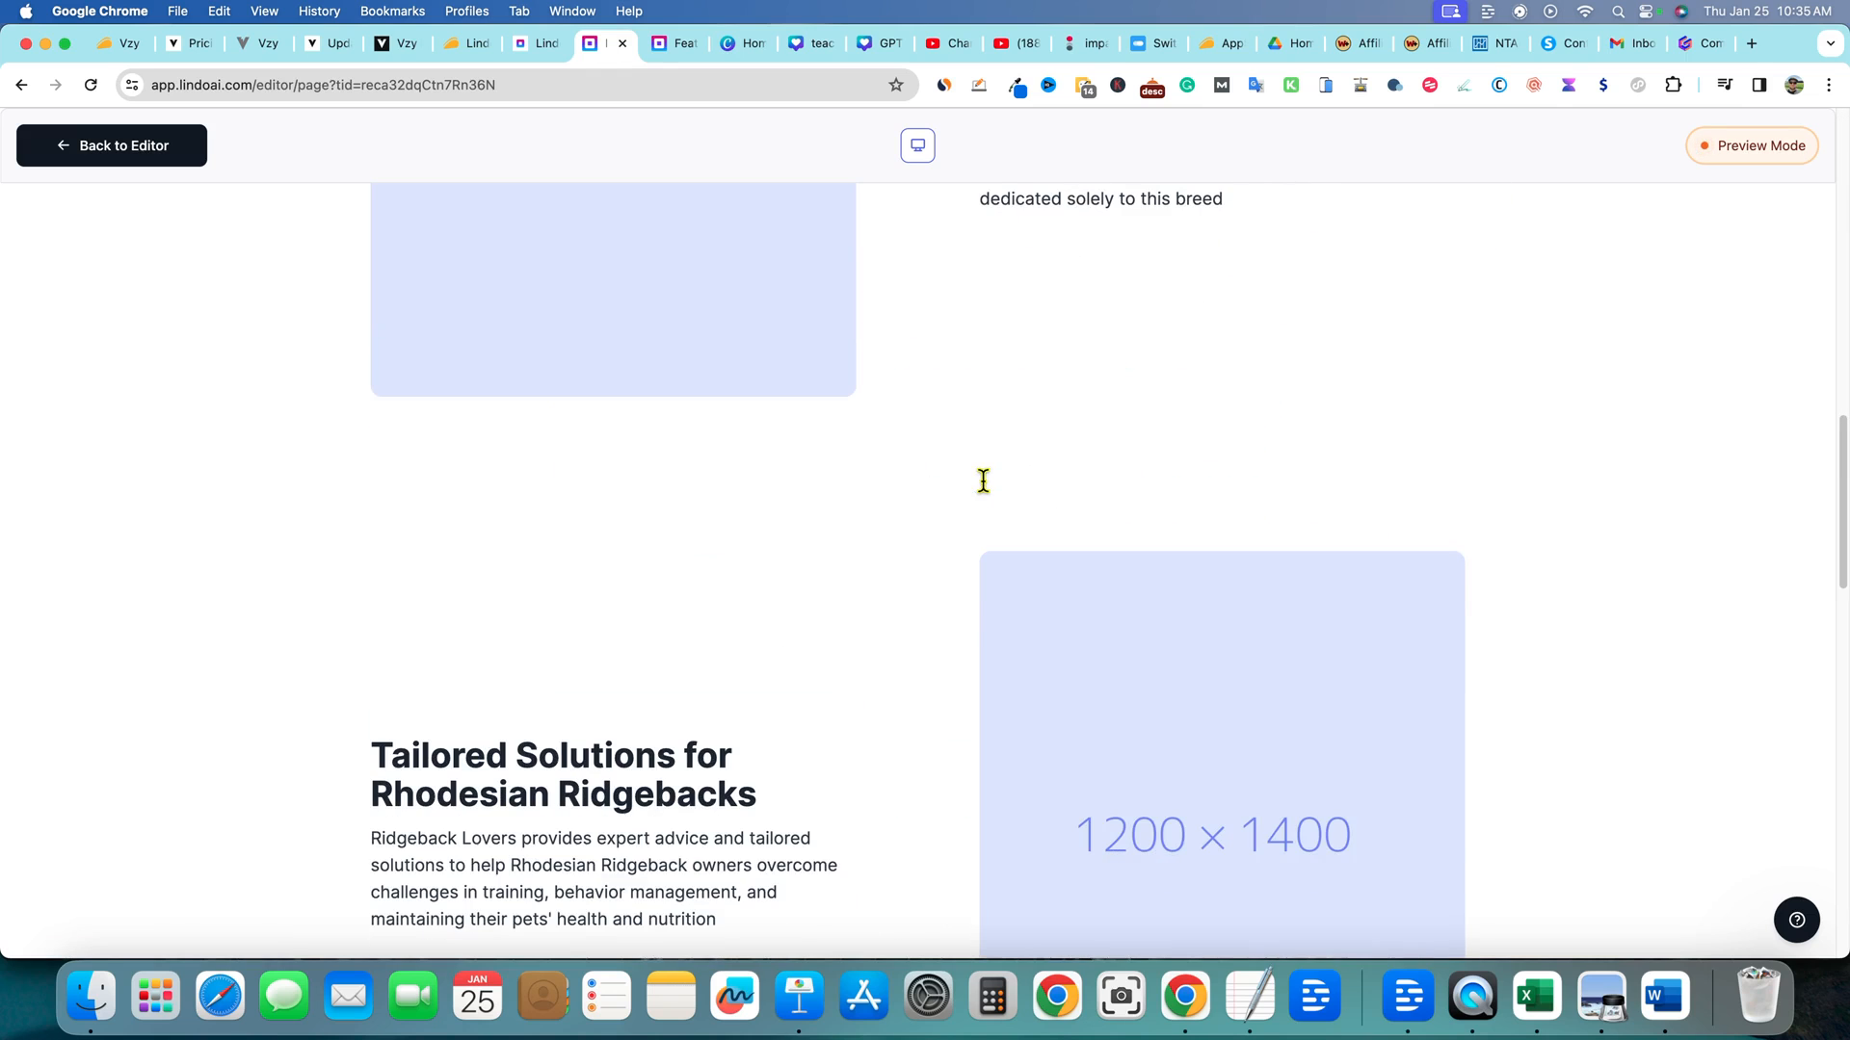
scroll(up, 3)
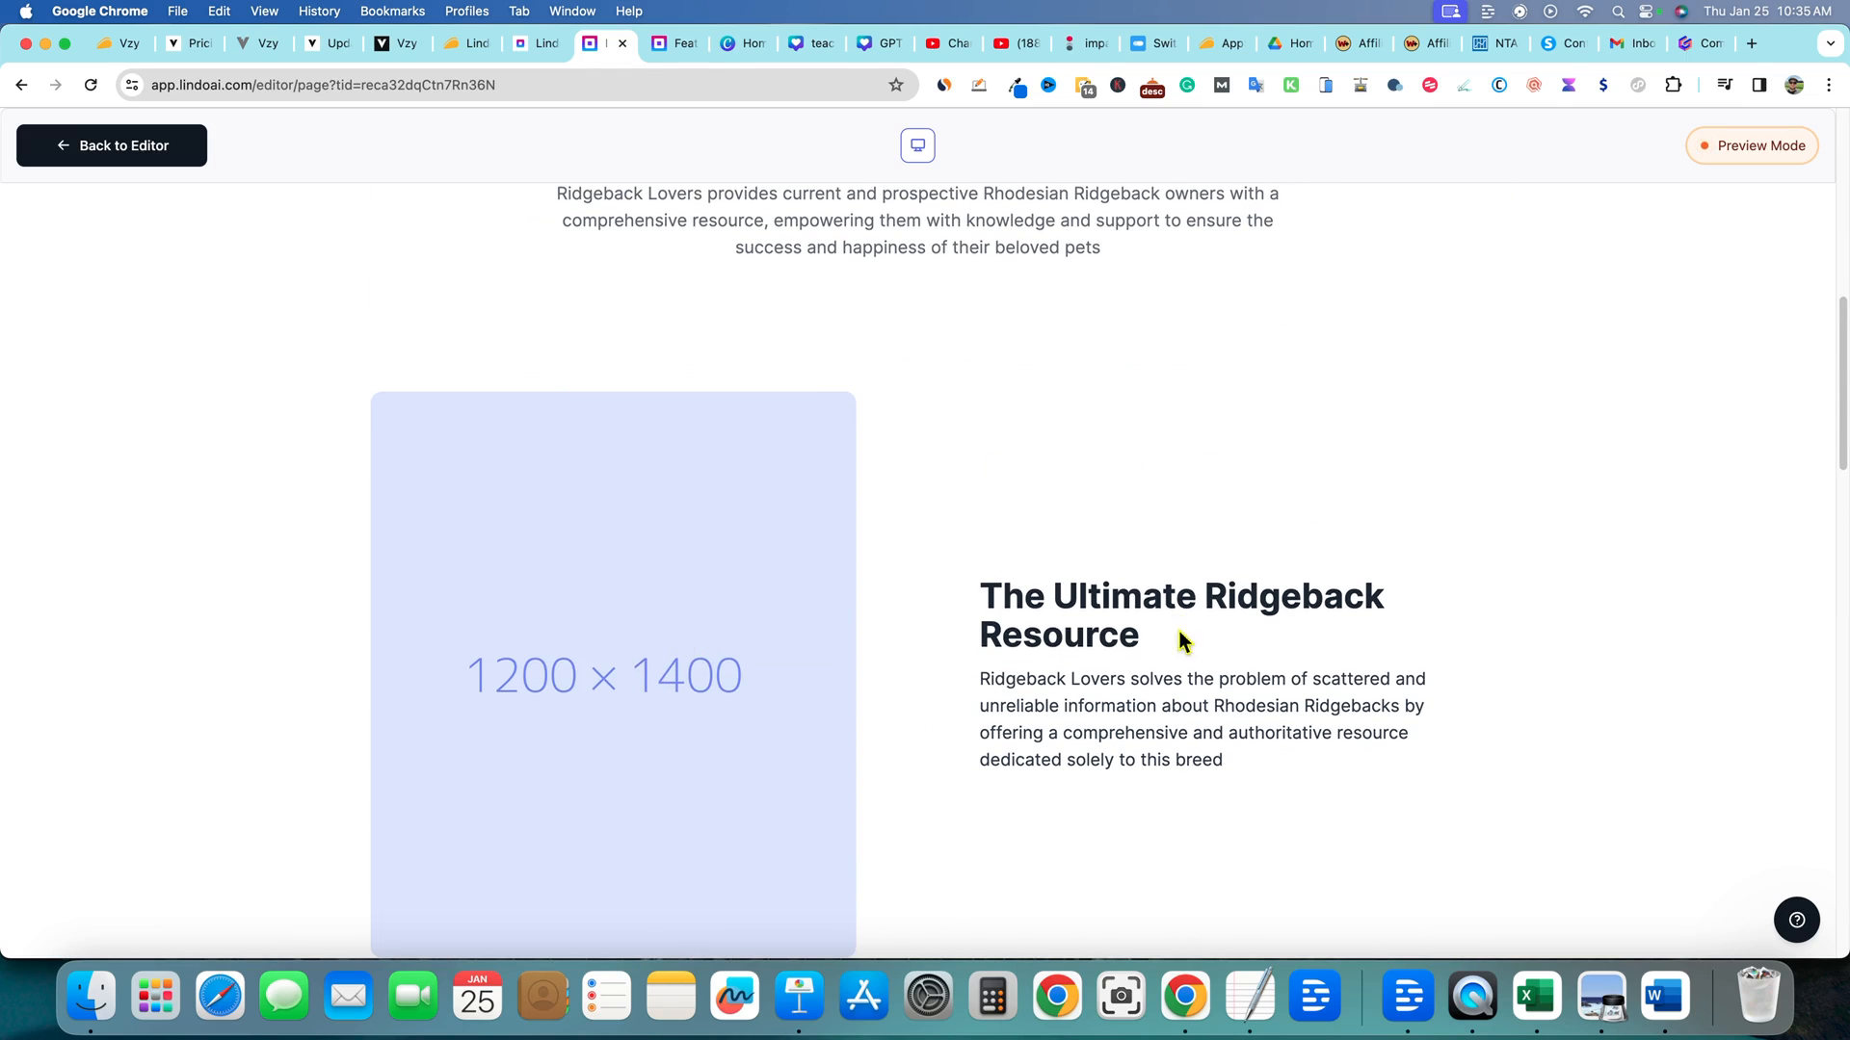
scroll(down, 3)
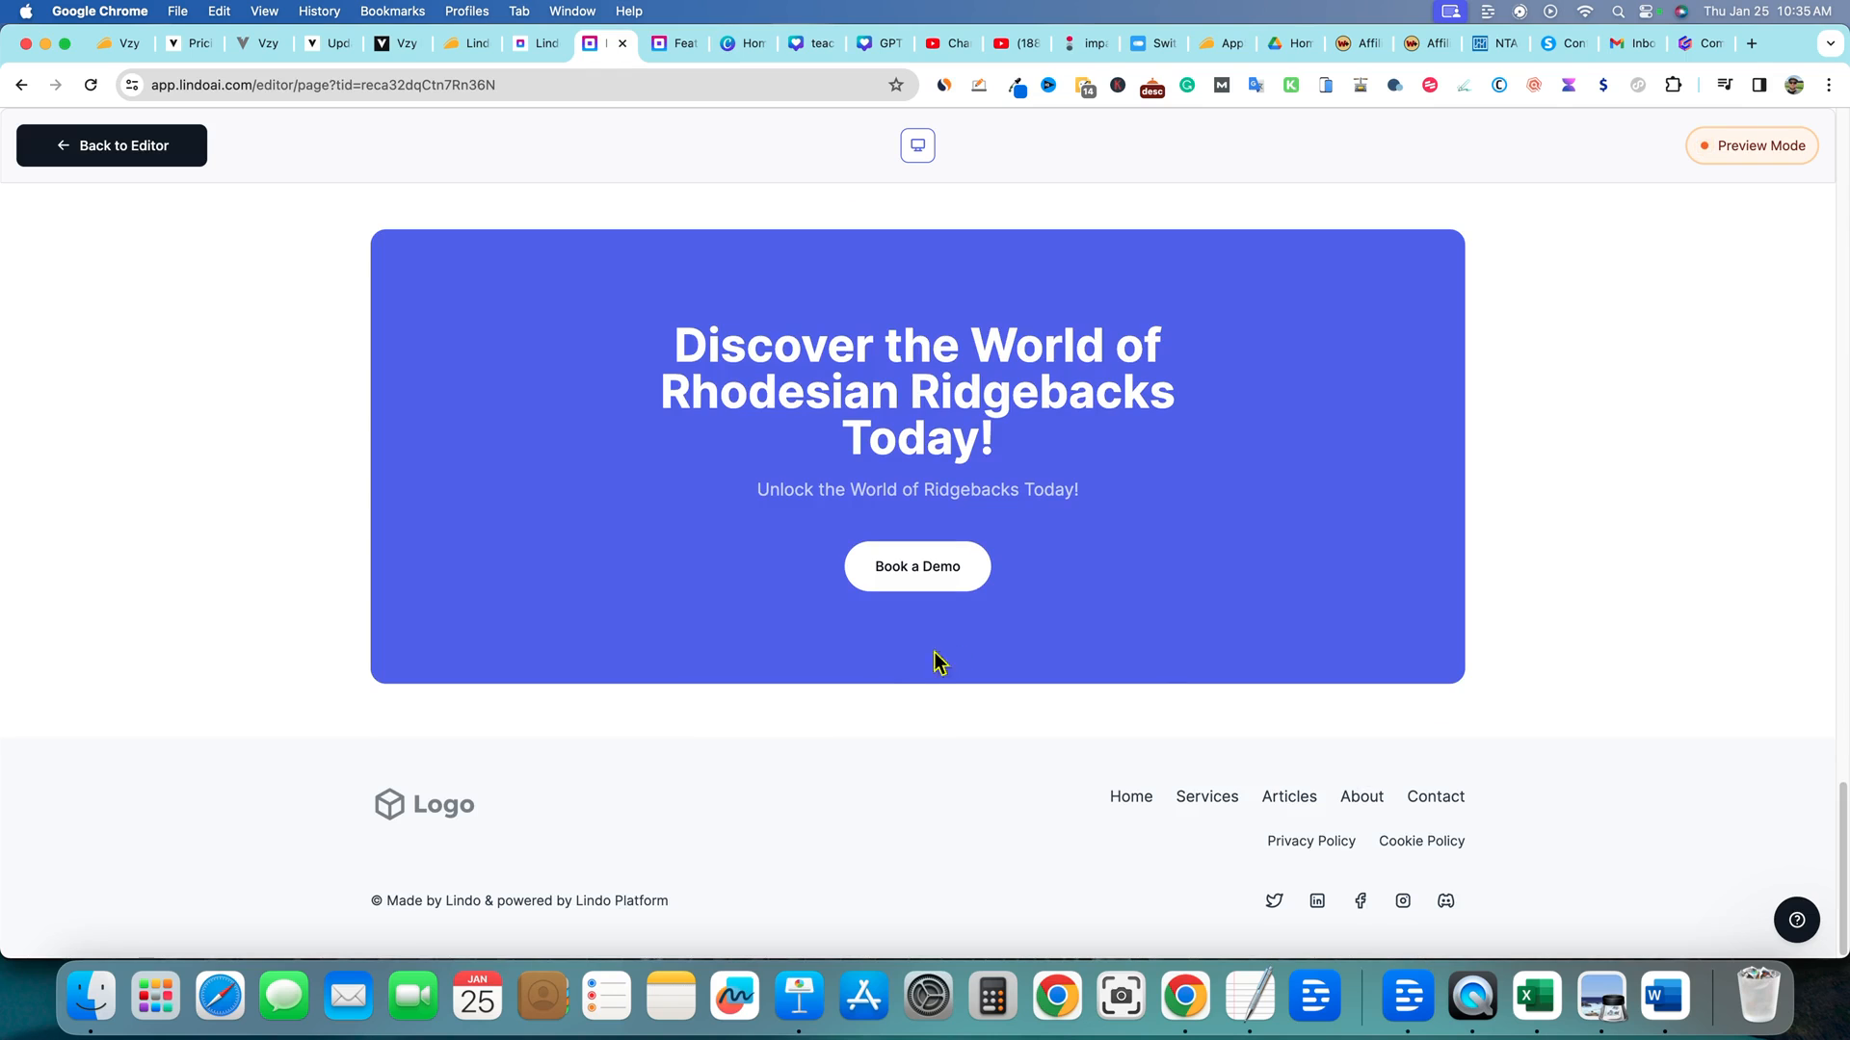
scroll(down, 3)
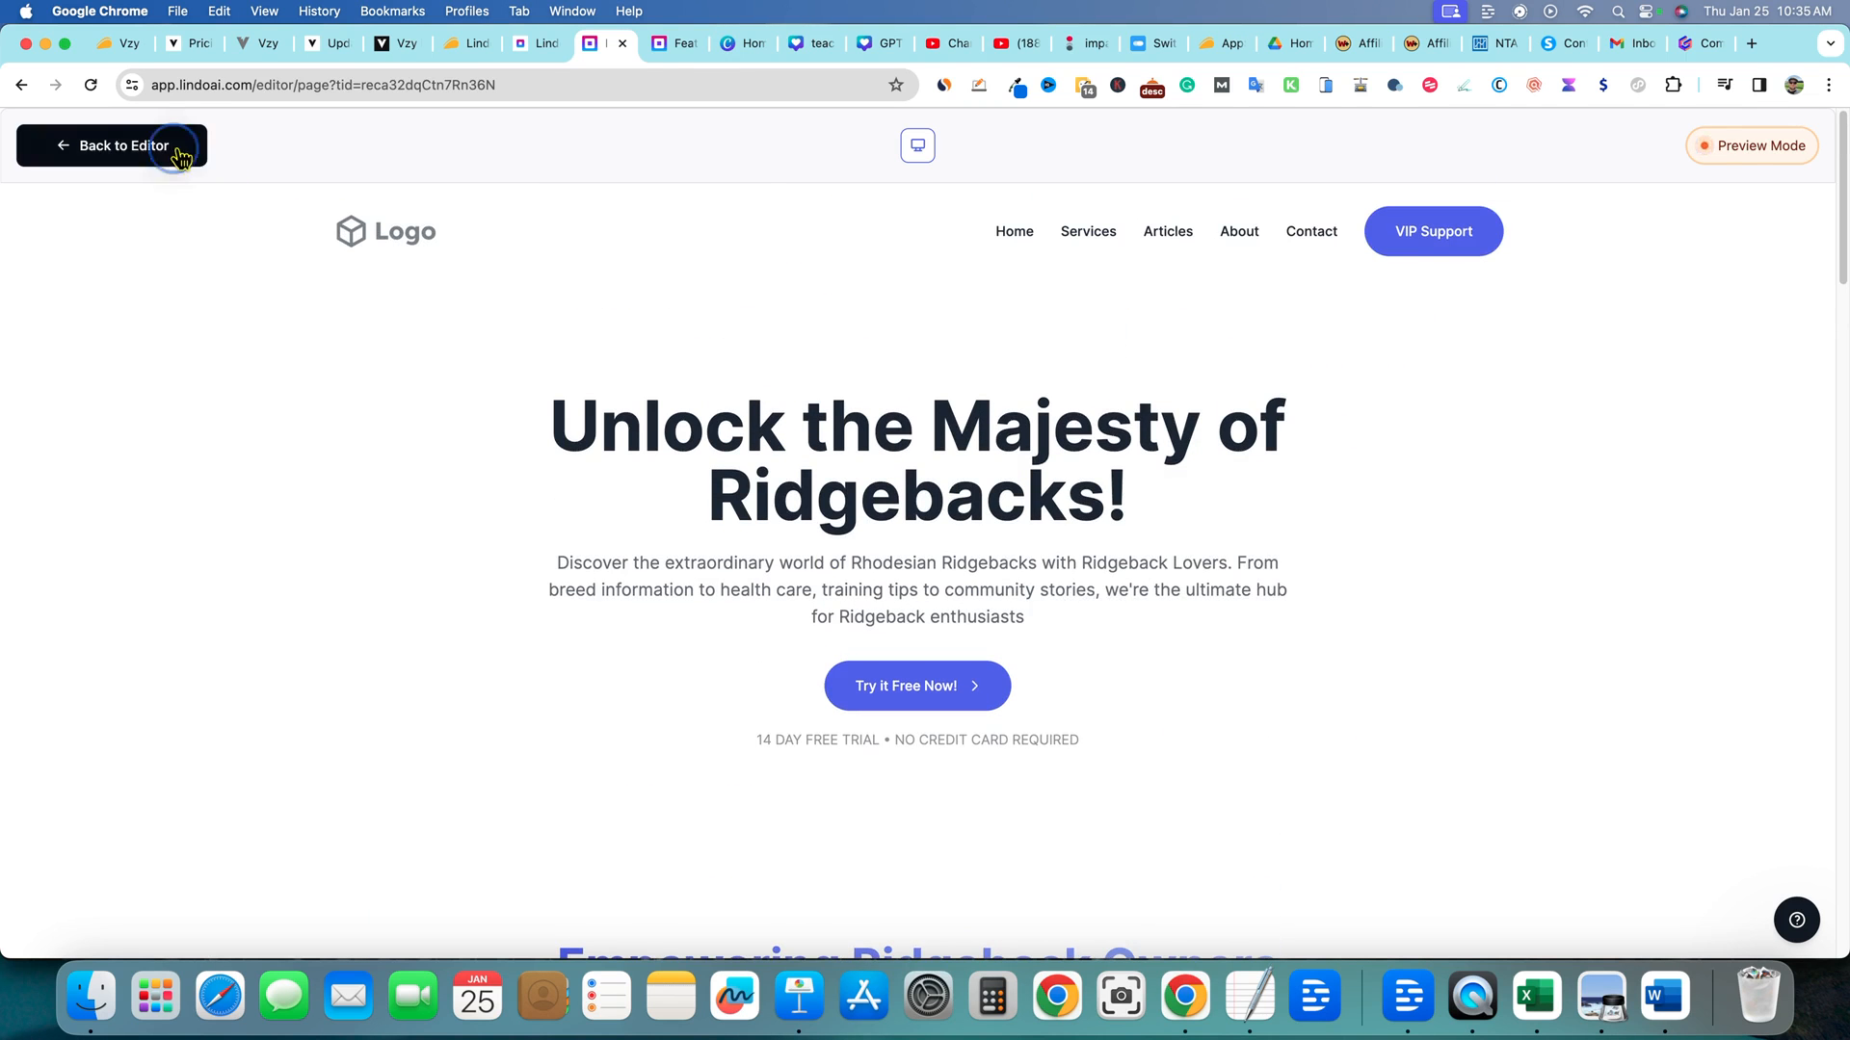
click(112, 145)
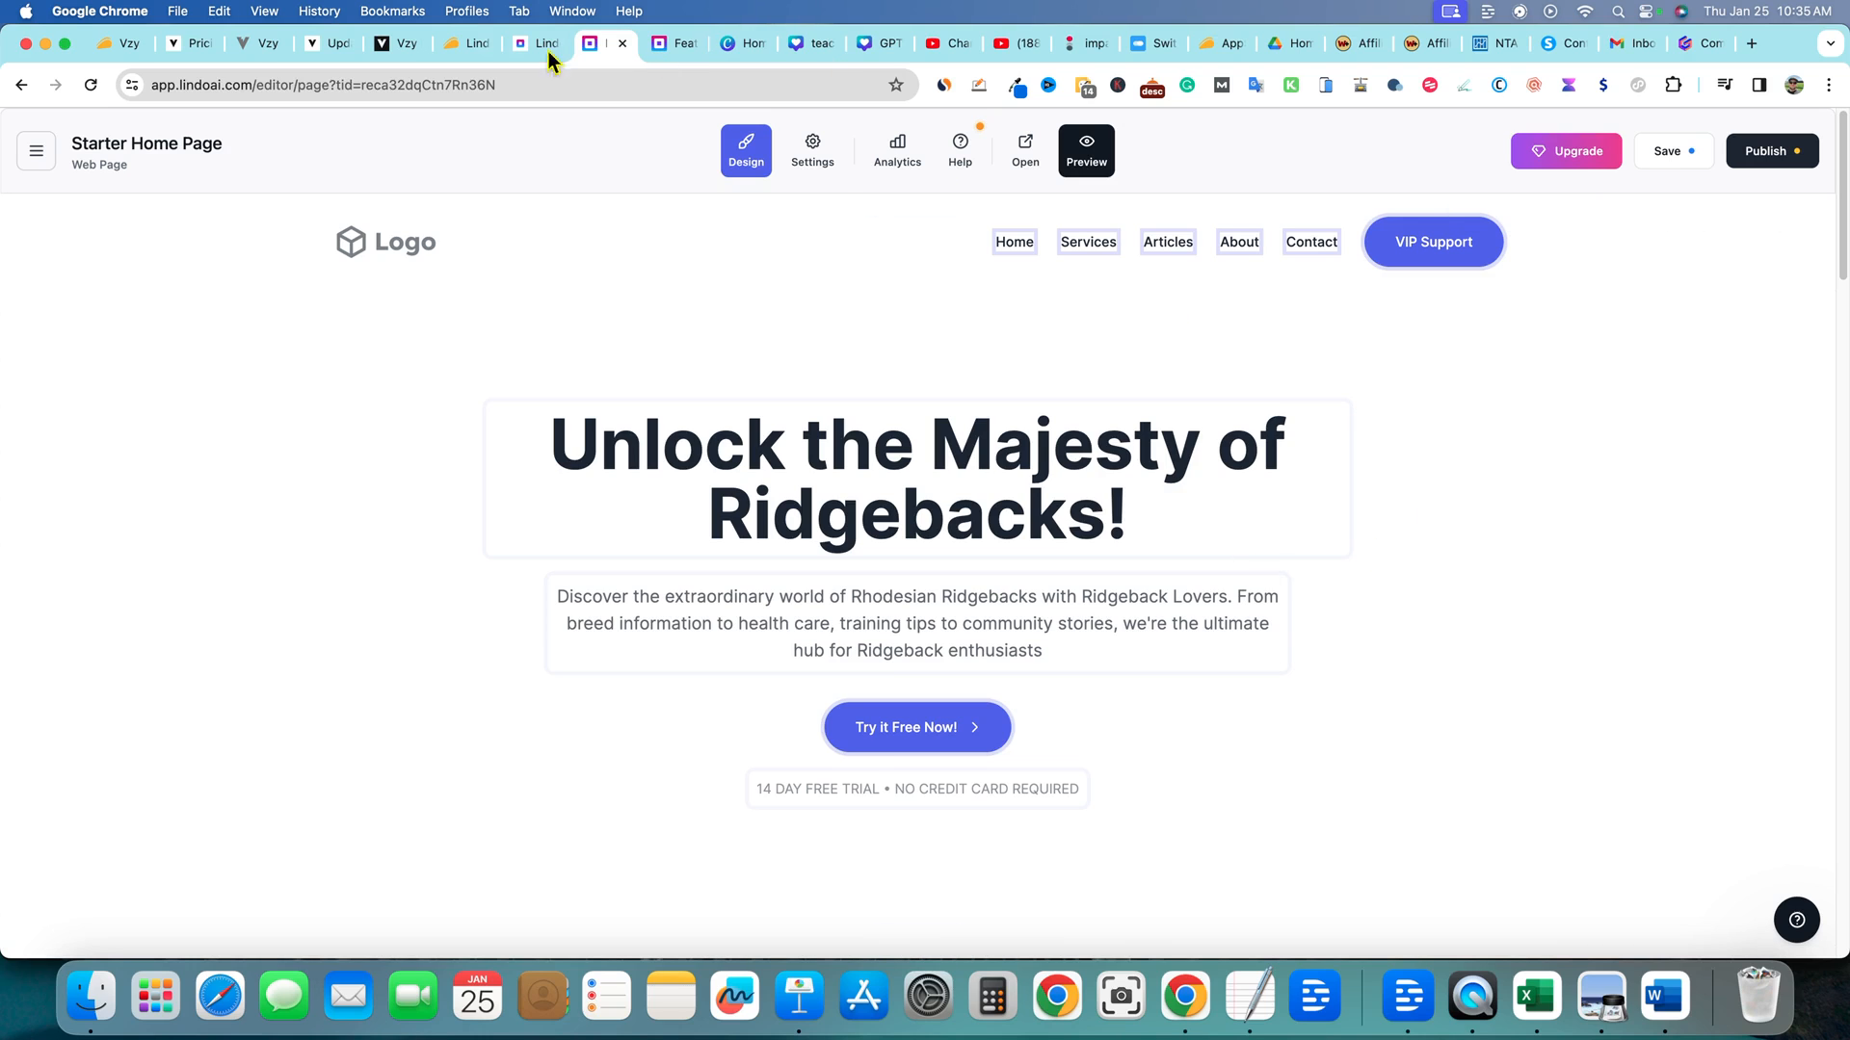
Switch browser tabs back to the Vzy editor for Rio Rancho Landscaping
click(248, 44)
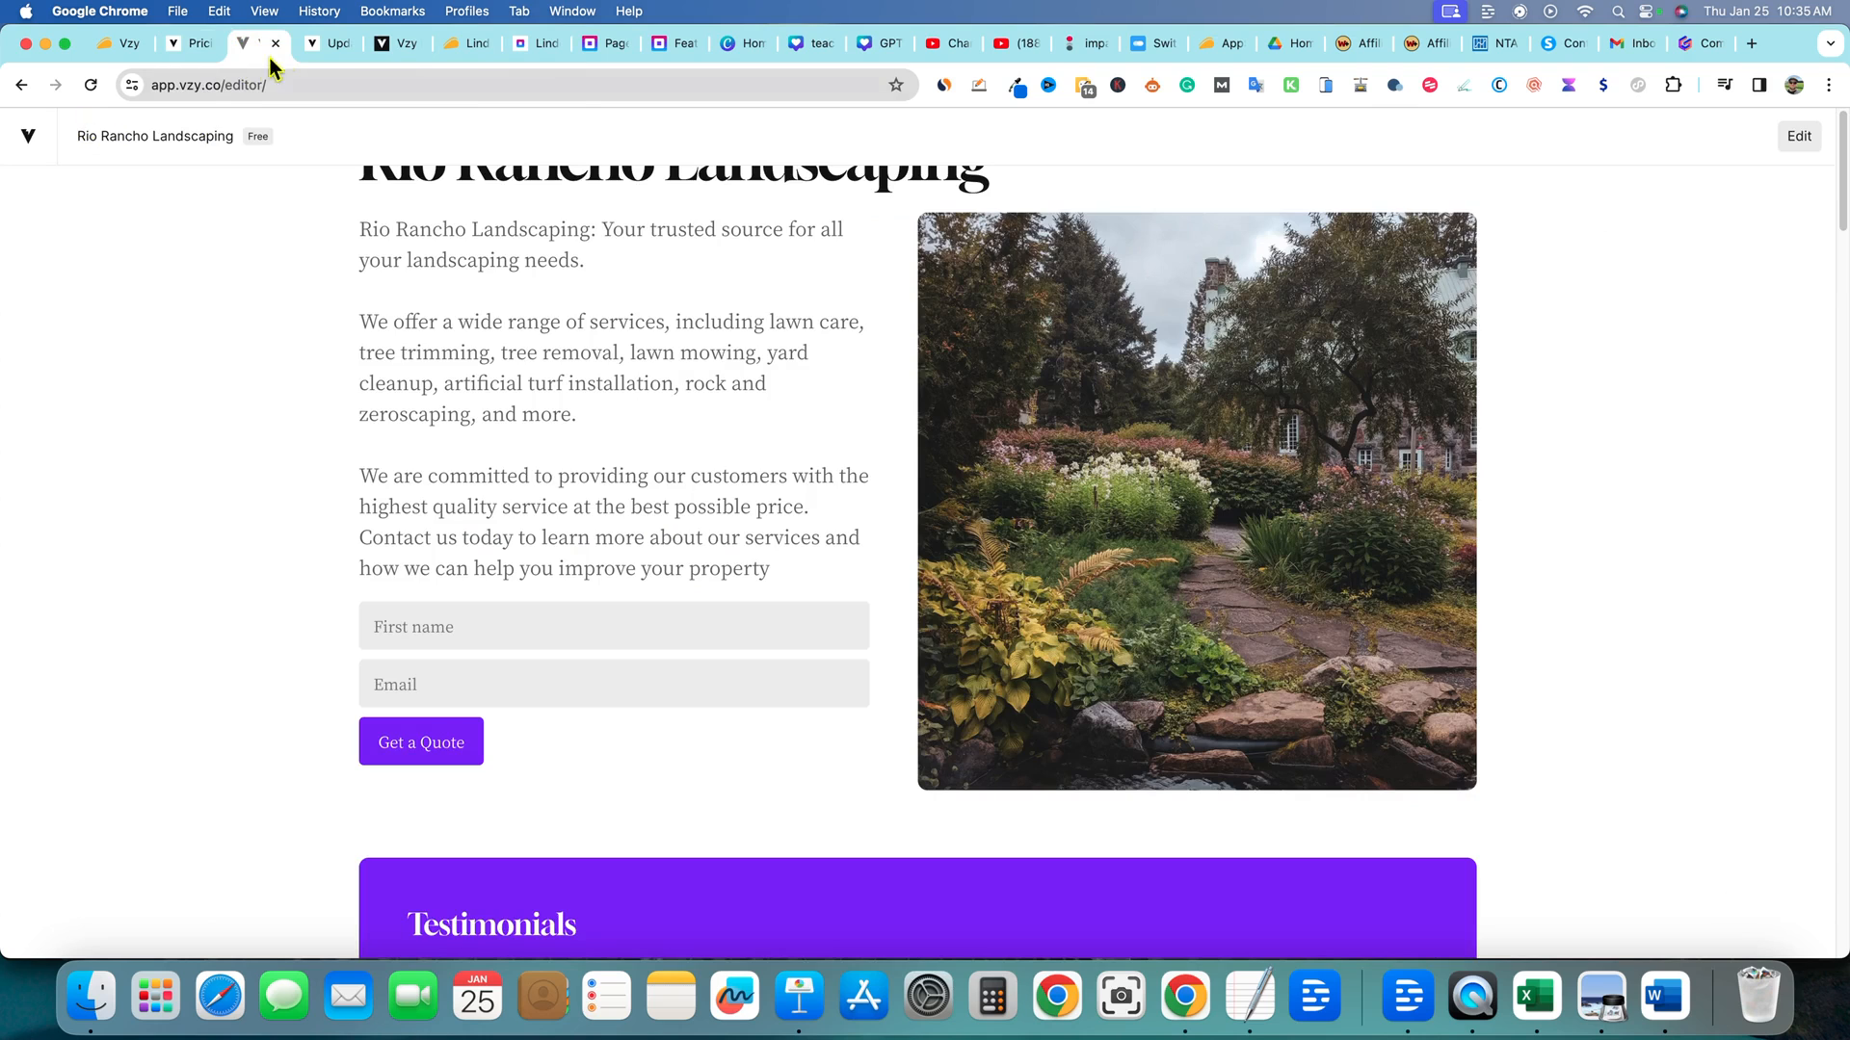
click(256, 44)
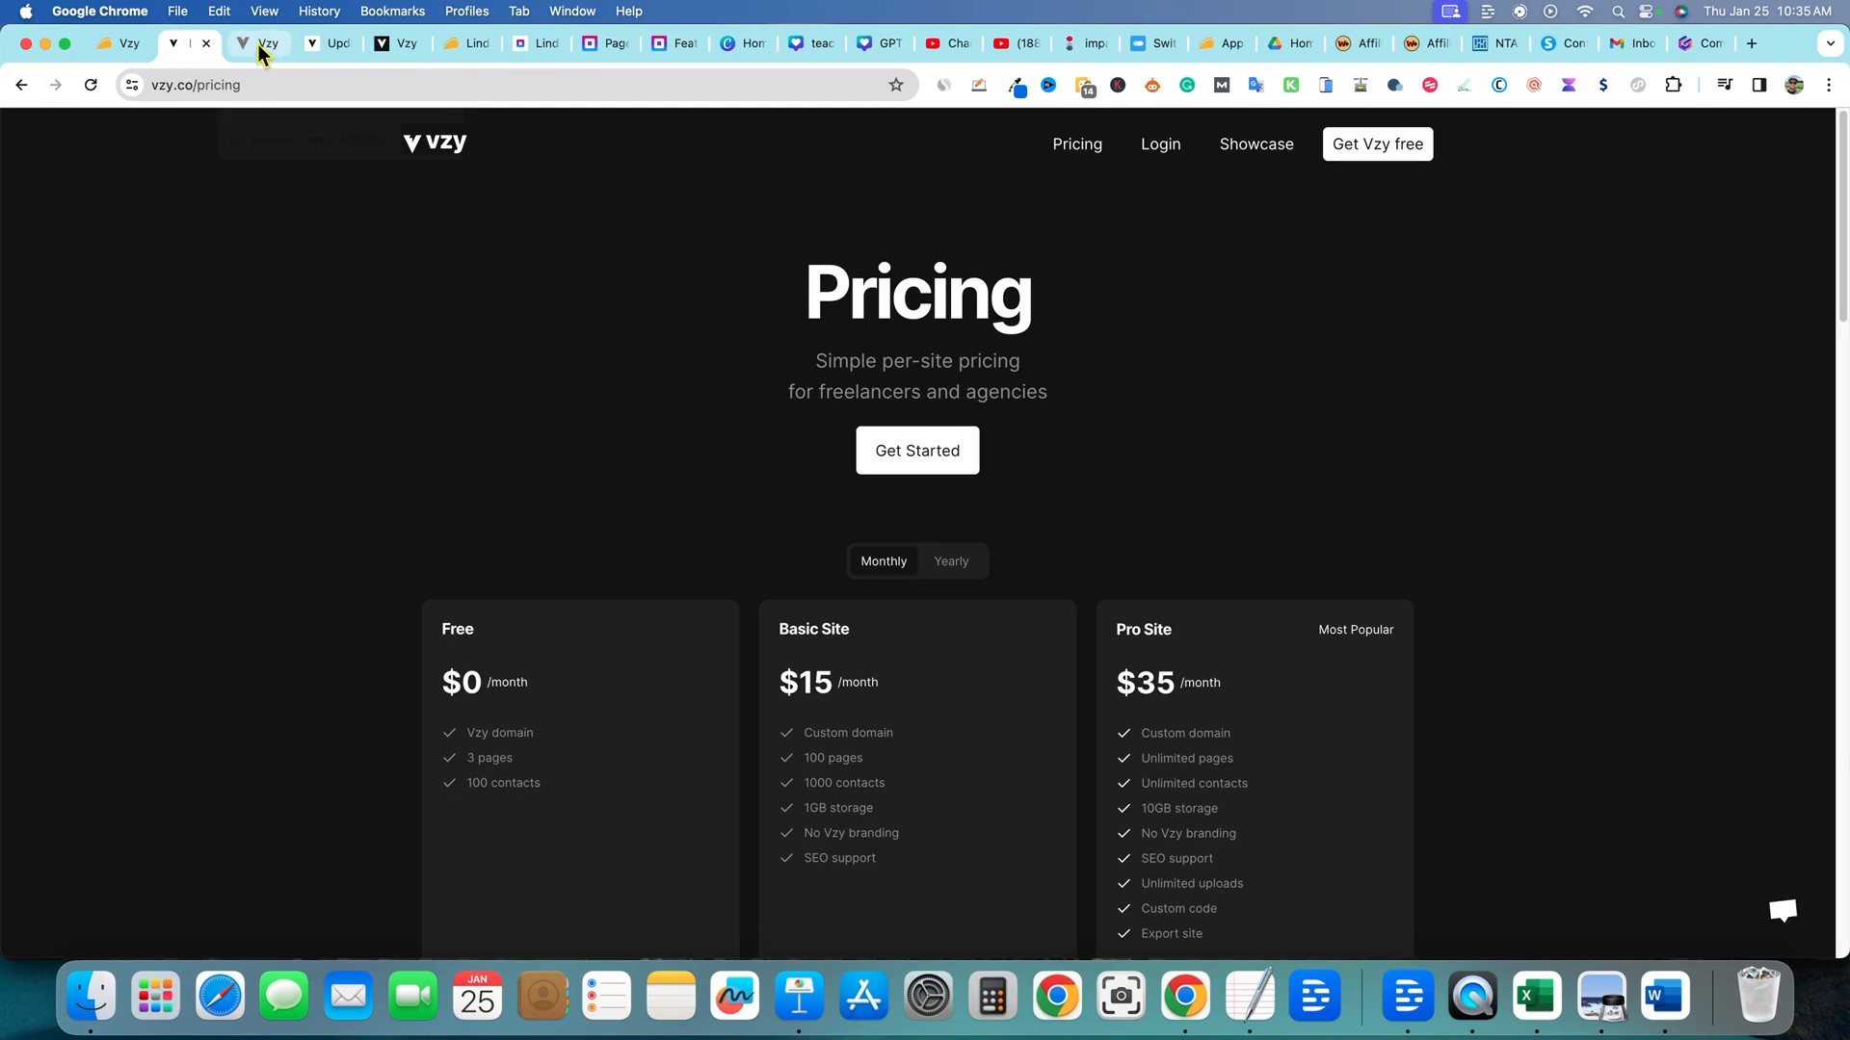
click(260, 44)
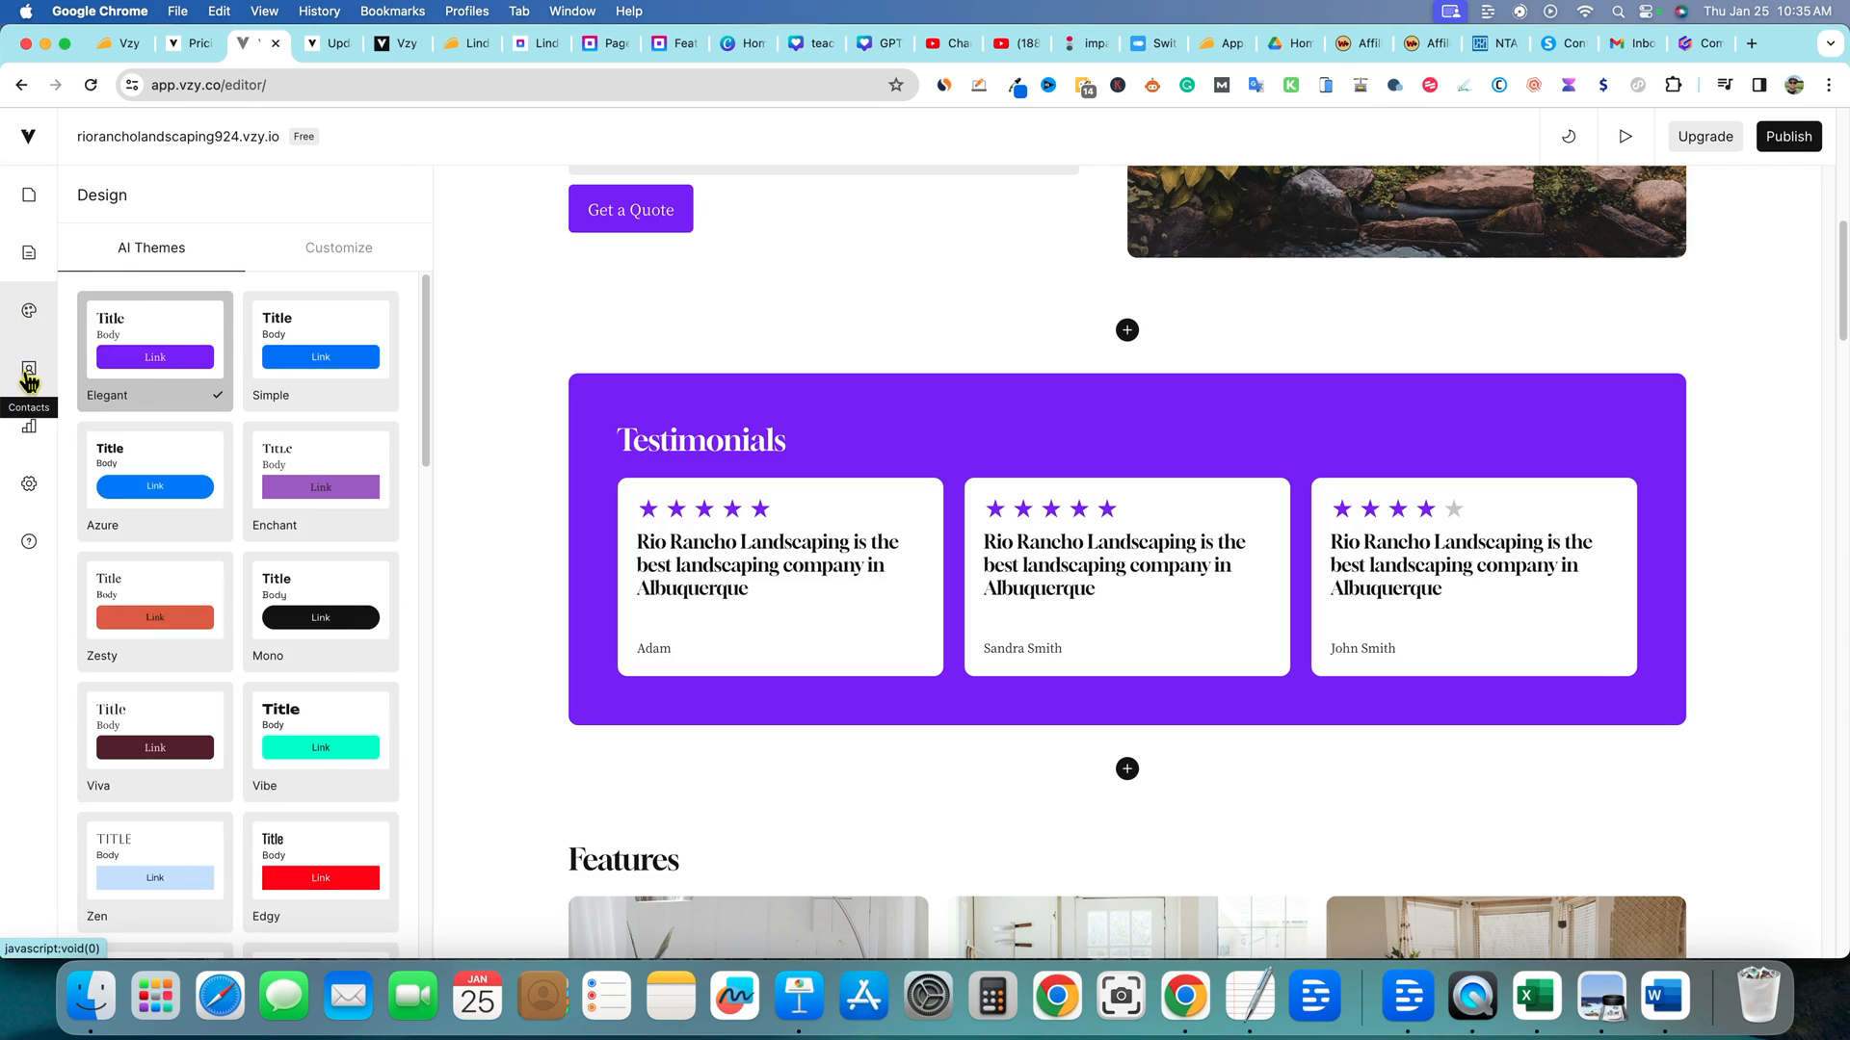
Review Contacts, Analytics and Settings, ending on site settings with domain, favicon and export
click(29, 368)
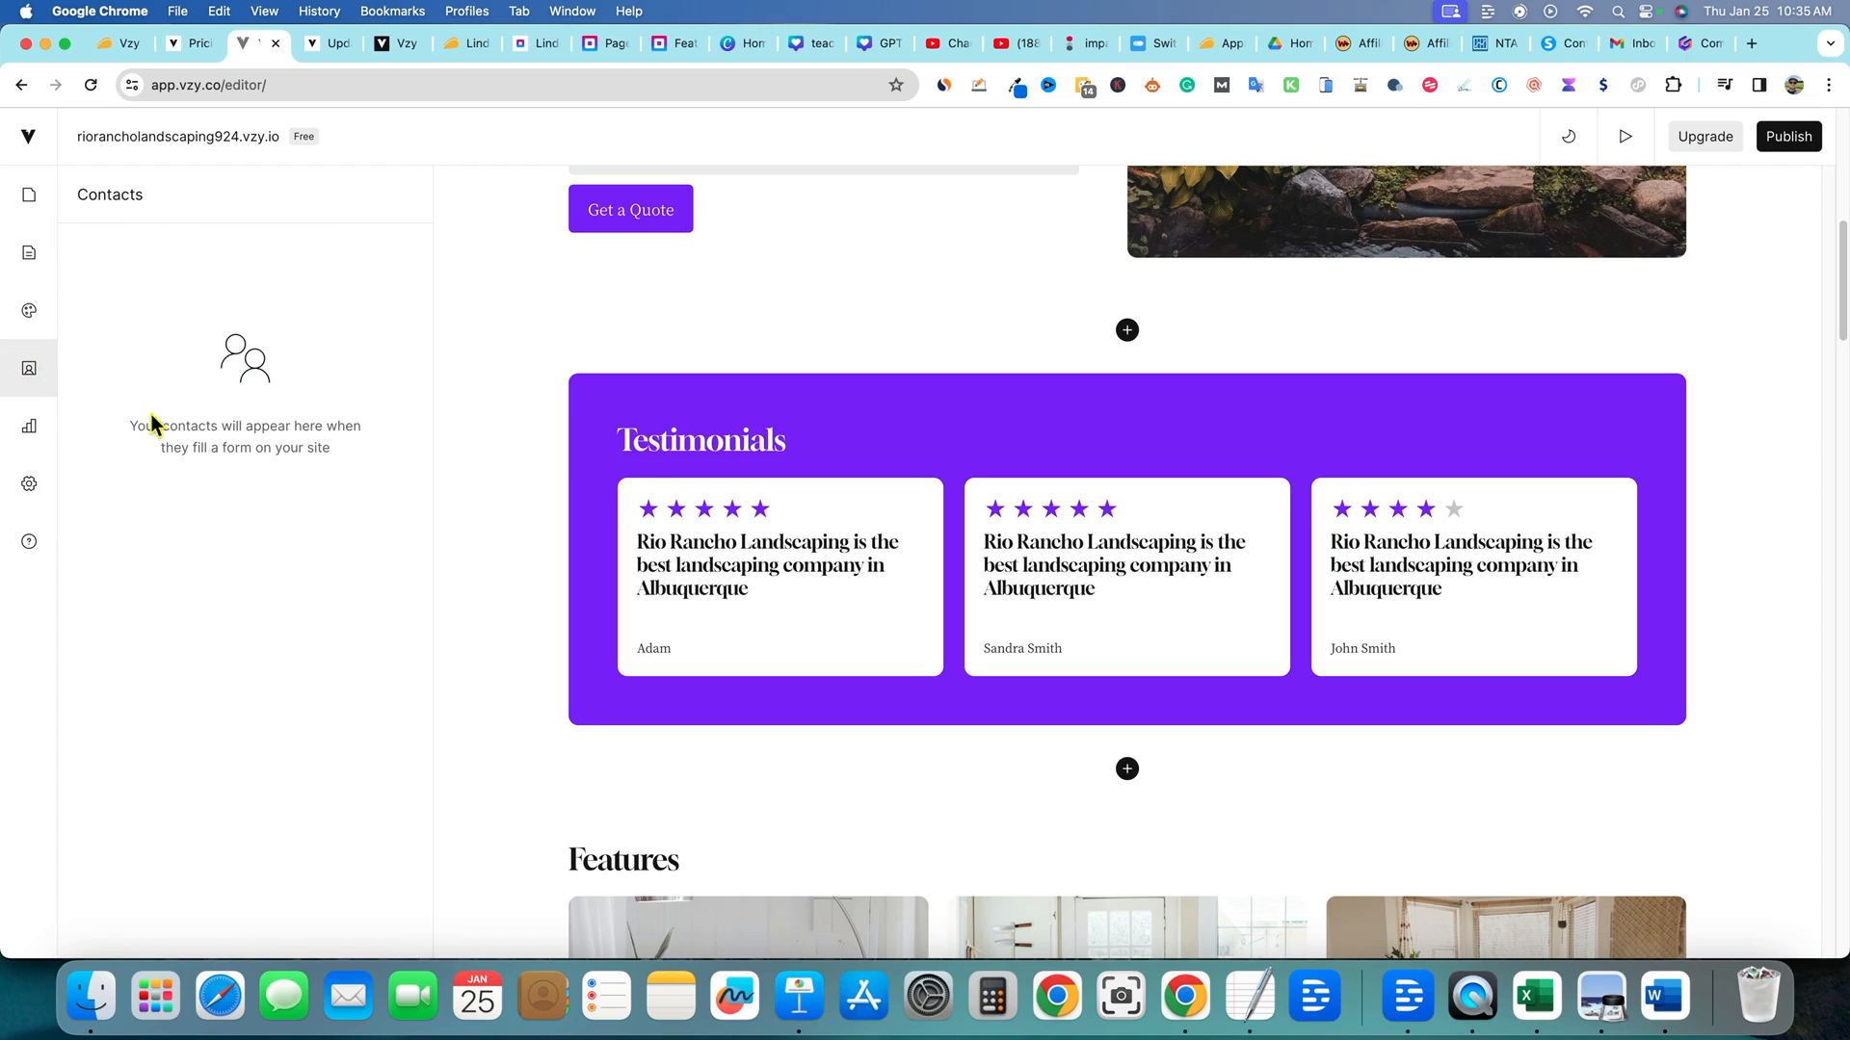
mouse_move(335, 574)
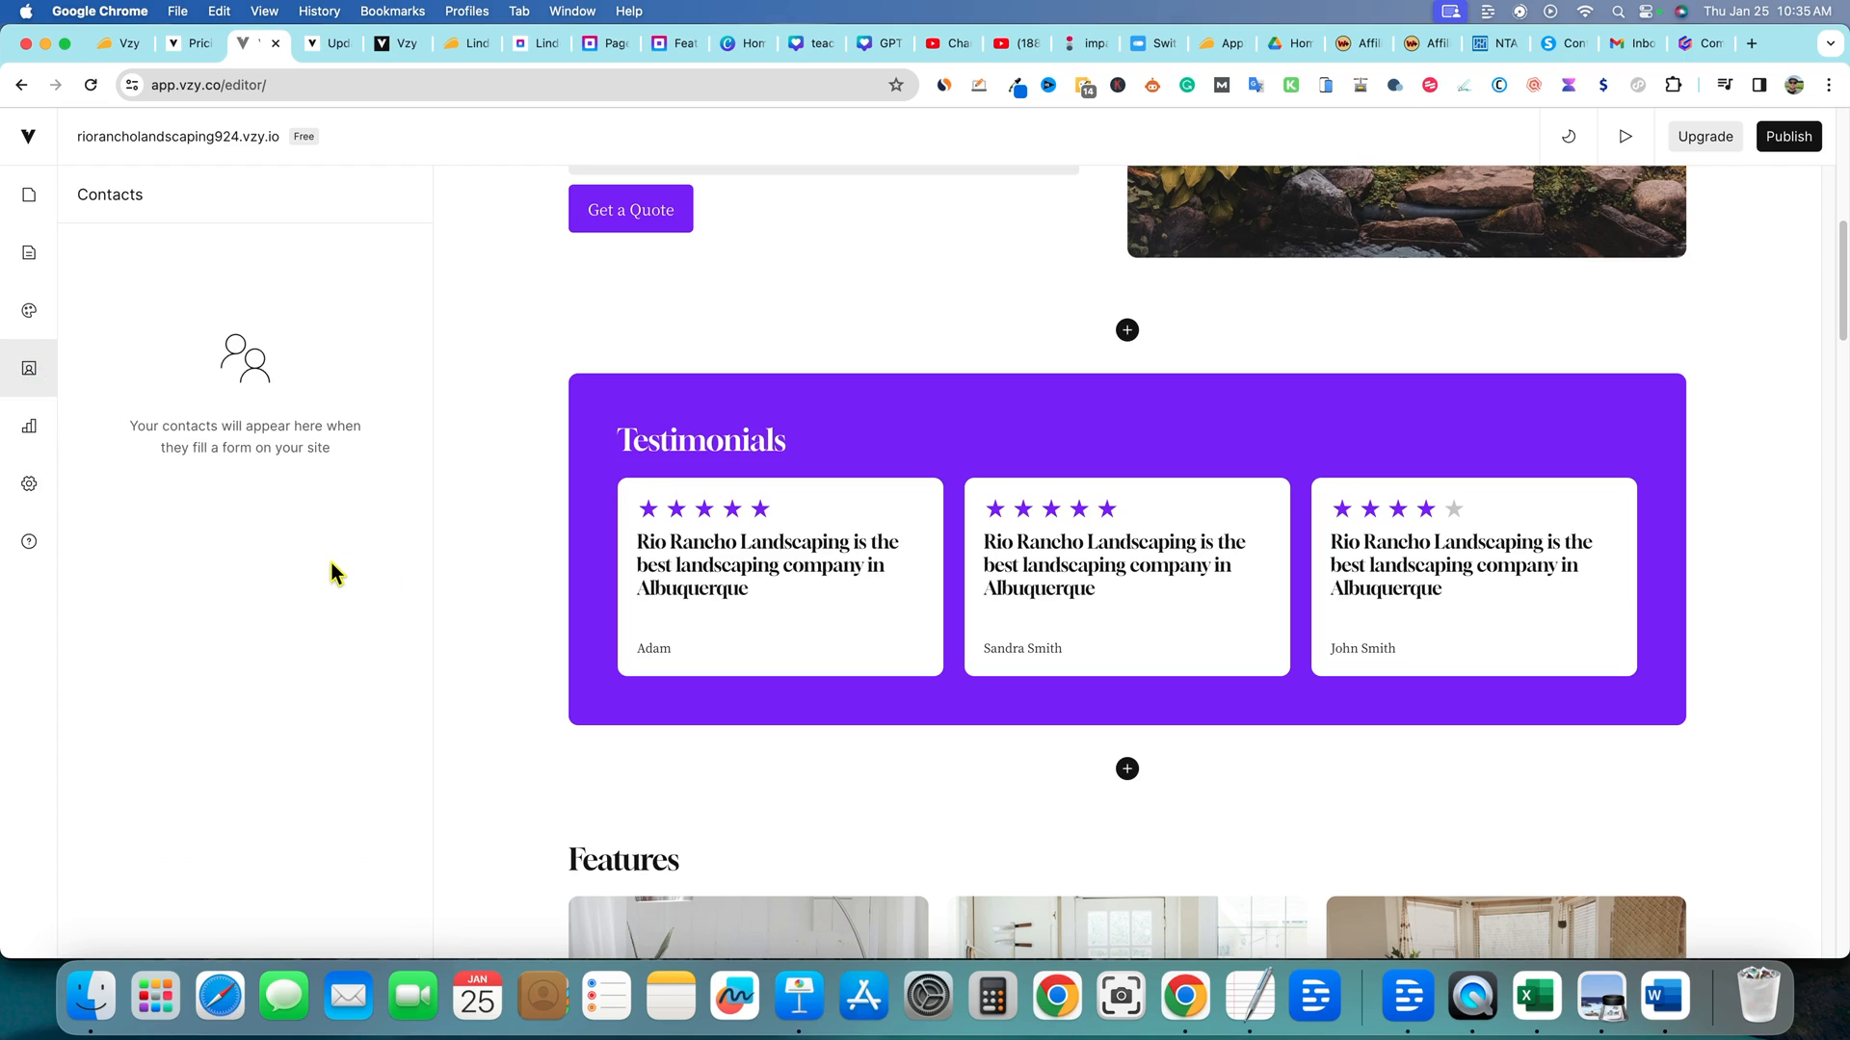
mouse_move(335, 339)
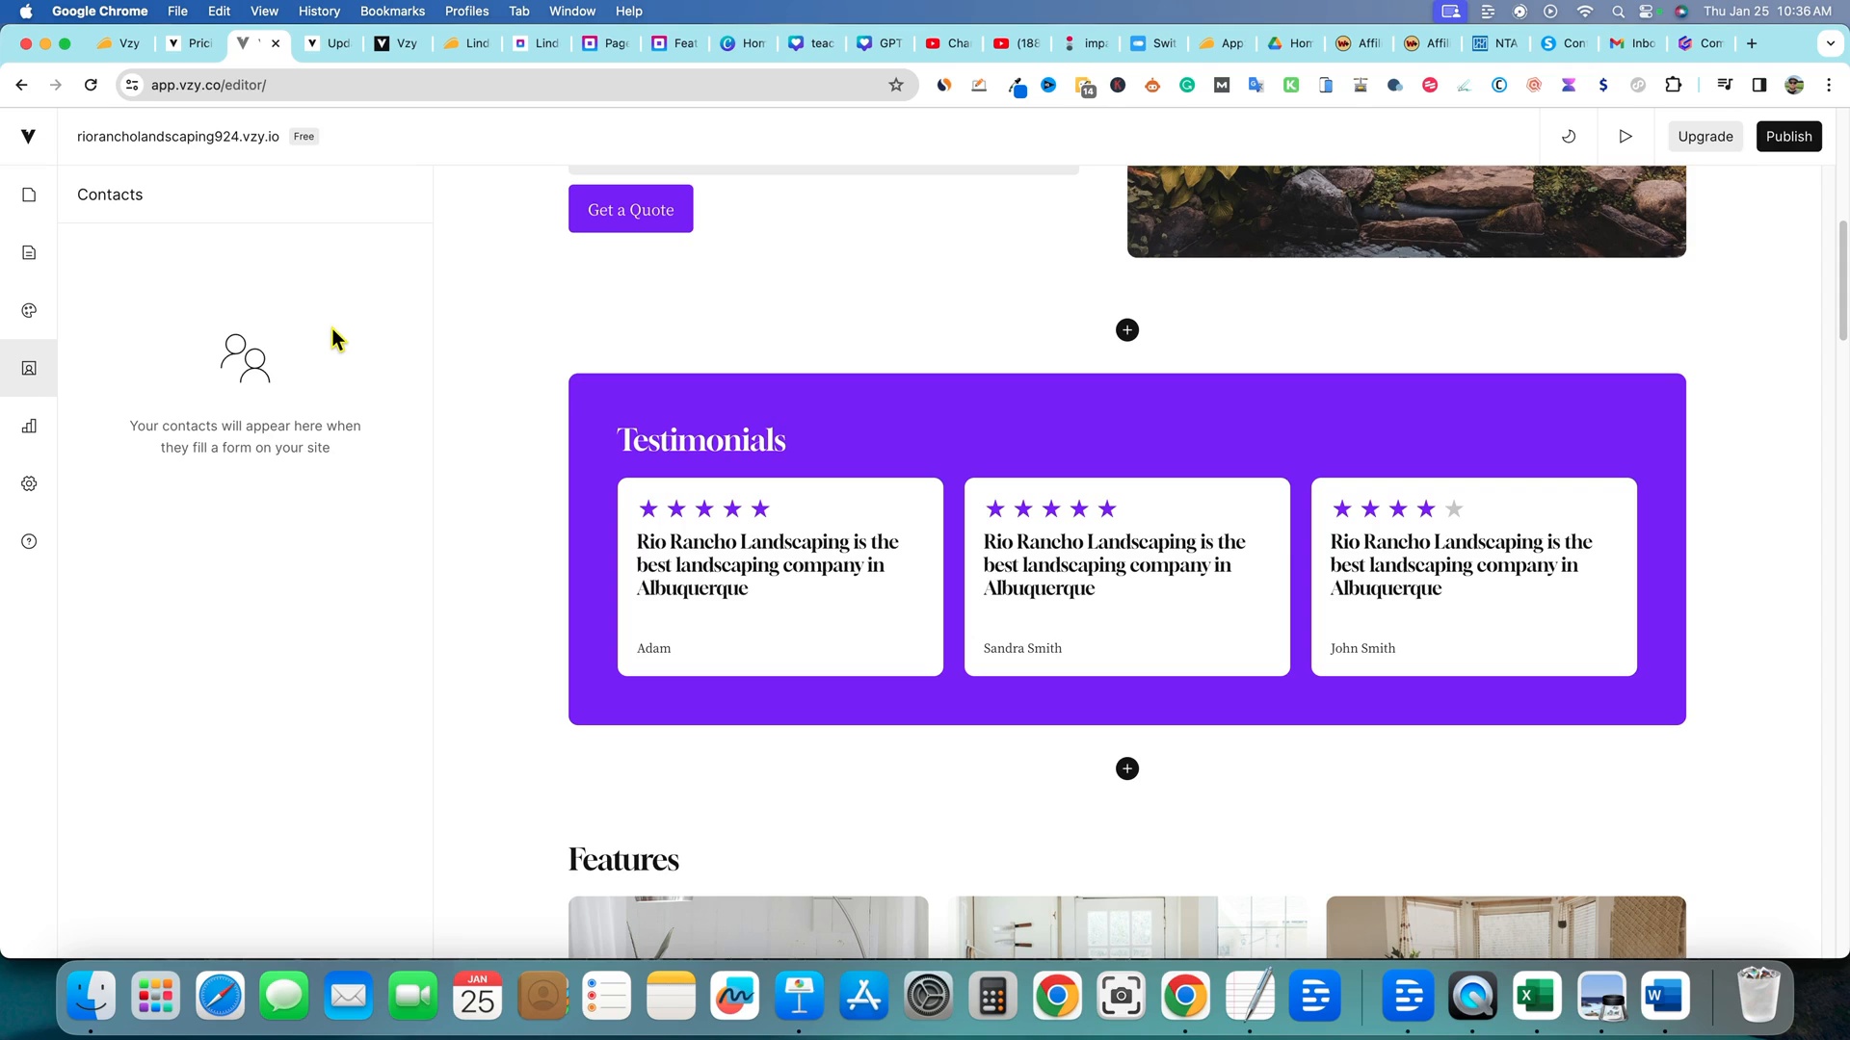
mouse_move(379, 366)
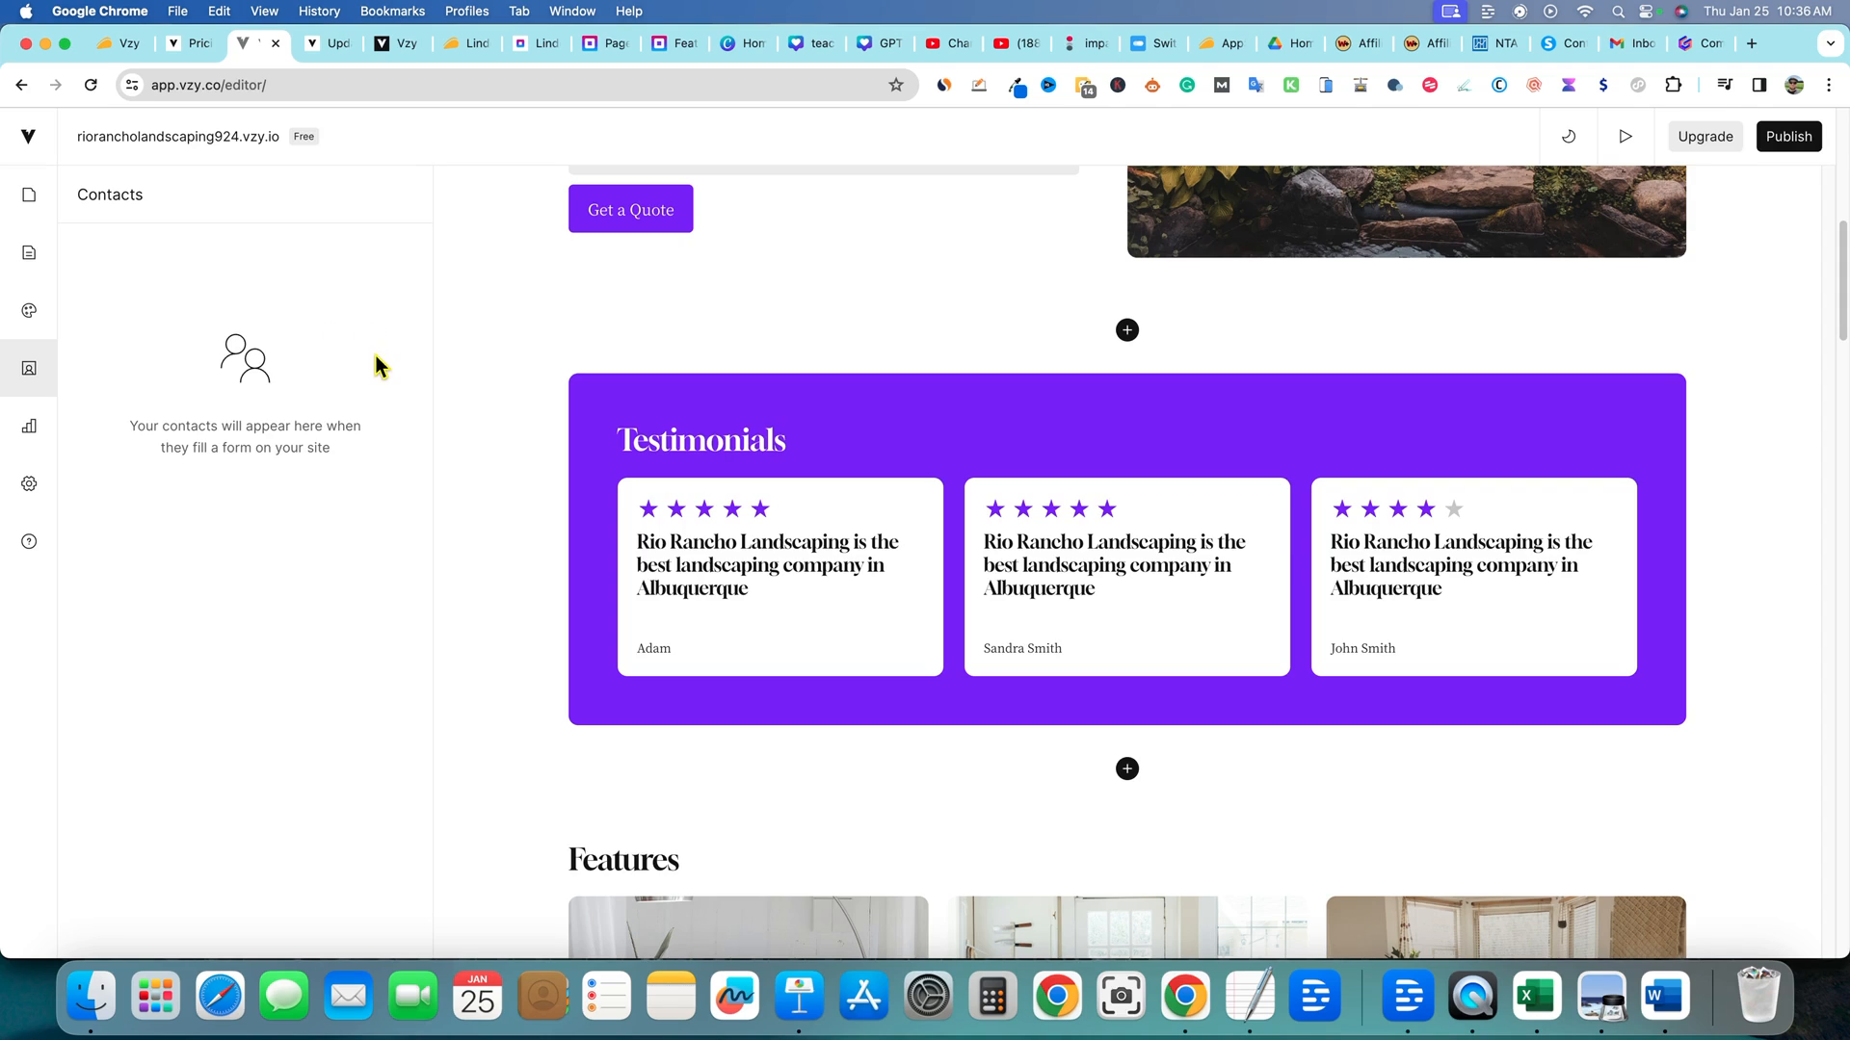
click(29, 428)
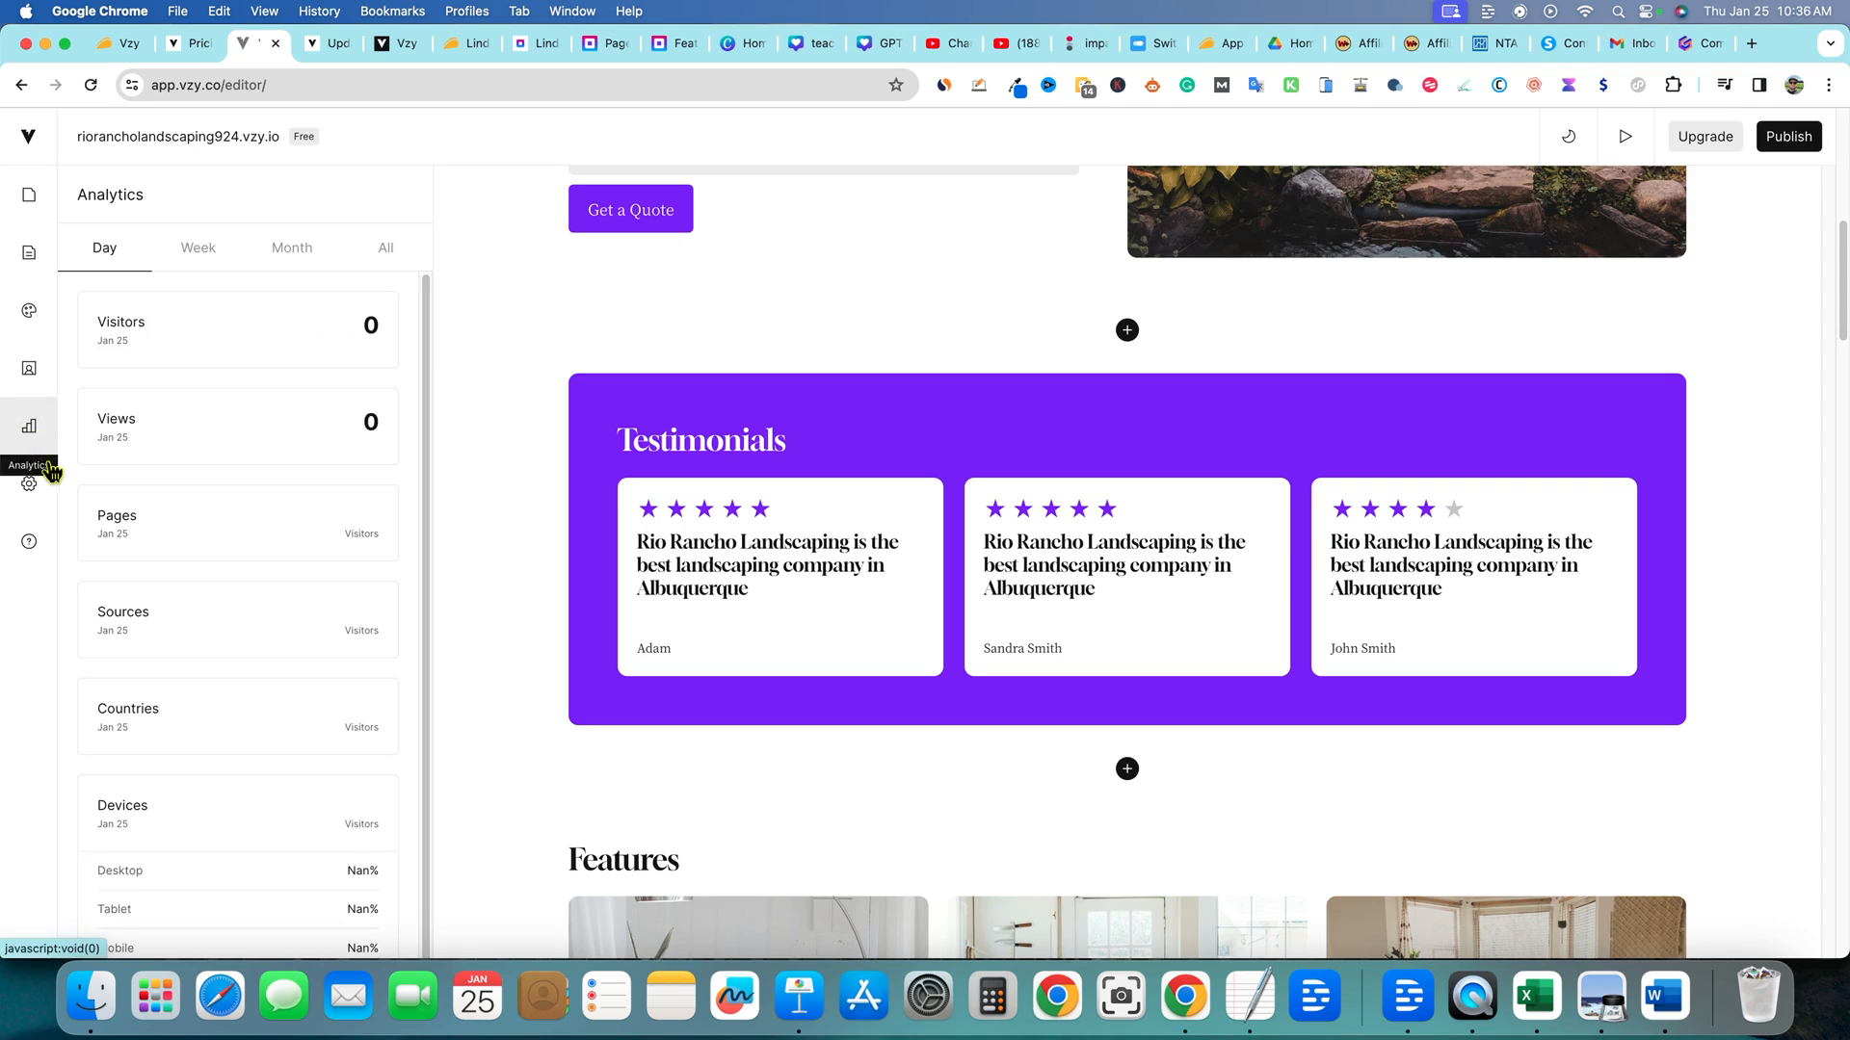
click(29, 483)
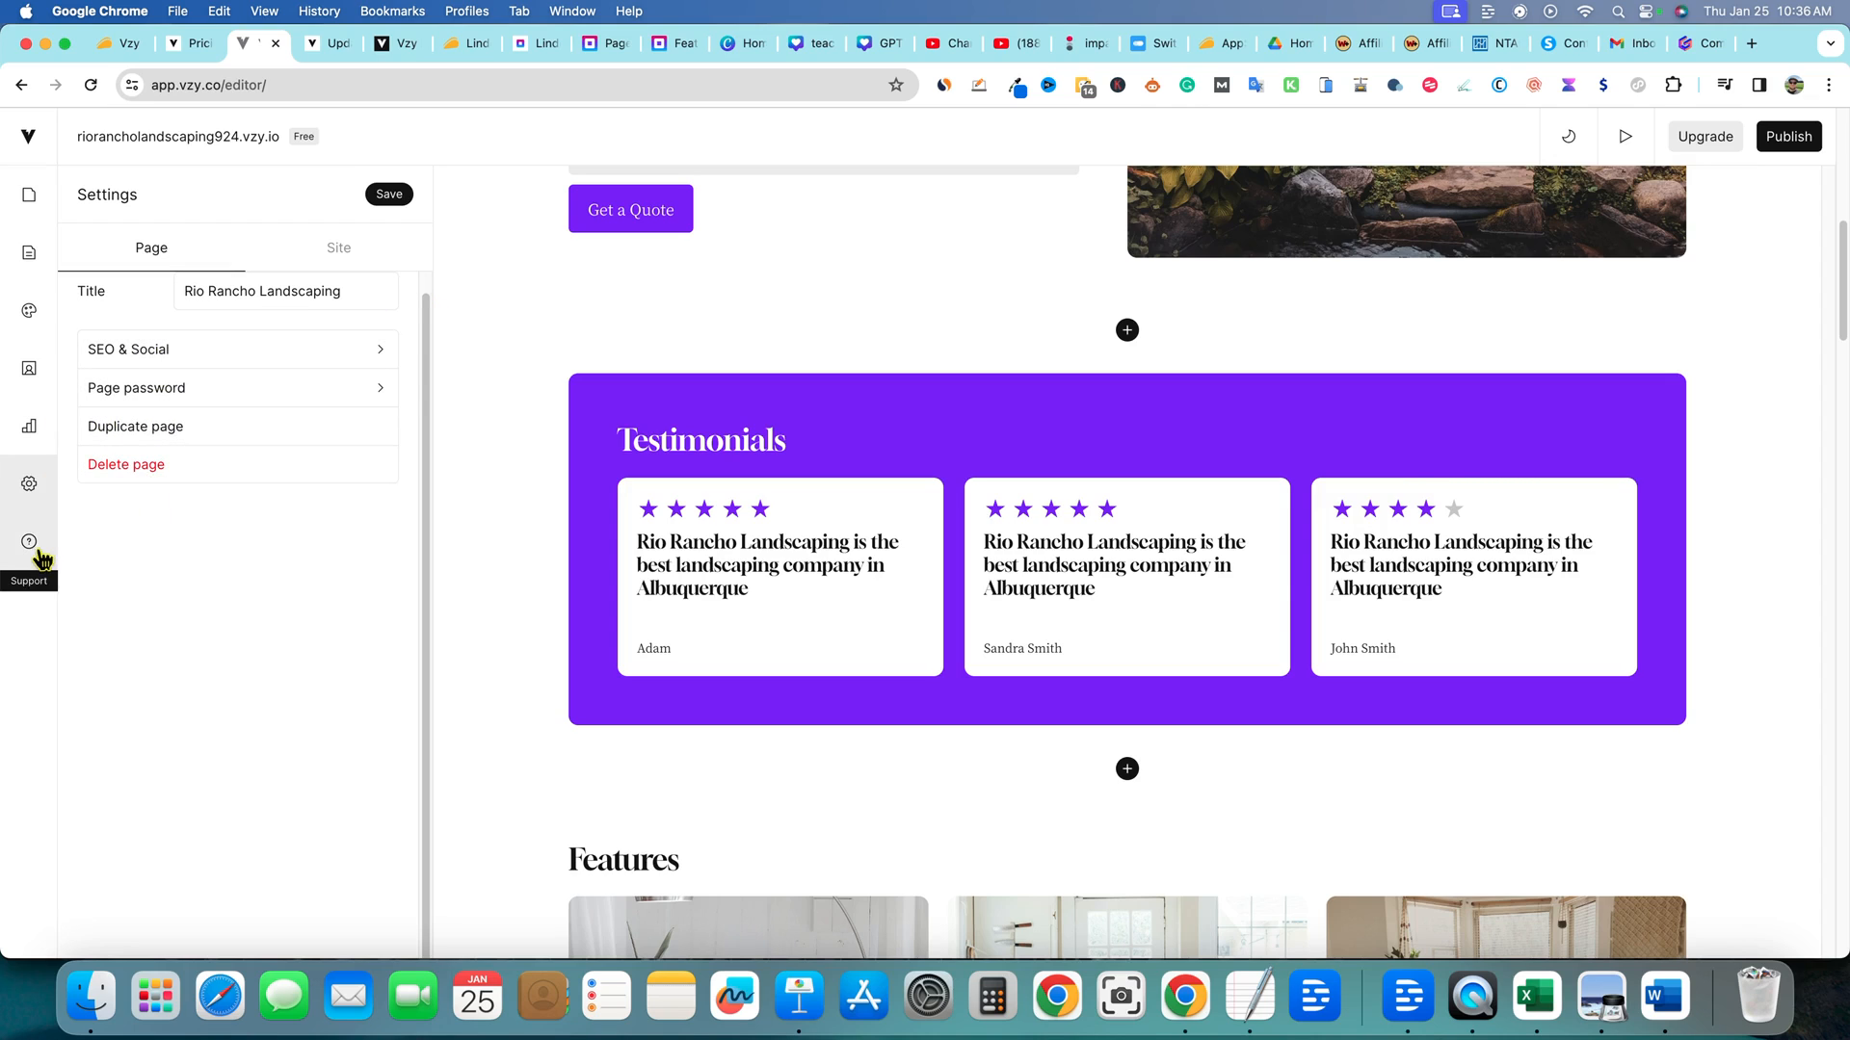
click(339, 249)
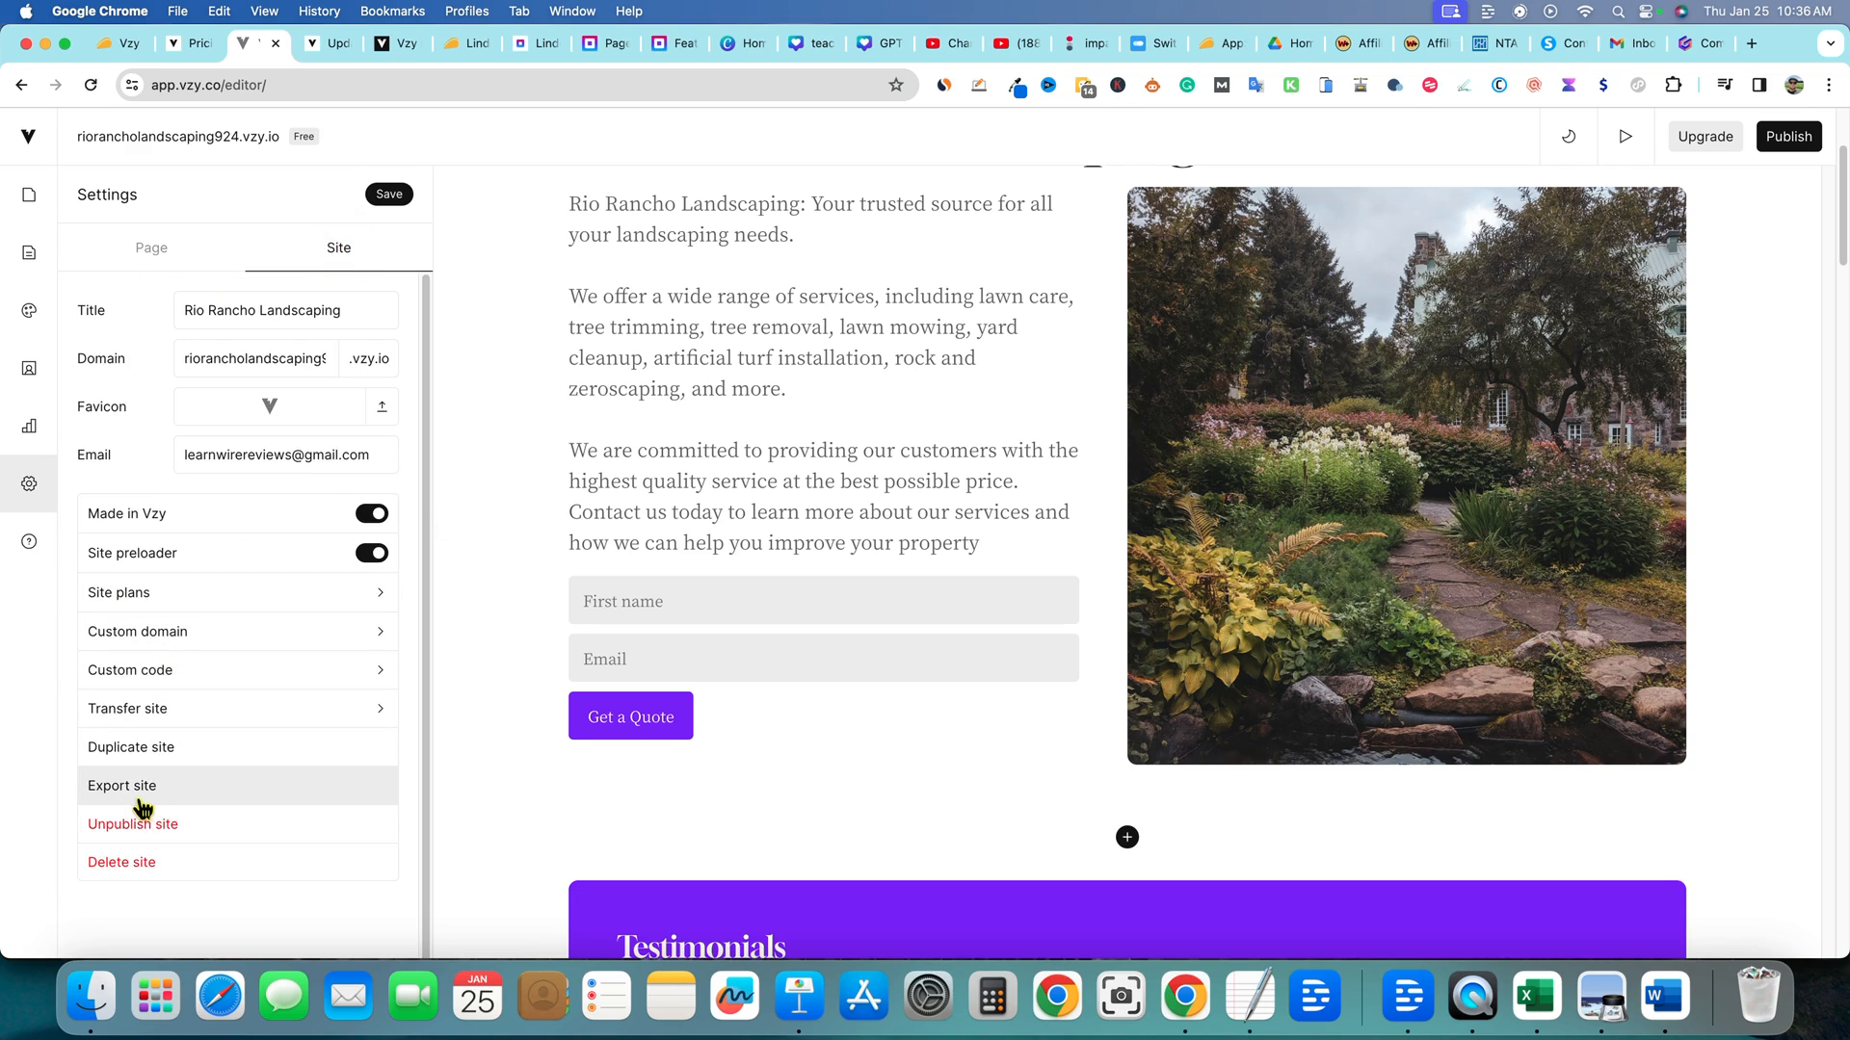
mouse_move(146, 668)
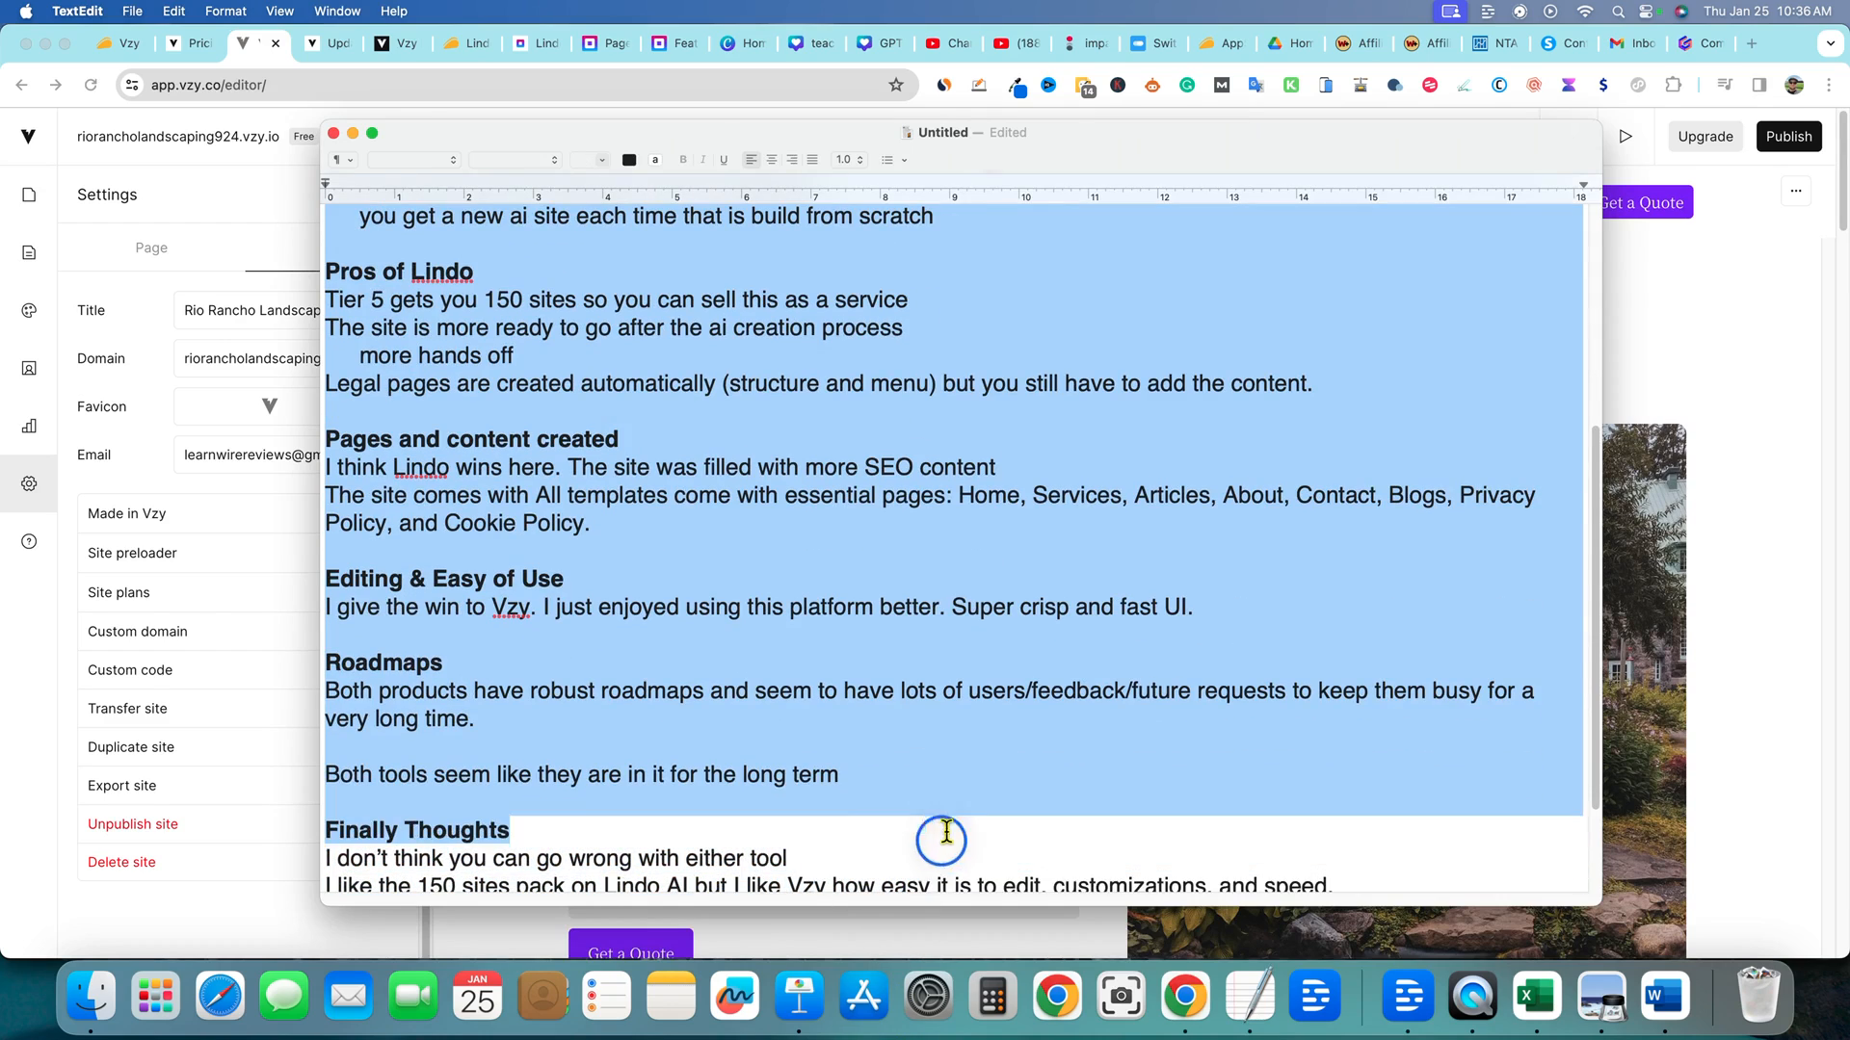
Highlight the Pros of Vzy section in the 'Vzy vs Lindo AI' TextEdit notes
scroll(down, 3)
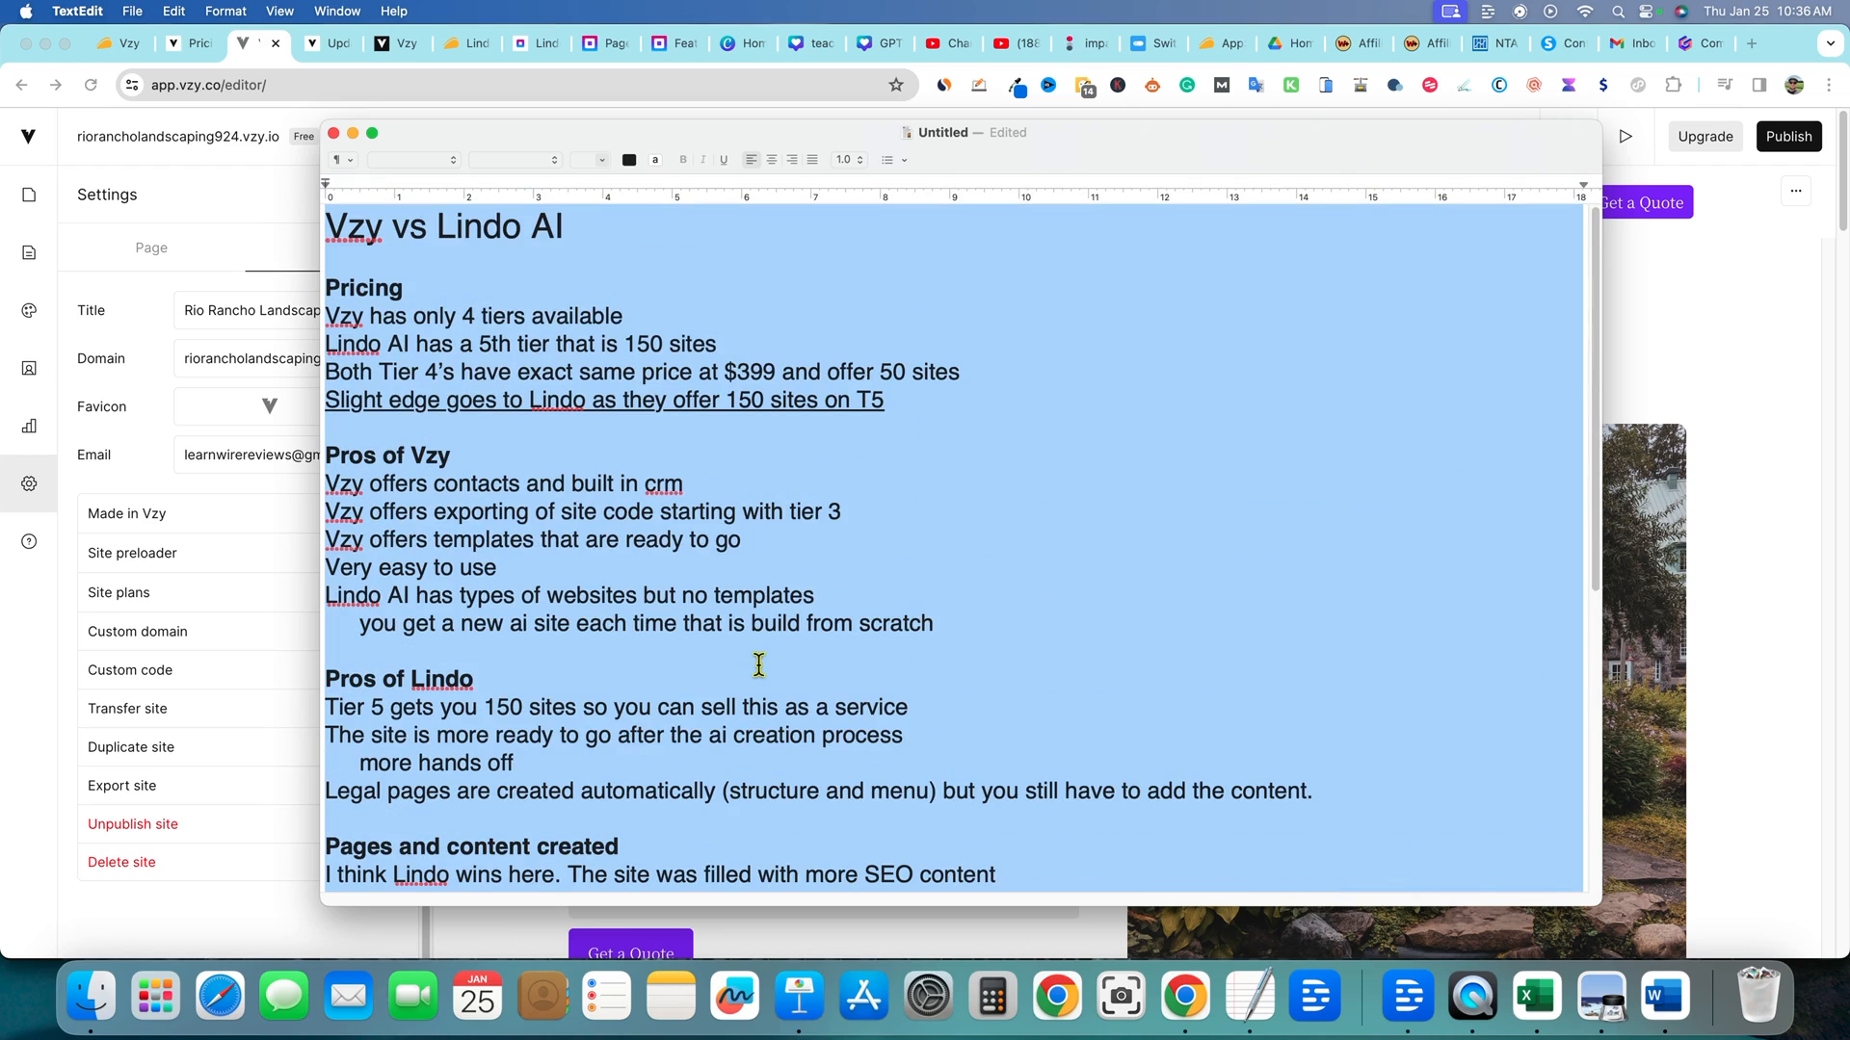
click(394, 457)
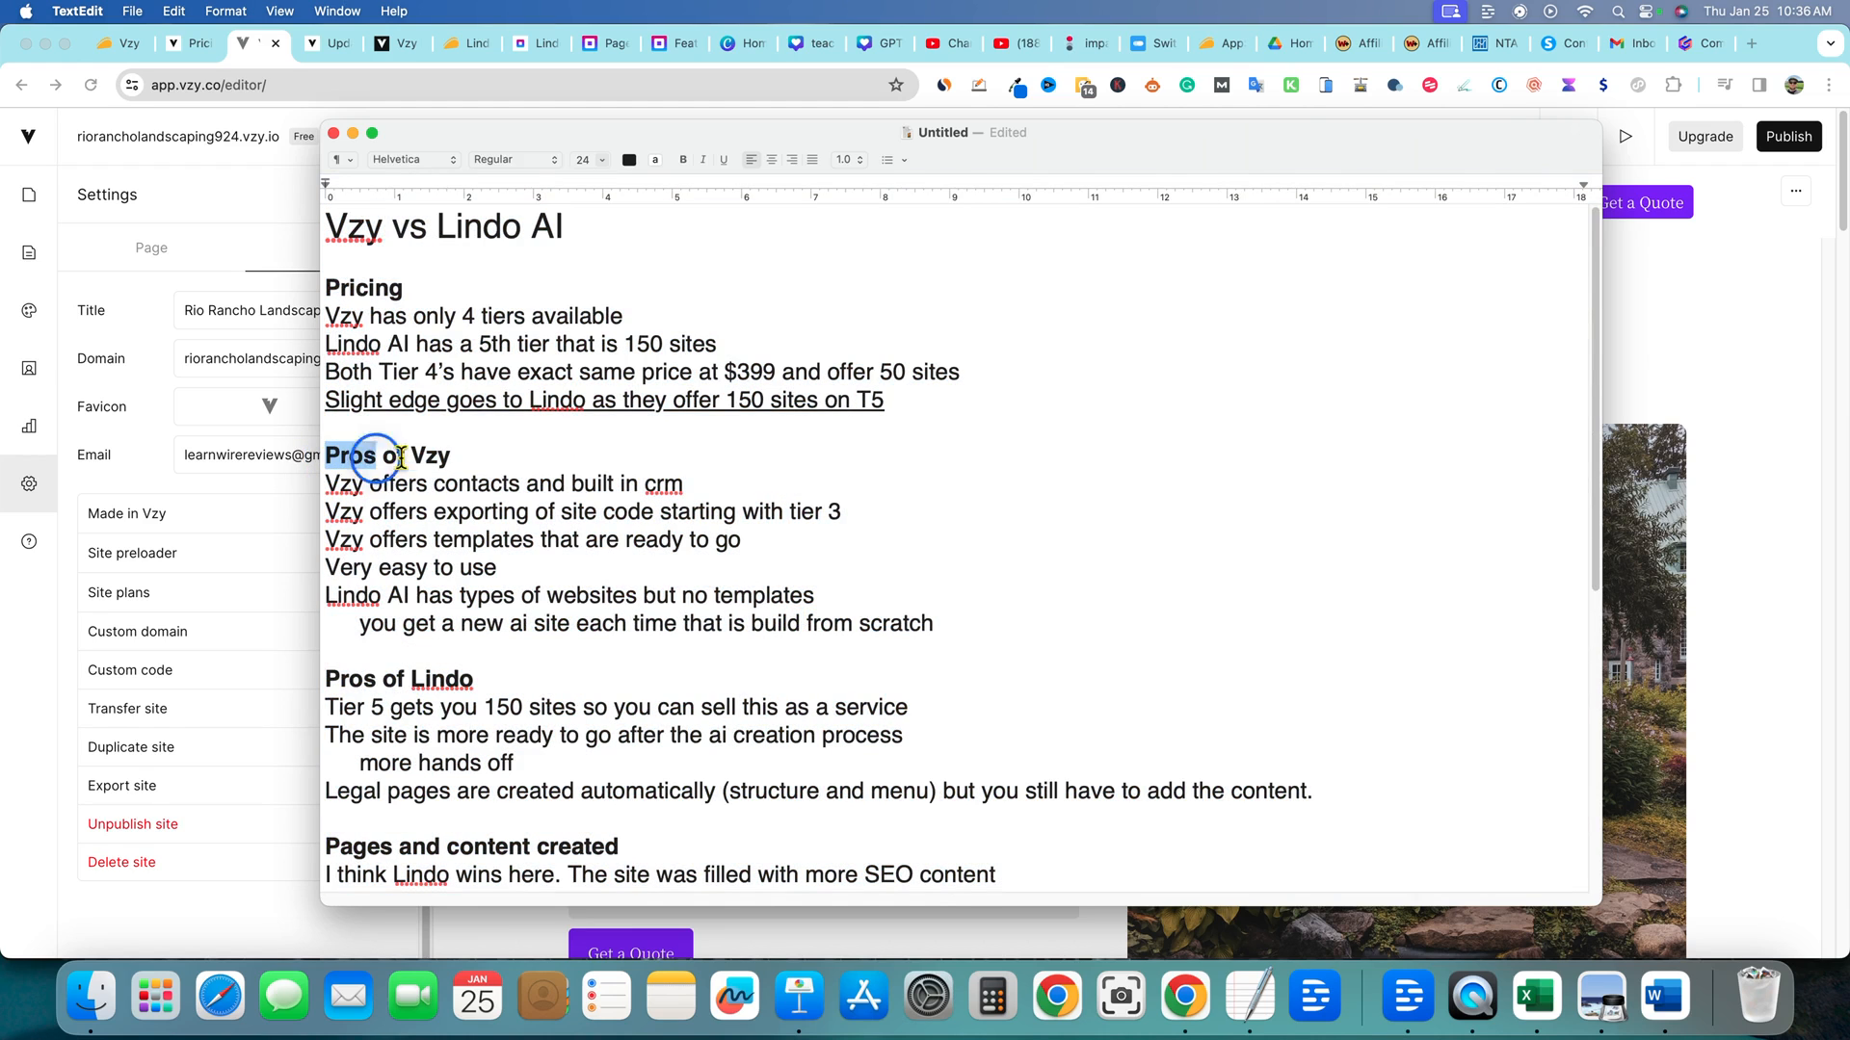
drag(370, 456, 950, 596)
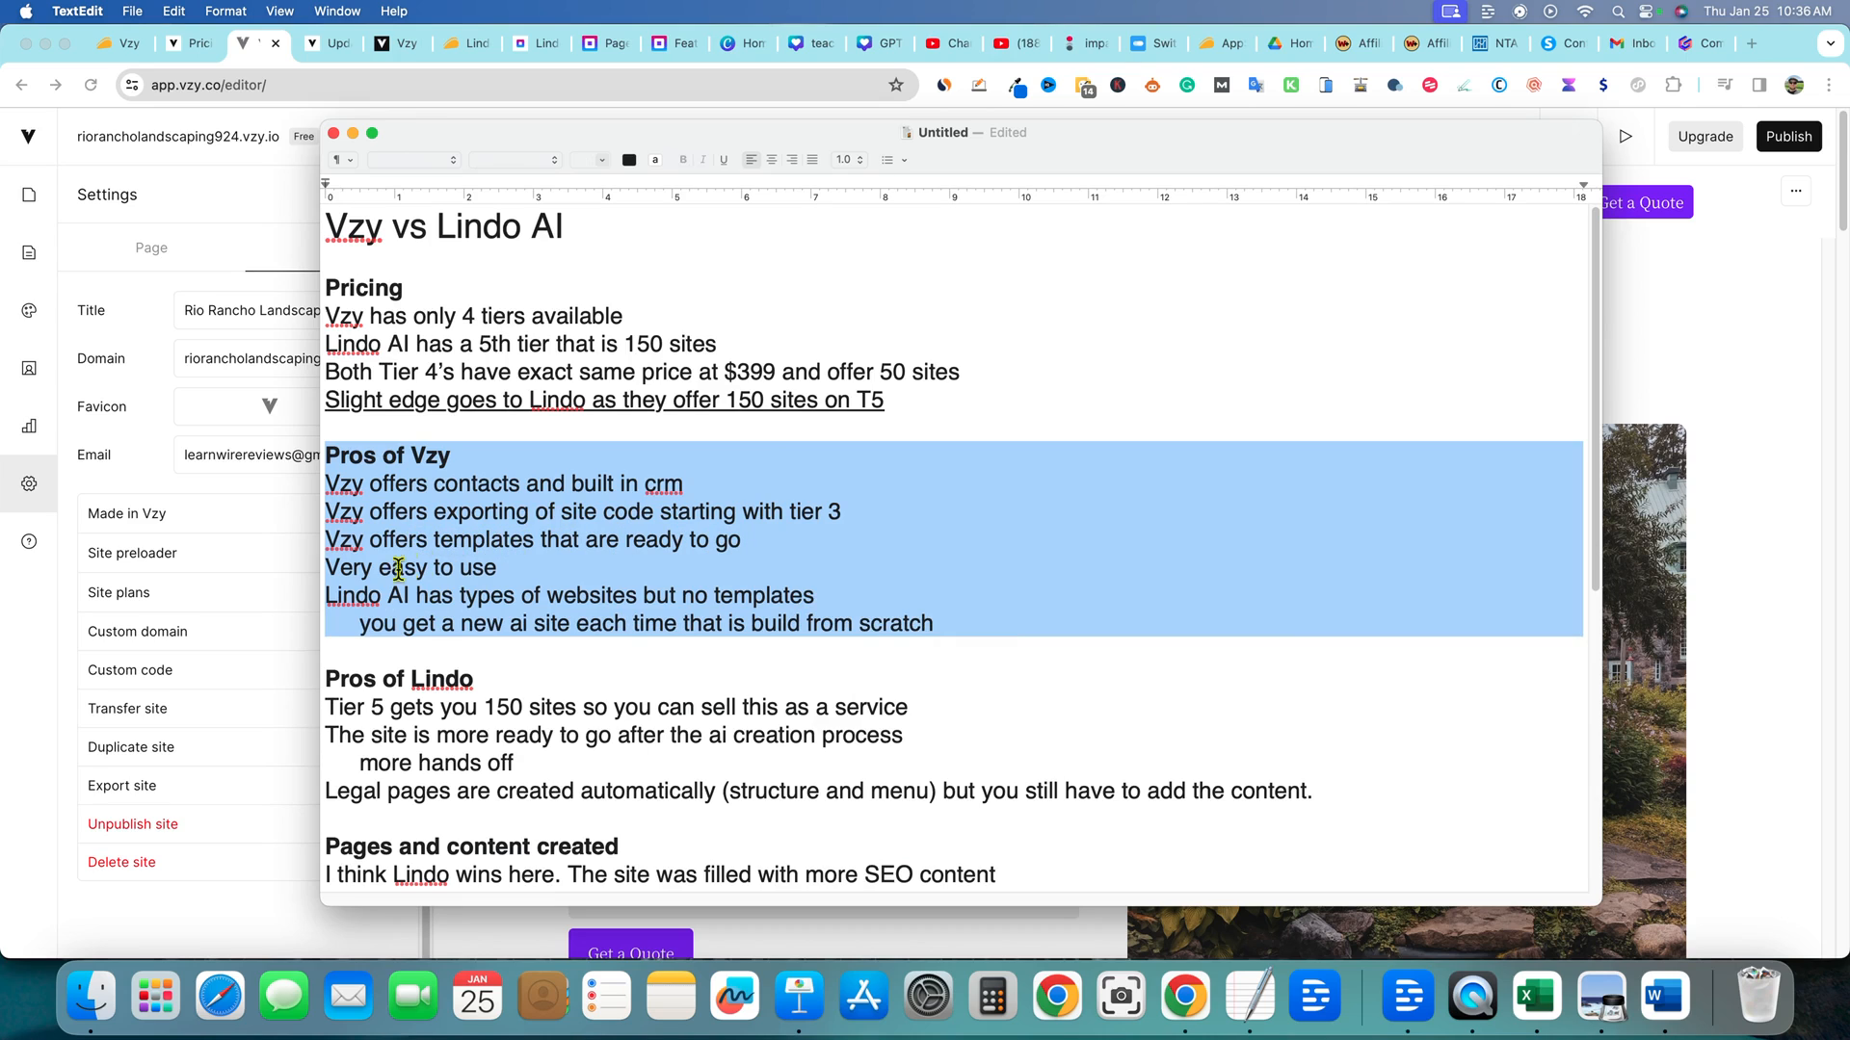
mouse_move(538, 603)
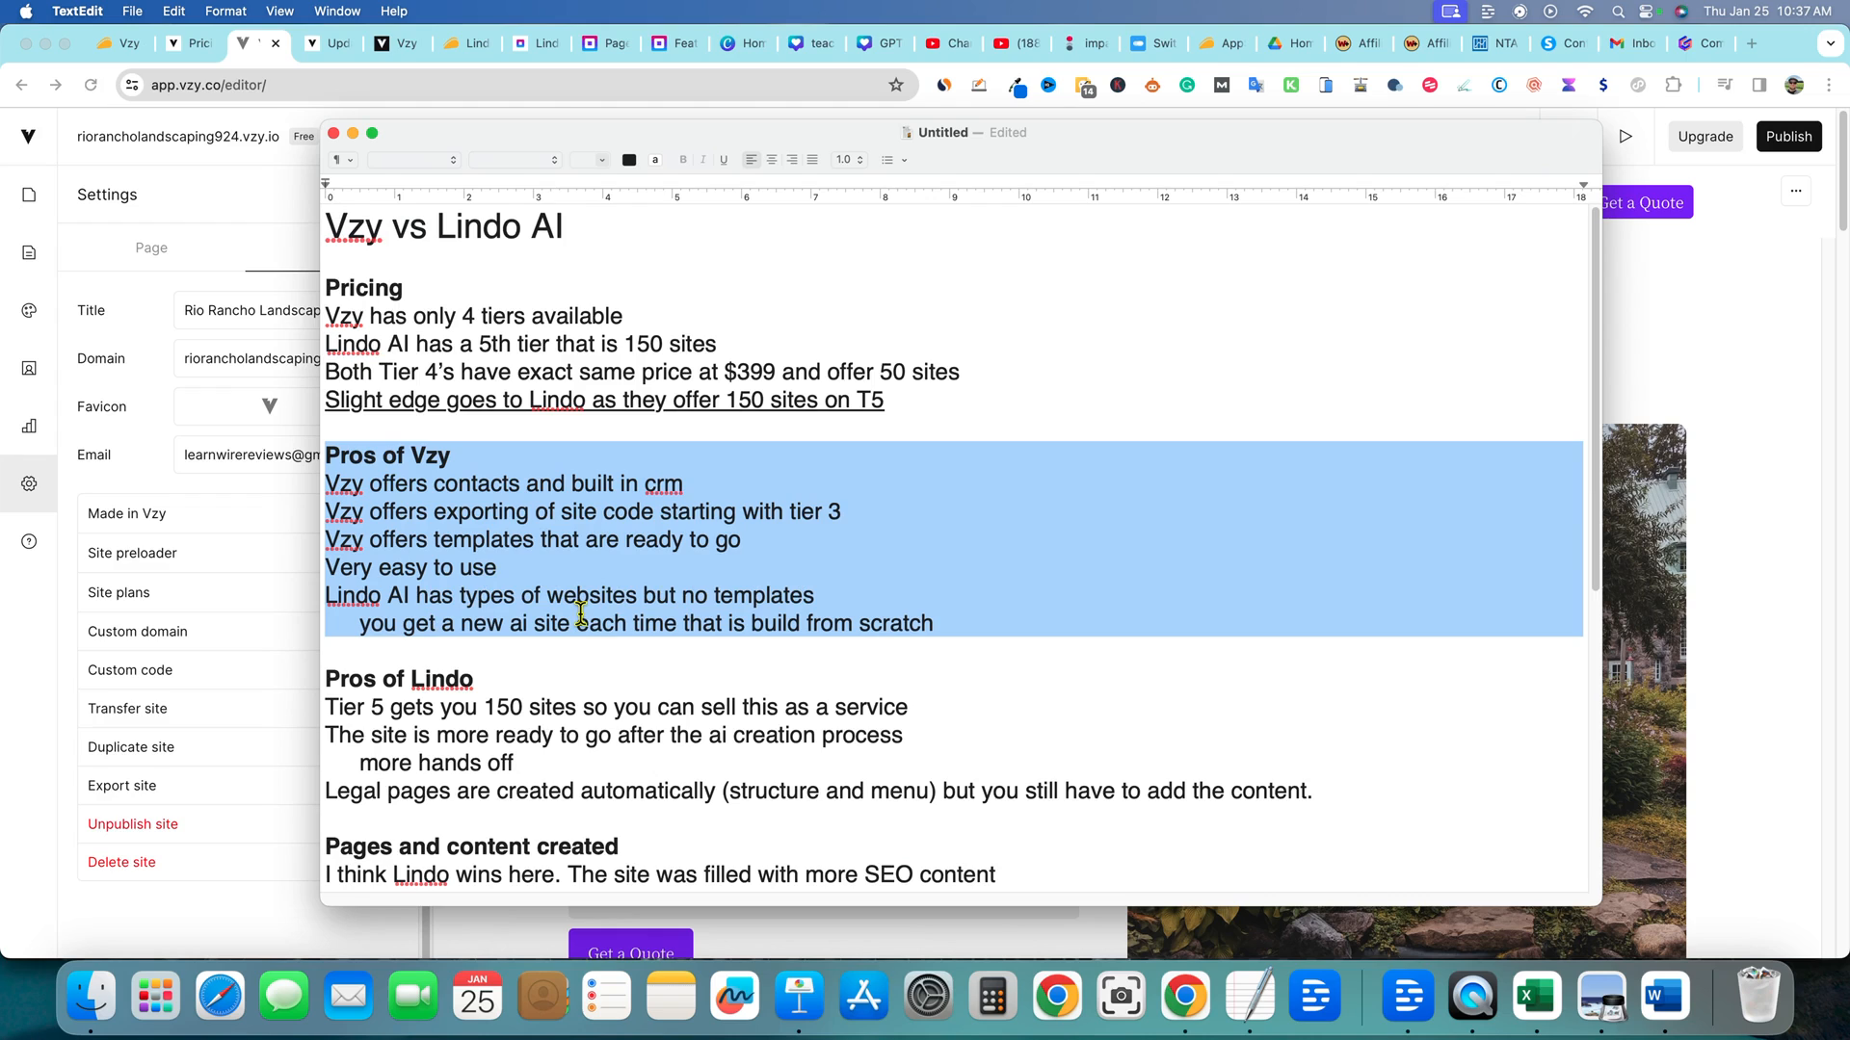
mouse_move(416, 607)
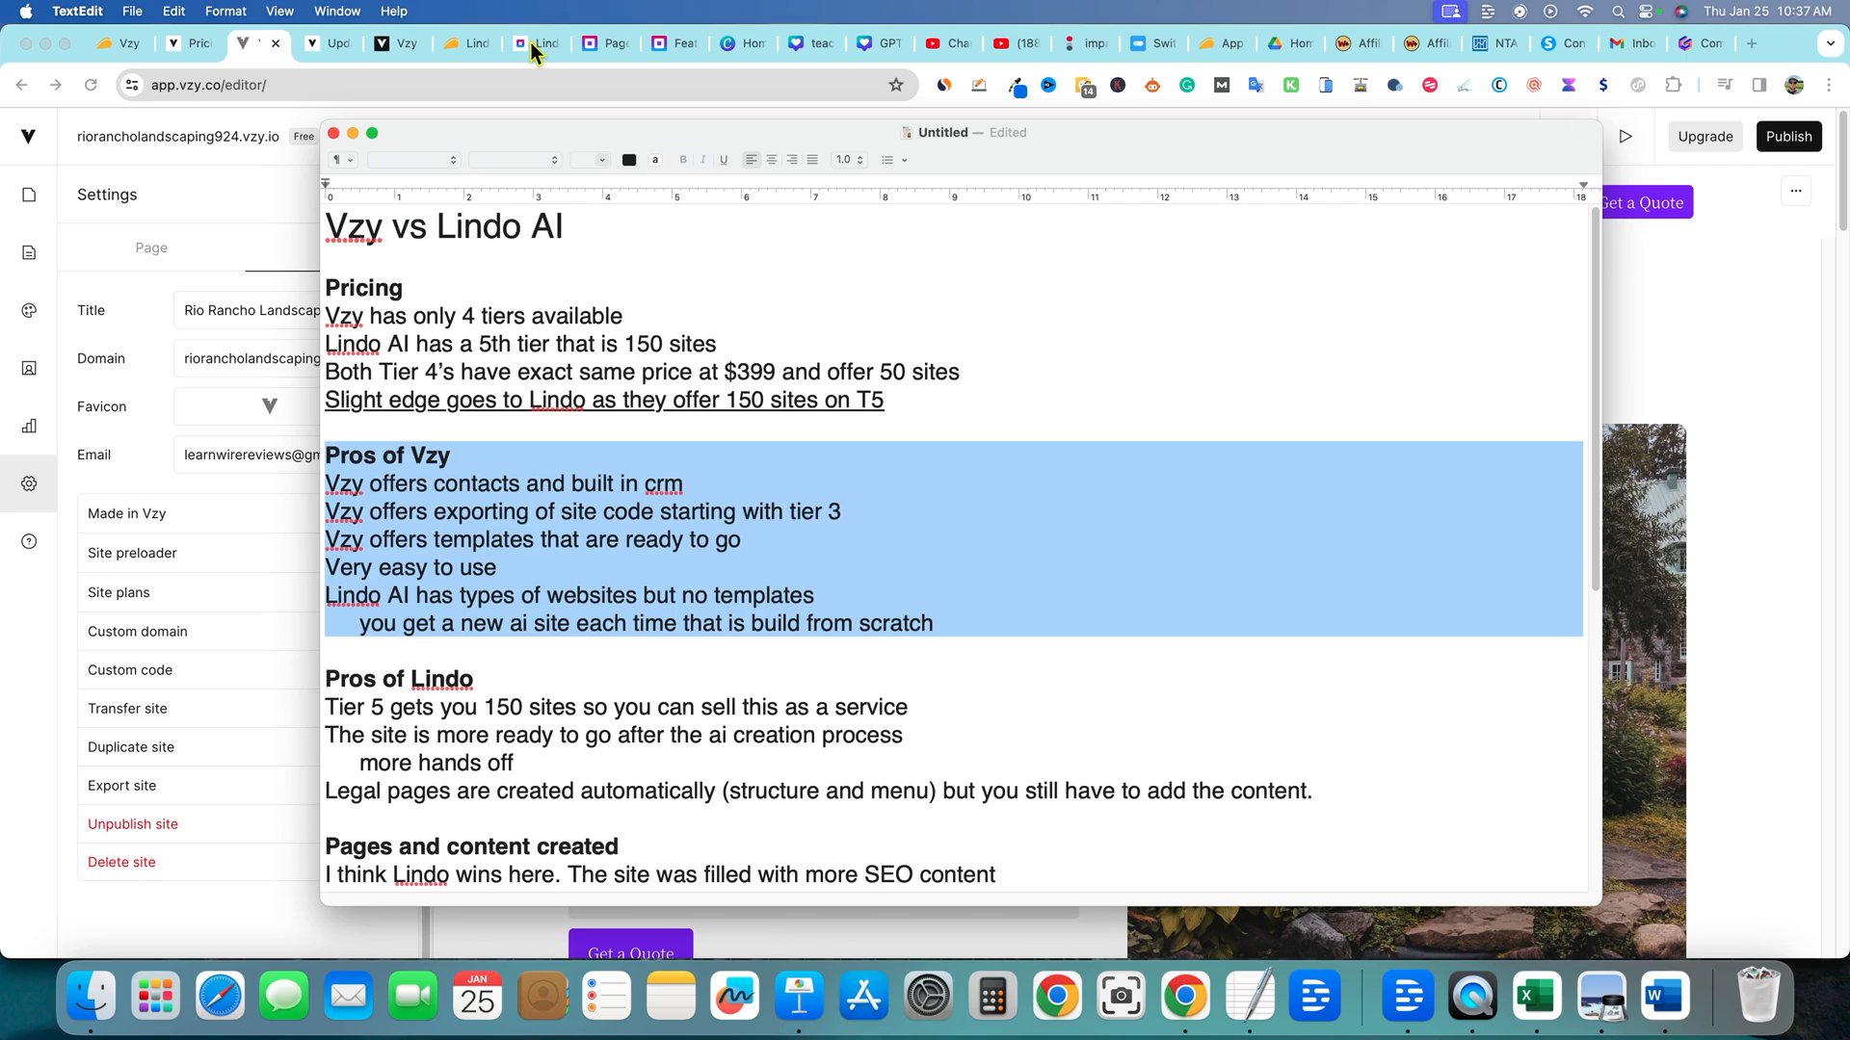
Return to the Lindo AI dashboard and start creating a new website
click(538, 44)
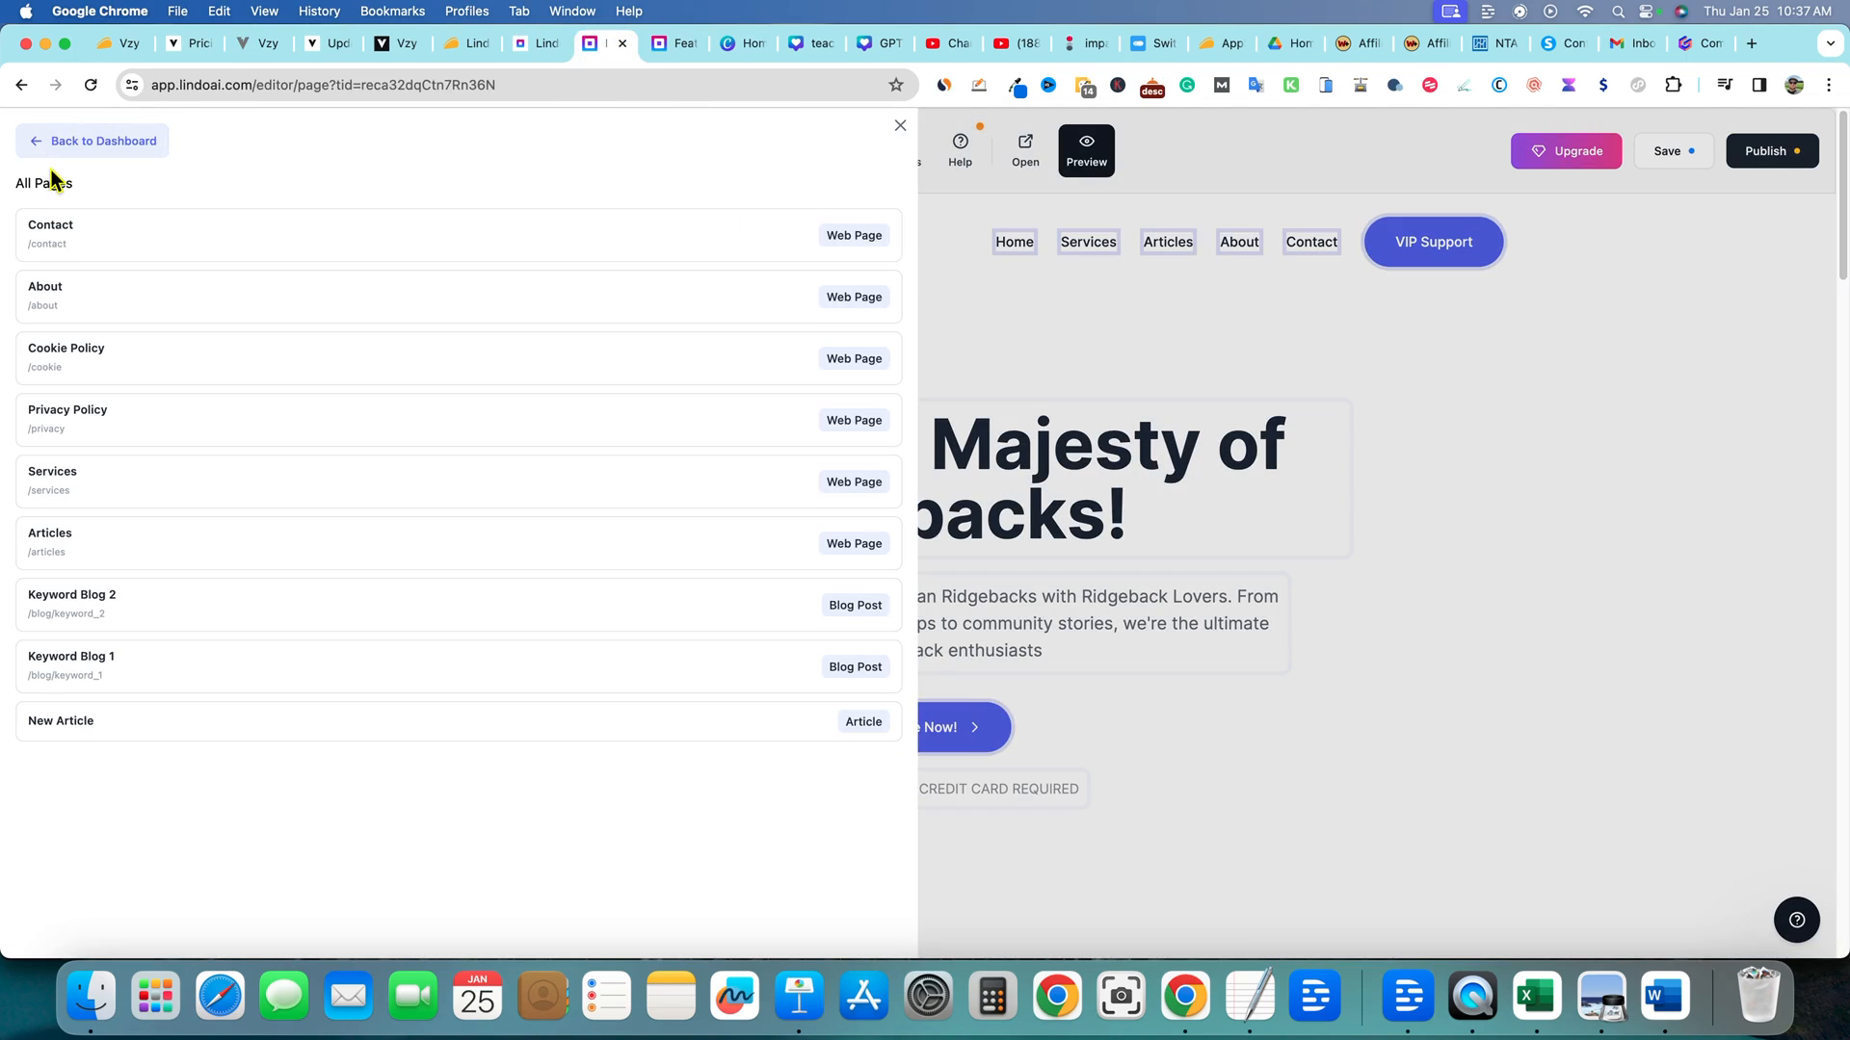
click(93, 141)
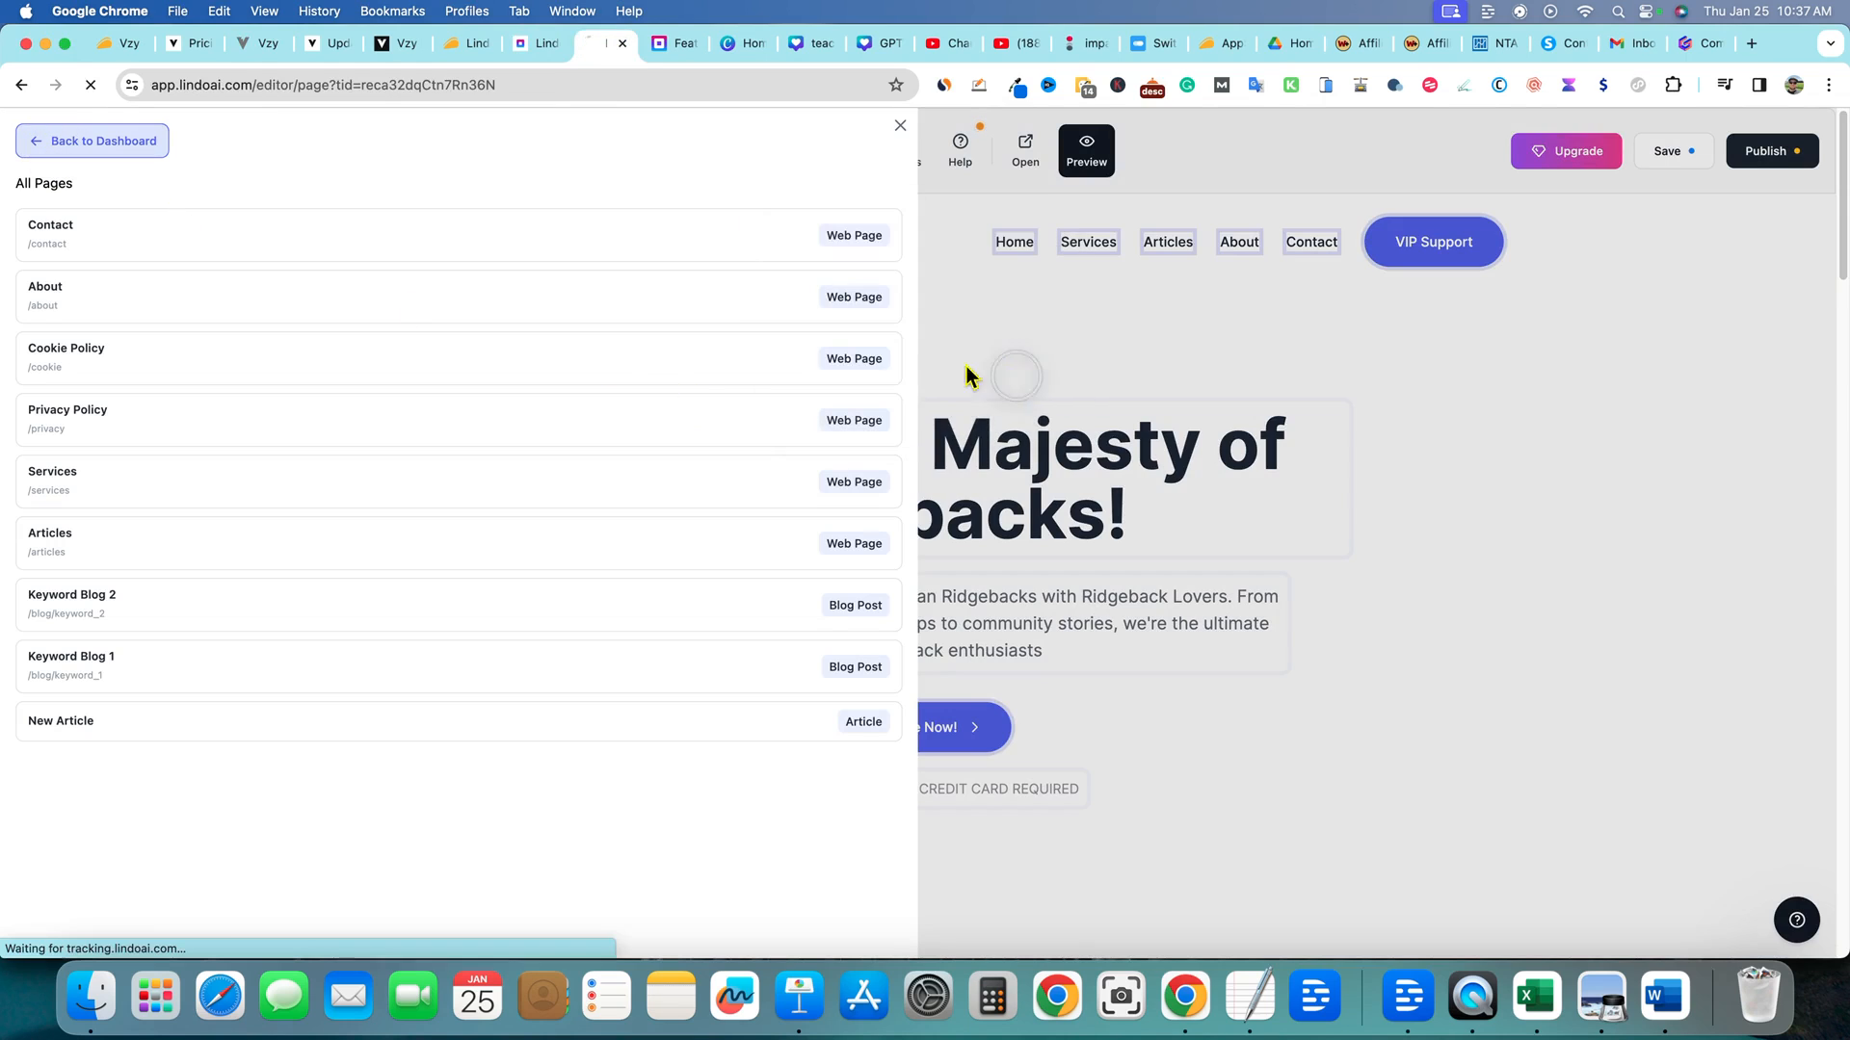
click(102, 141)
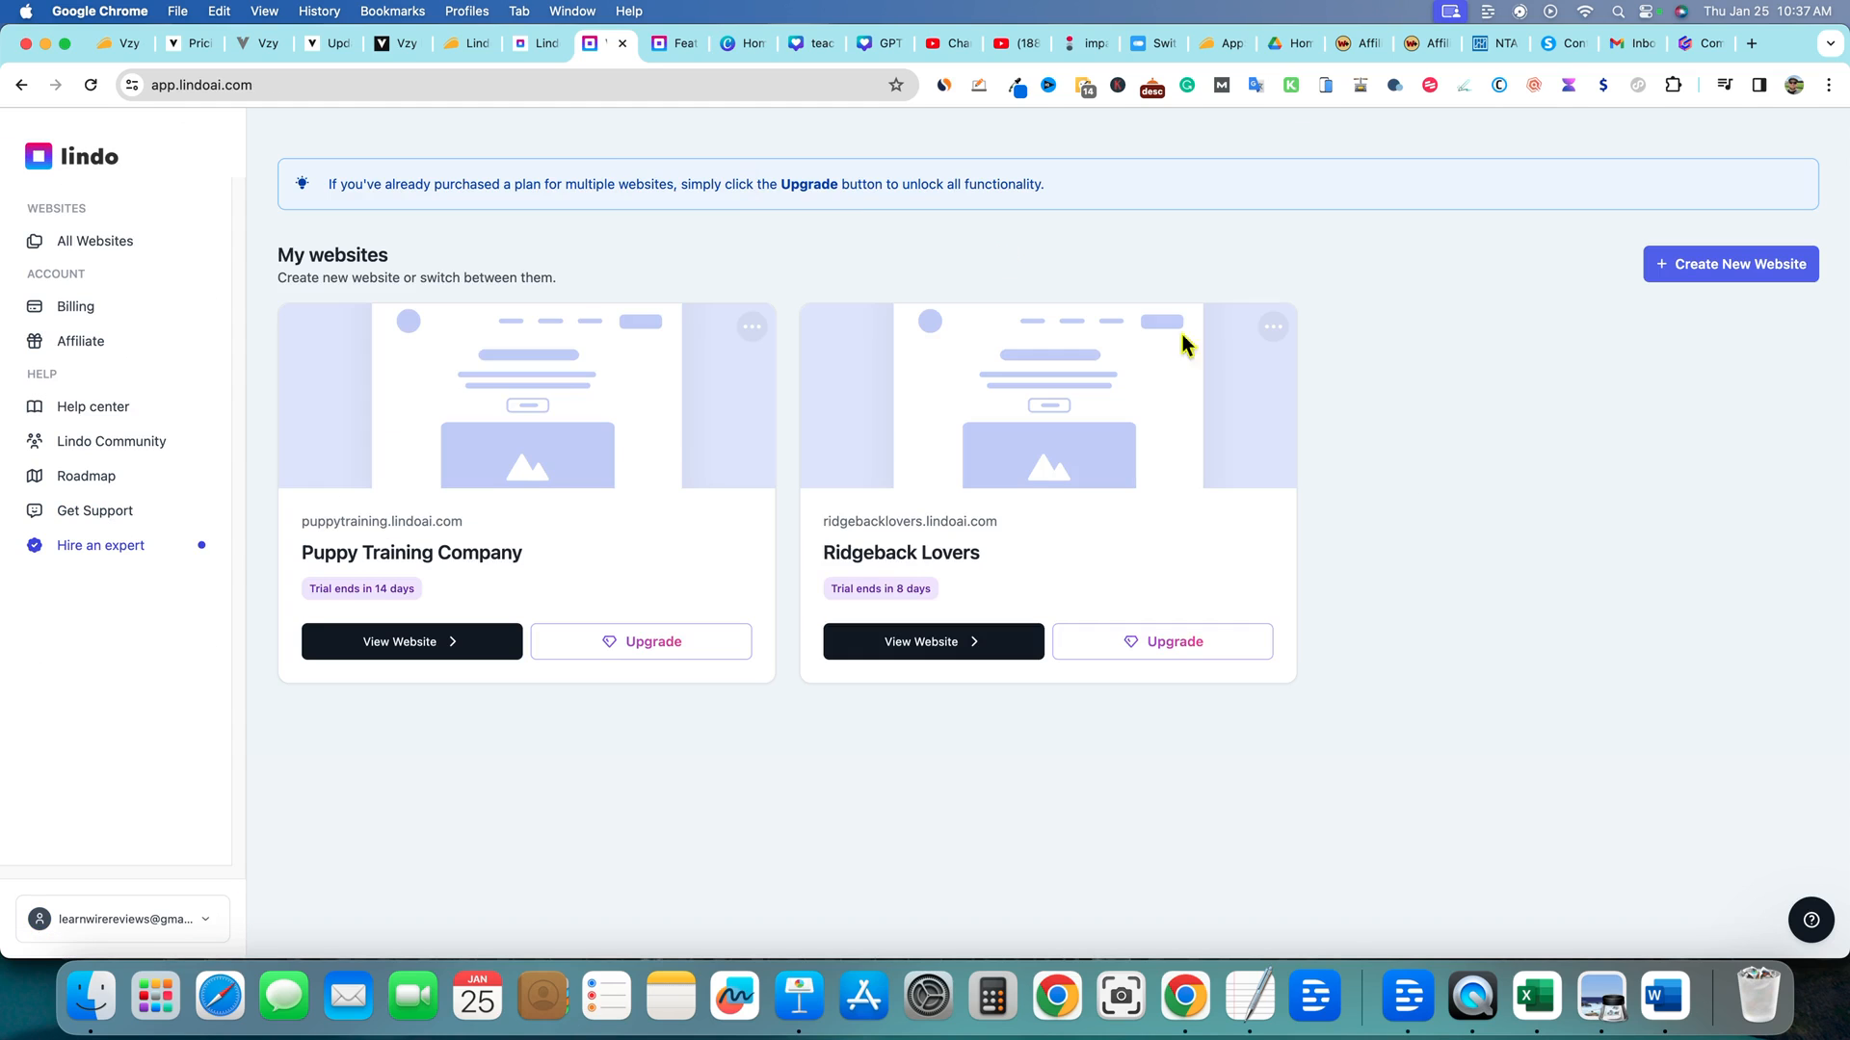
click(1730, 264)
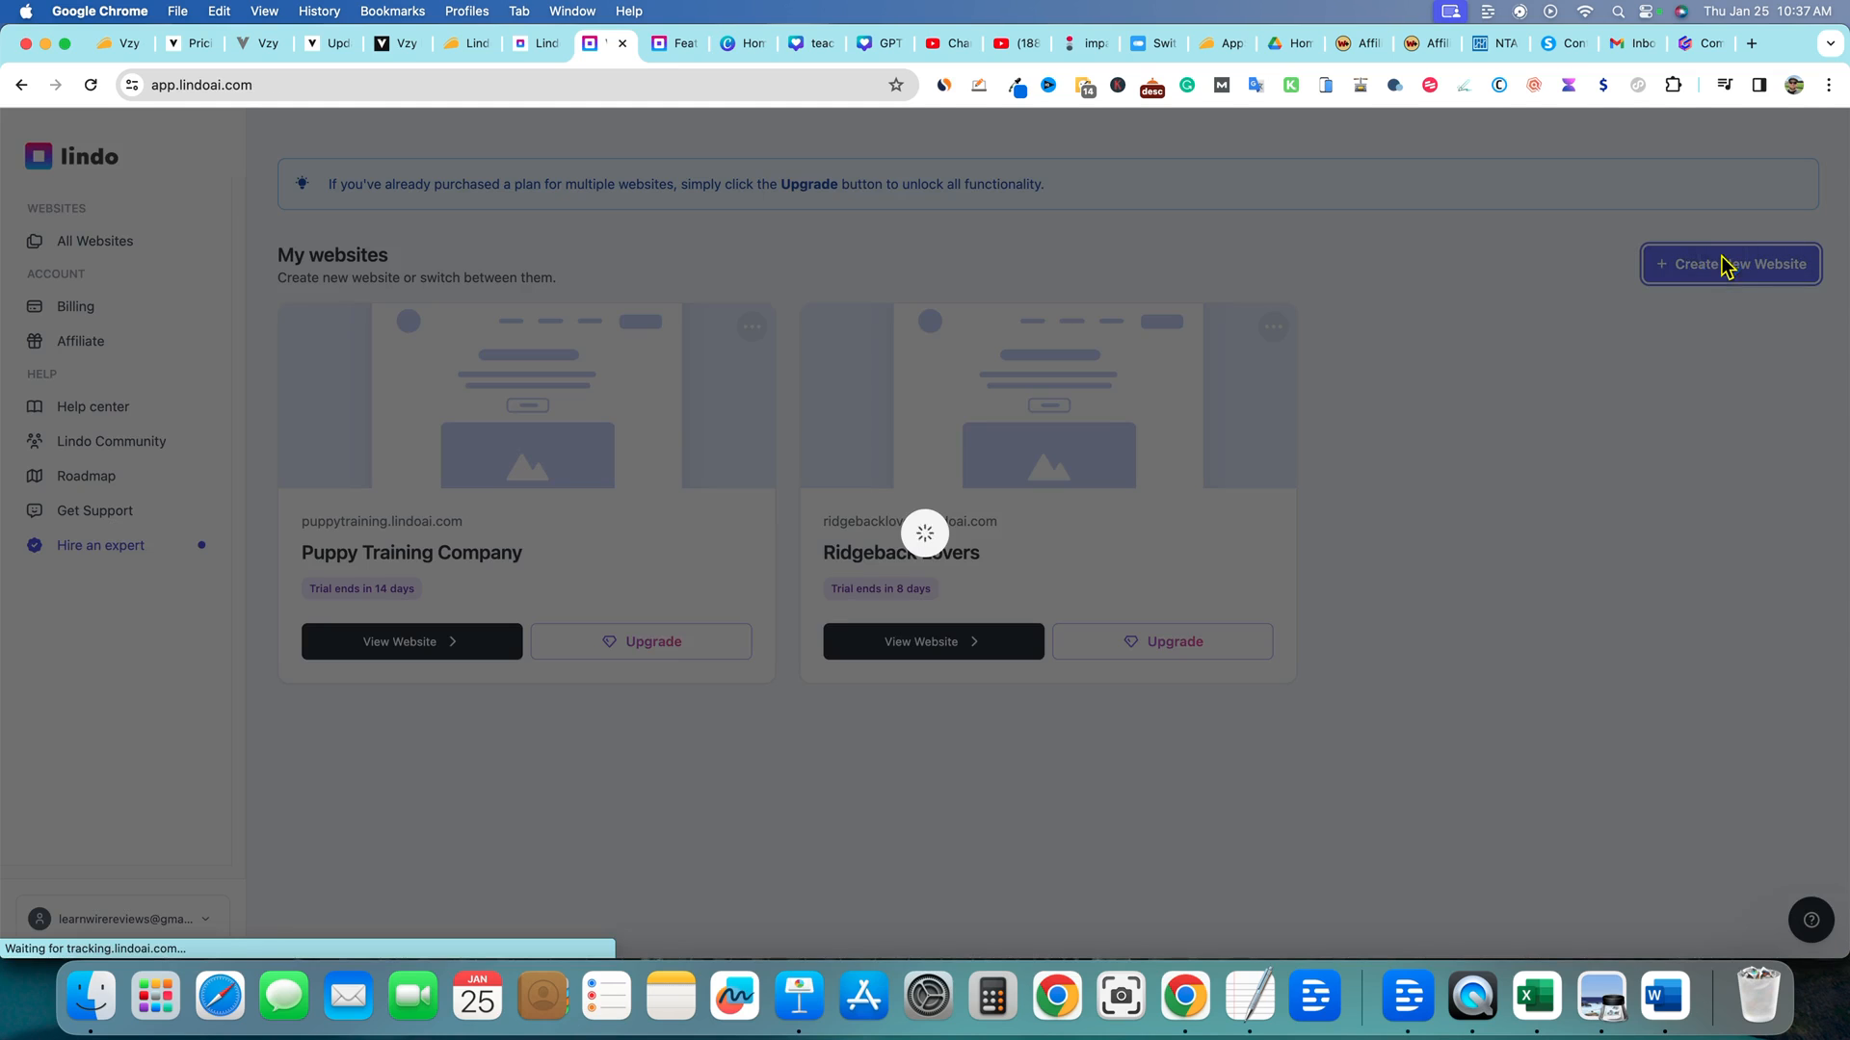
click(1730, 264)
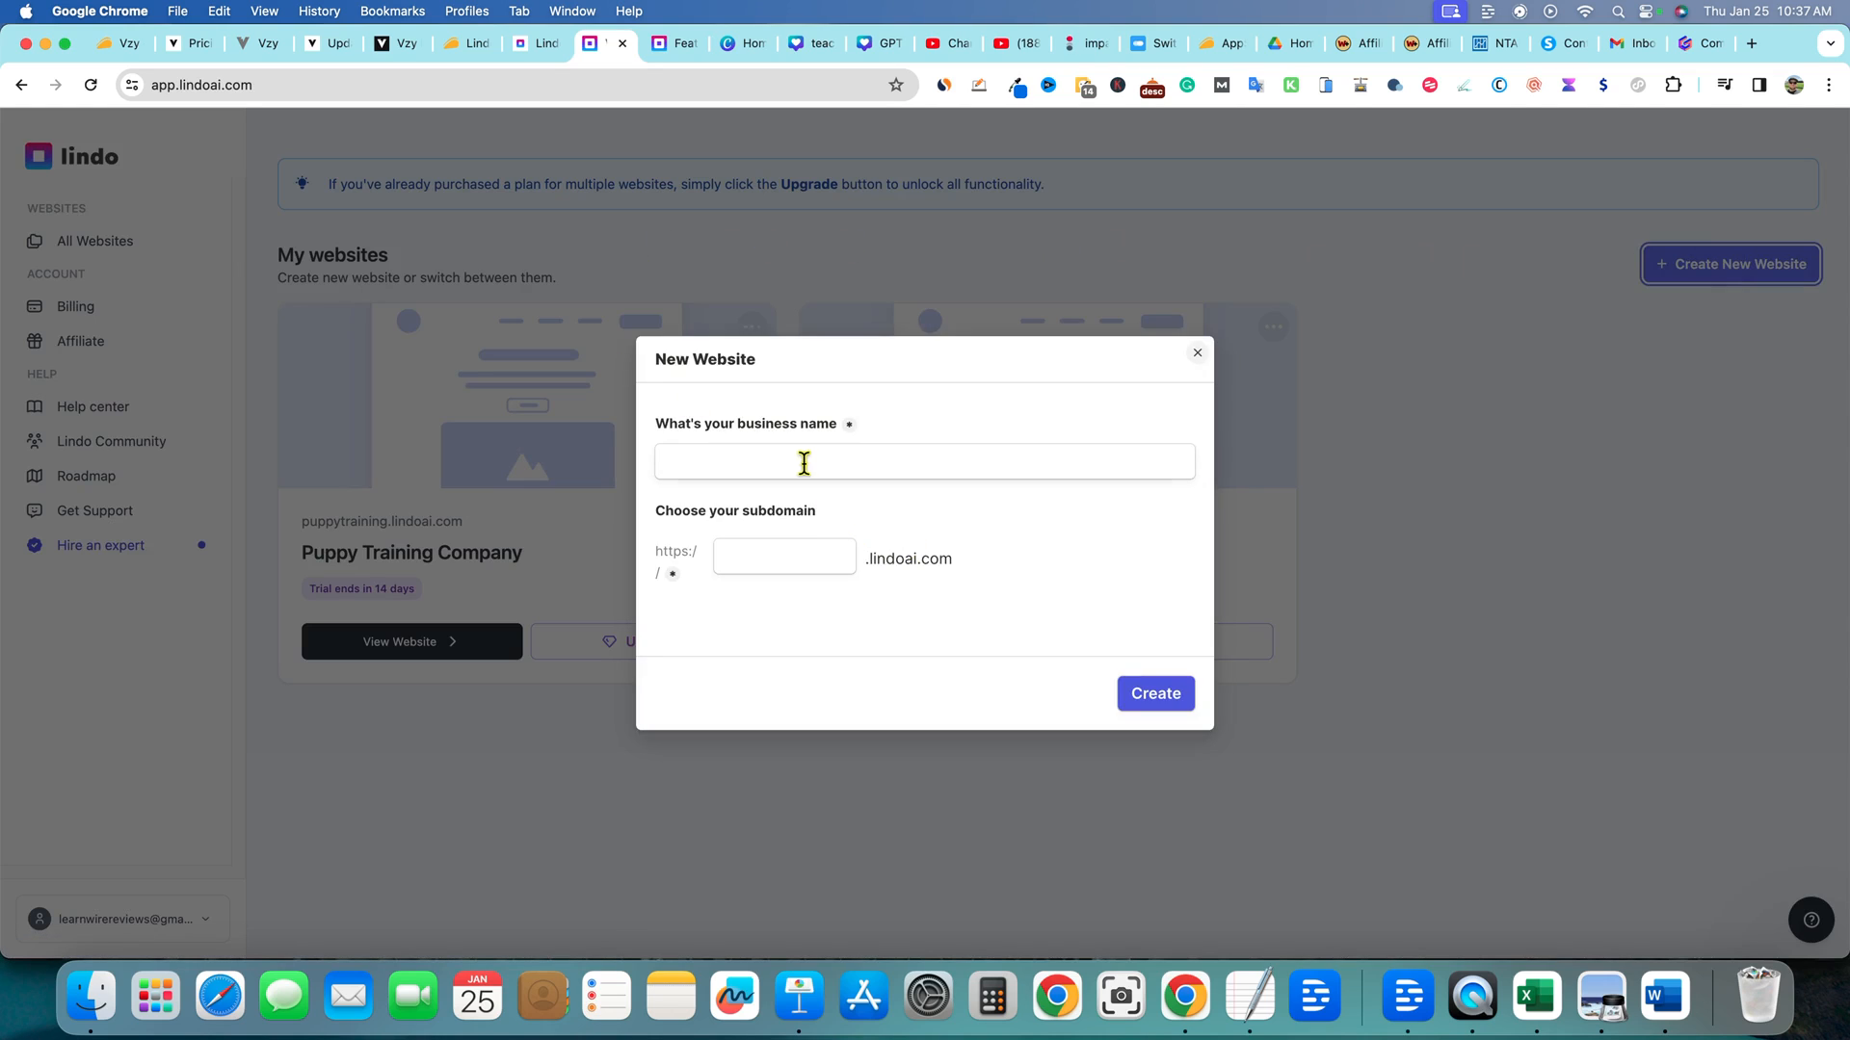
Create the site with placeholder name 'sldkjfa;slkdjfa' and browse its AI-powered templates gallery
text(sldkjfa;slkdjfa)
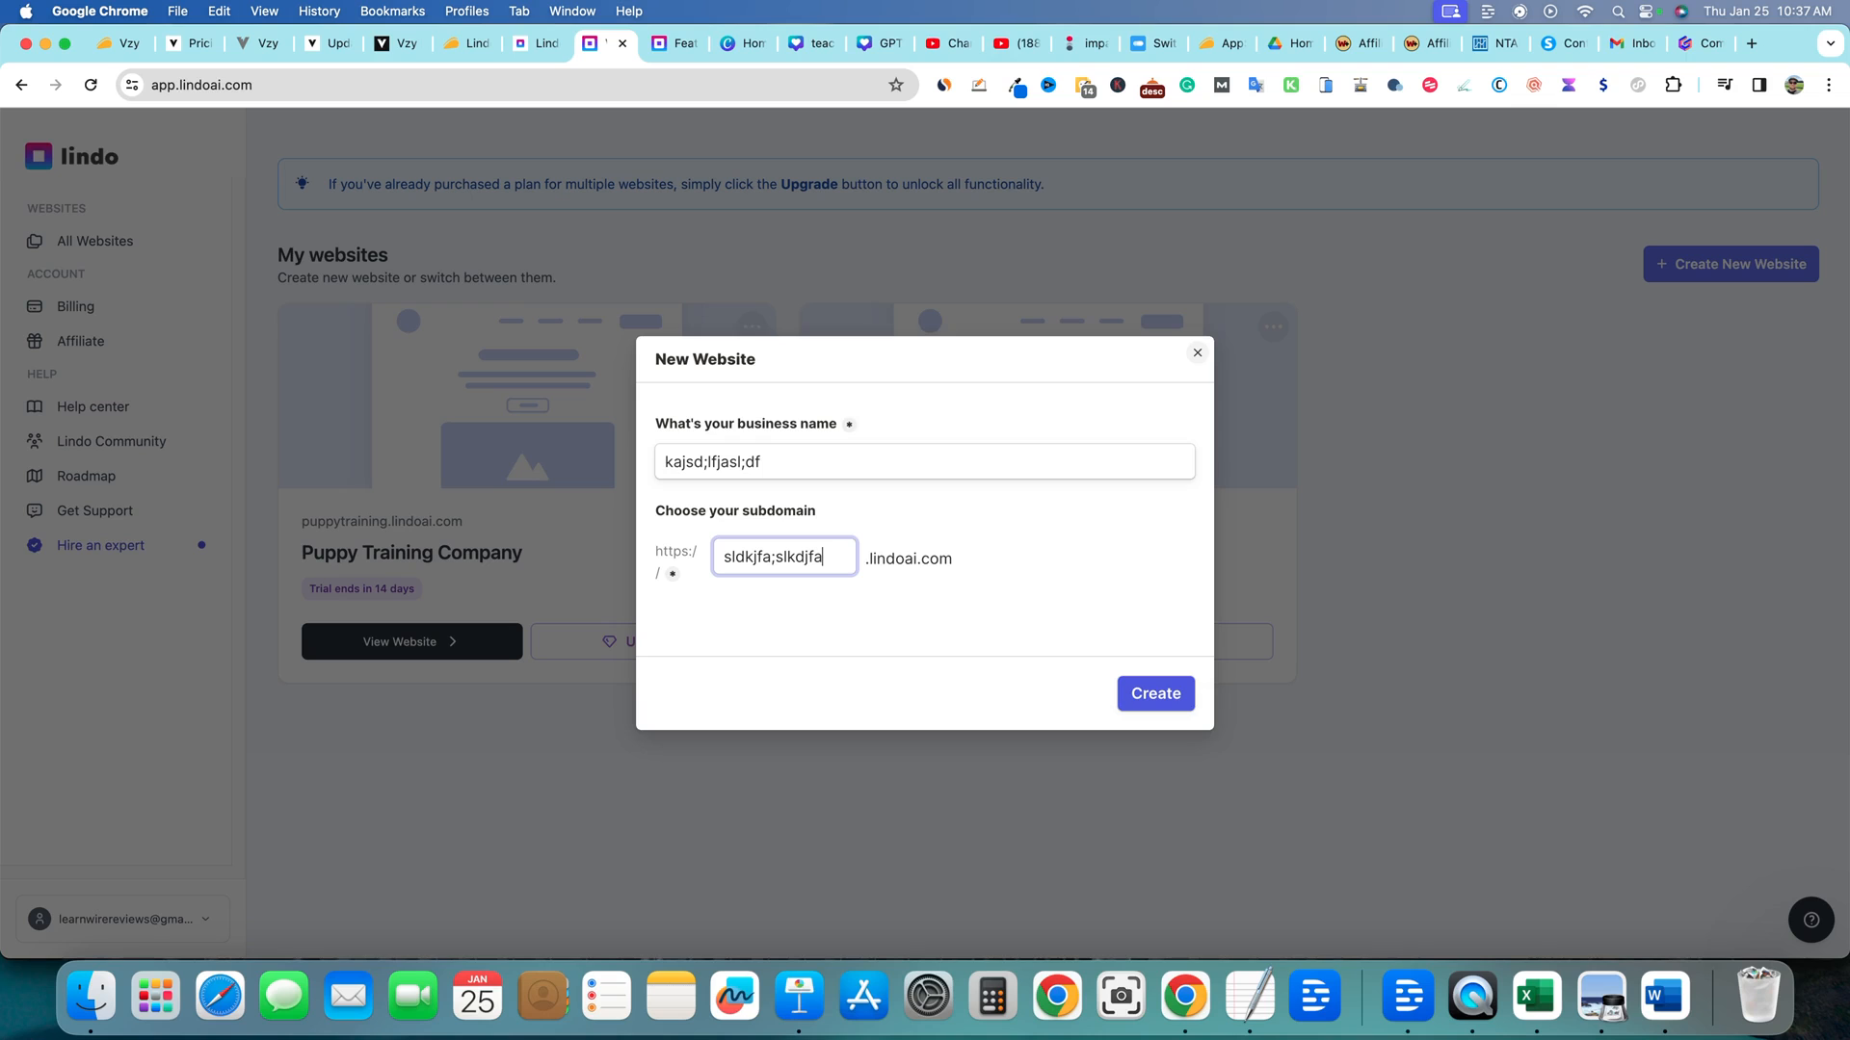
click(1154, 691)
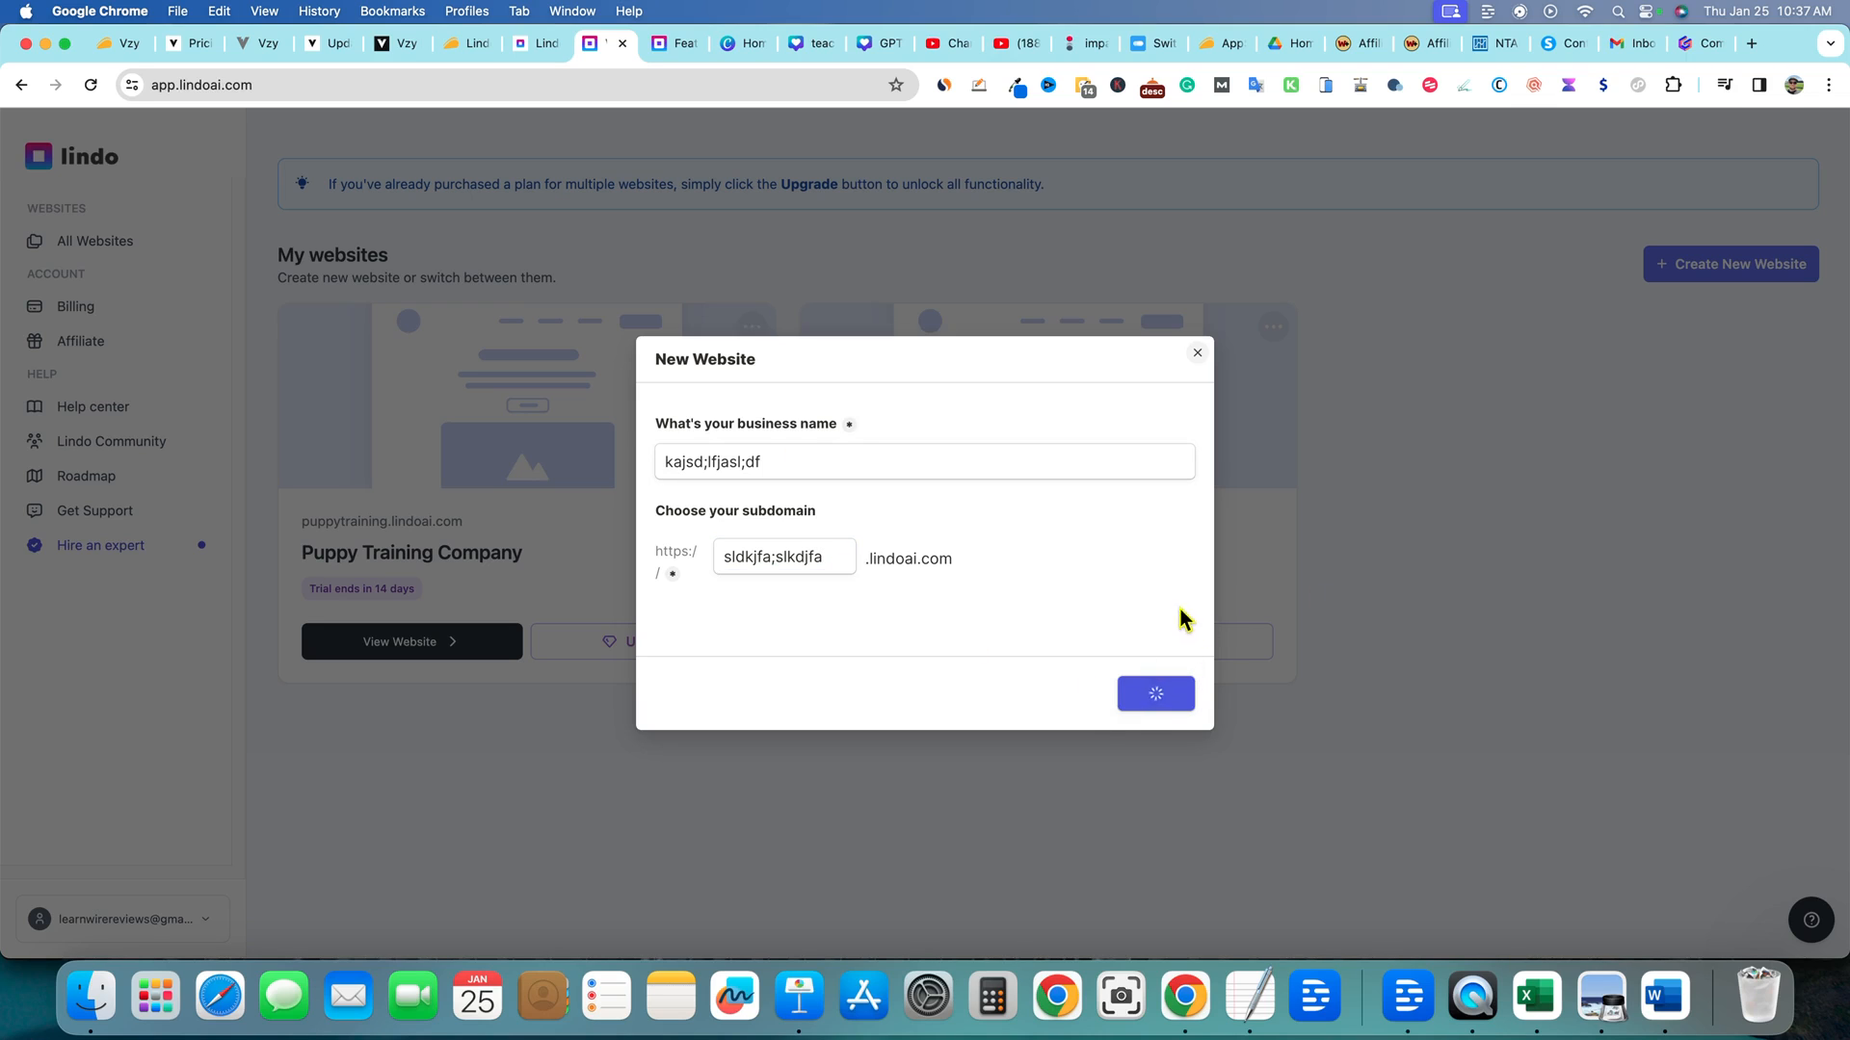
click(1154, 692)
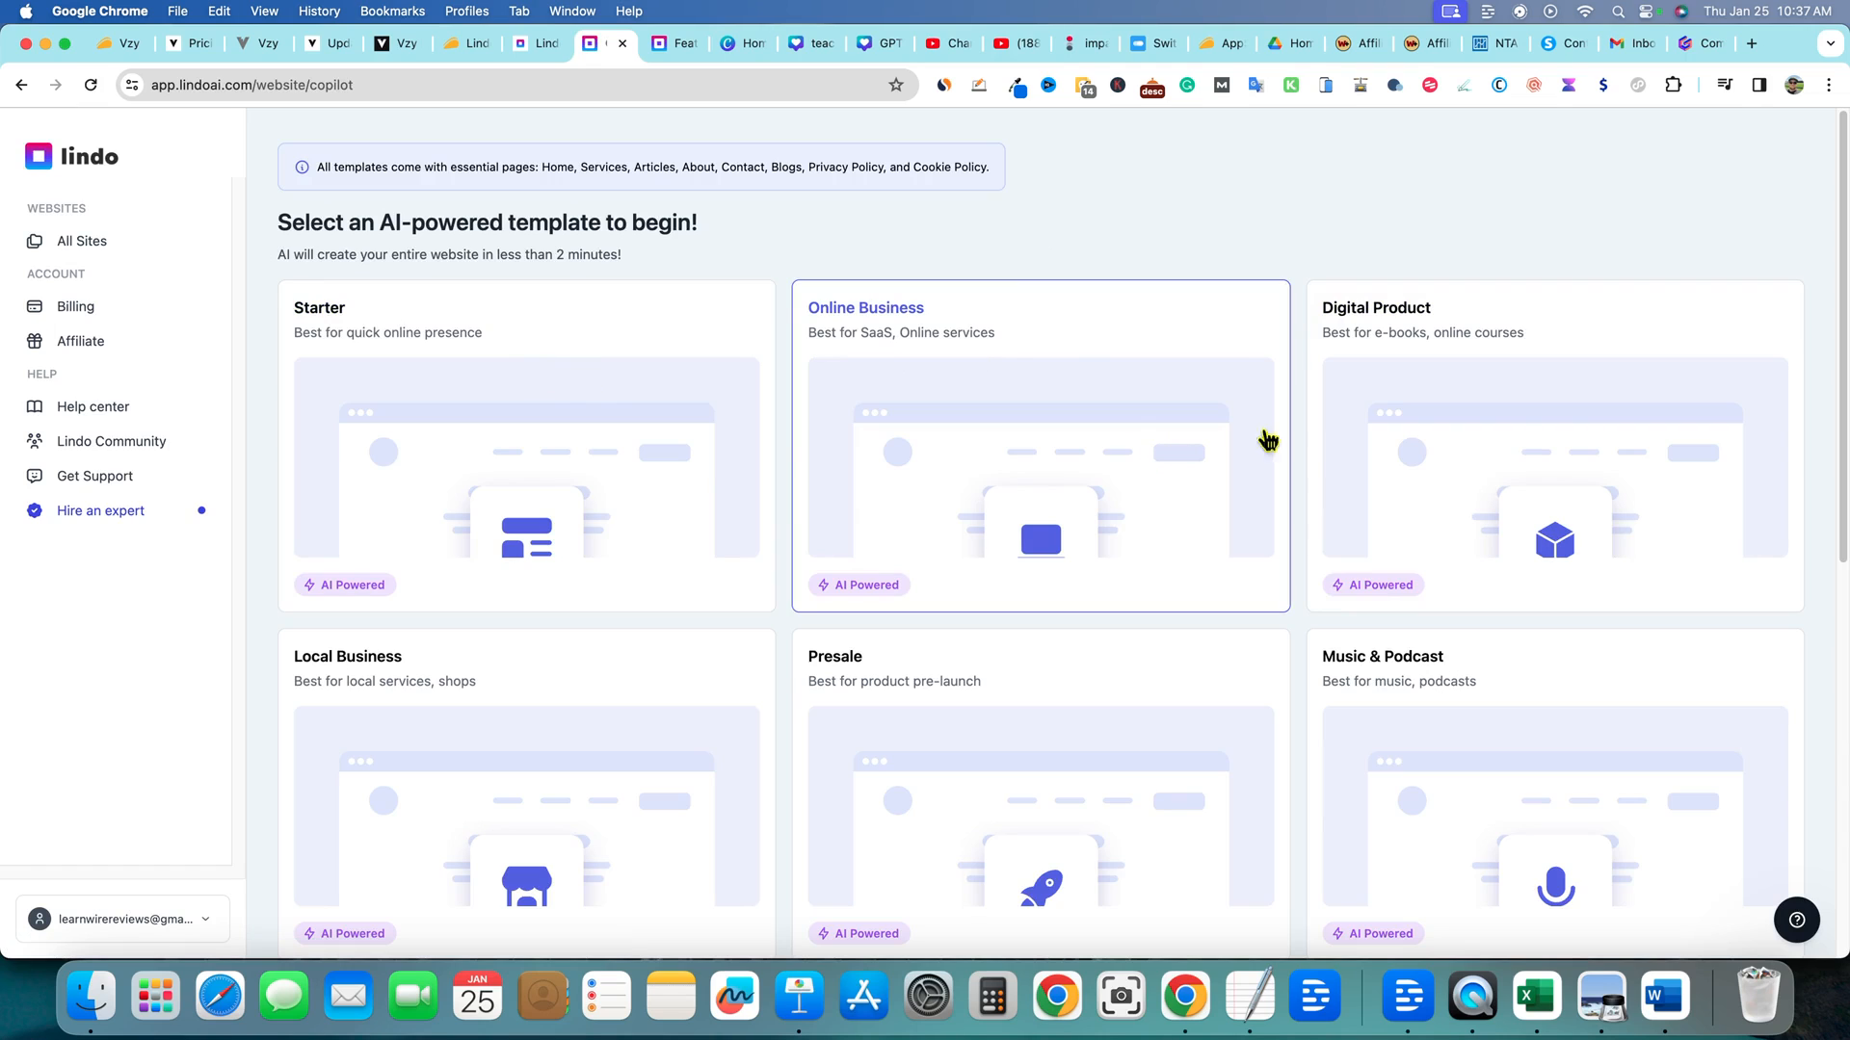
scroll(down, 3)
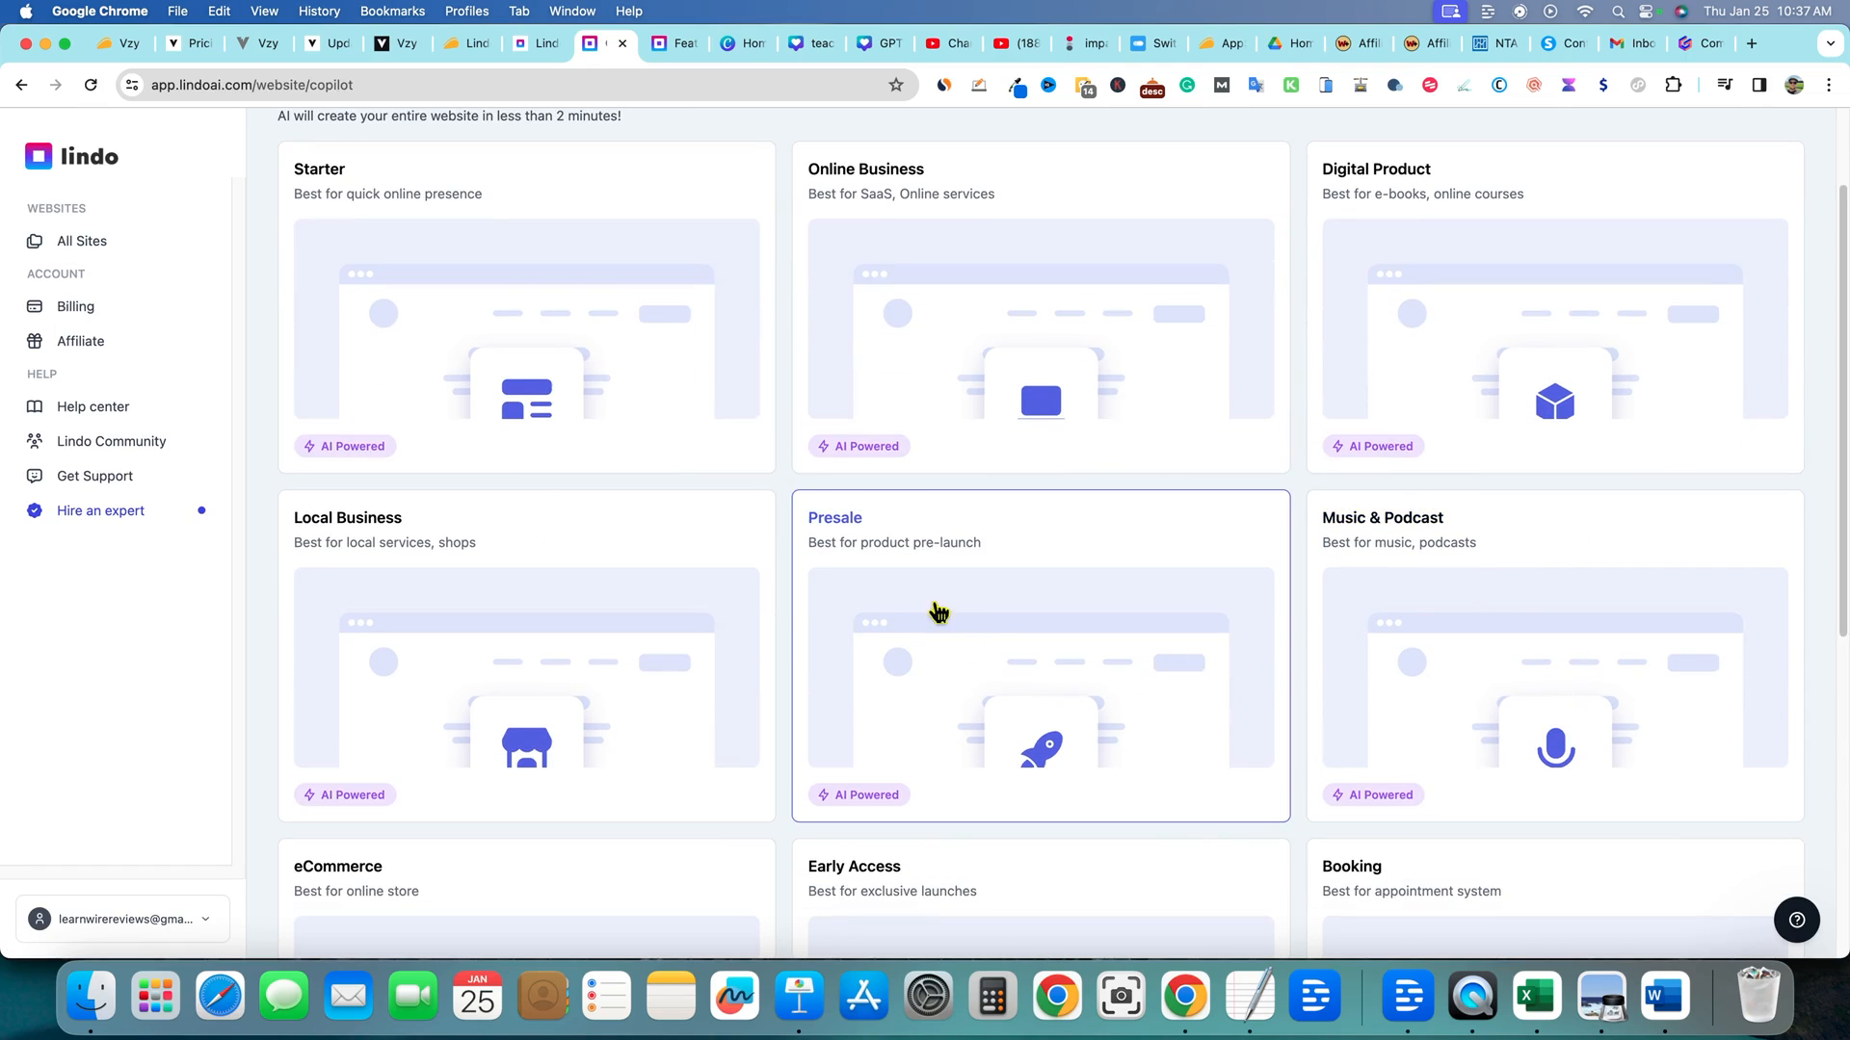
scroll(down, 3)
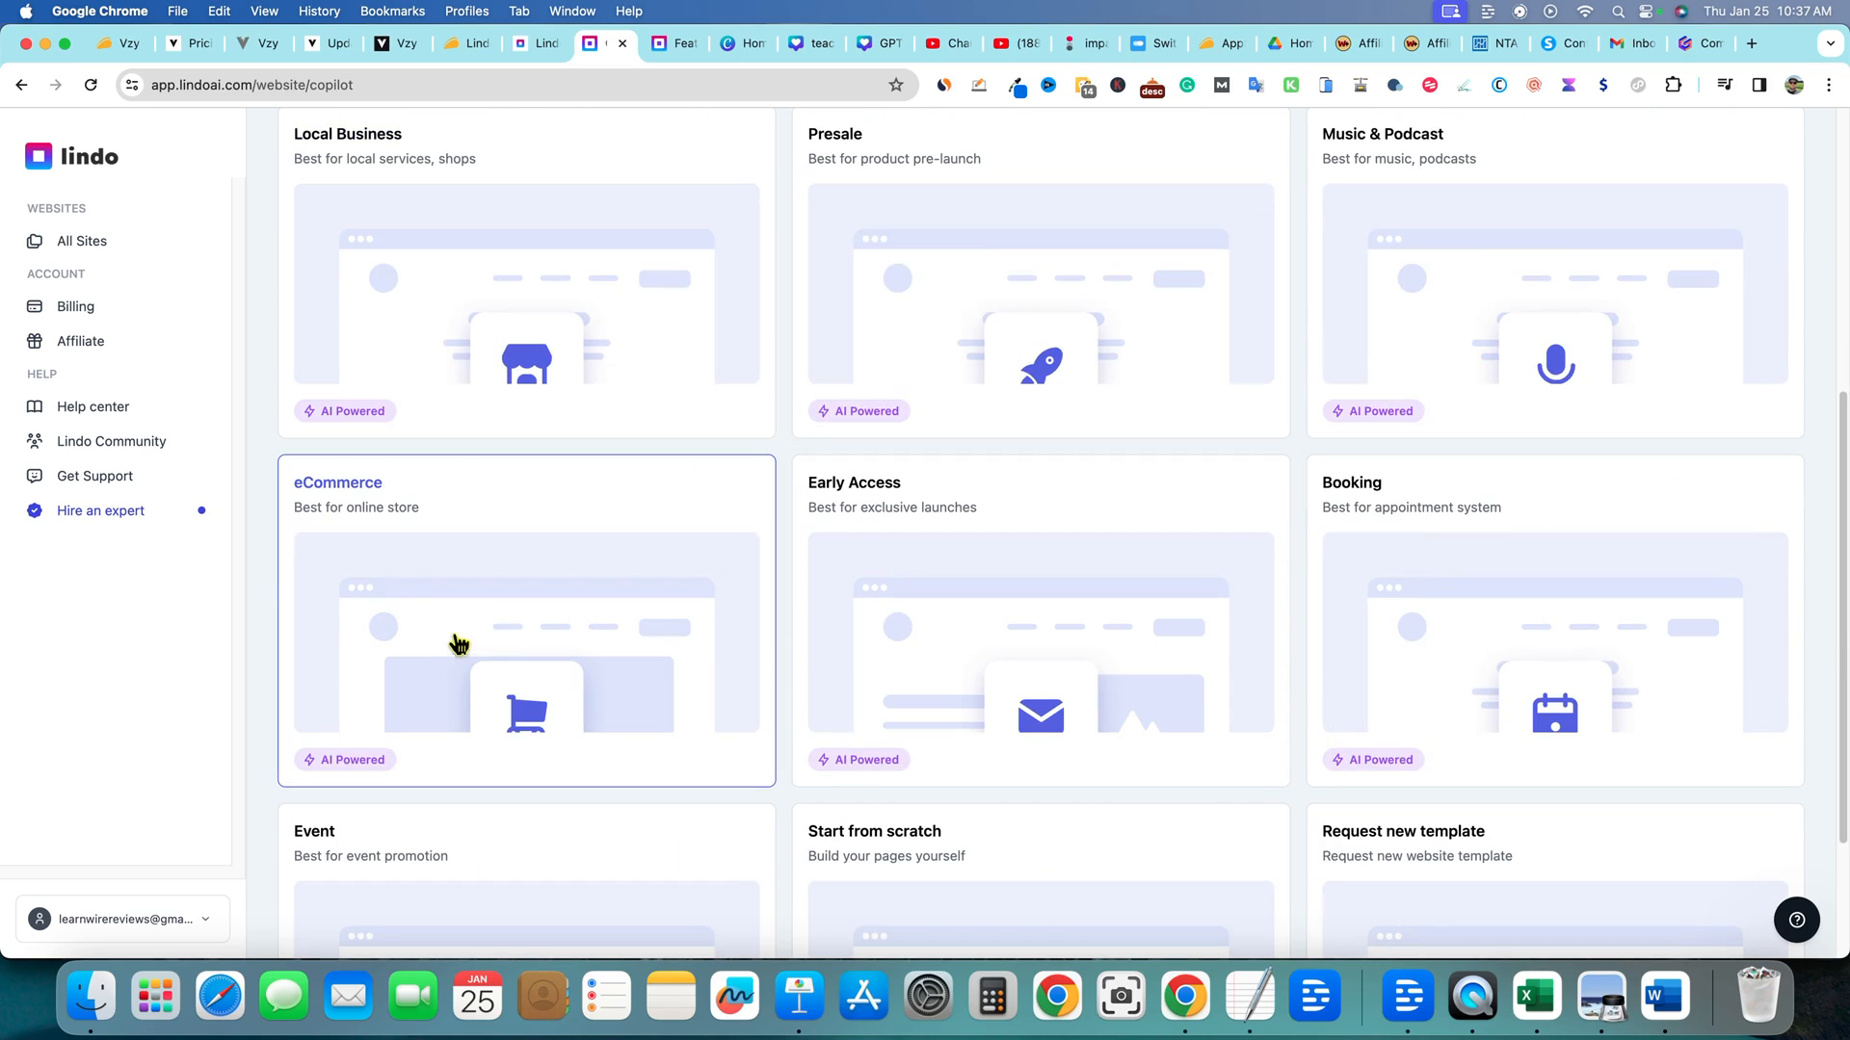
scroll(down, 3)
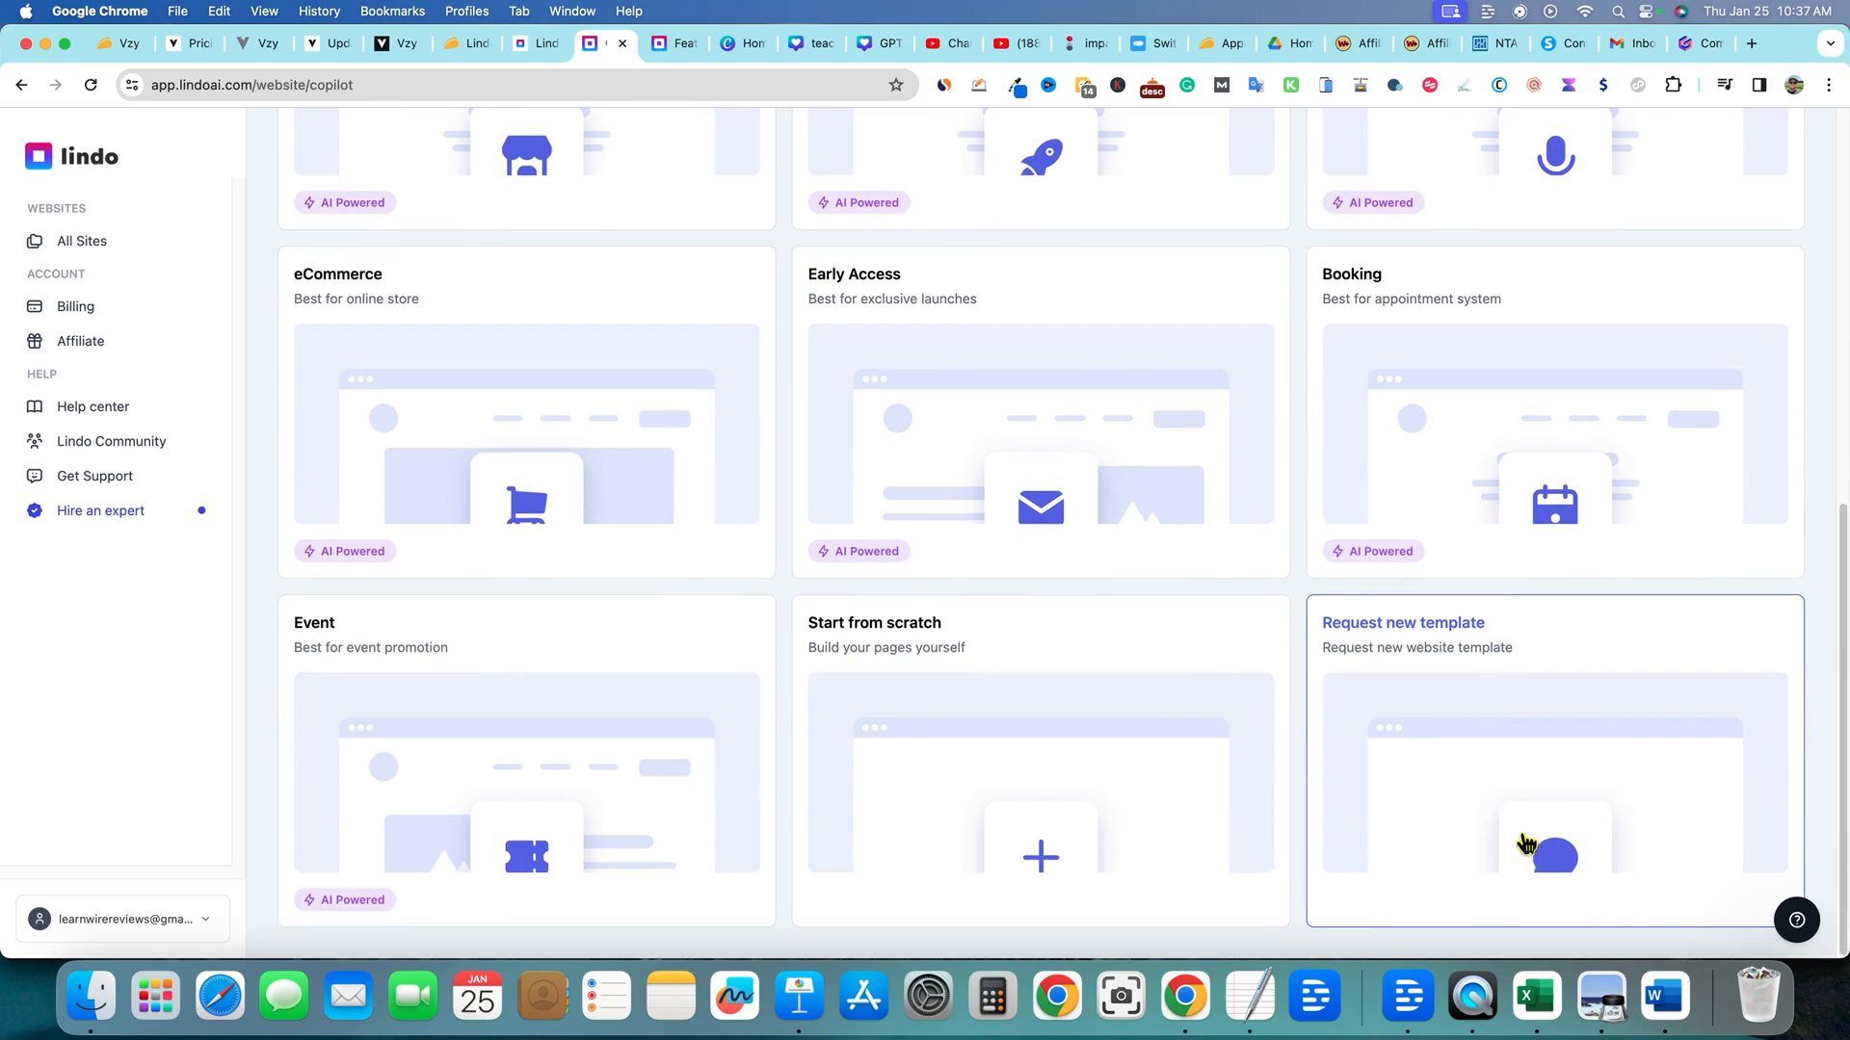
mouse_move(855, 777)
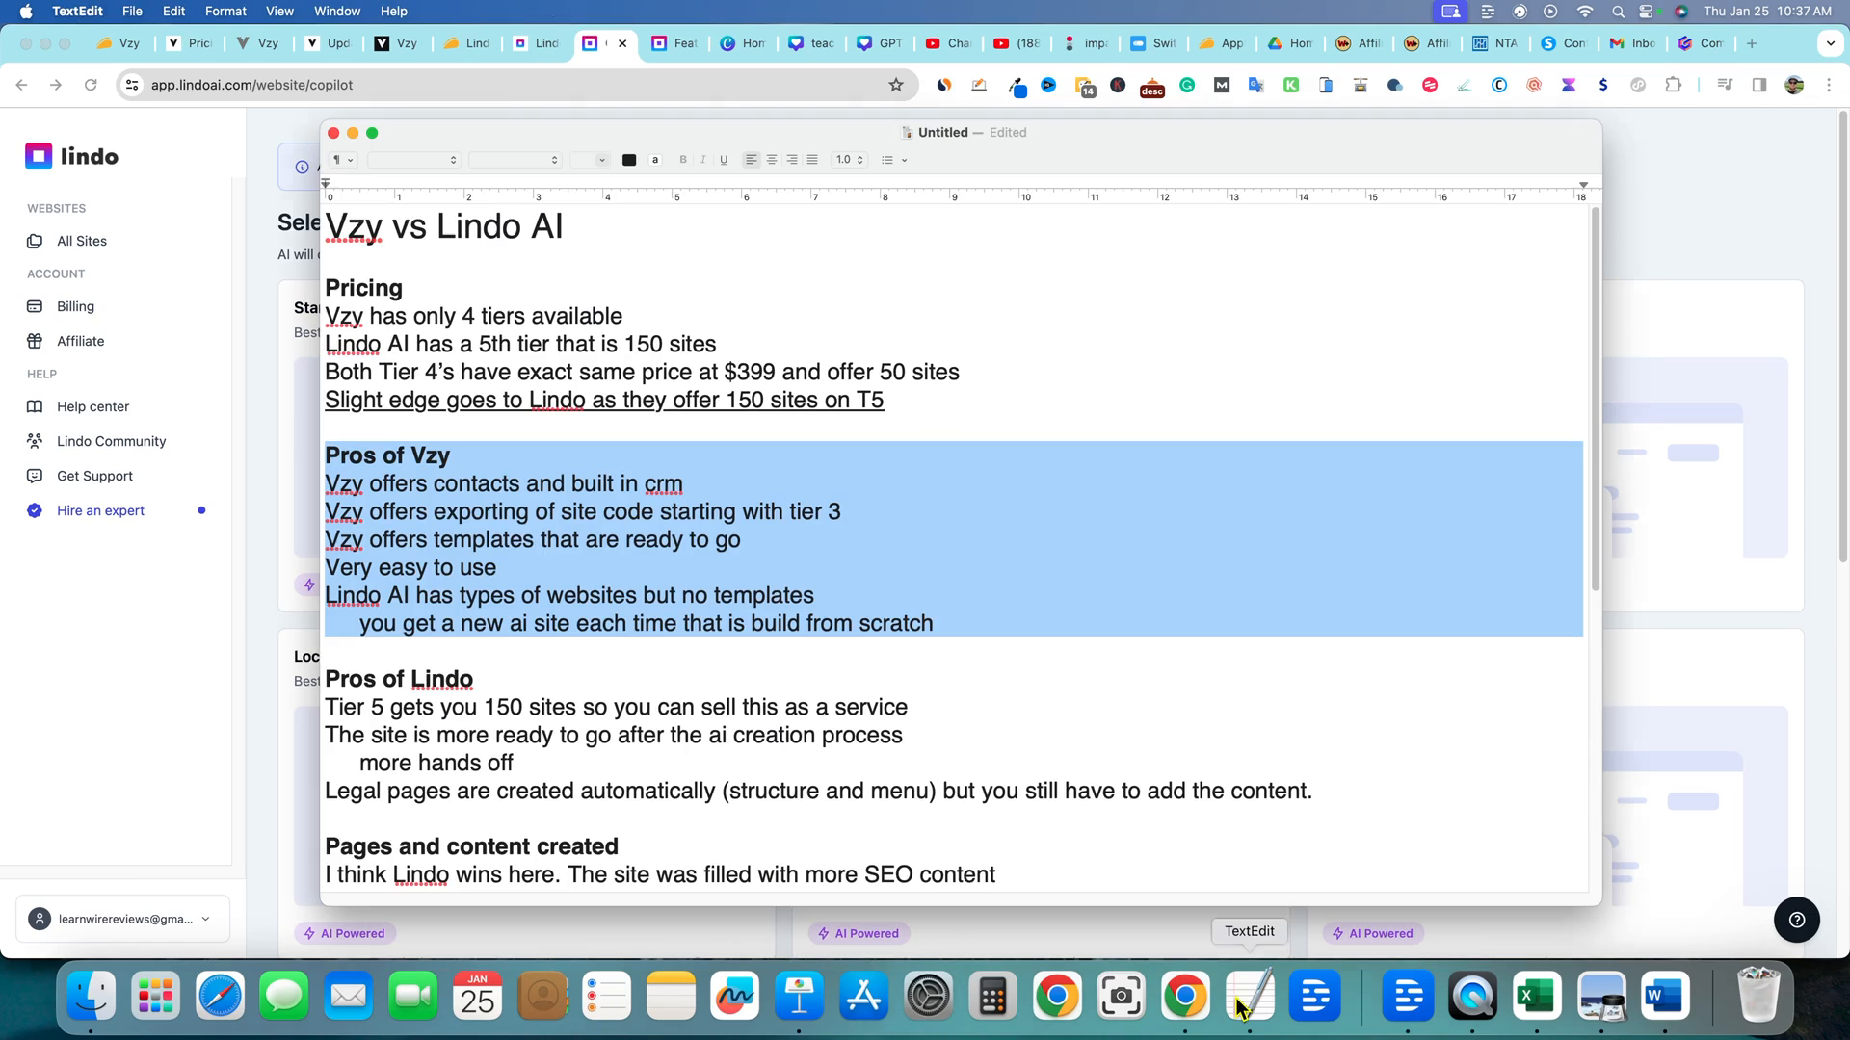
scroll(down, 3)
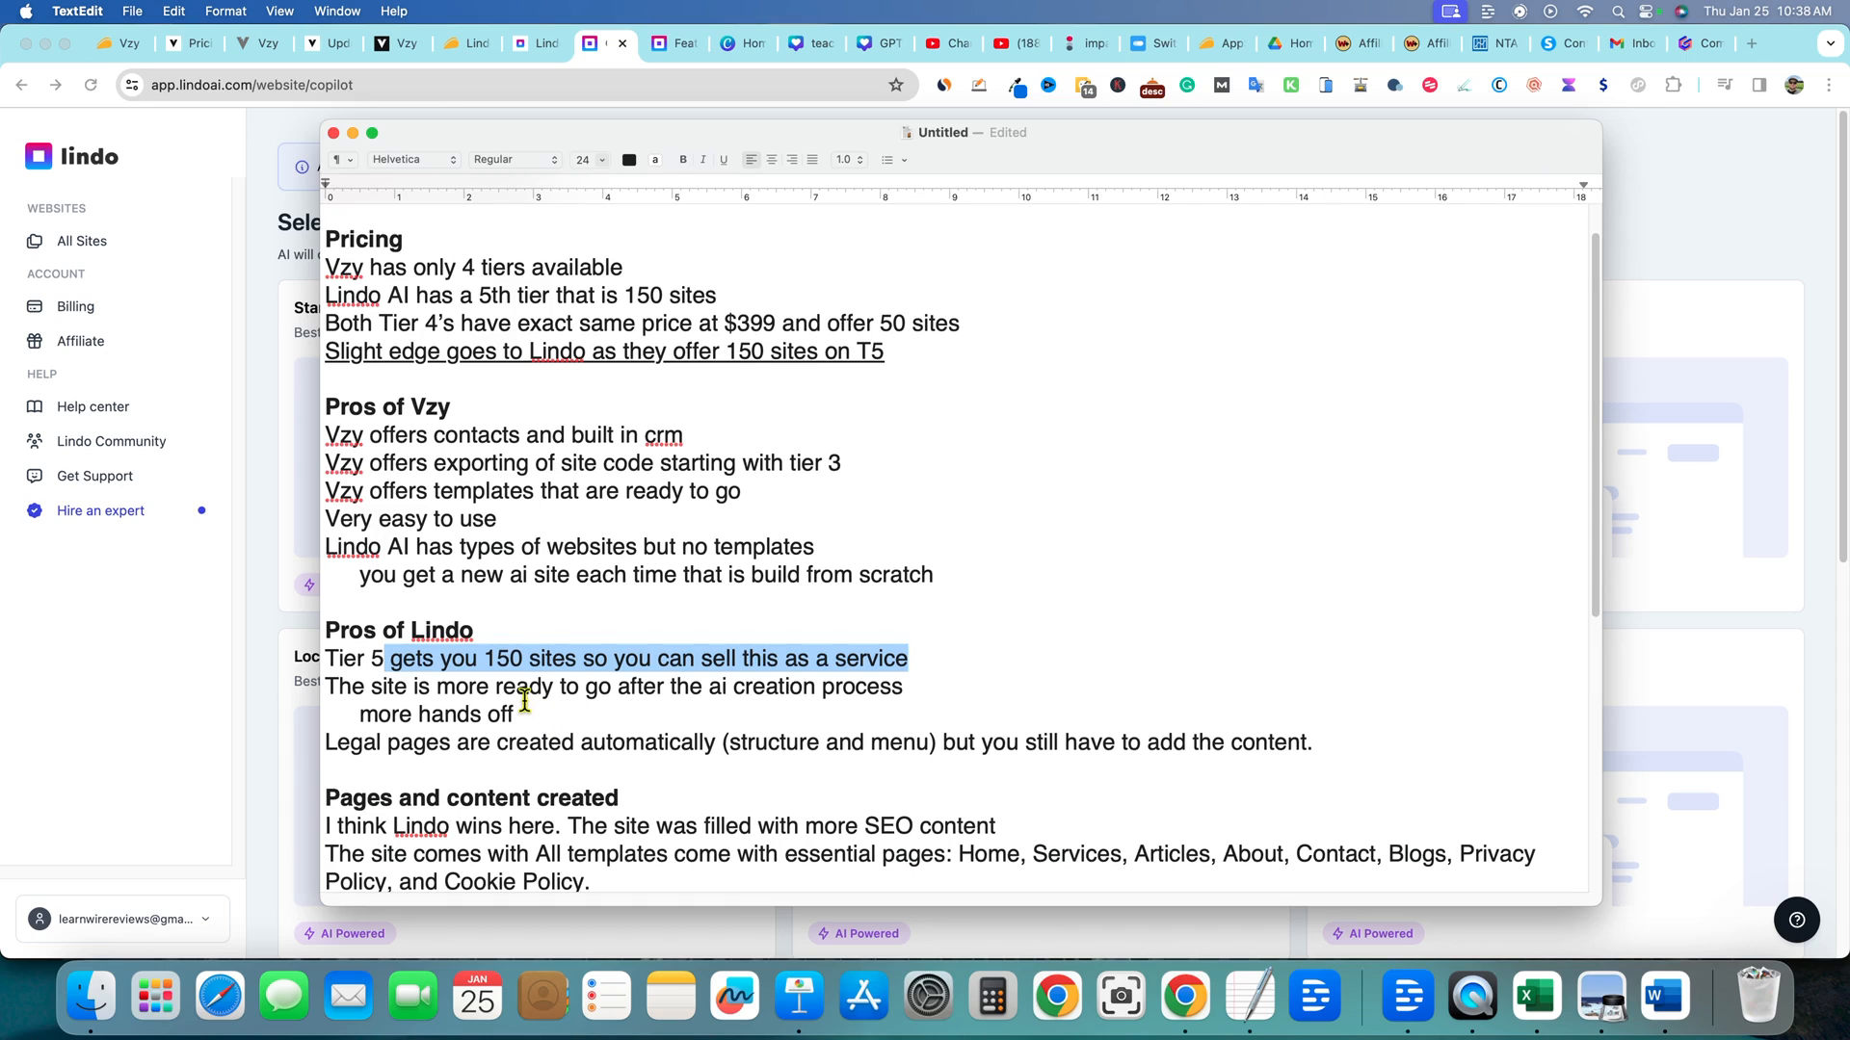
double_click(461, 713)
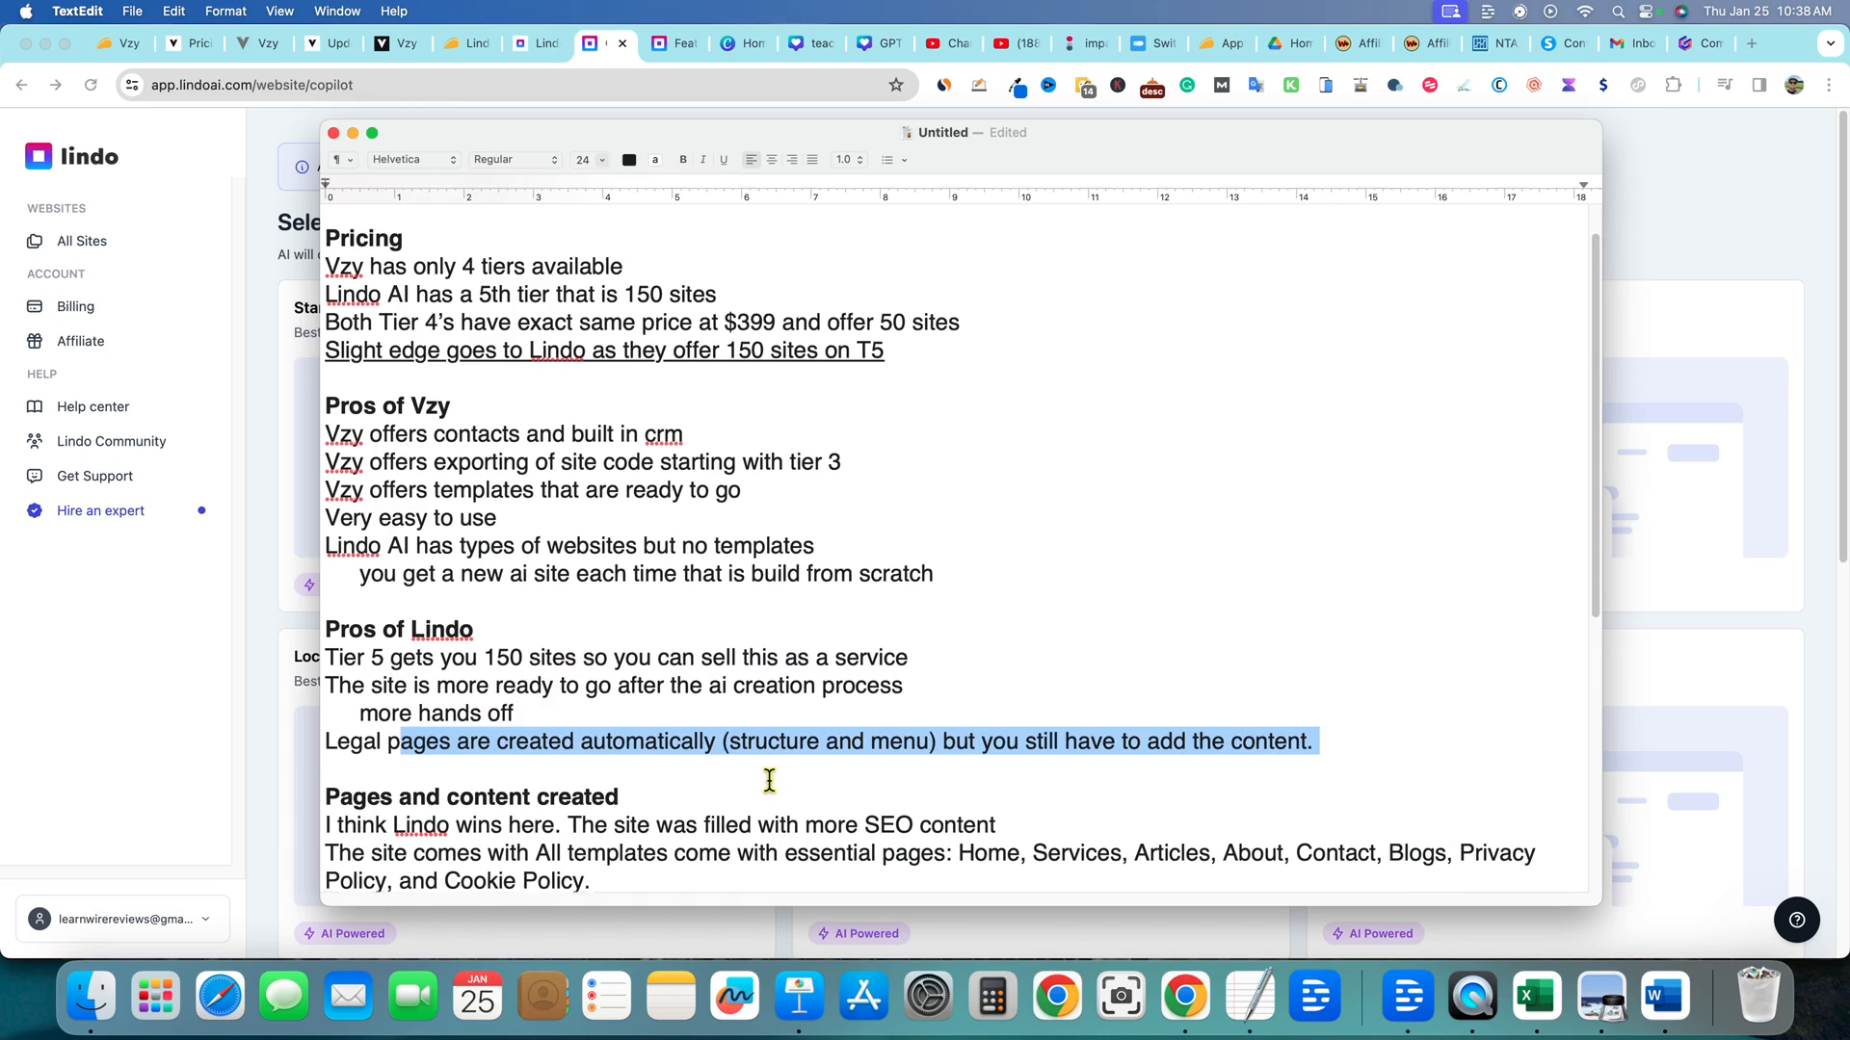
scroll(down, 3)
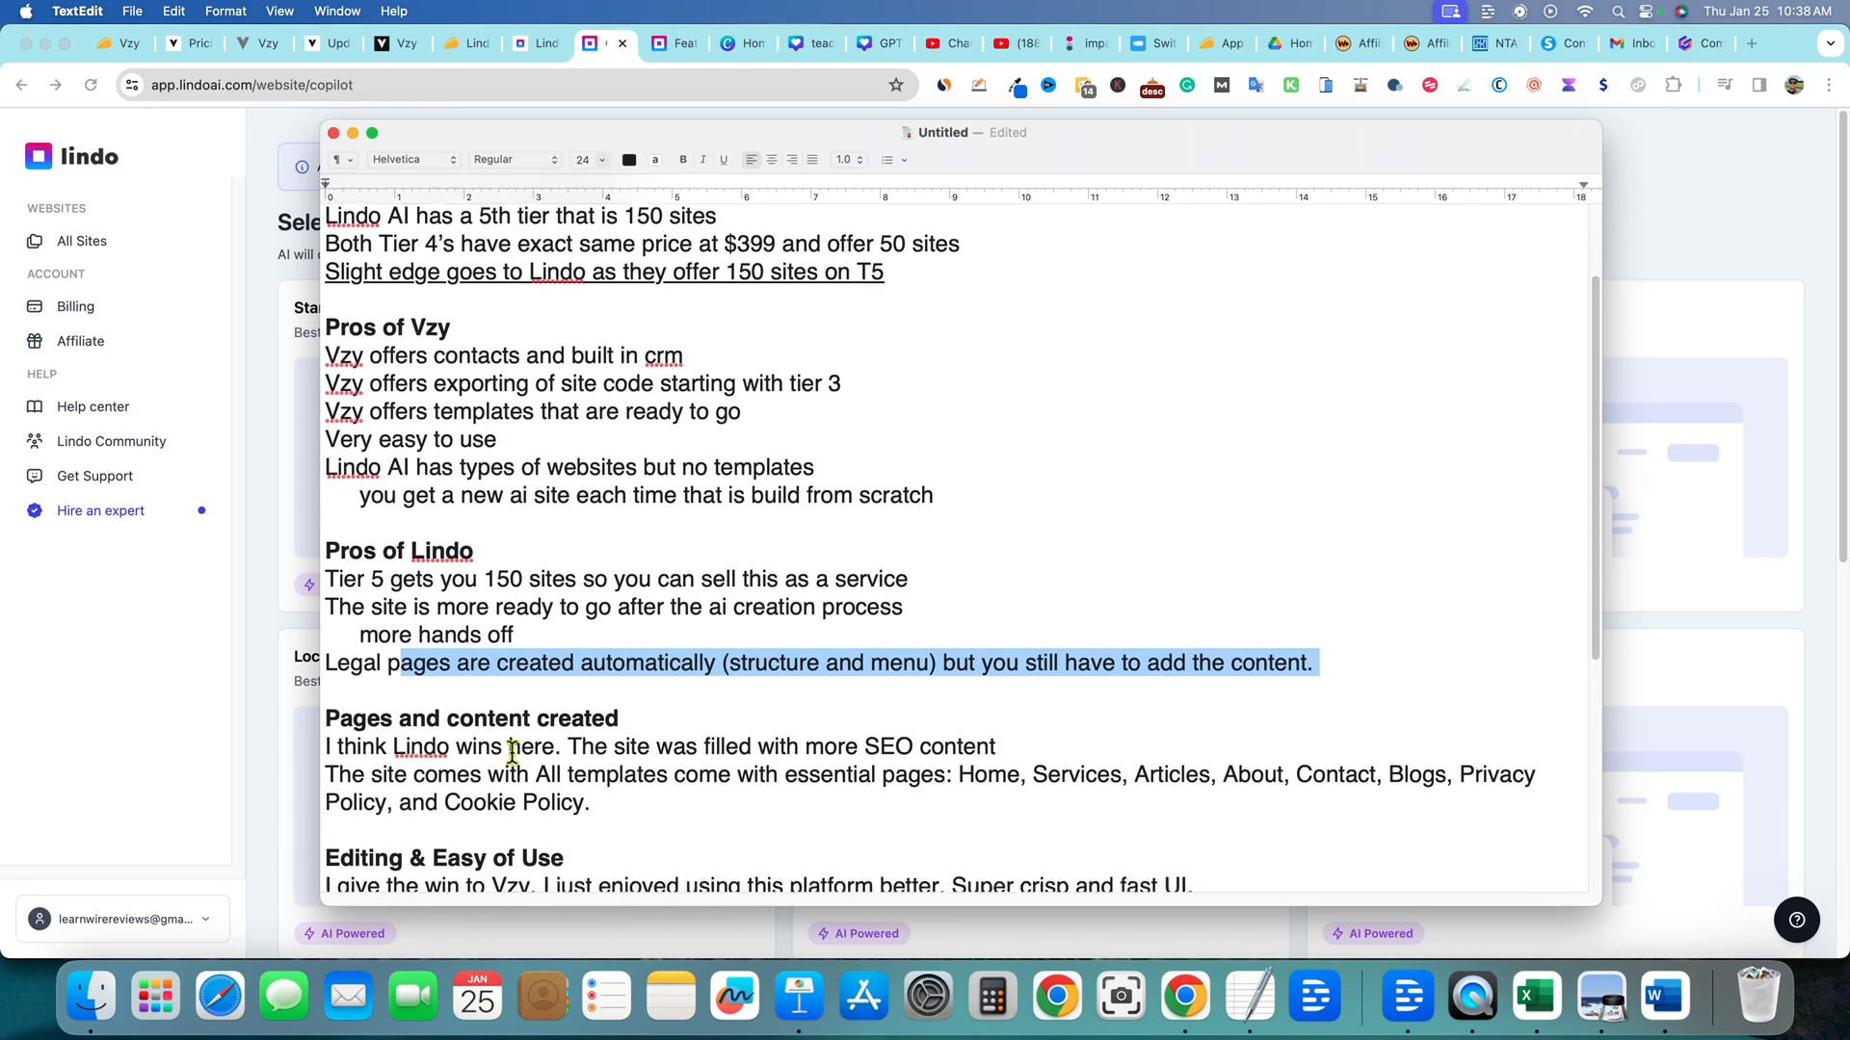
scroll(down, 3)
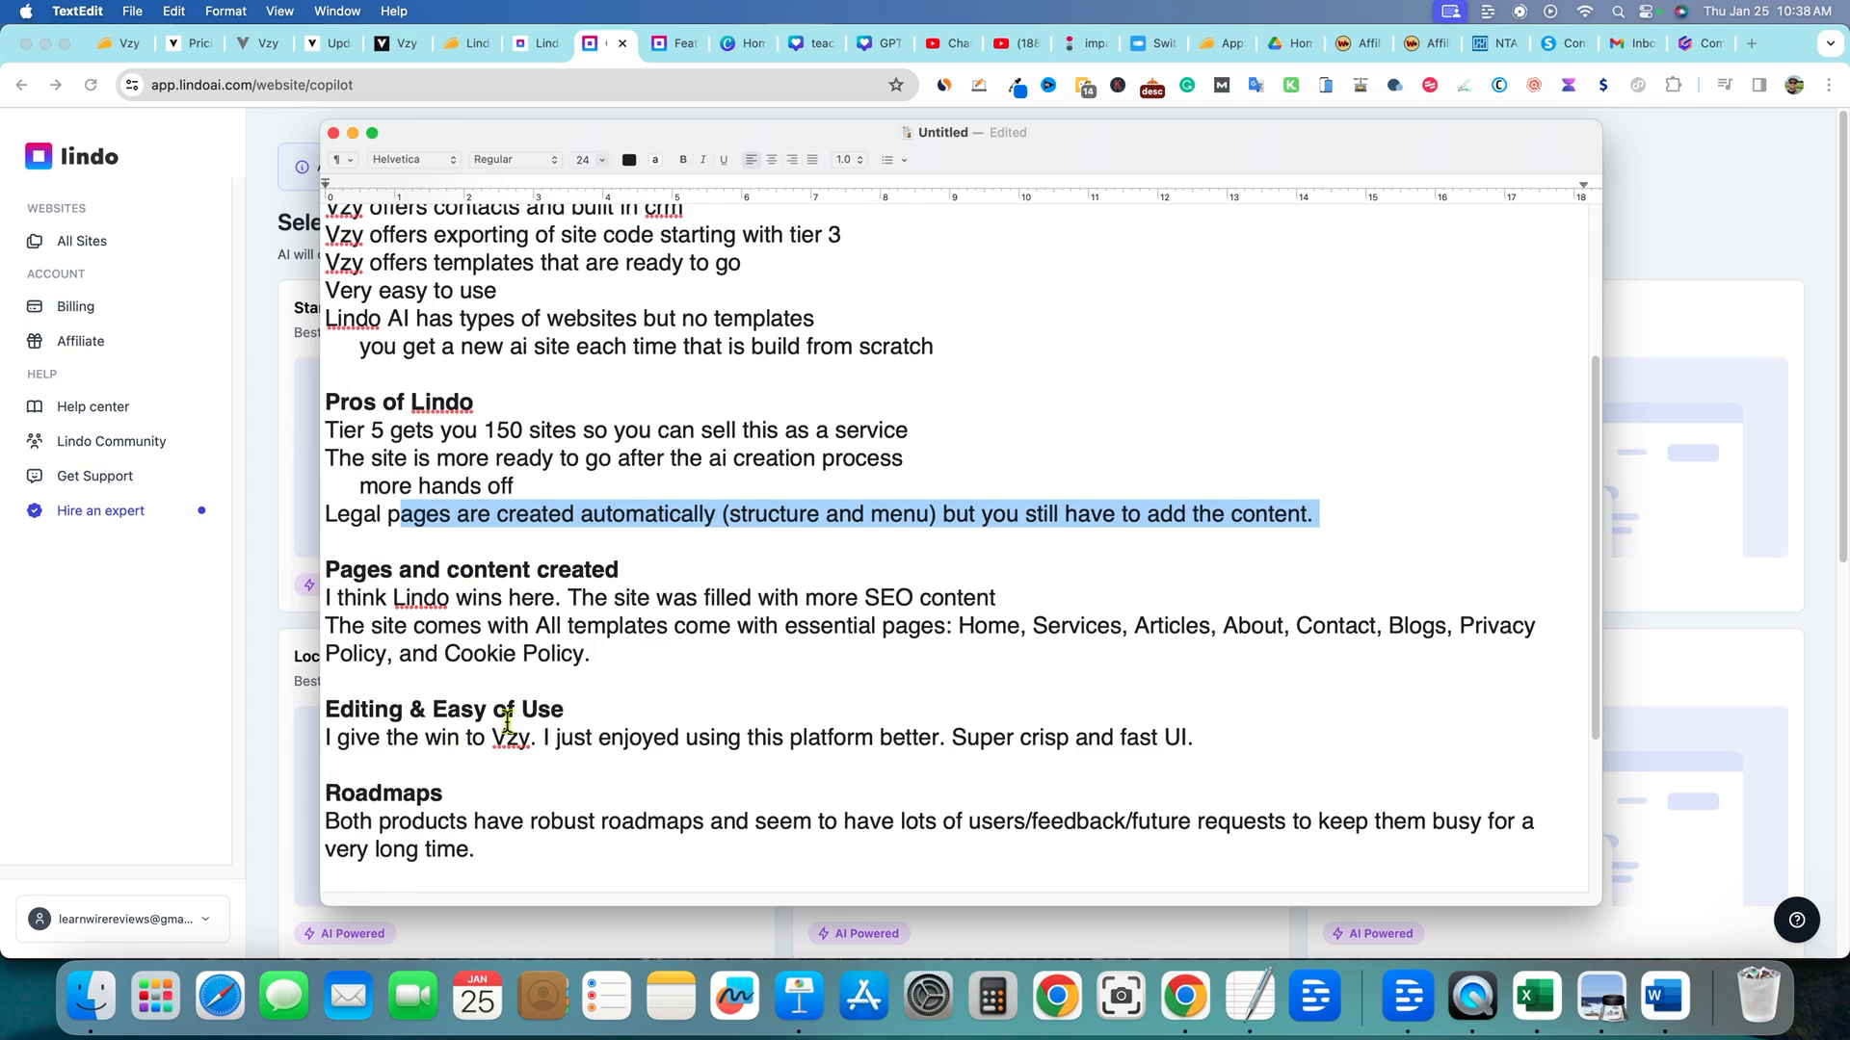
double_click(510, 716)
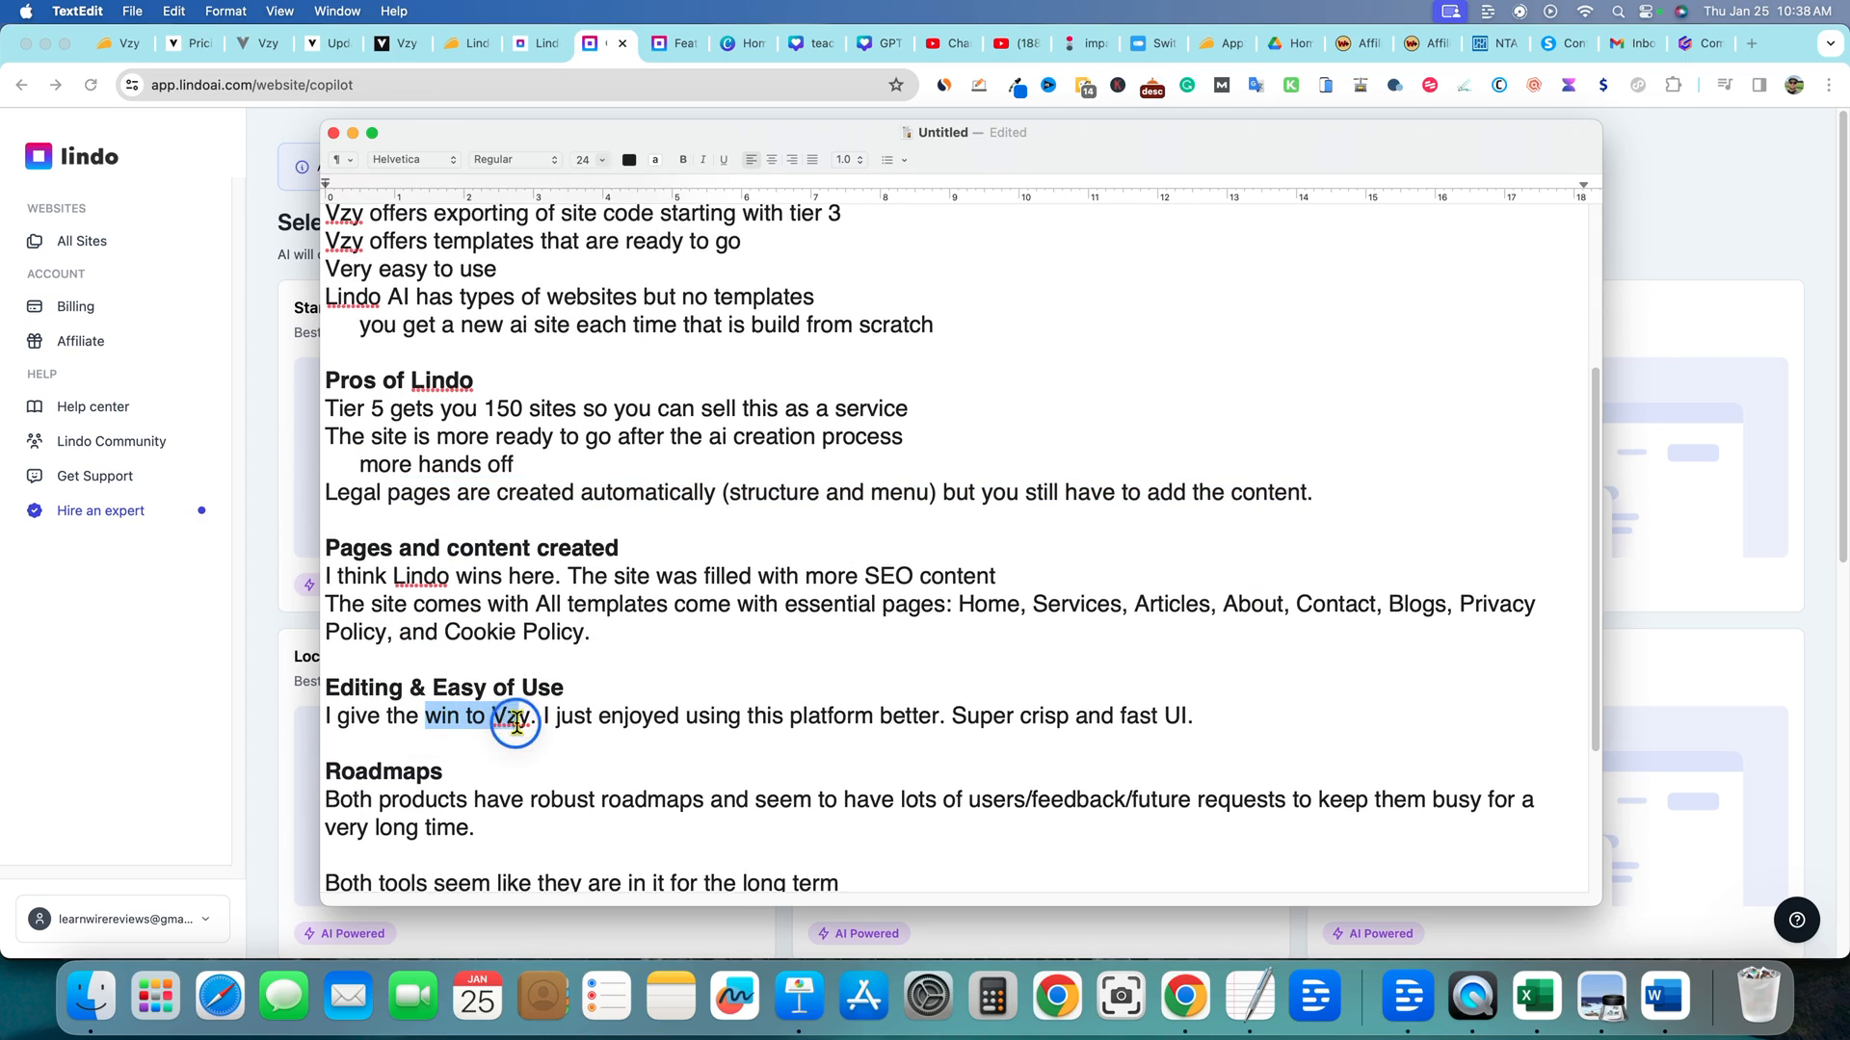
drag(516, 717, 1191, 717)
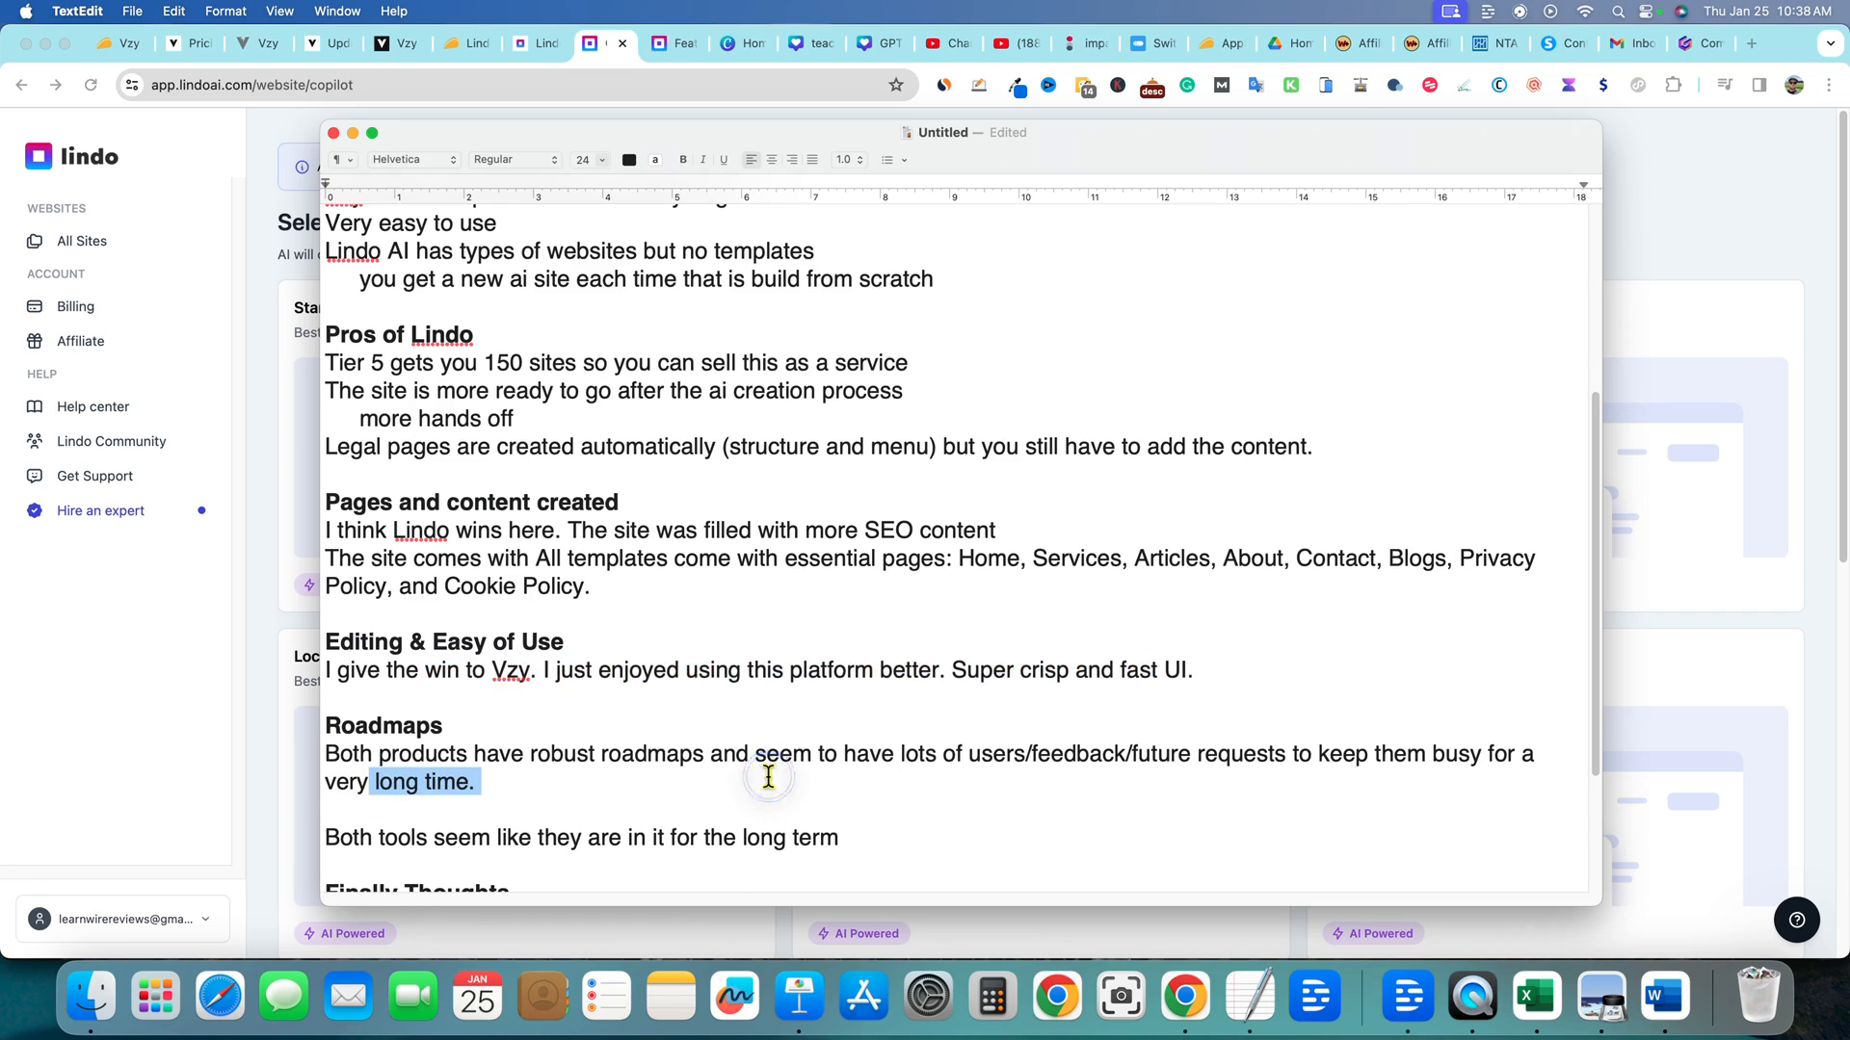
scroll(down, 3)
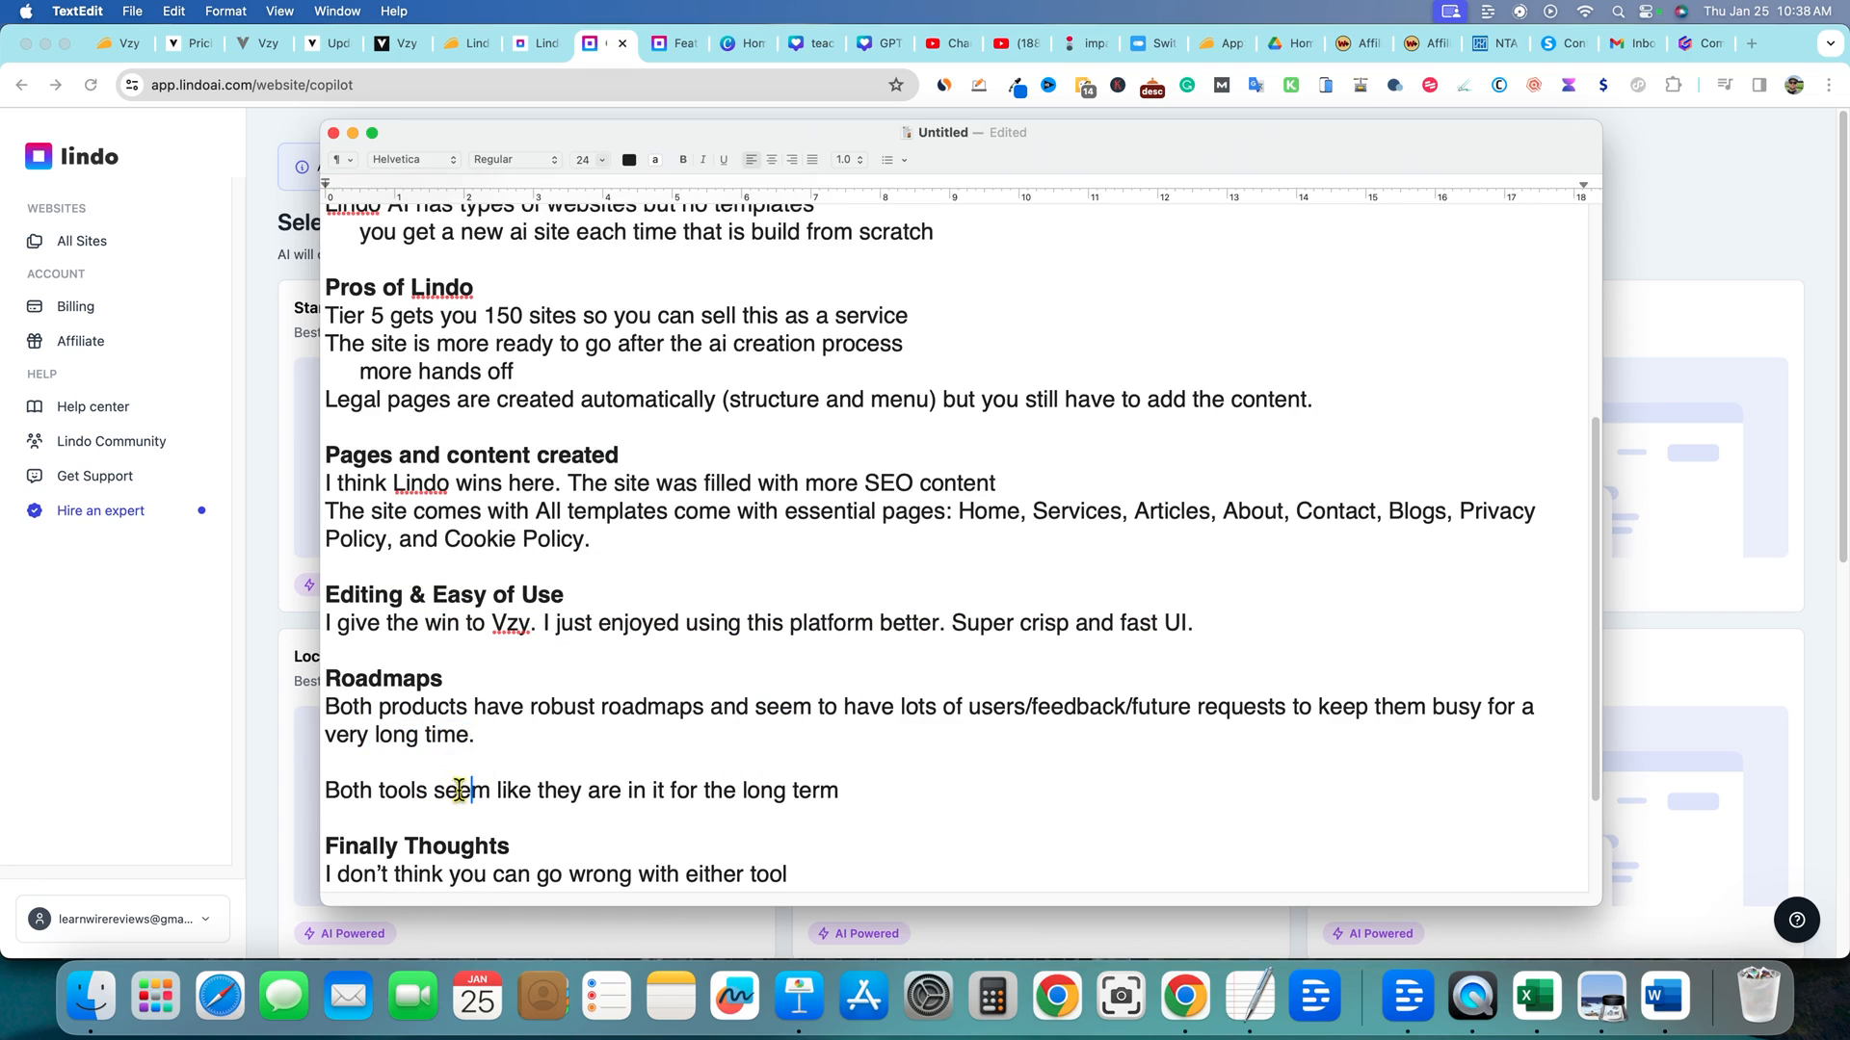
scroll(down, 3)
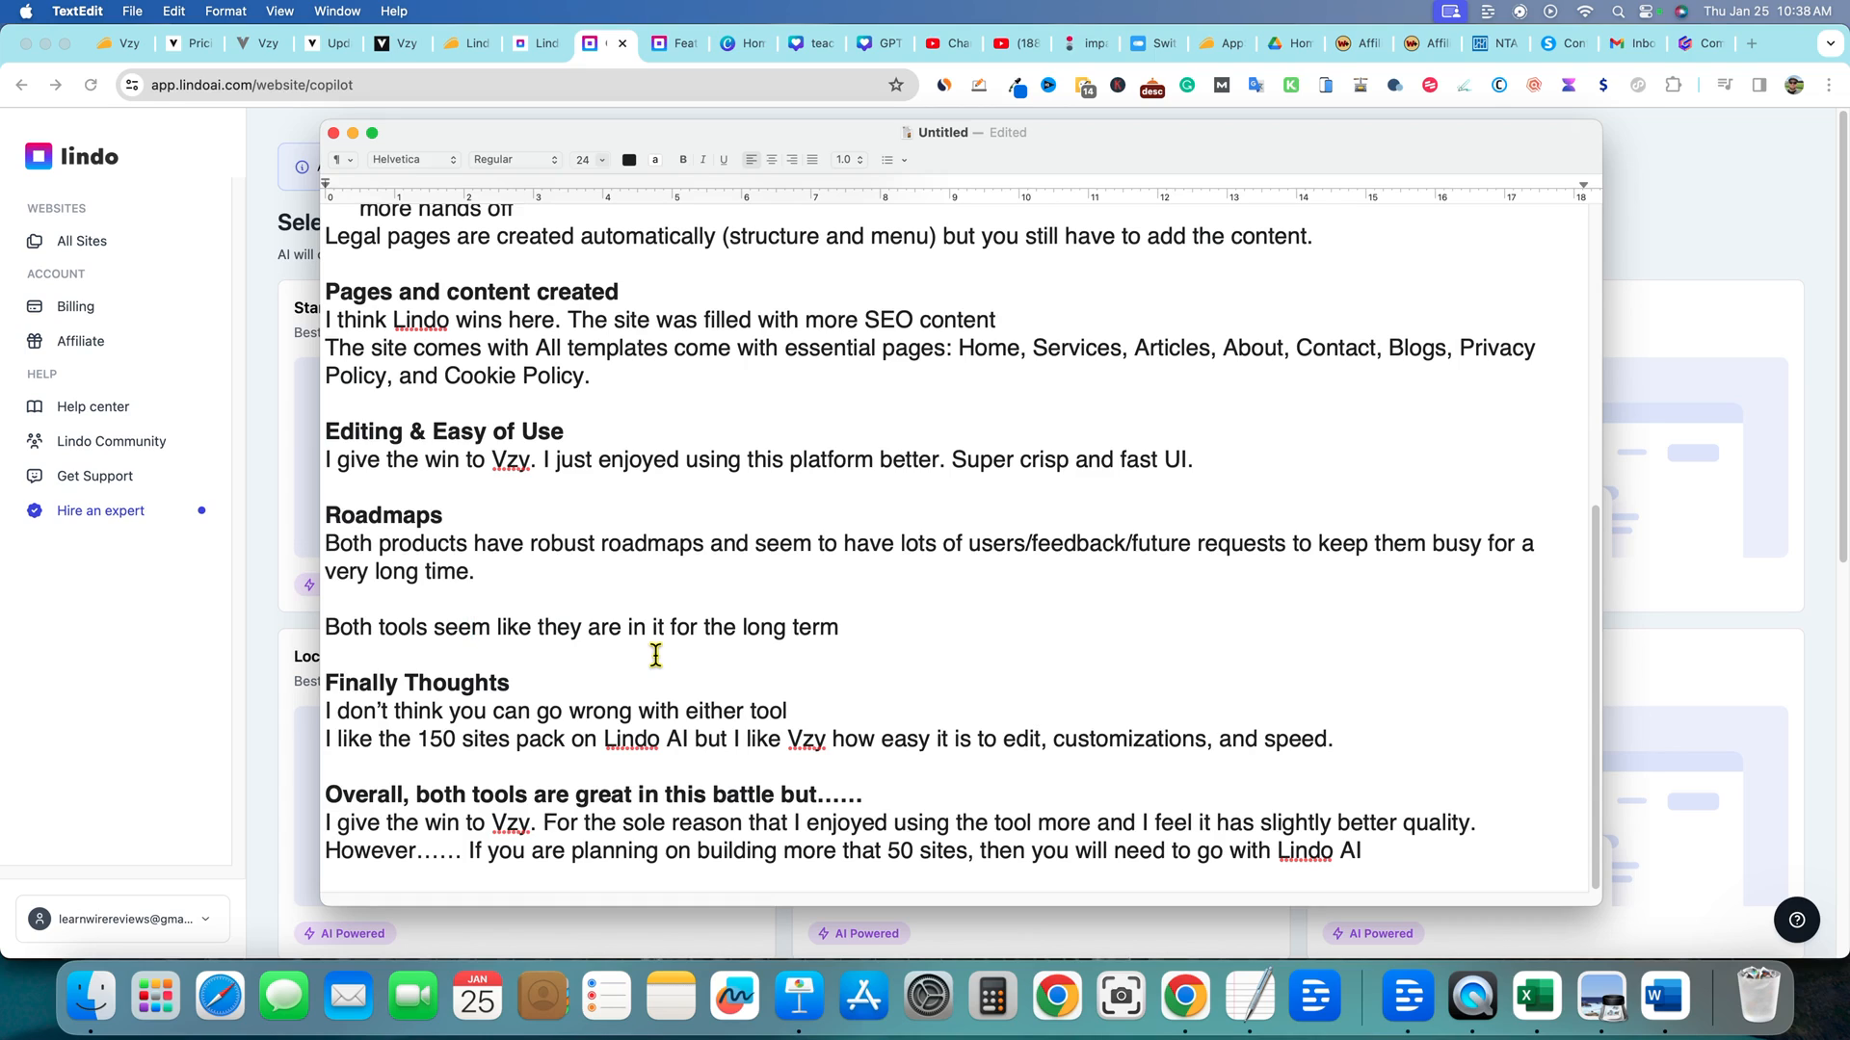
click(470, 626)
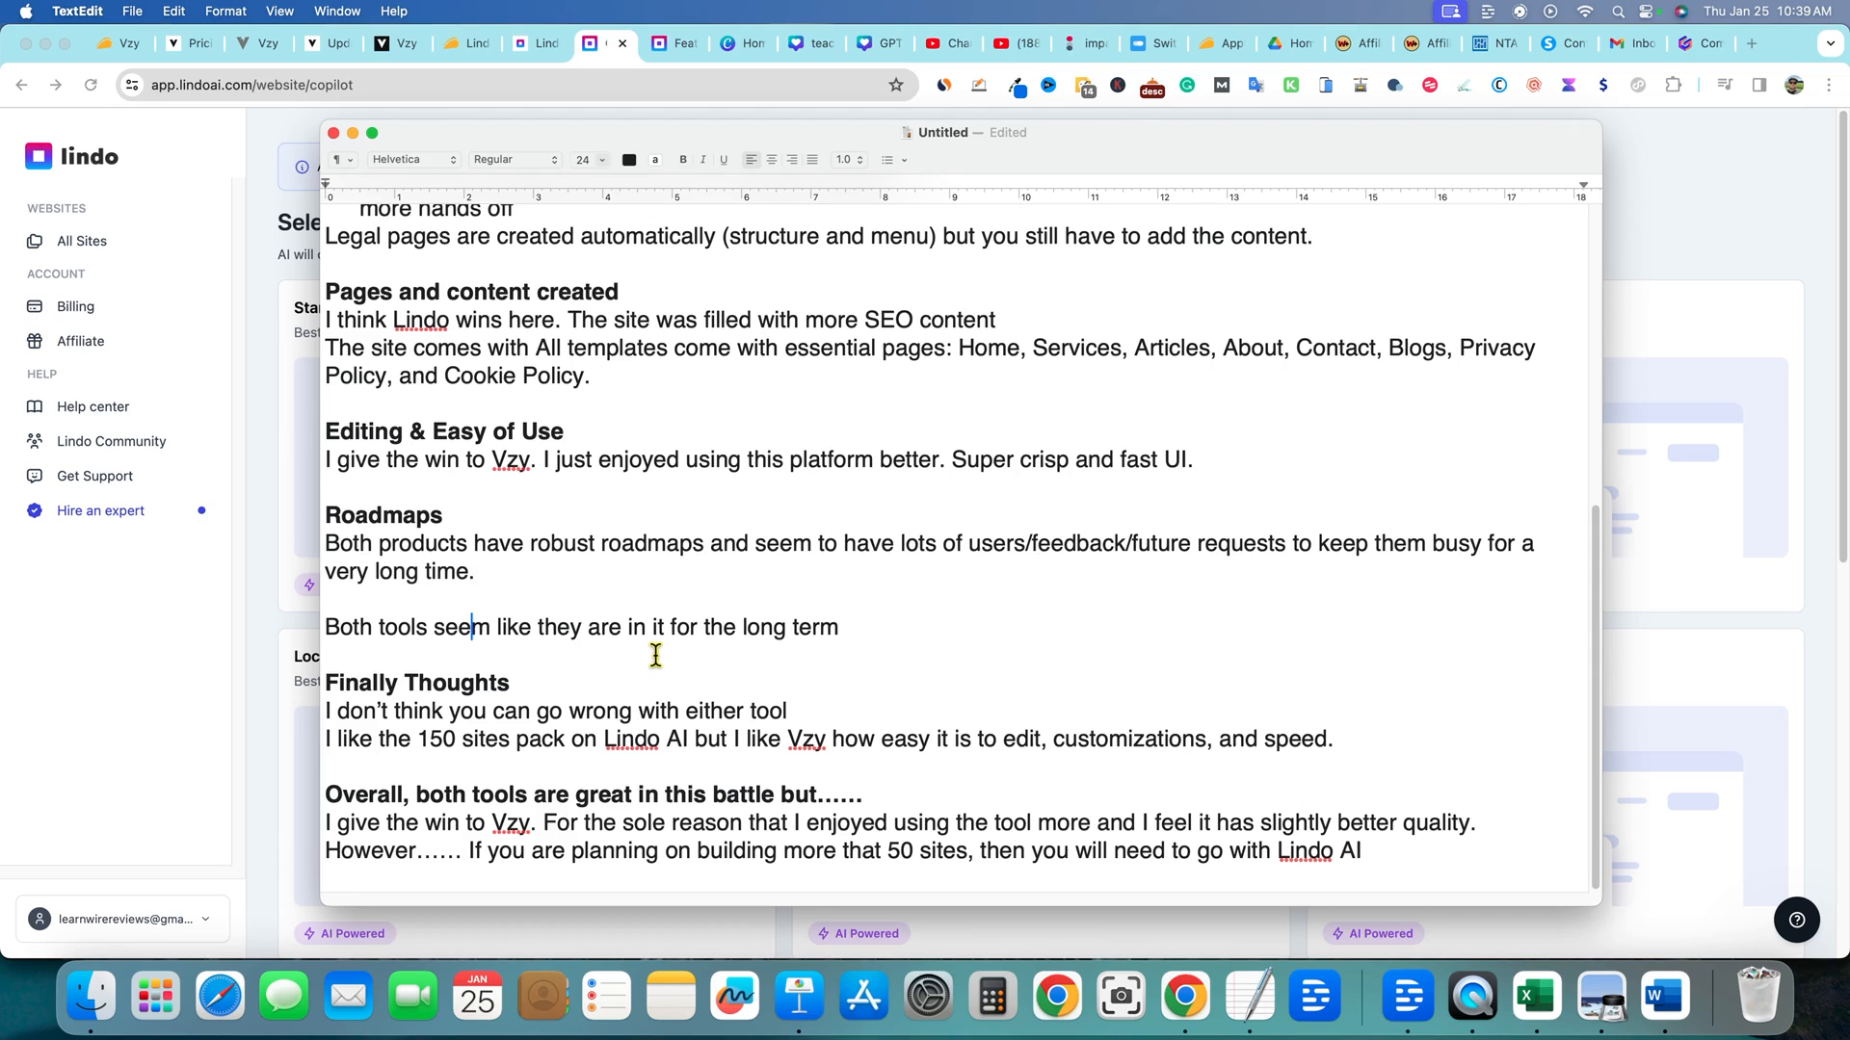
mouse_move(647, 648)
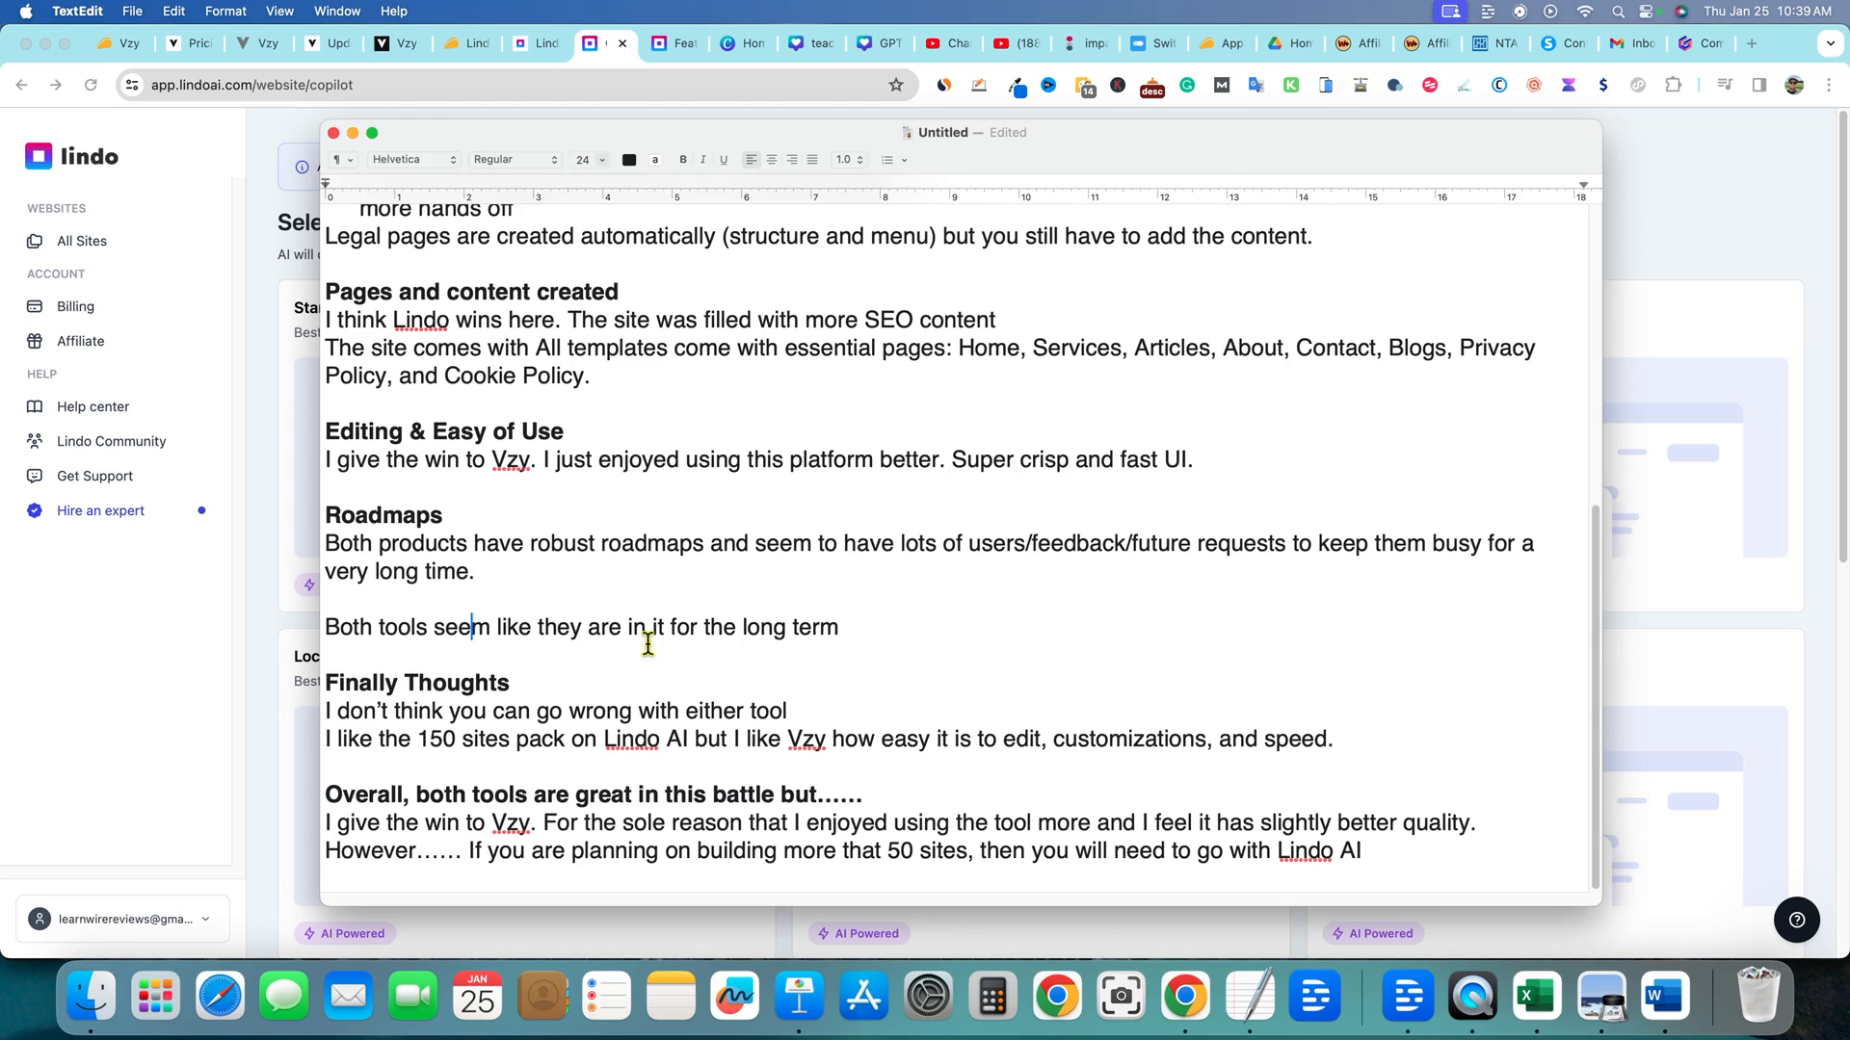
mouse_move(1292, 362)
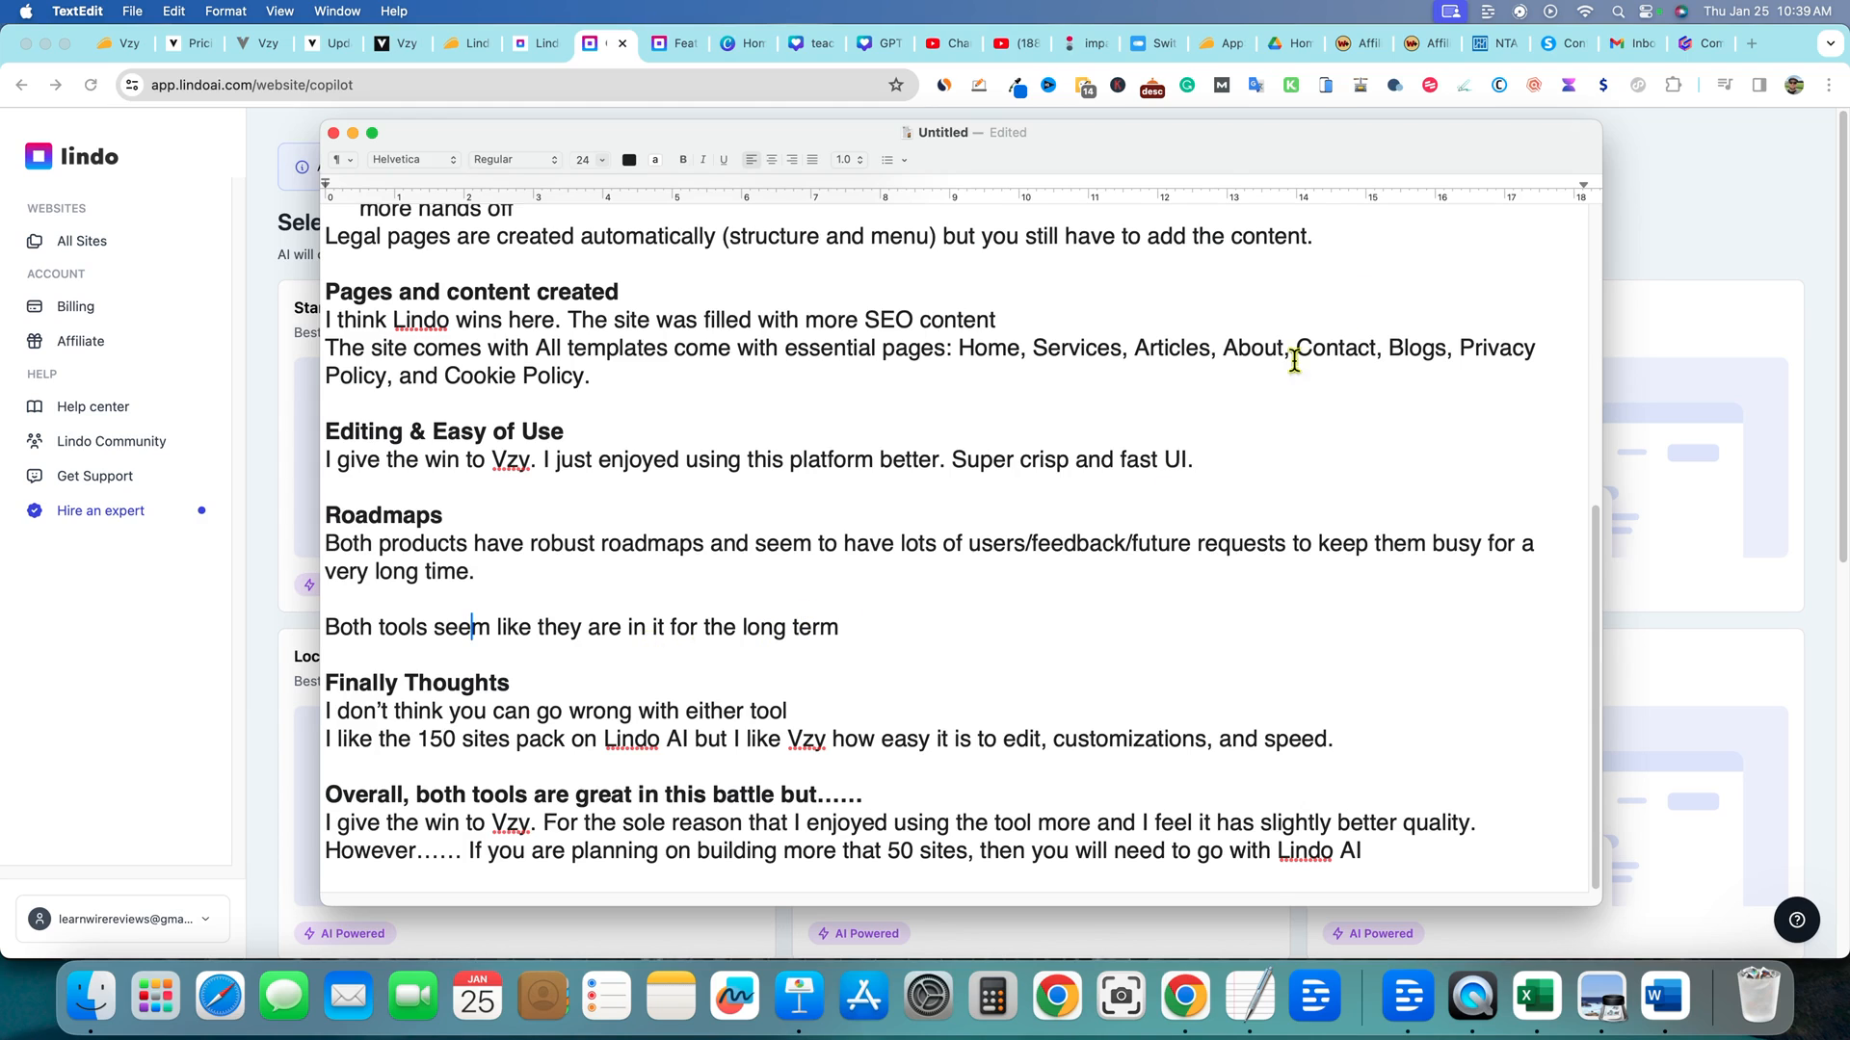
mouse_move(97, 47)
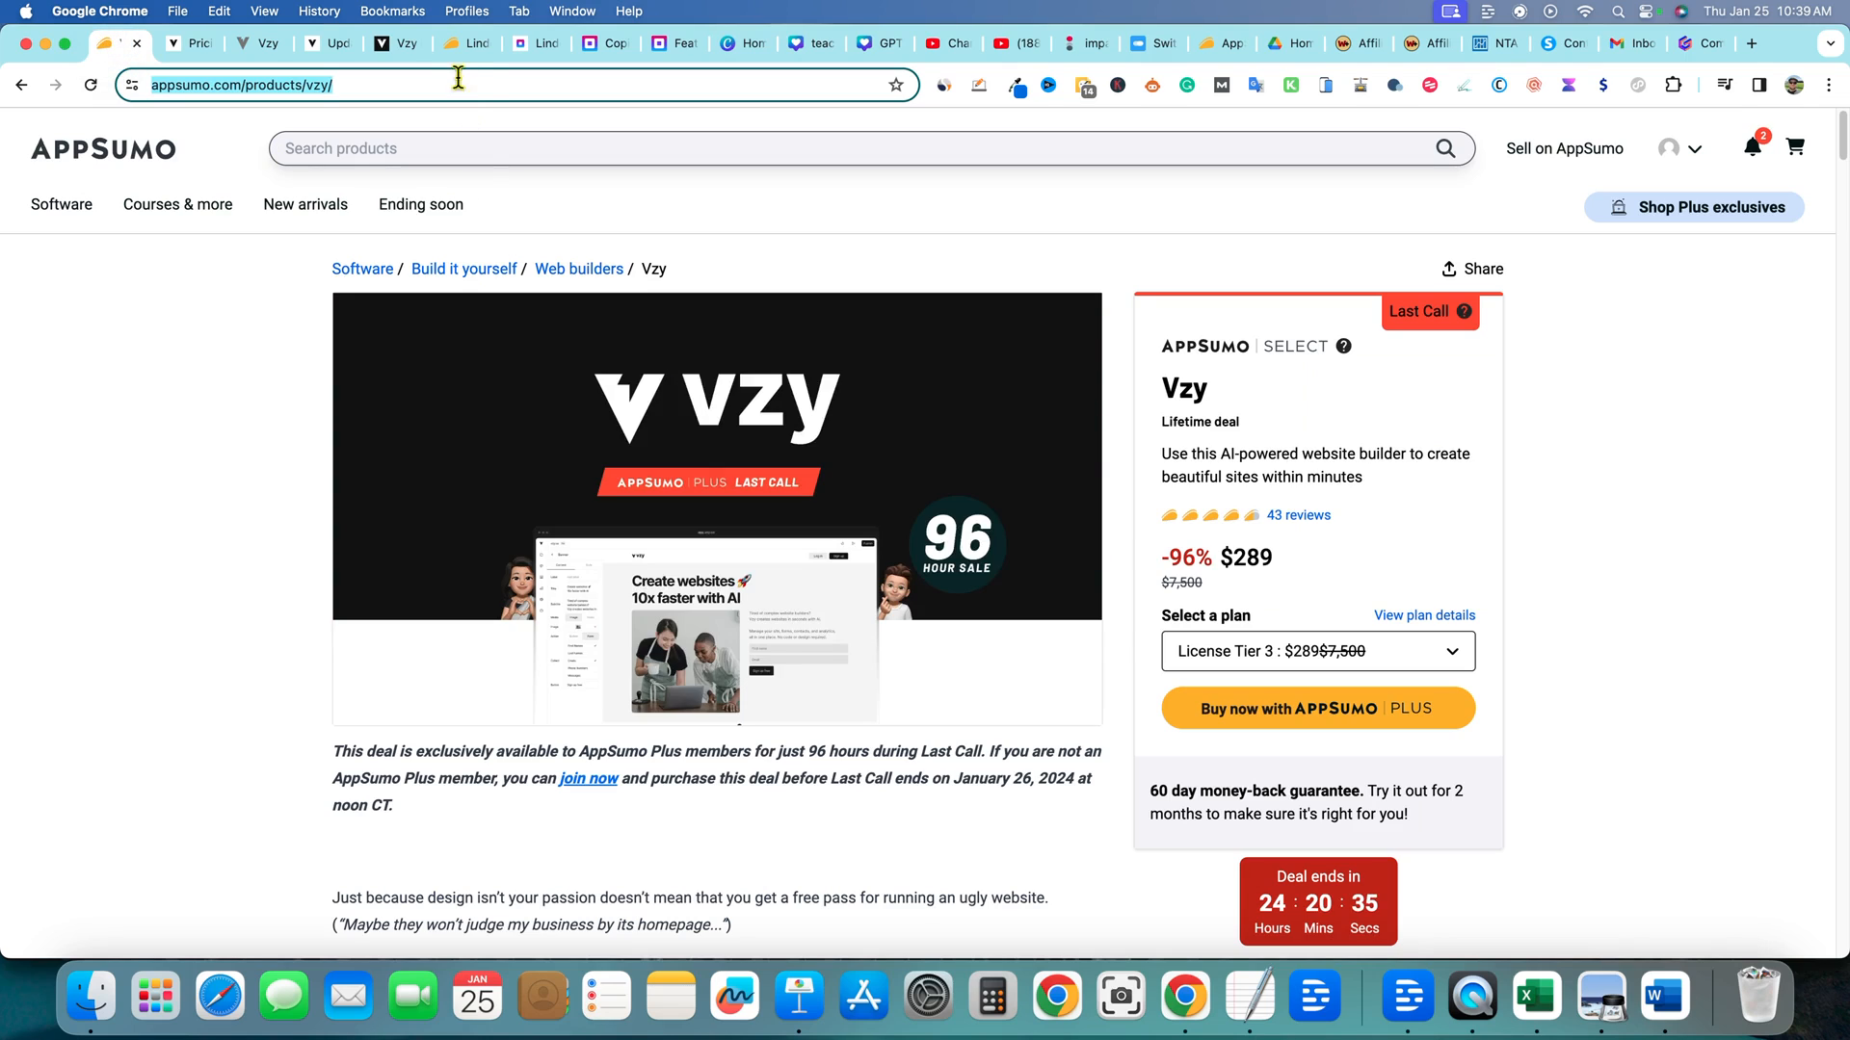
mouse_move(273, 714)
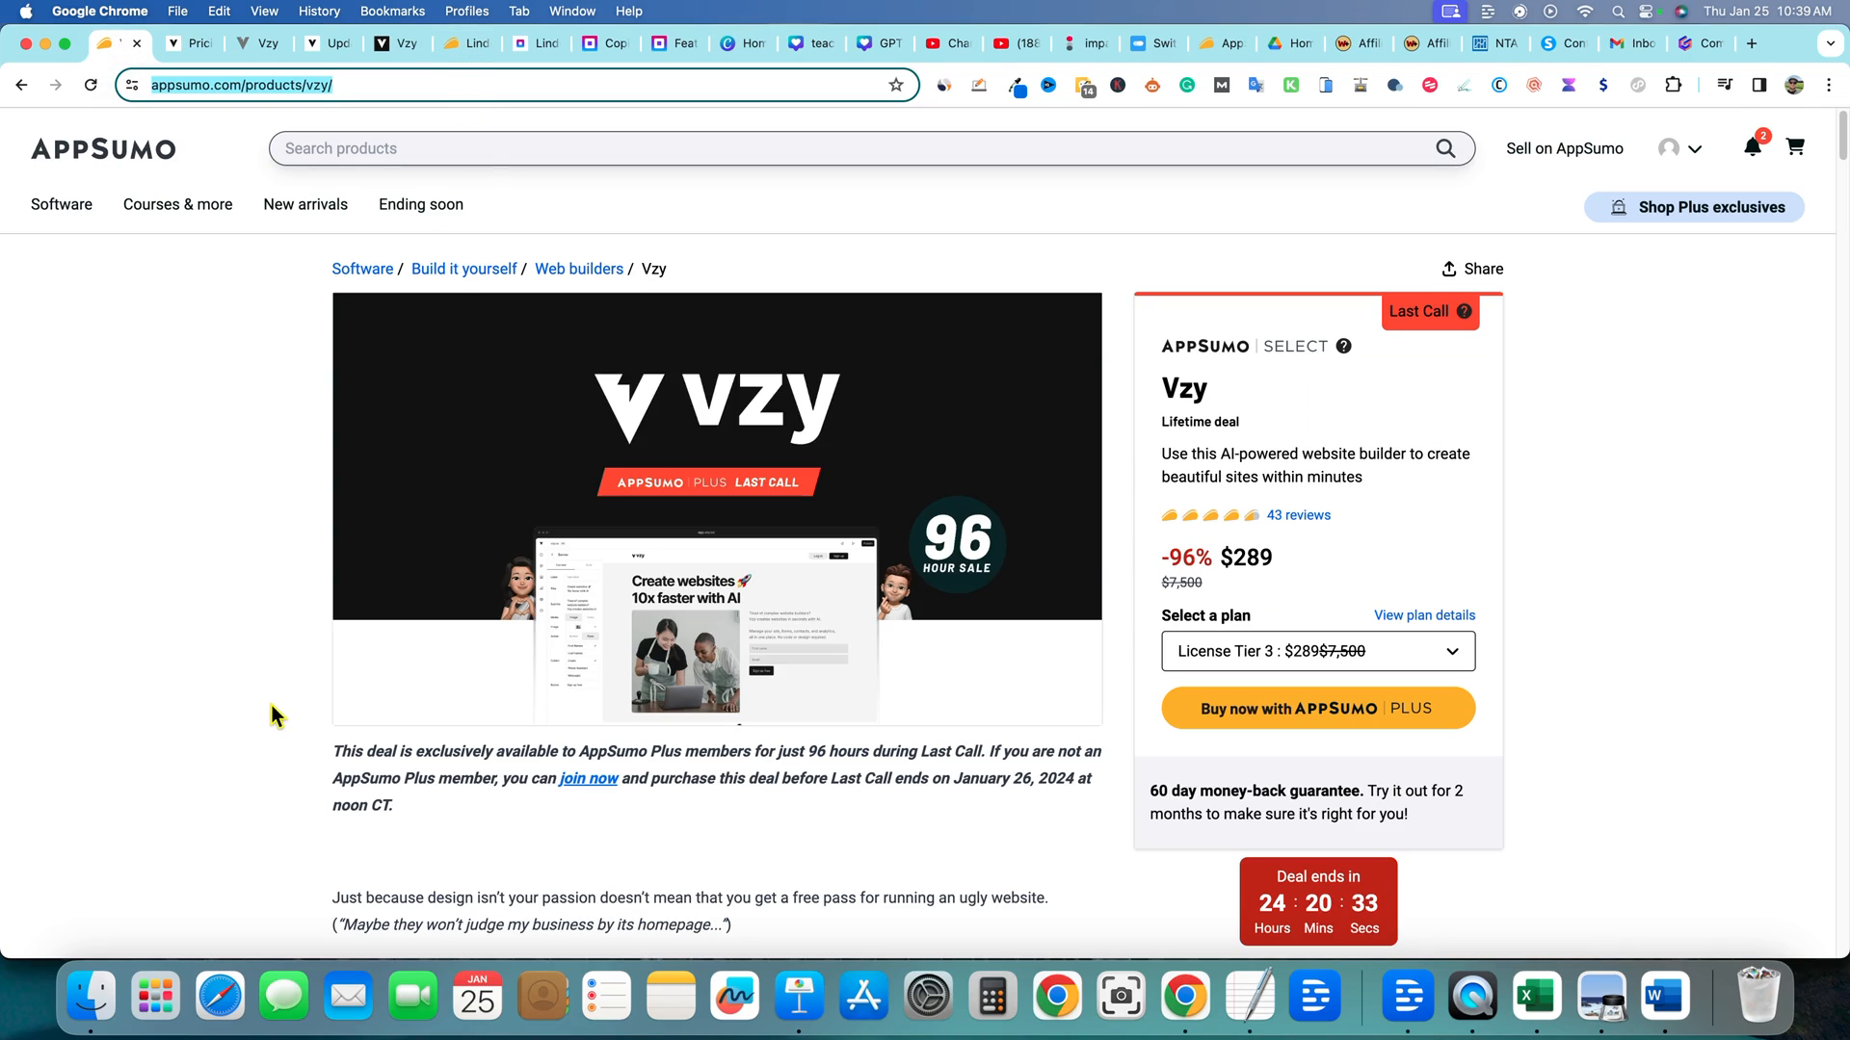
mouse_move(270, 711)
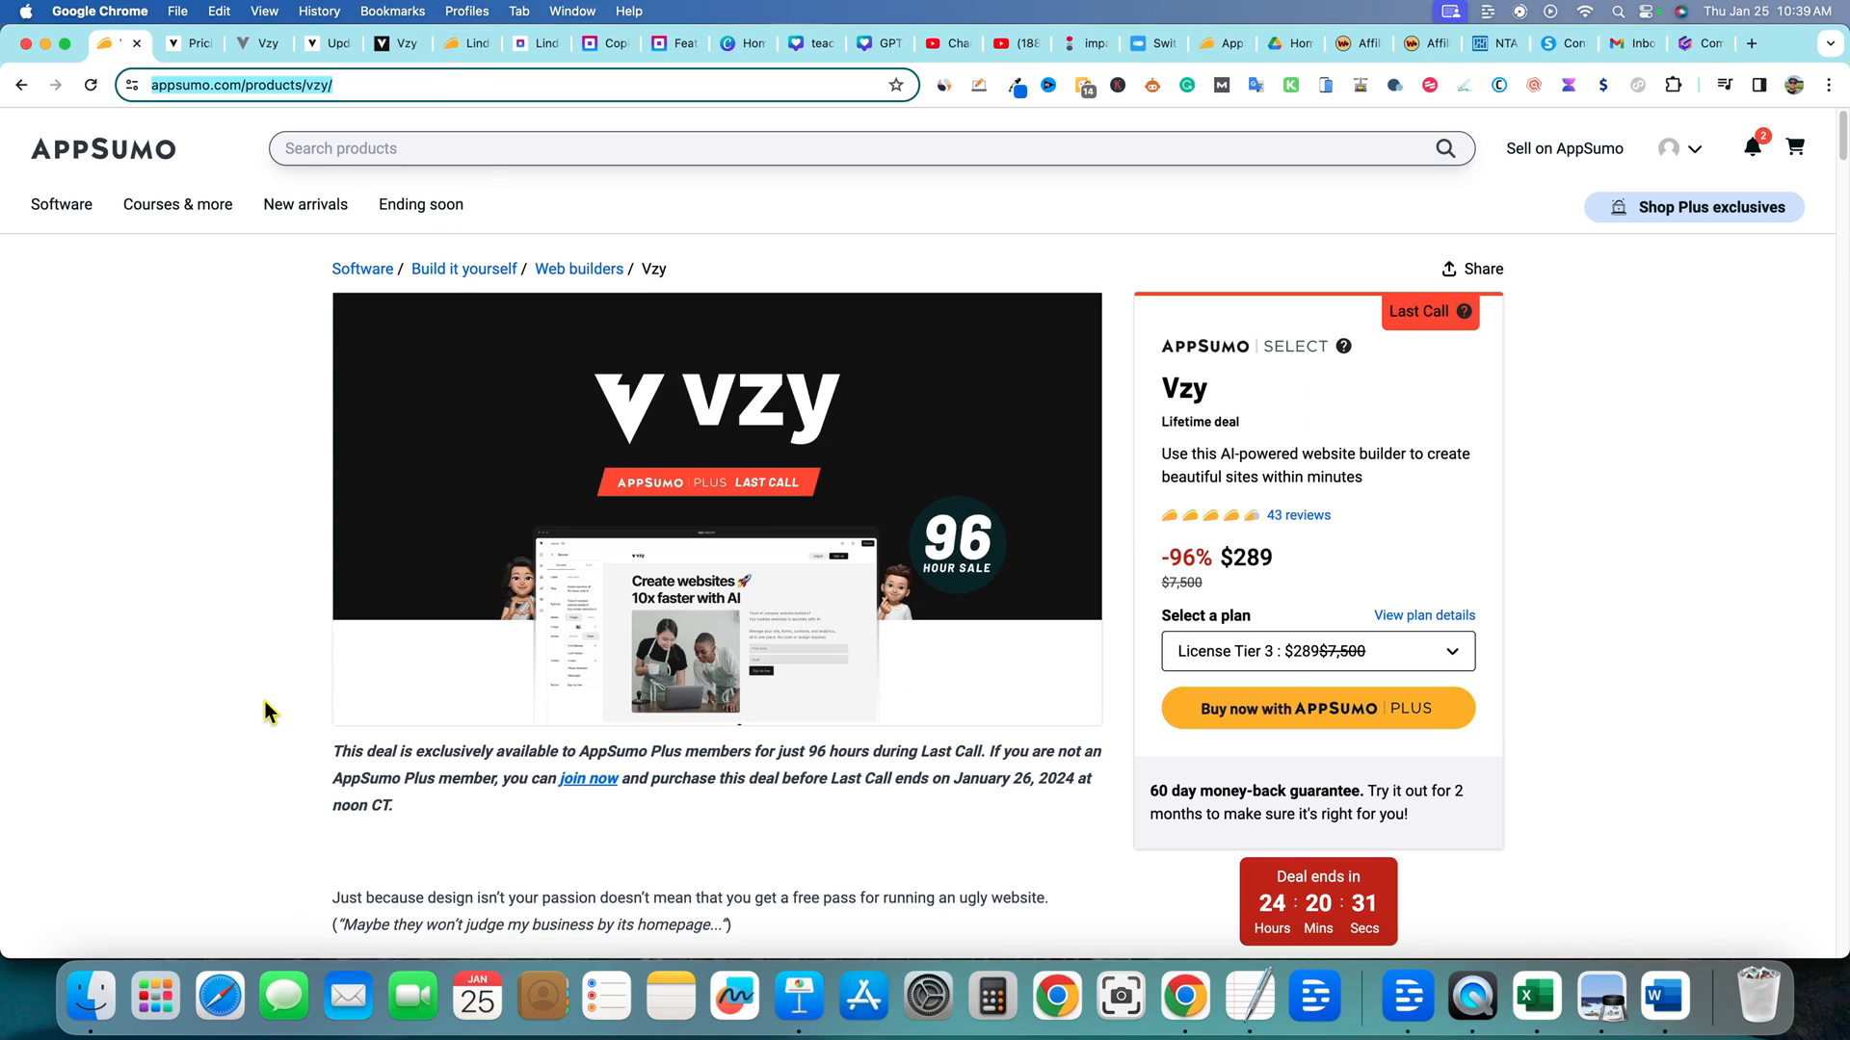
mouse_move(1274, 927)
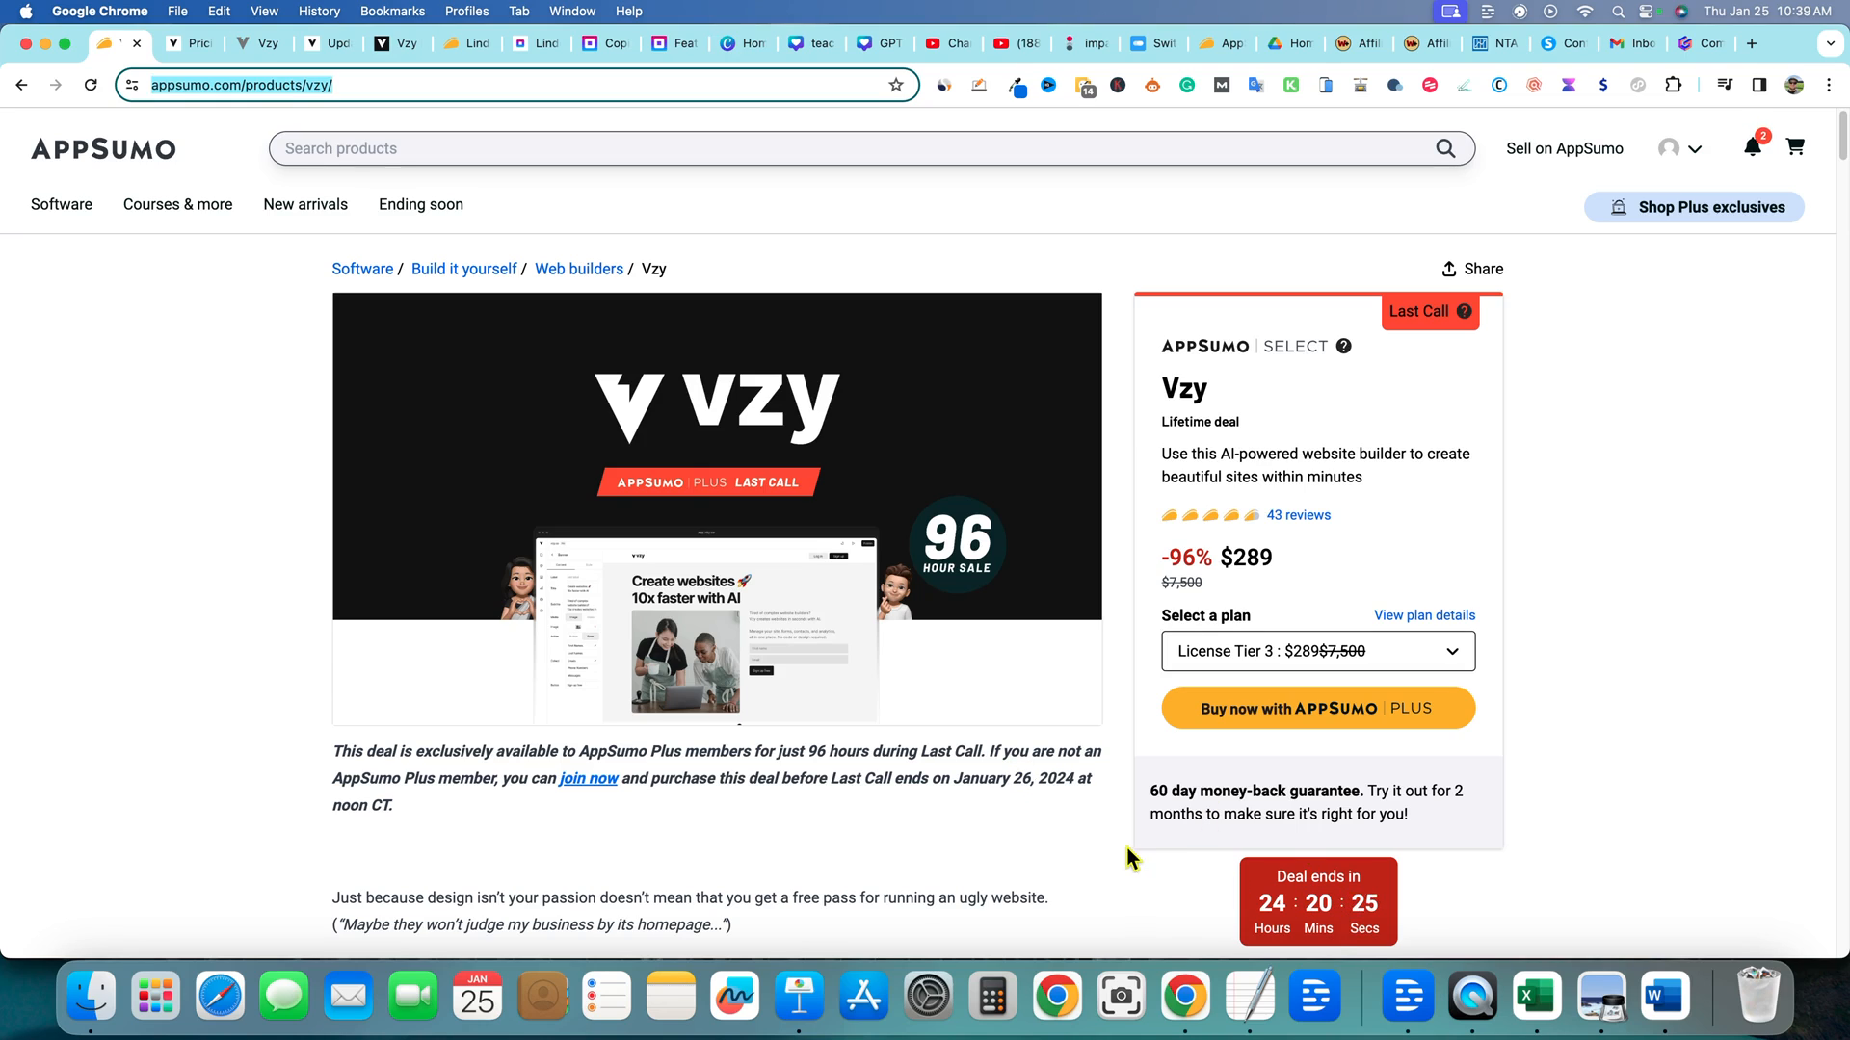
mouse_move(1052, 825)
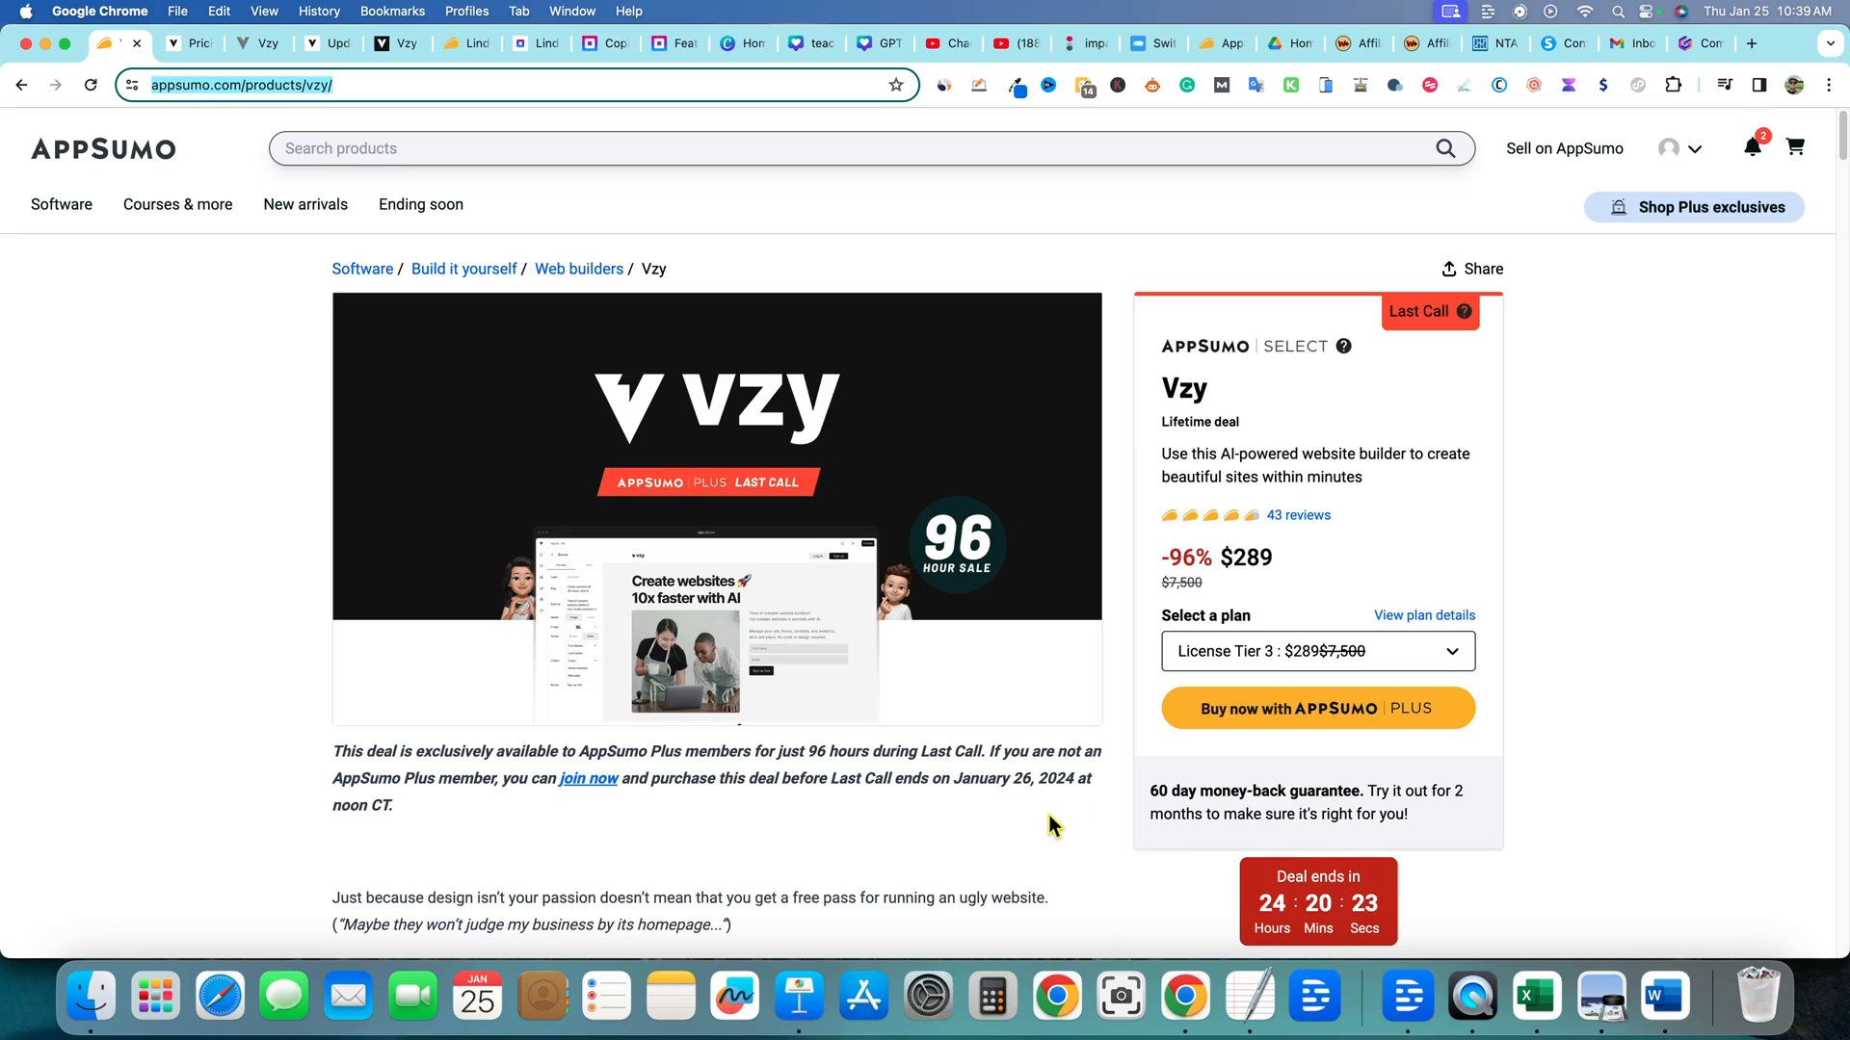
mouse_move(1301, 771)
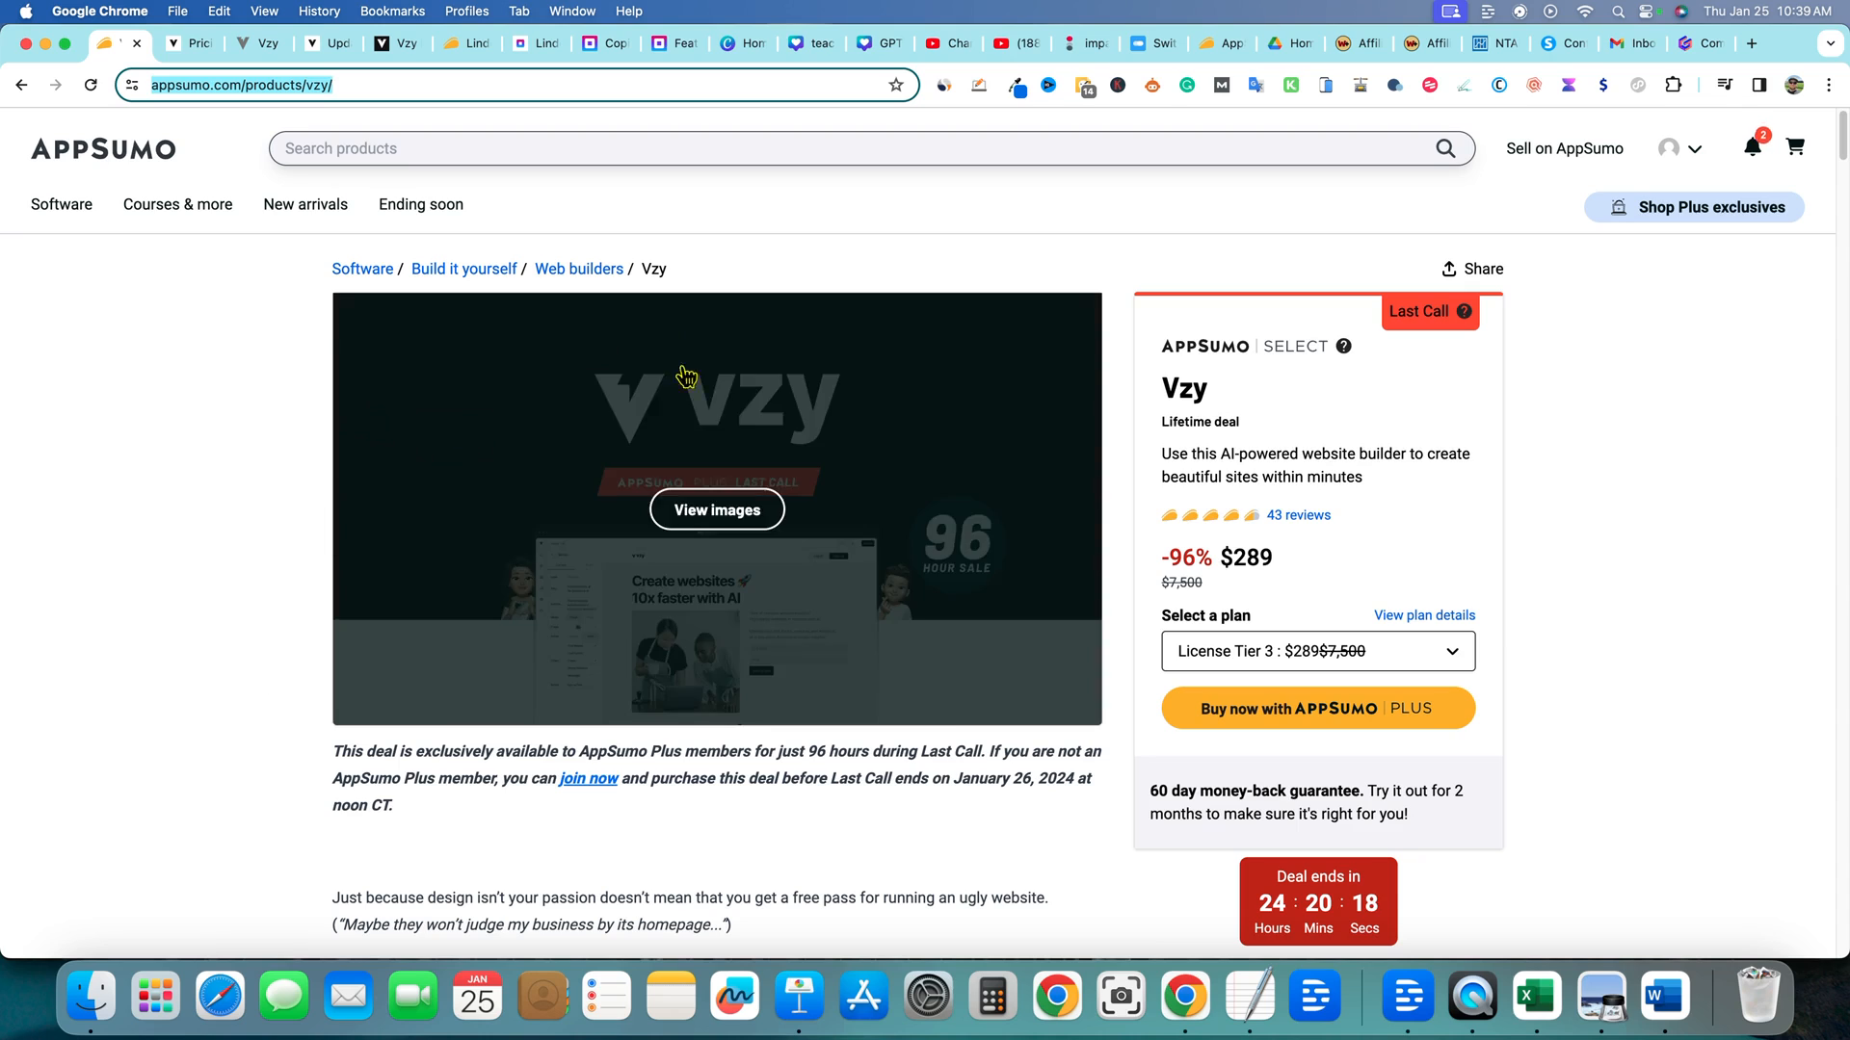
mouse_move(726, 439)
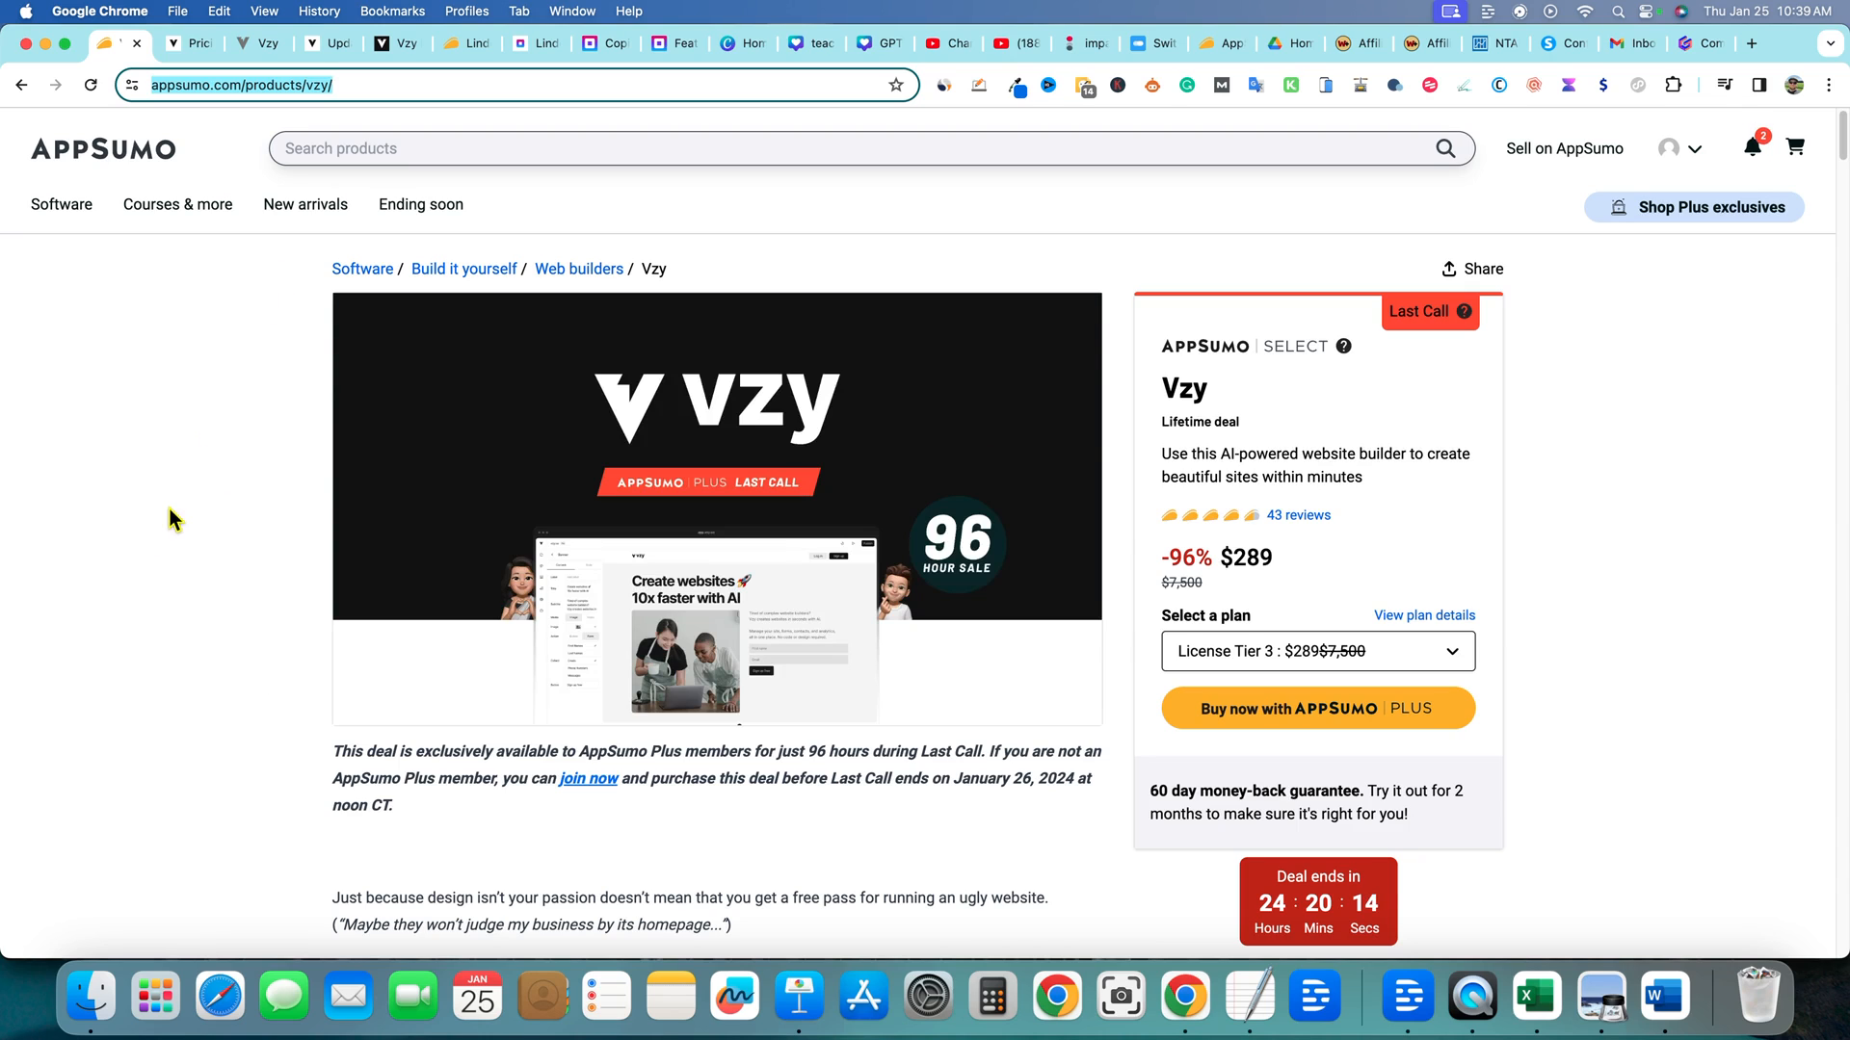
mouse_move(218, 44)
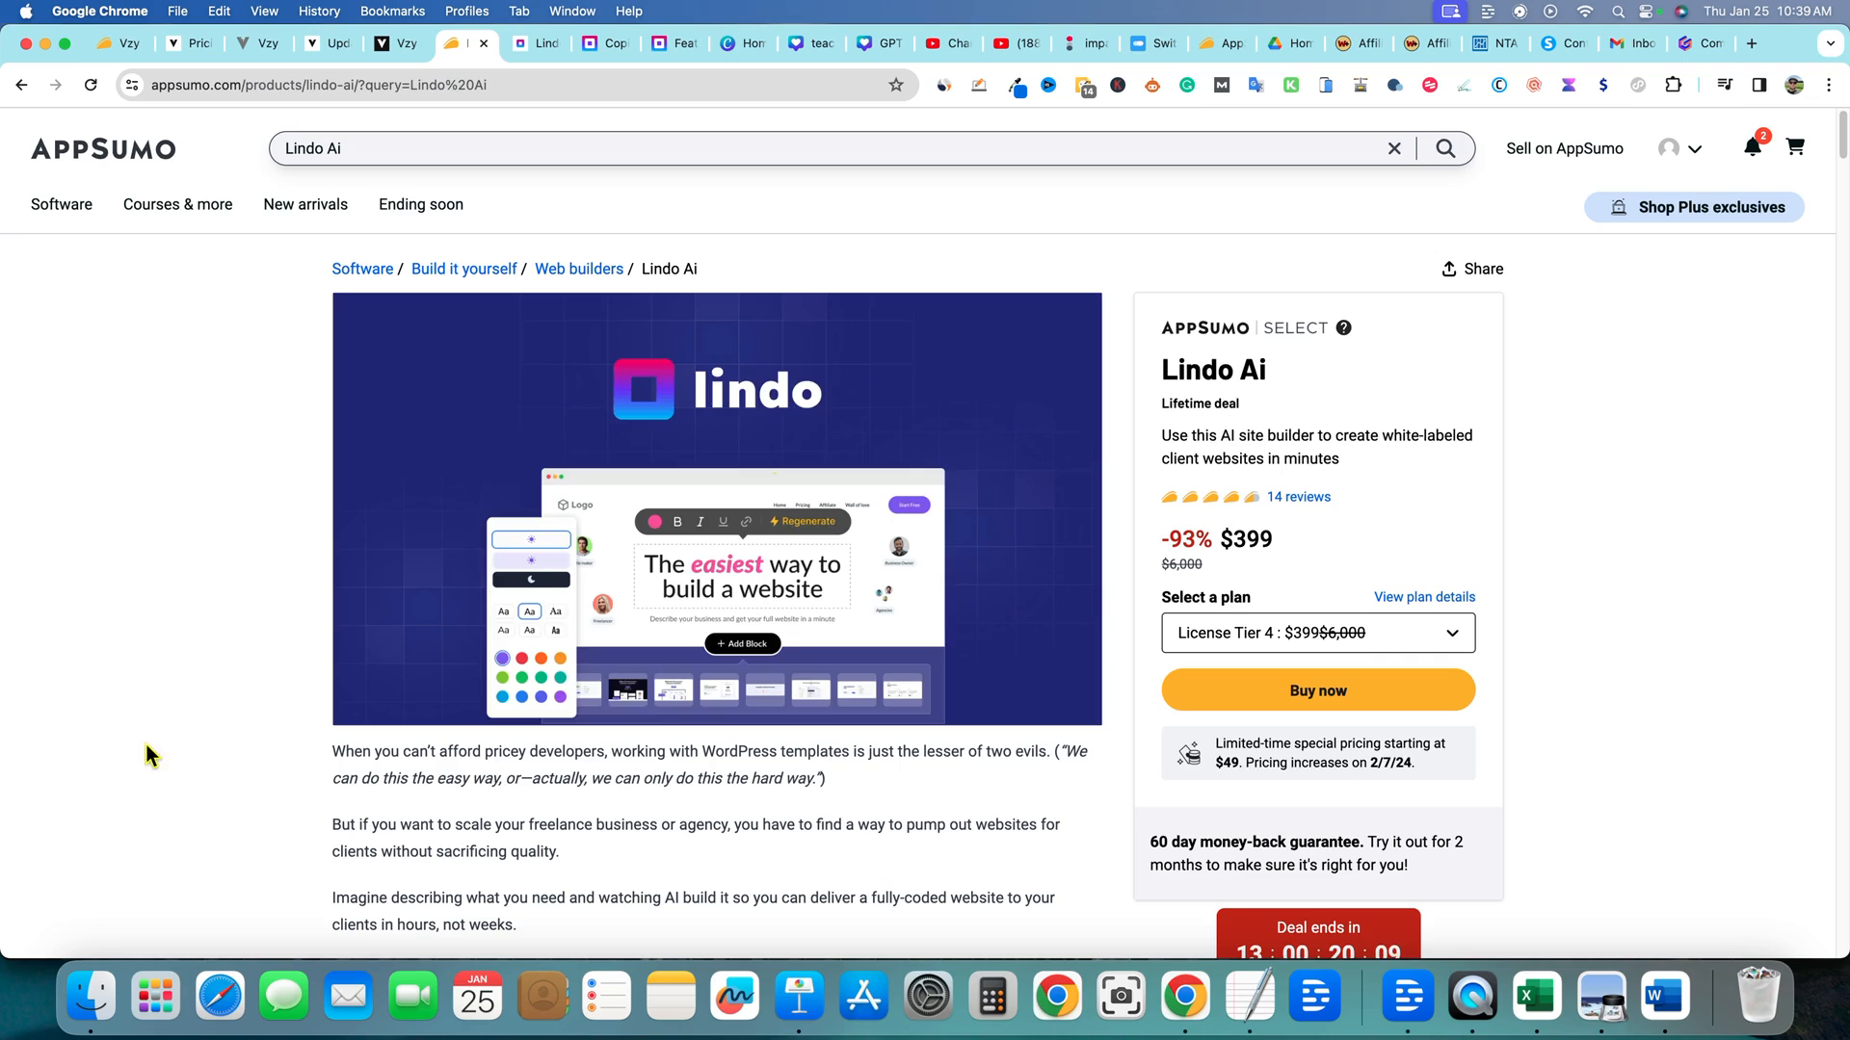
scroll(down, 3)
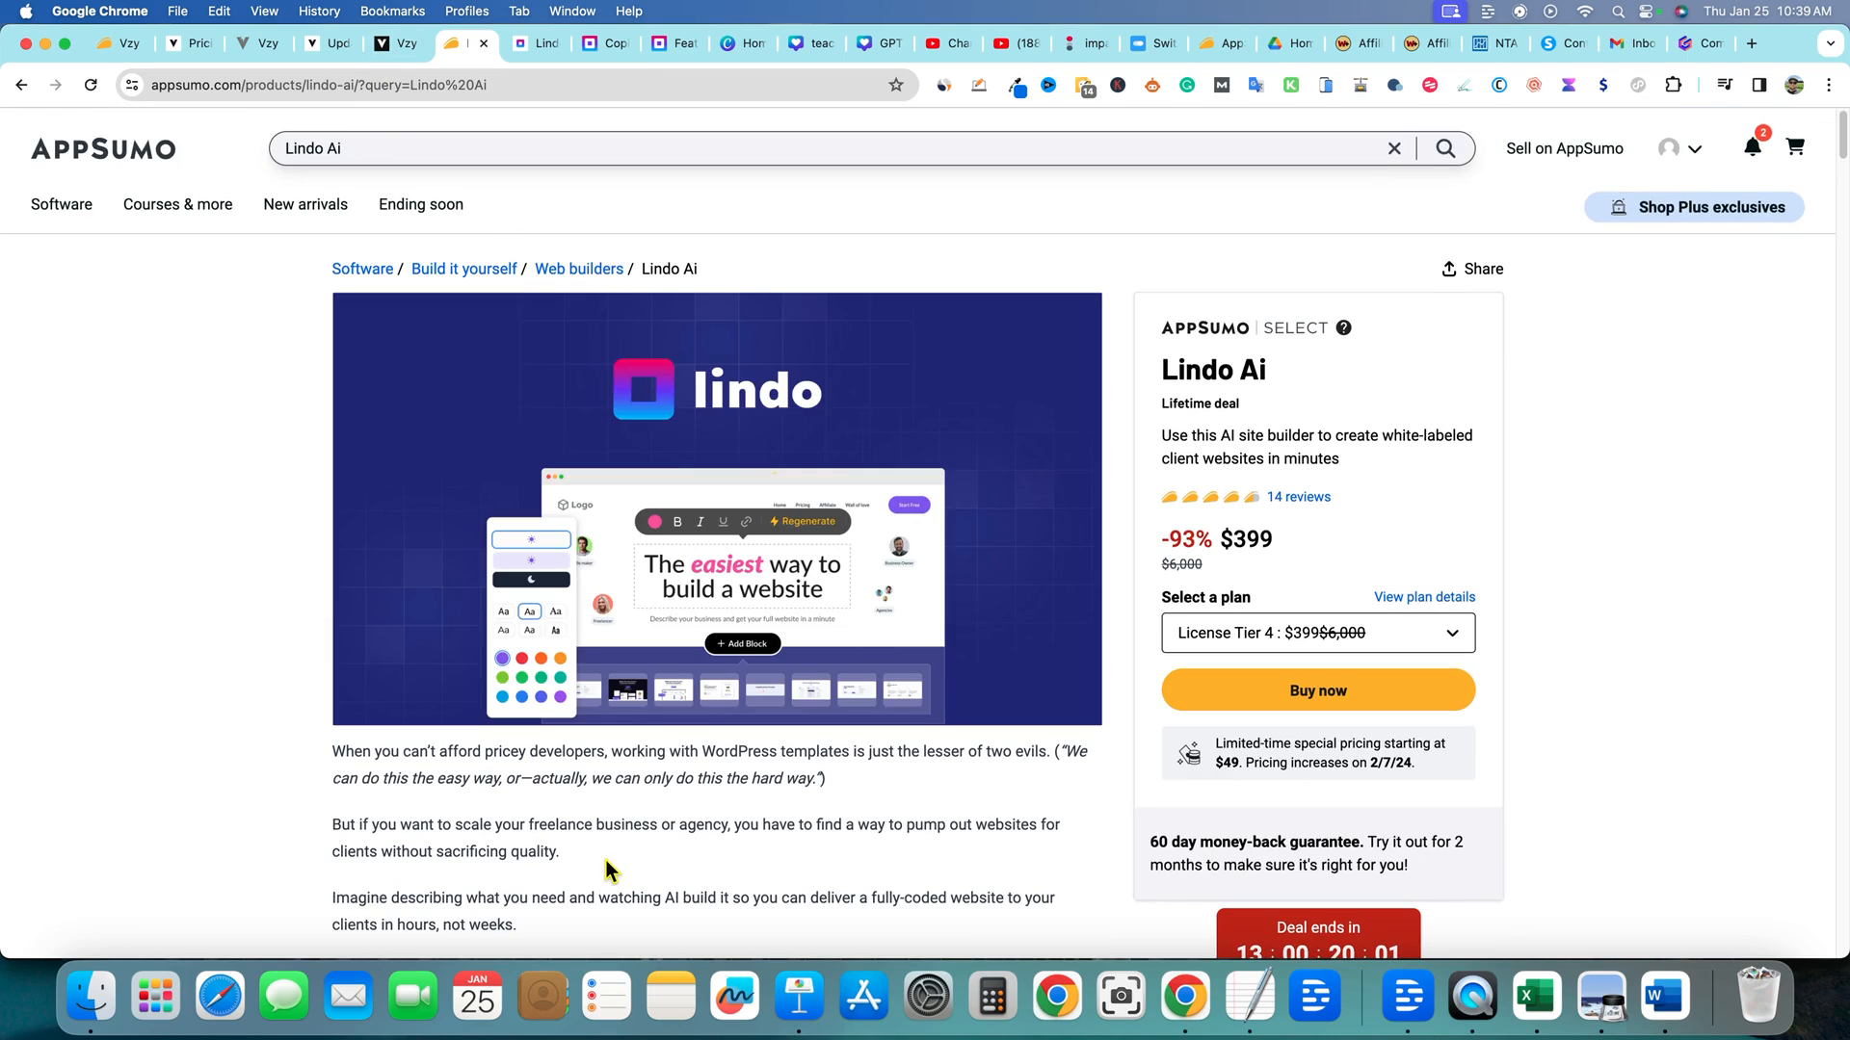
mouse_move(1774, 643)
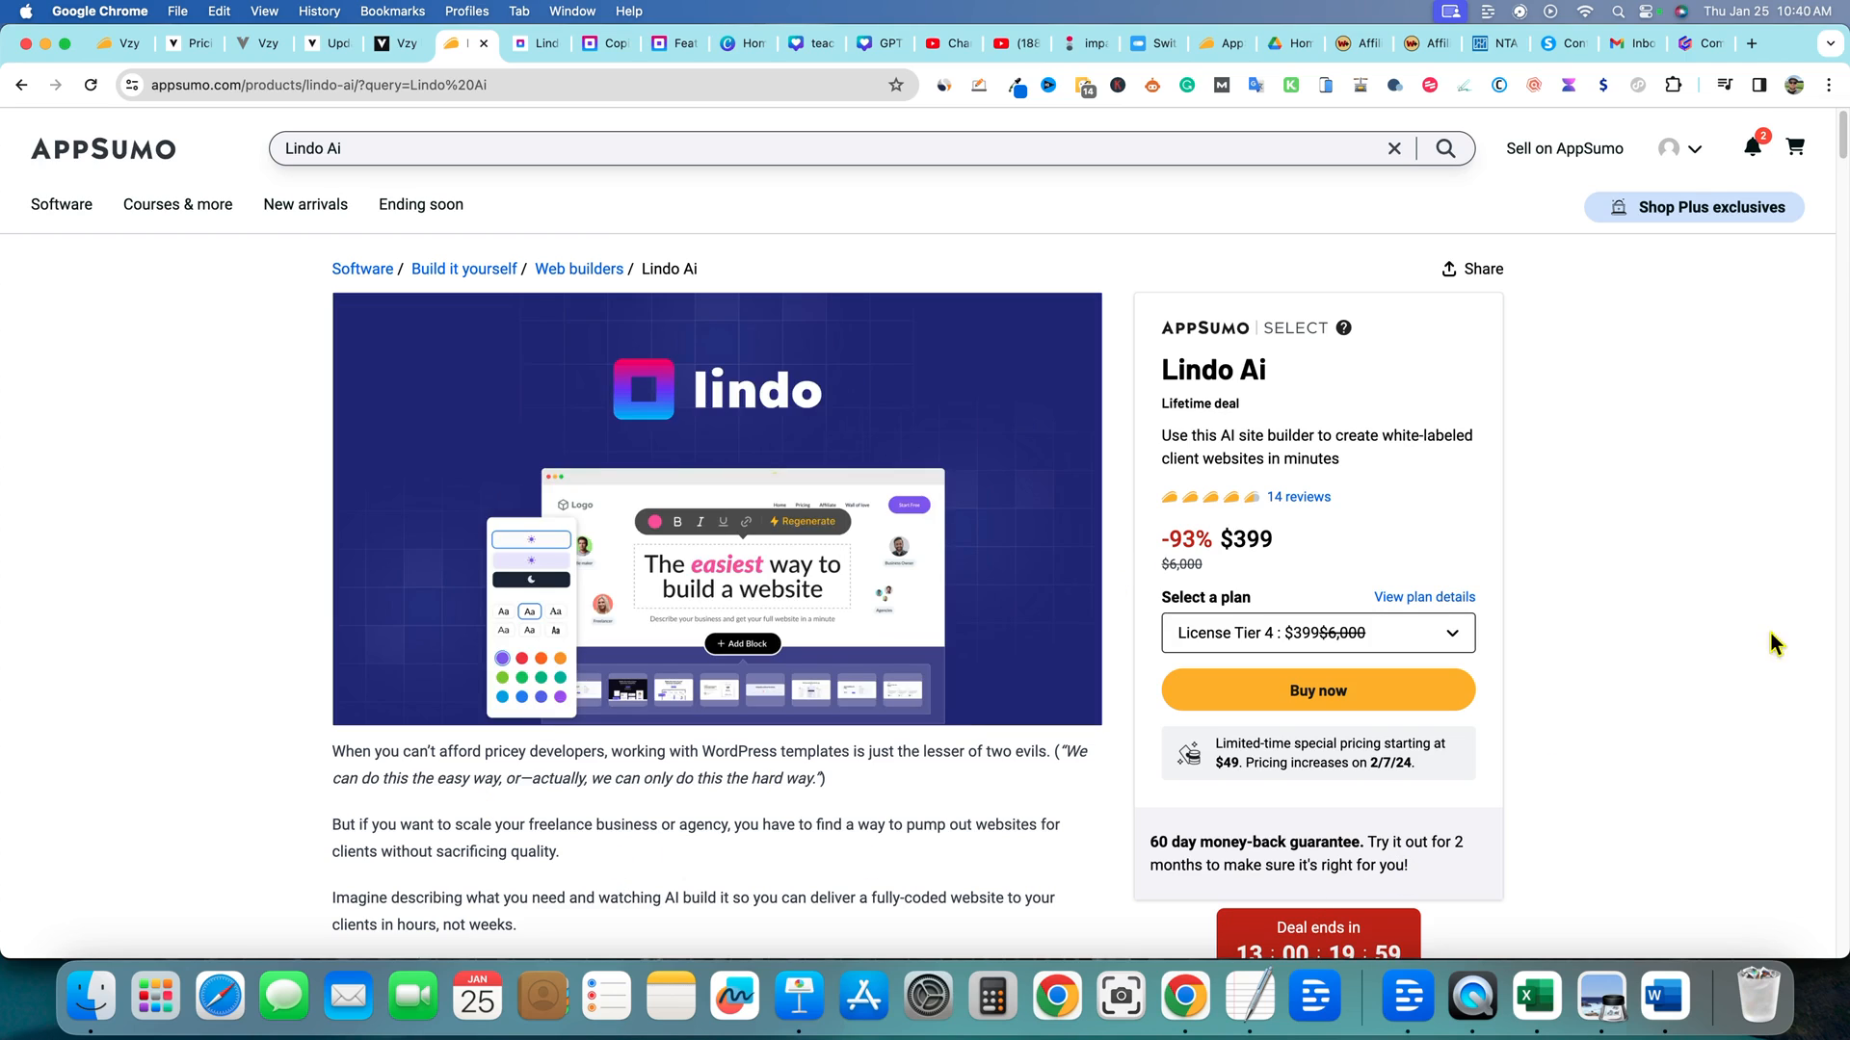
mouse_move(1668, 569)
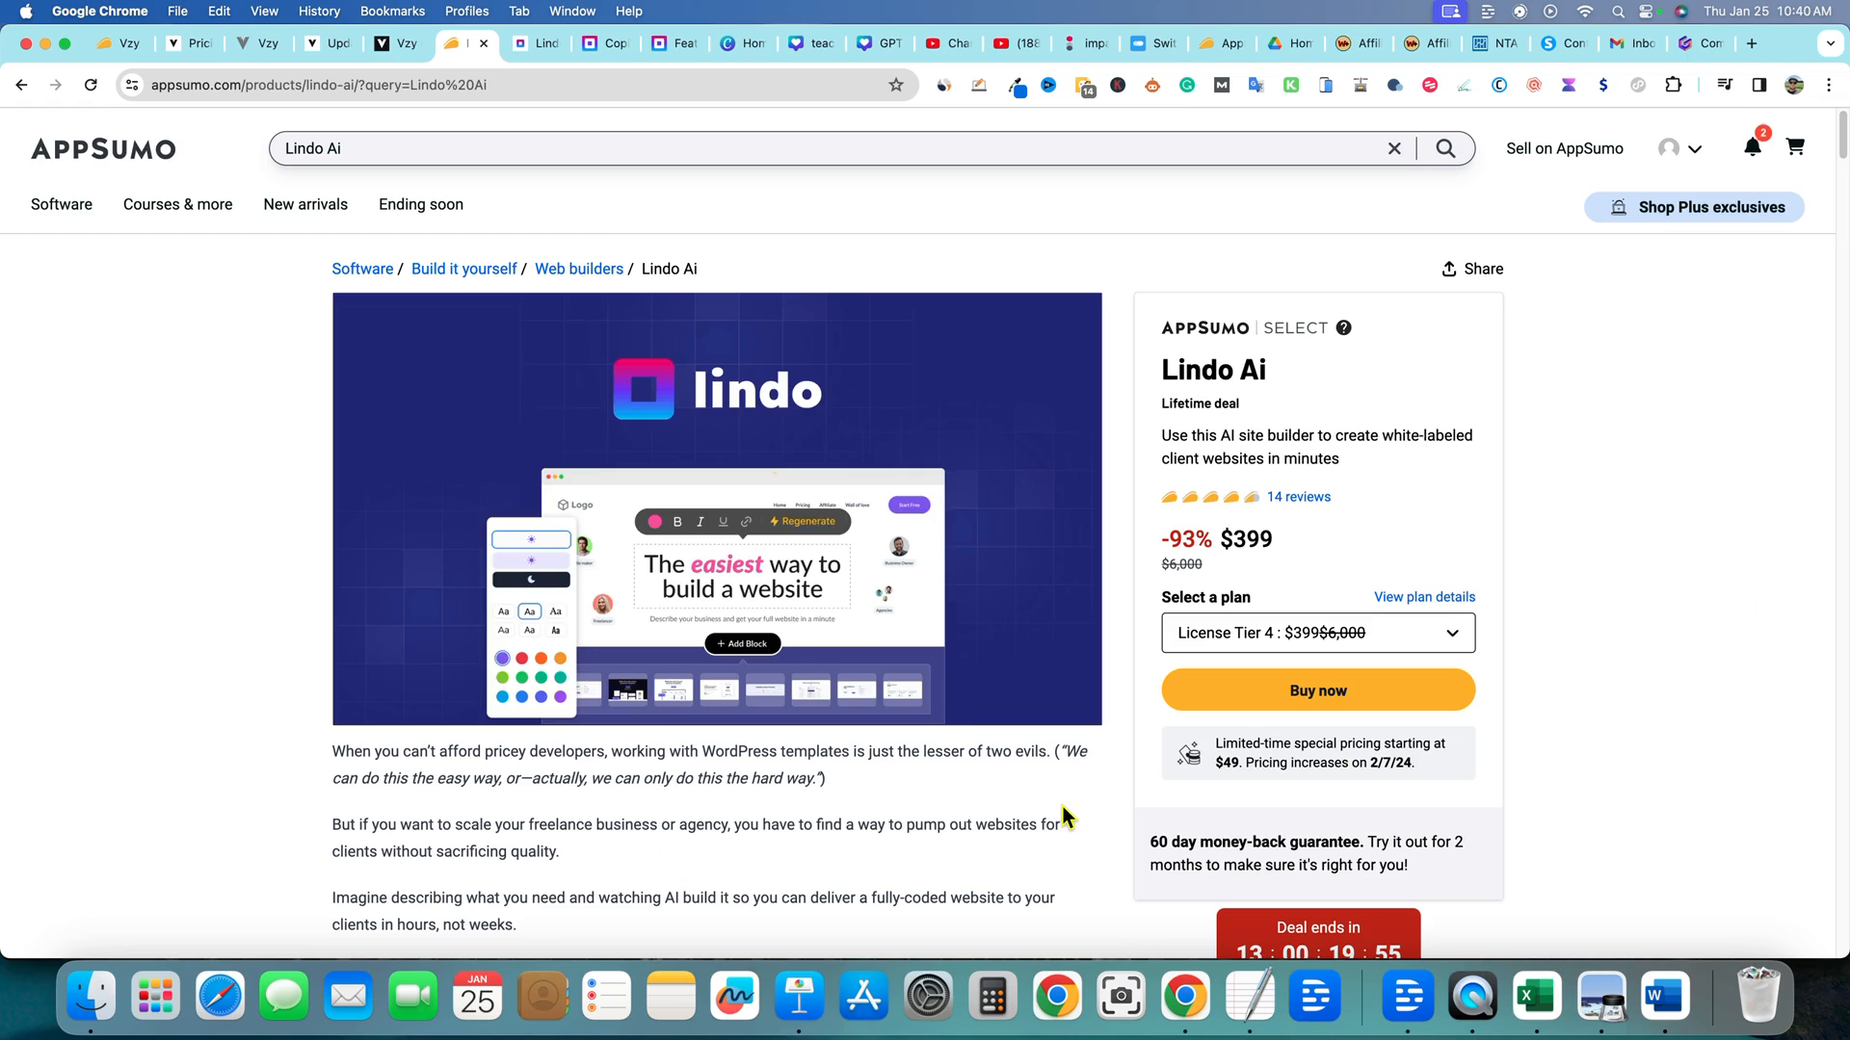
mouse_move(1095, 813)
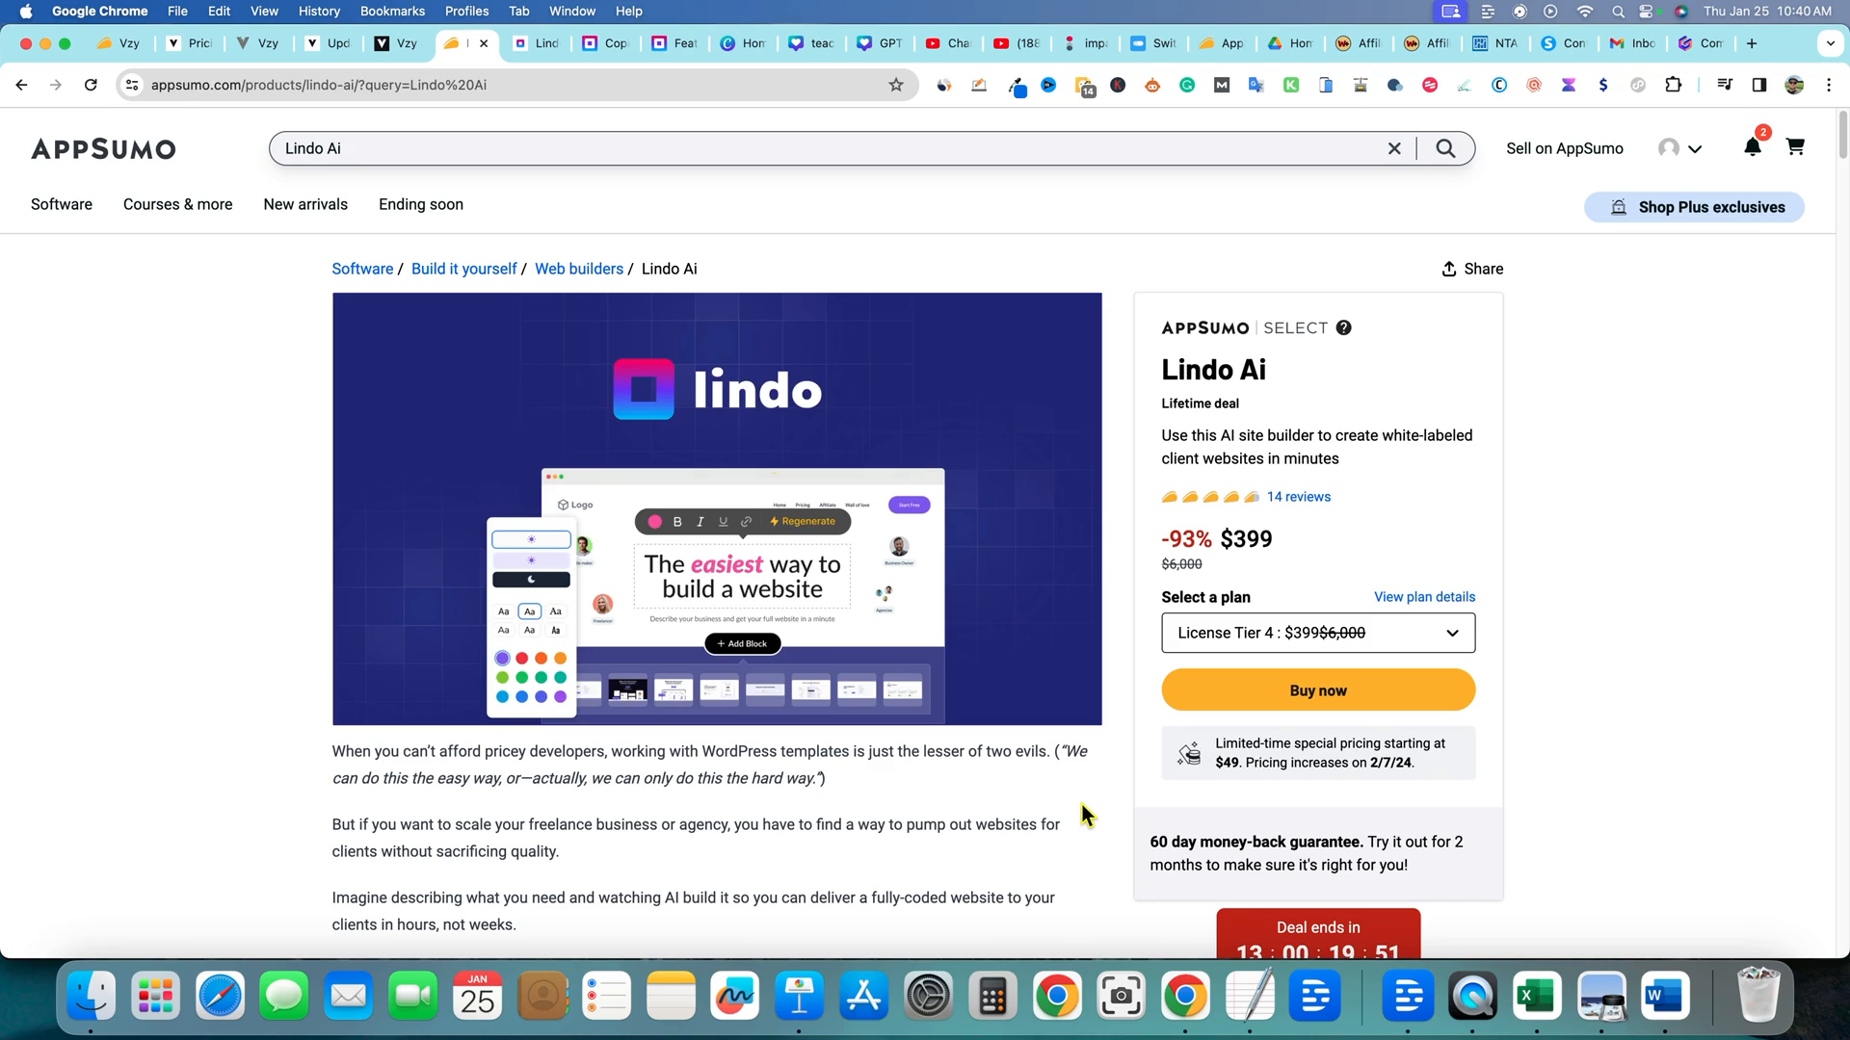
mouse_move(1075, 793)
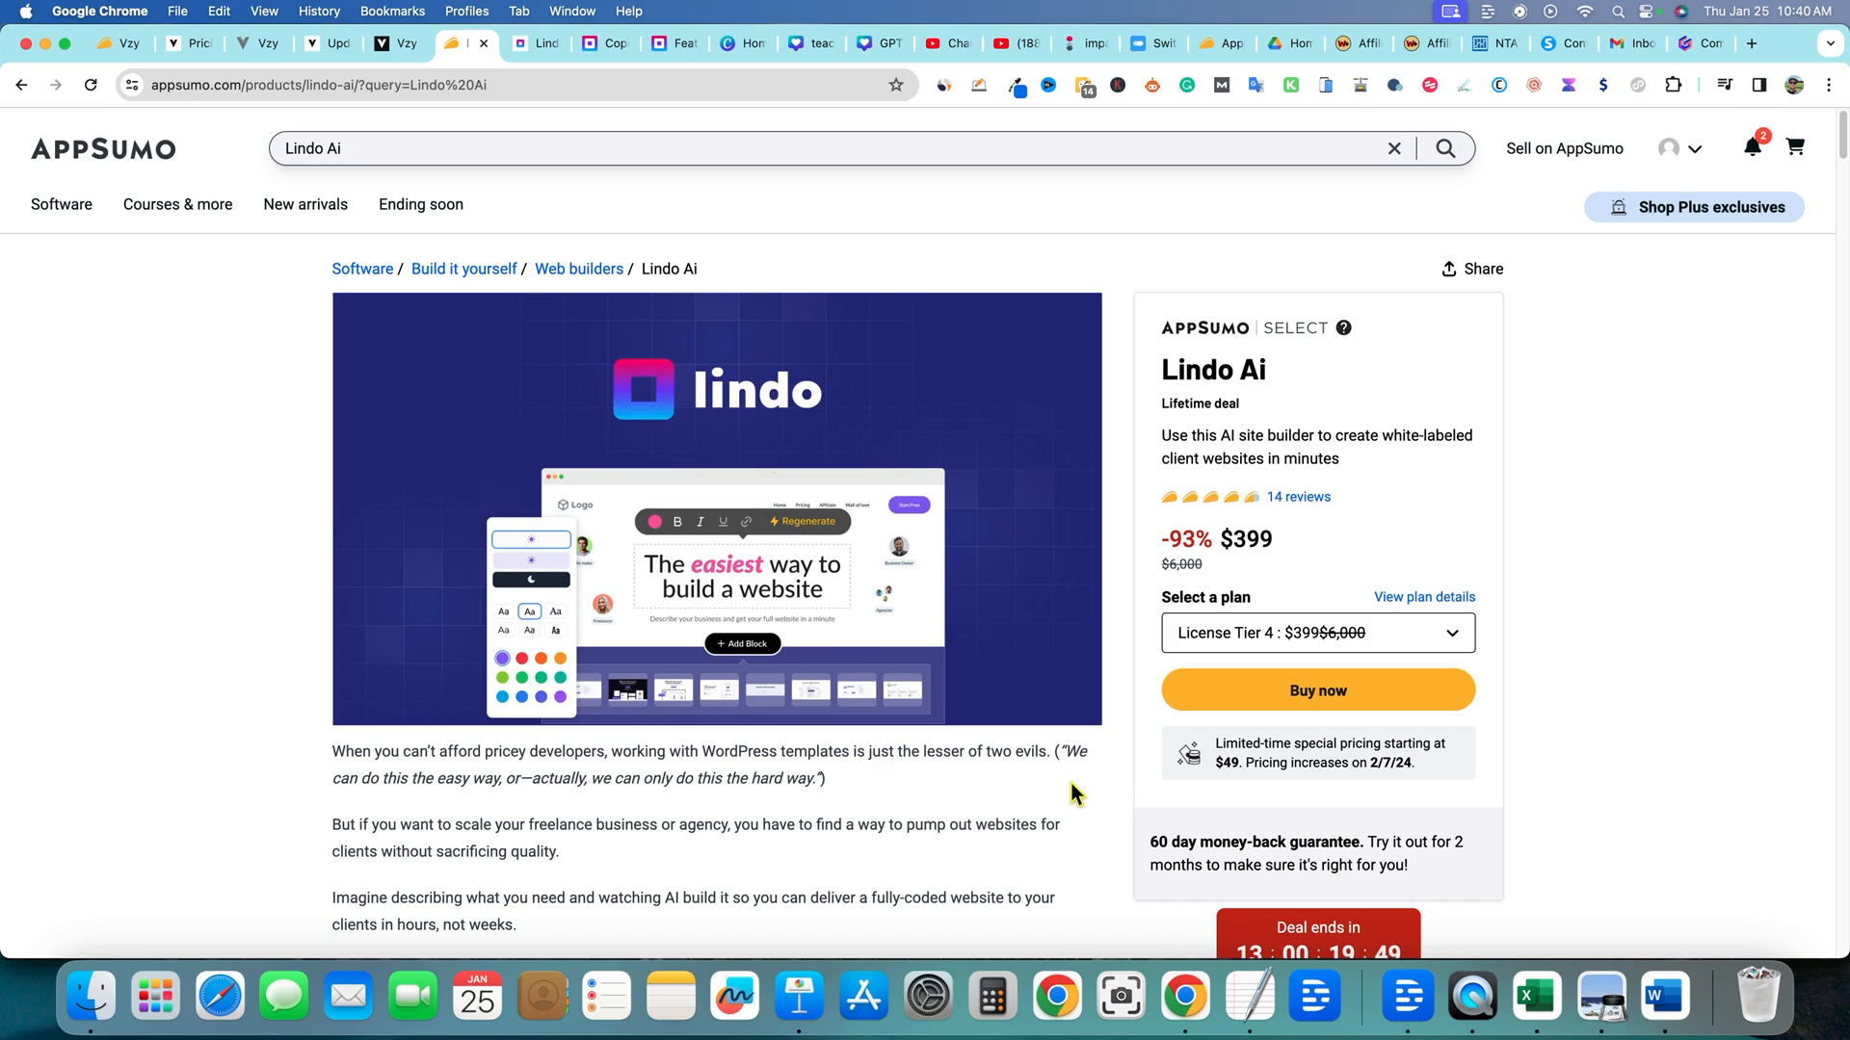